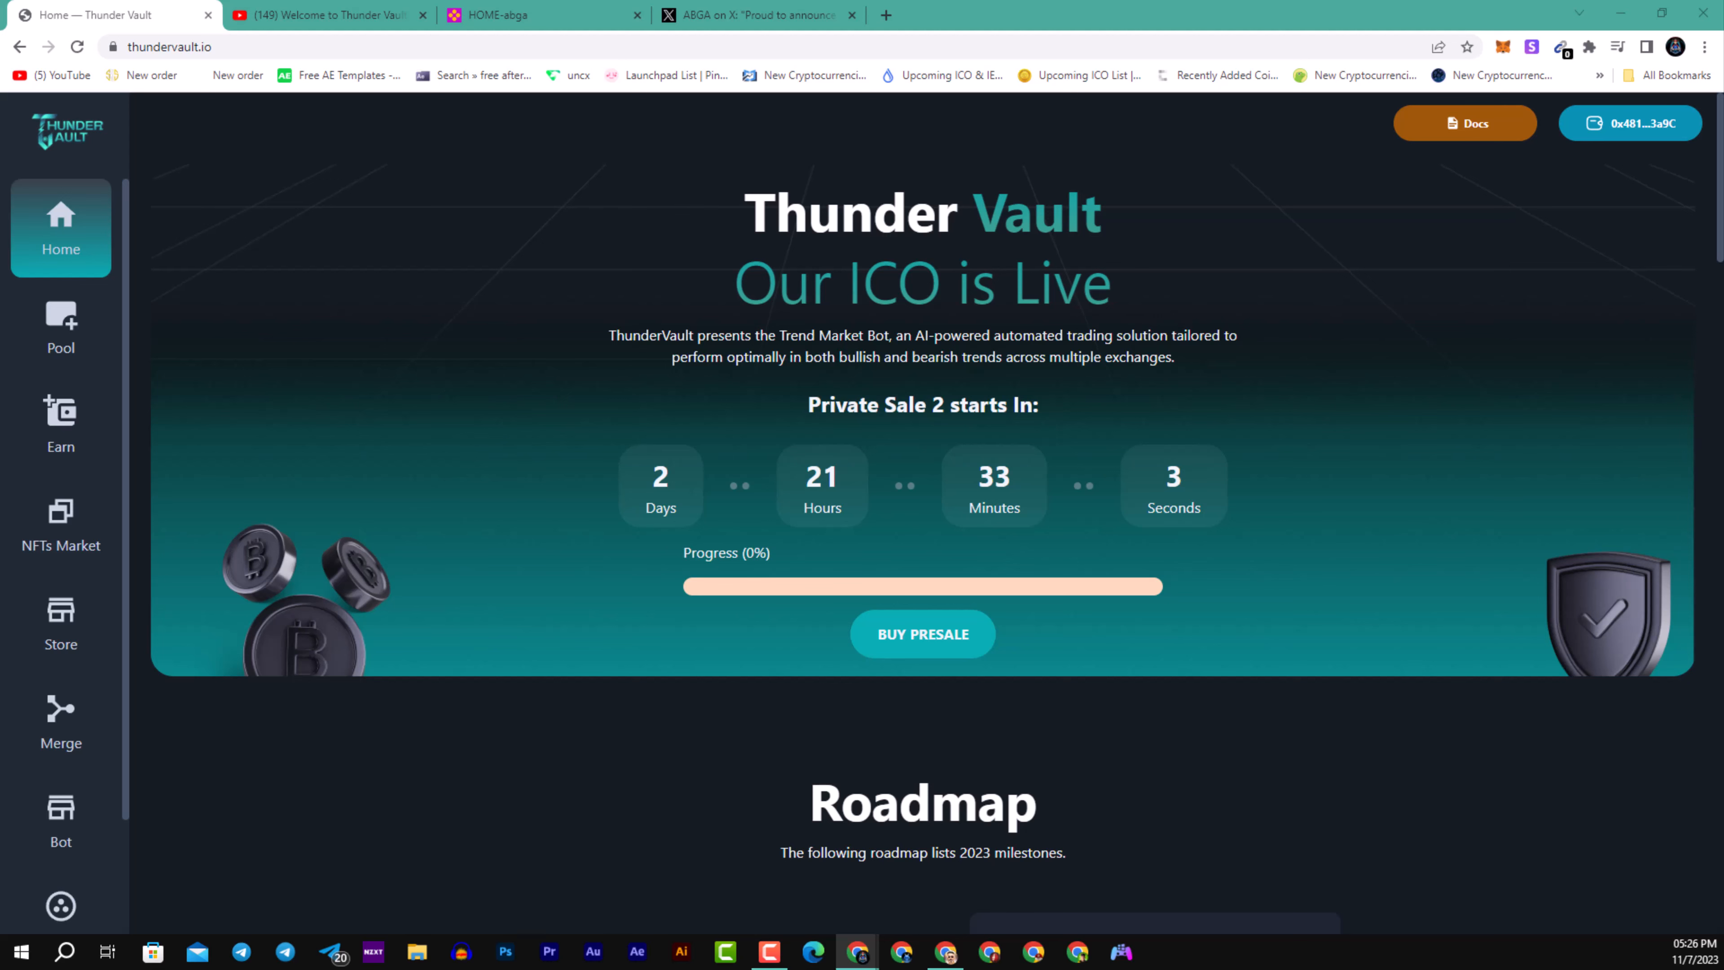
{"action": "mouse_move", "coordinate": [175, 318]}
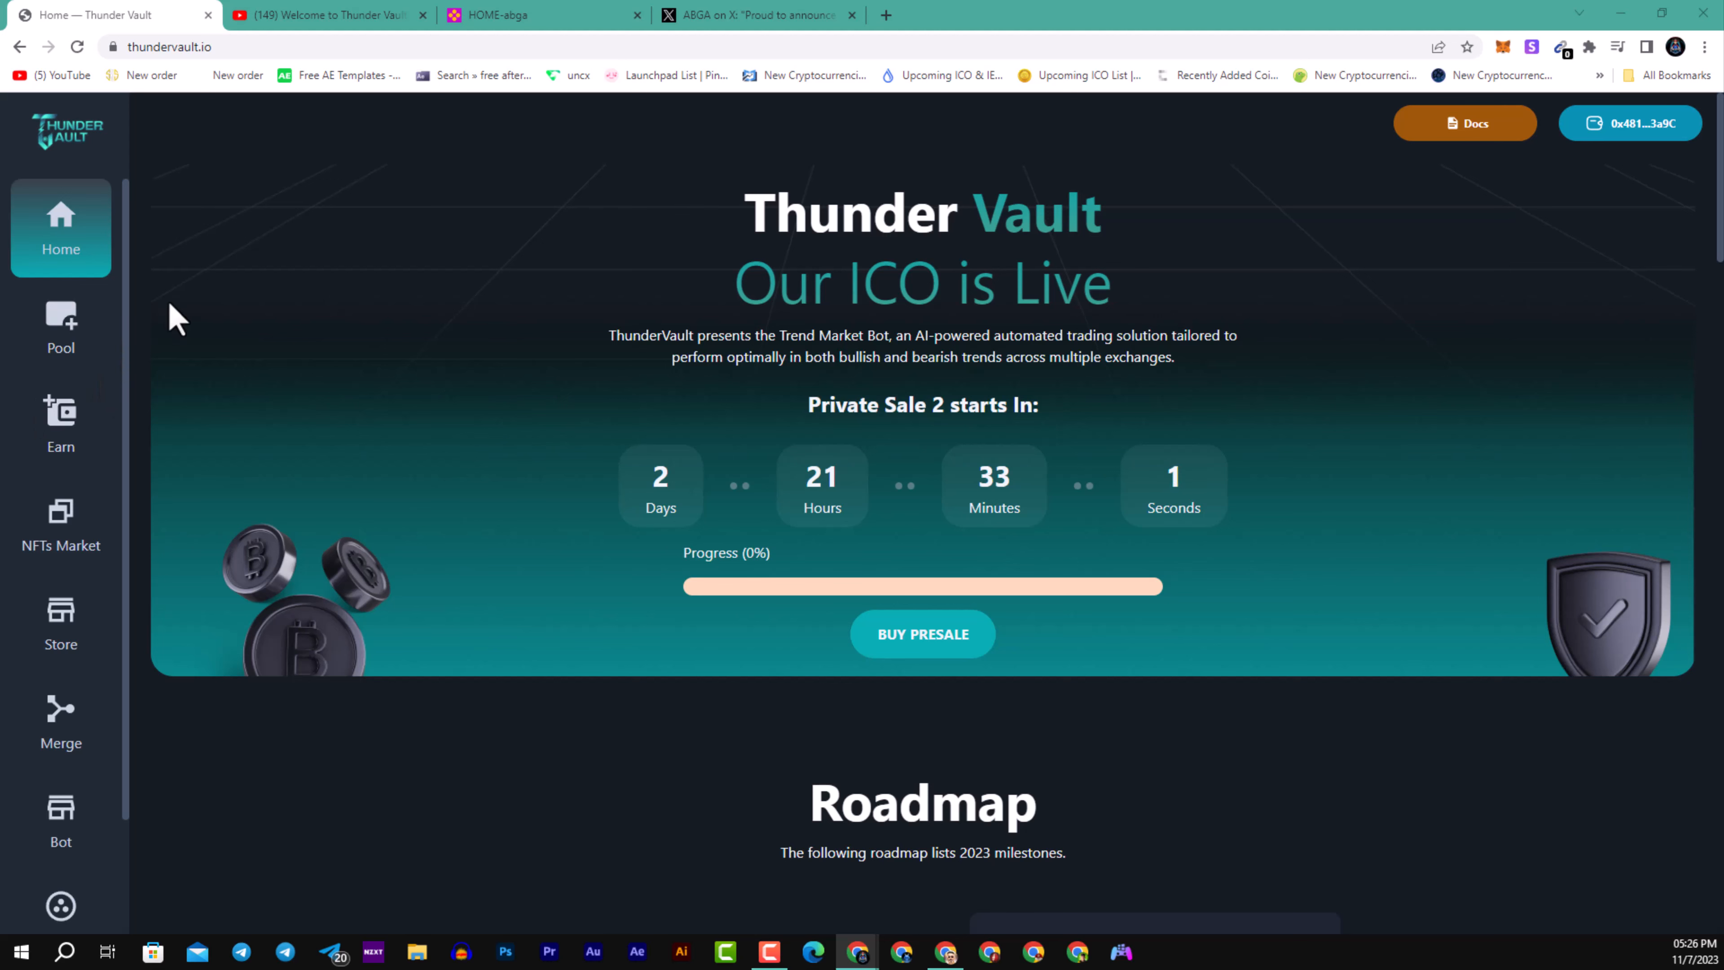
Step: Trigger the MetaMask signature request via the wallet address button, dismiss it, and return to the Phase 1 roadmap
{"action": "scroll", "scroll_direction": "down", "scroll_amount": 3}
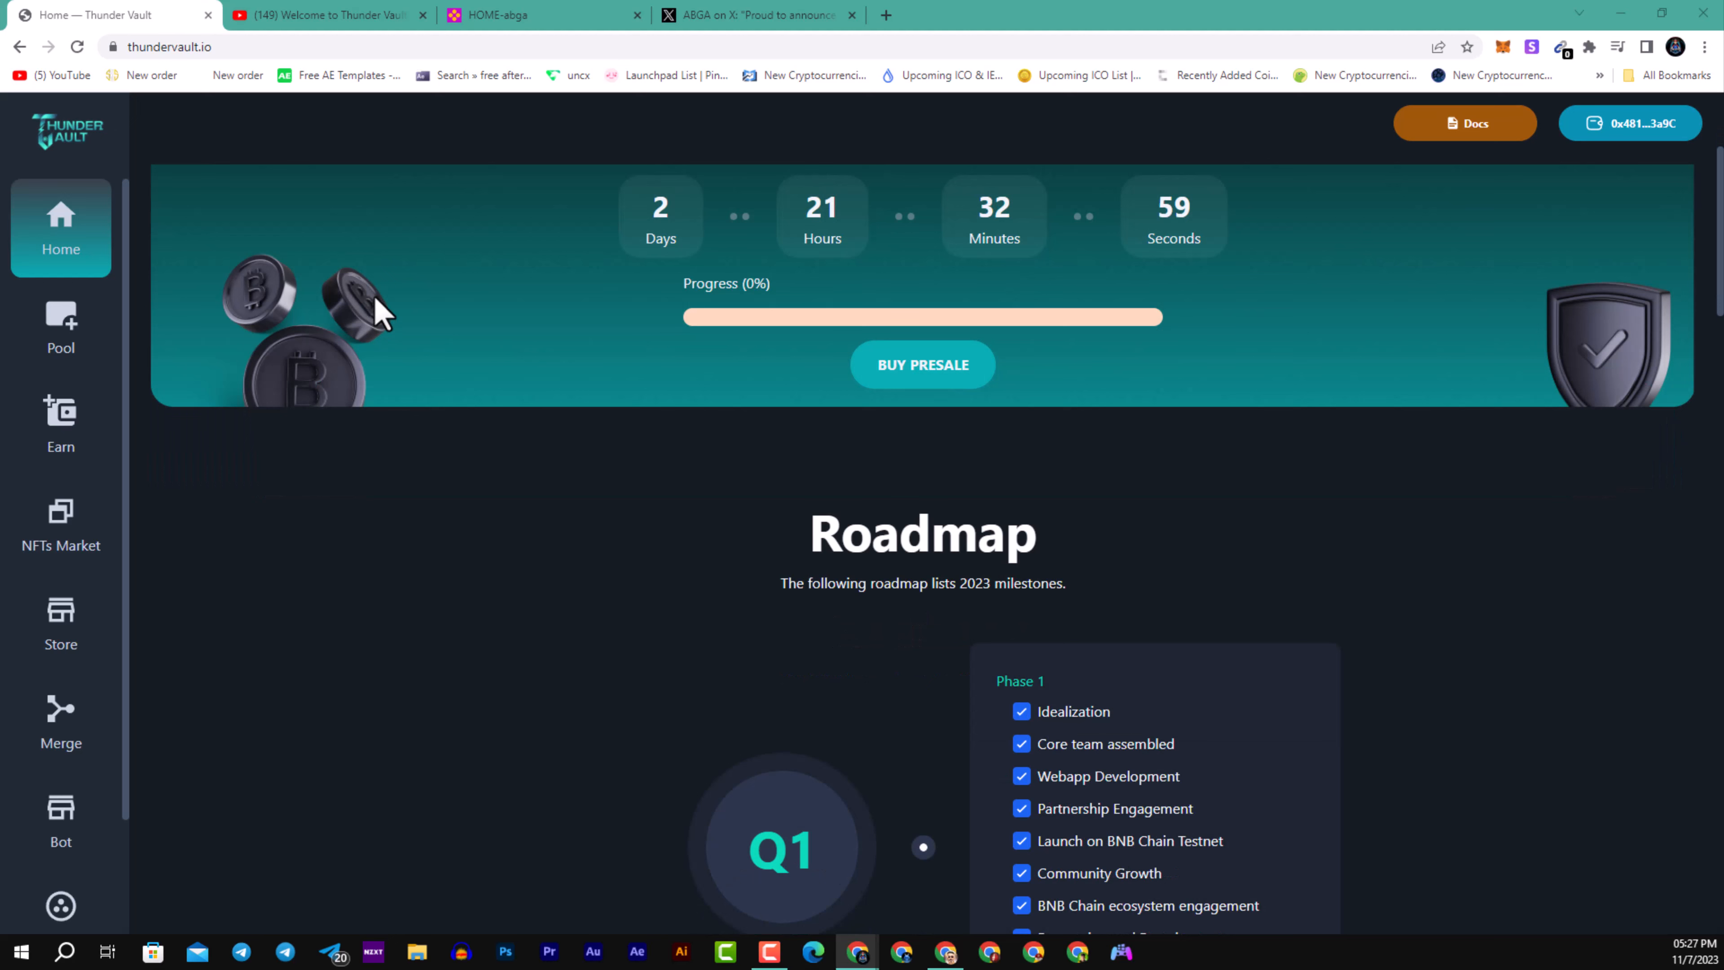
{"action": "mouse_move", "coordinate": [379, 368]}
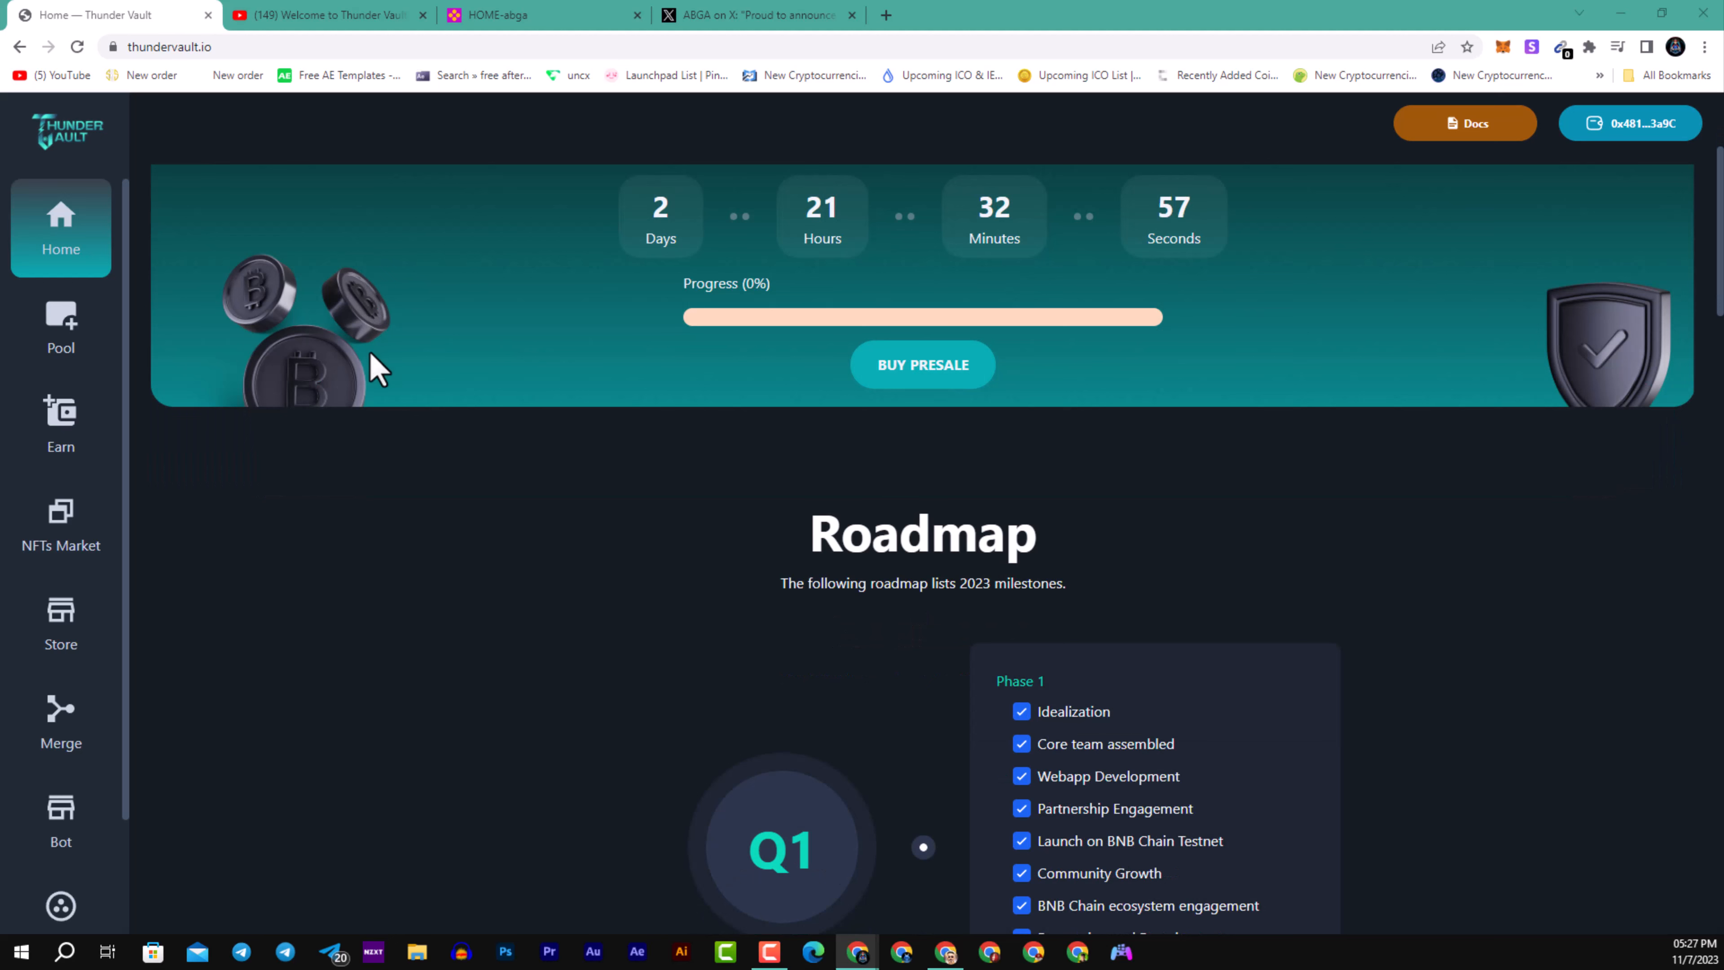
{"action": "scroll", "scroll_direction": "down", "scroll_amount": 3}
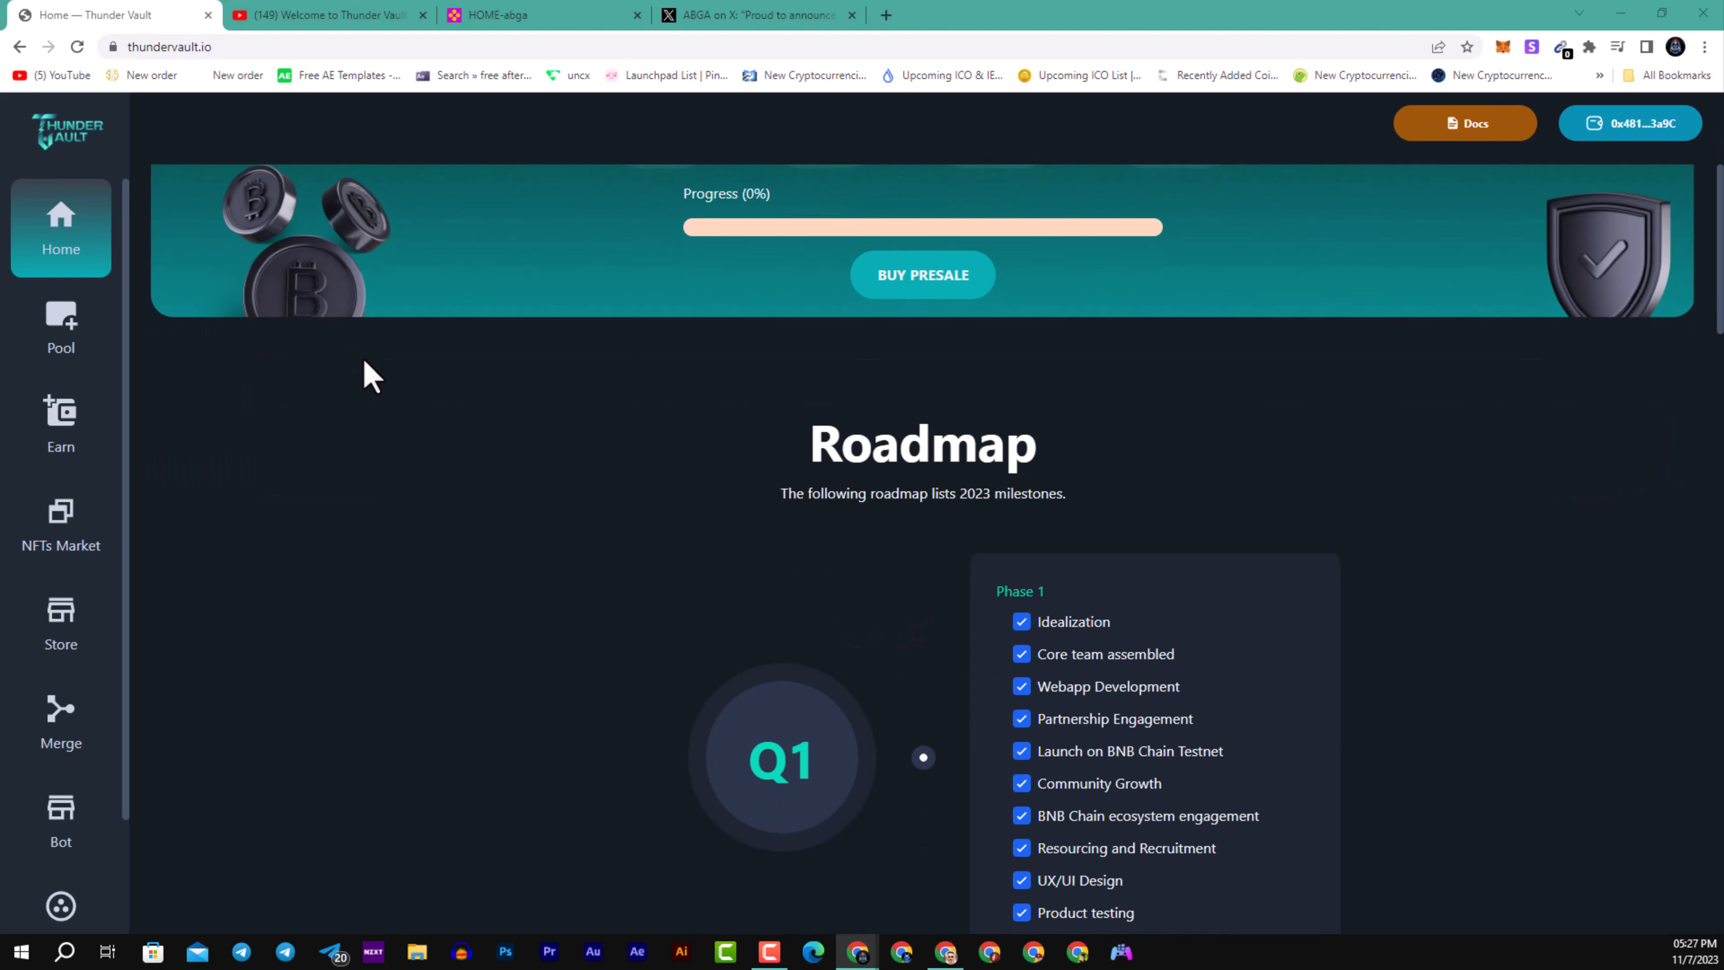
{"action": "mouse_move", "coordinate": [377, 363]}
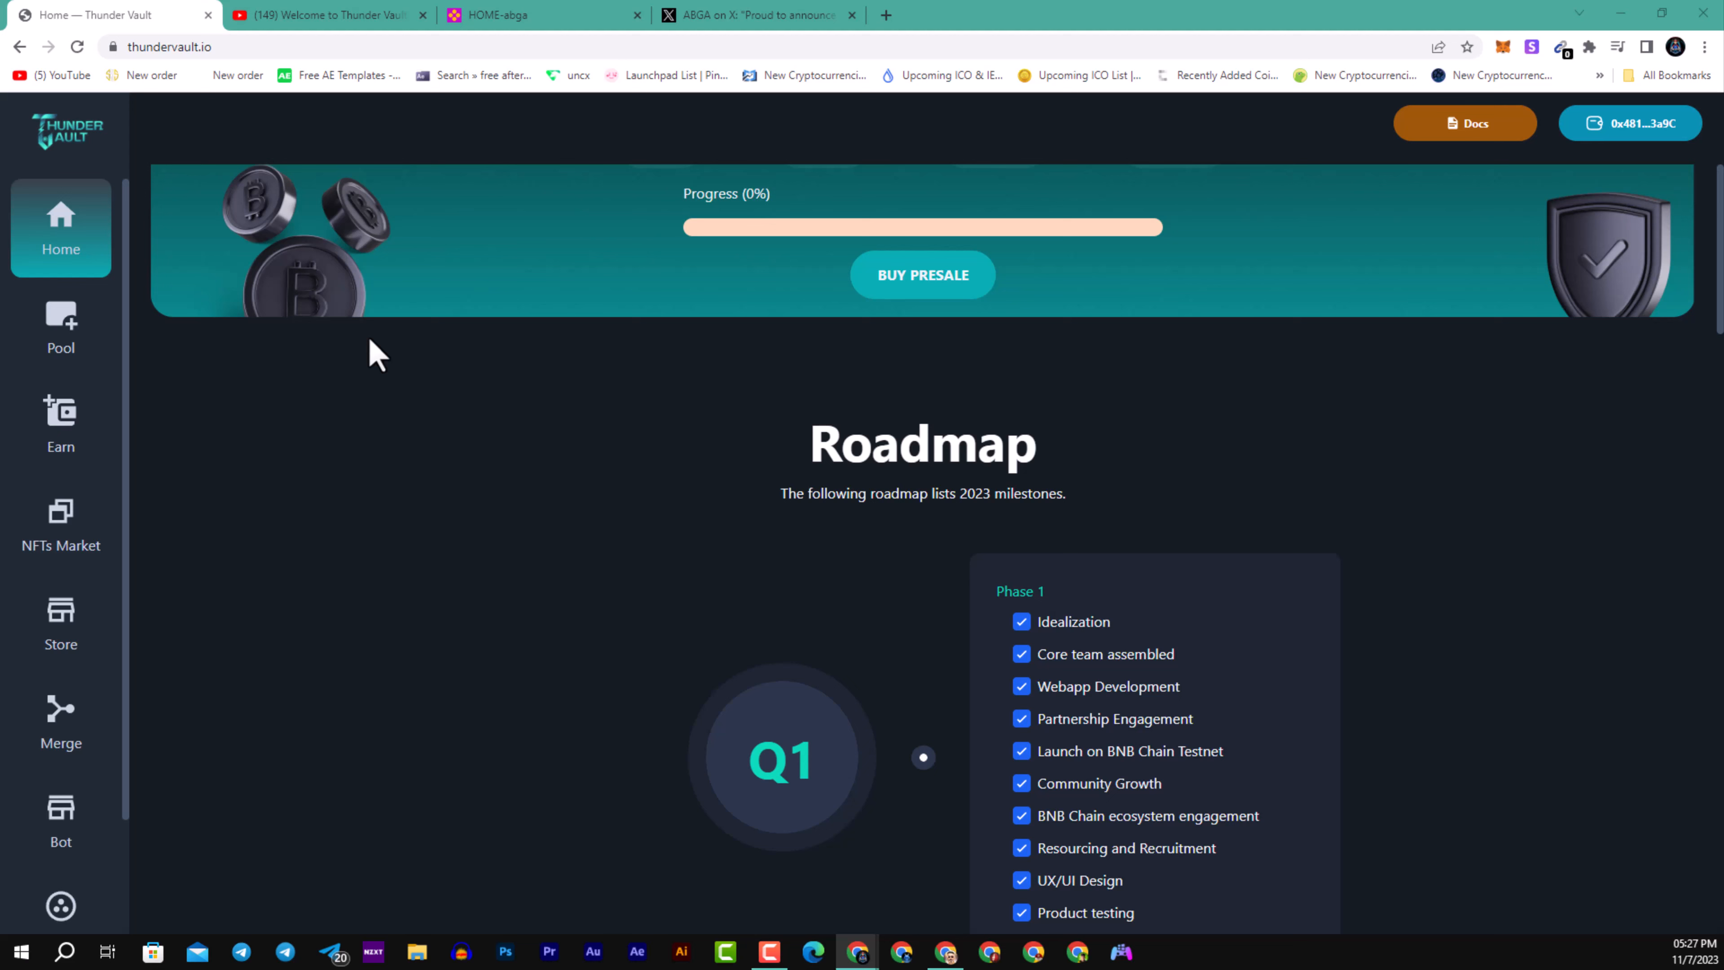
{"action": "mouse_move", "coordinate": [368, 402]}
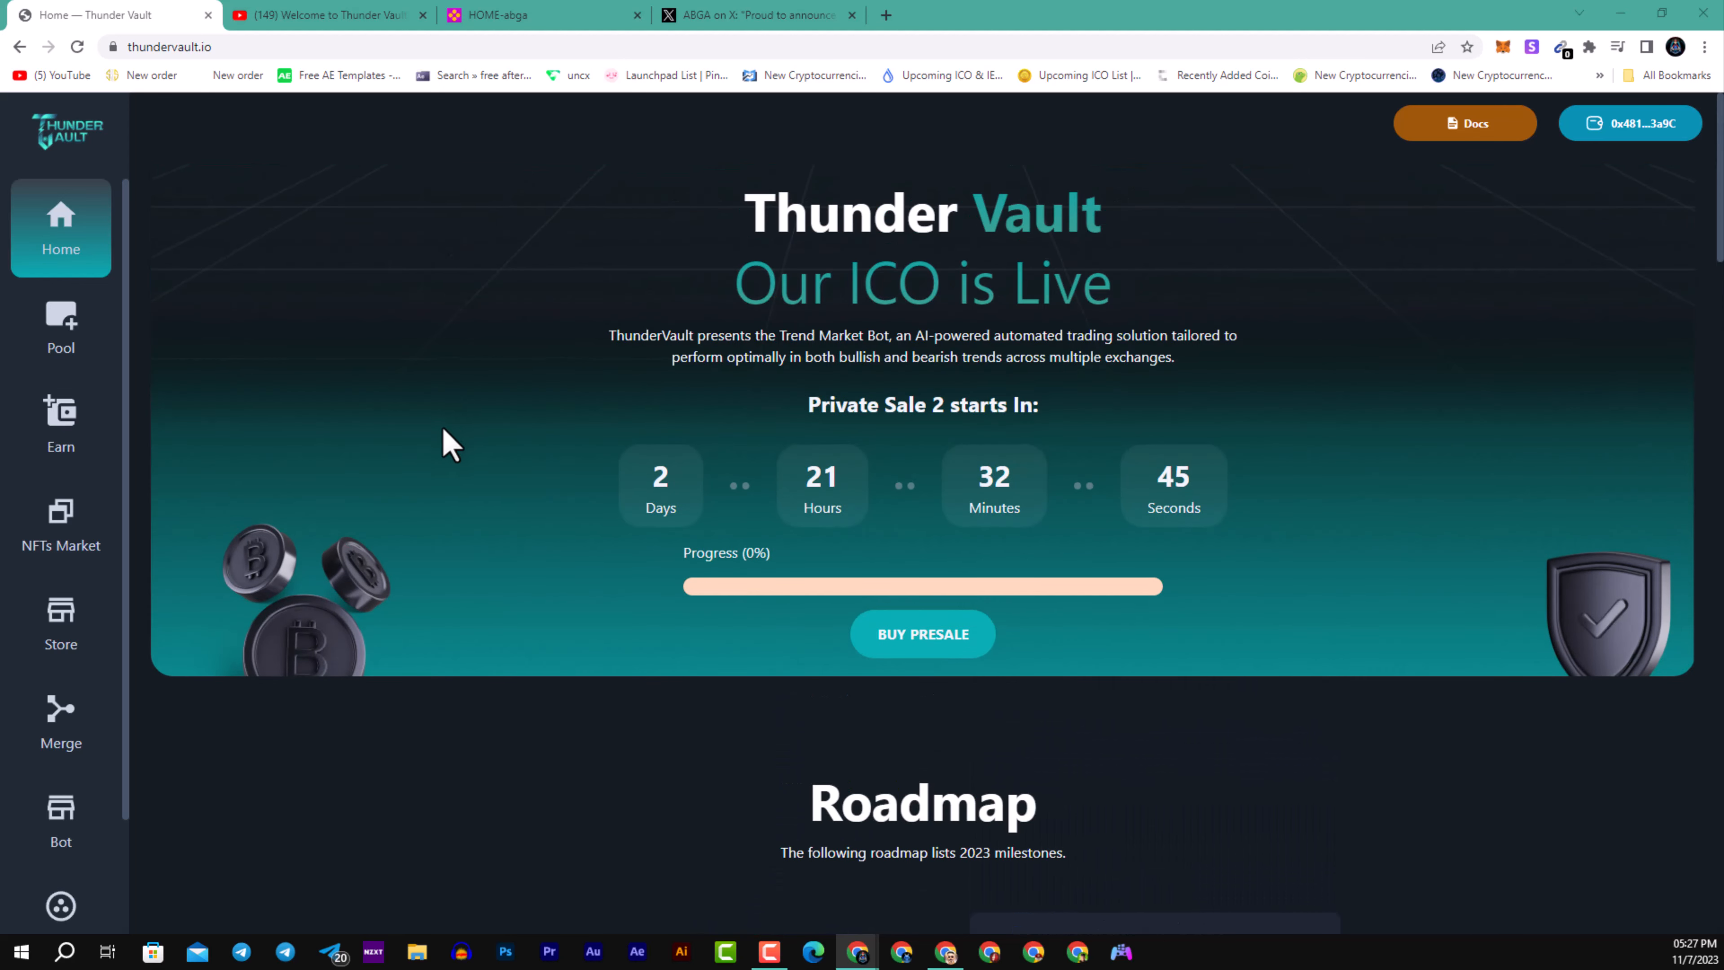
{"action": "mouse_move", "coordinate": [461, 415]}
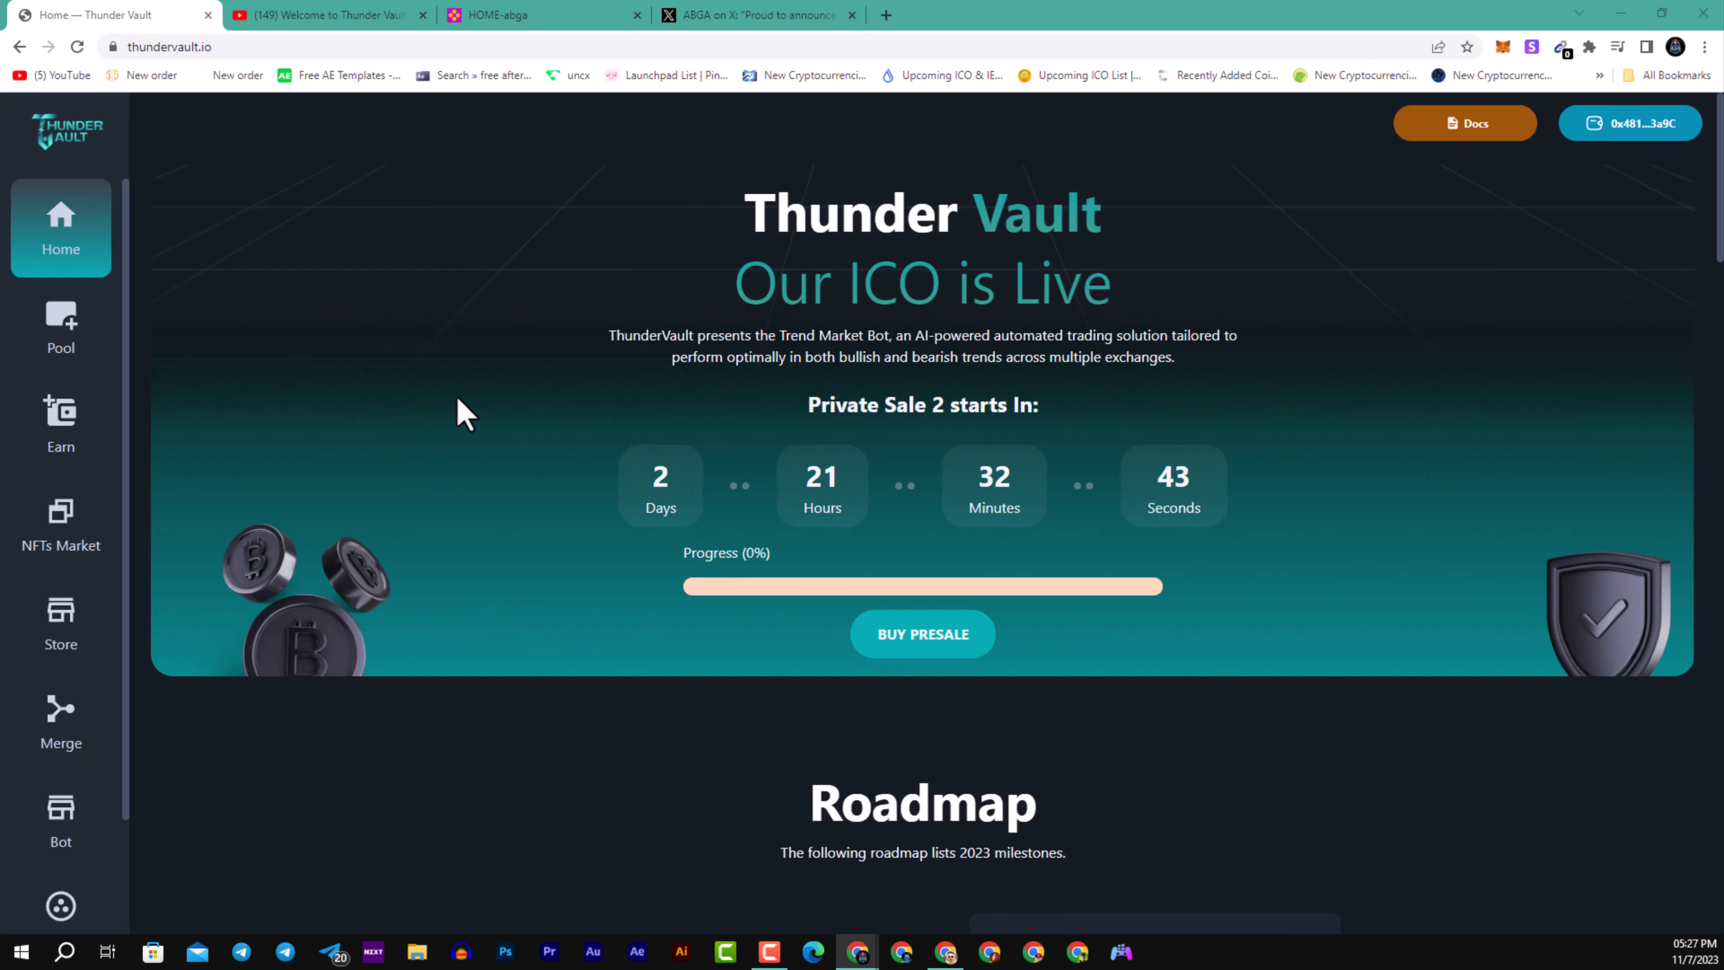
{"action": "mouse_move", "coordinate": [479, 423]}
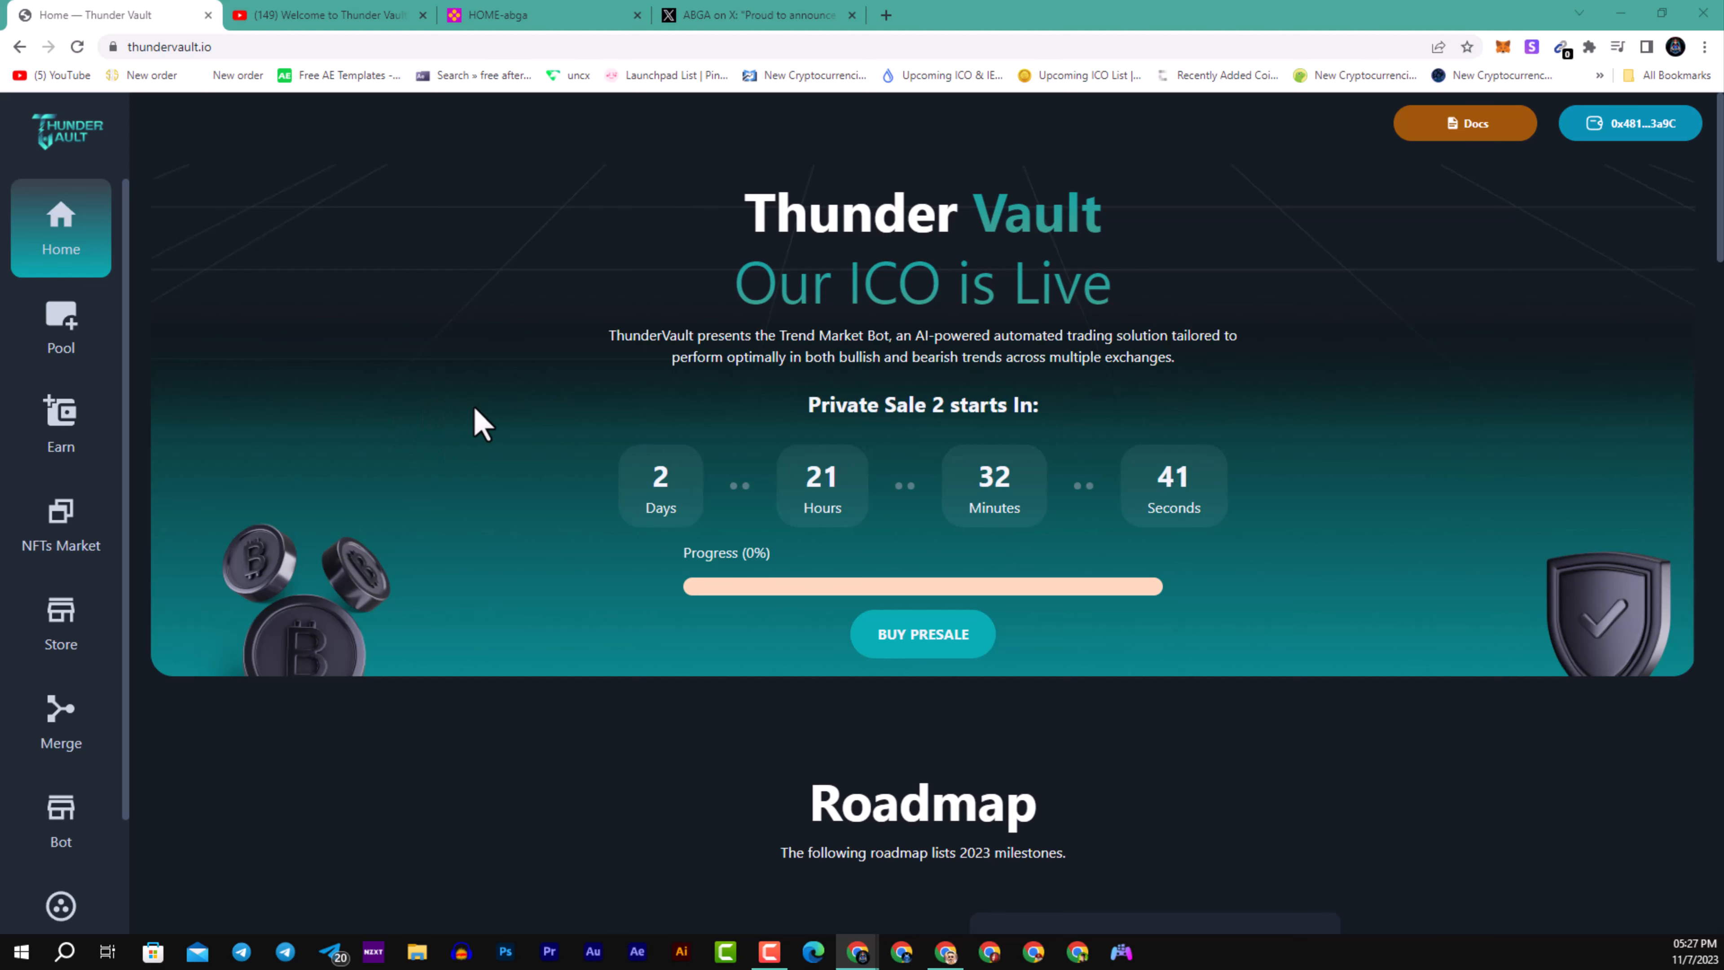
{"action": "mouse_move", "coordinate": [1544, 214]}
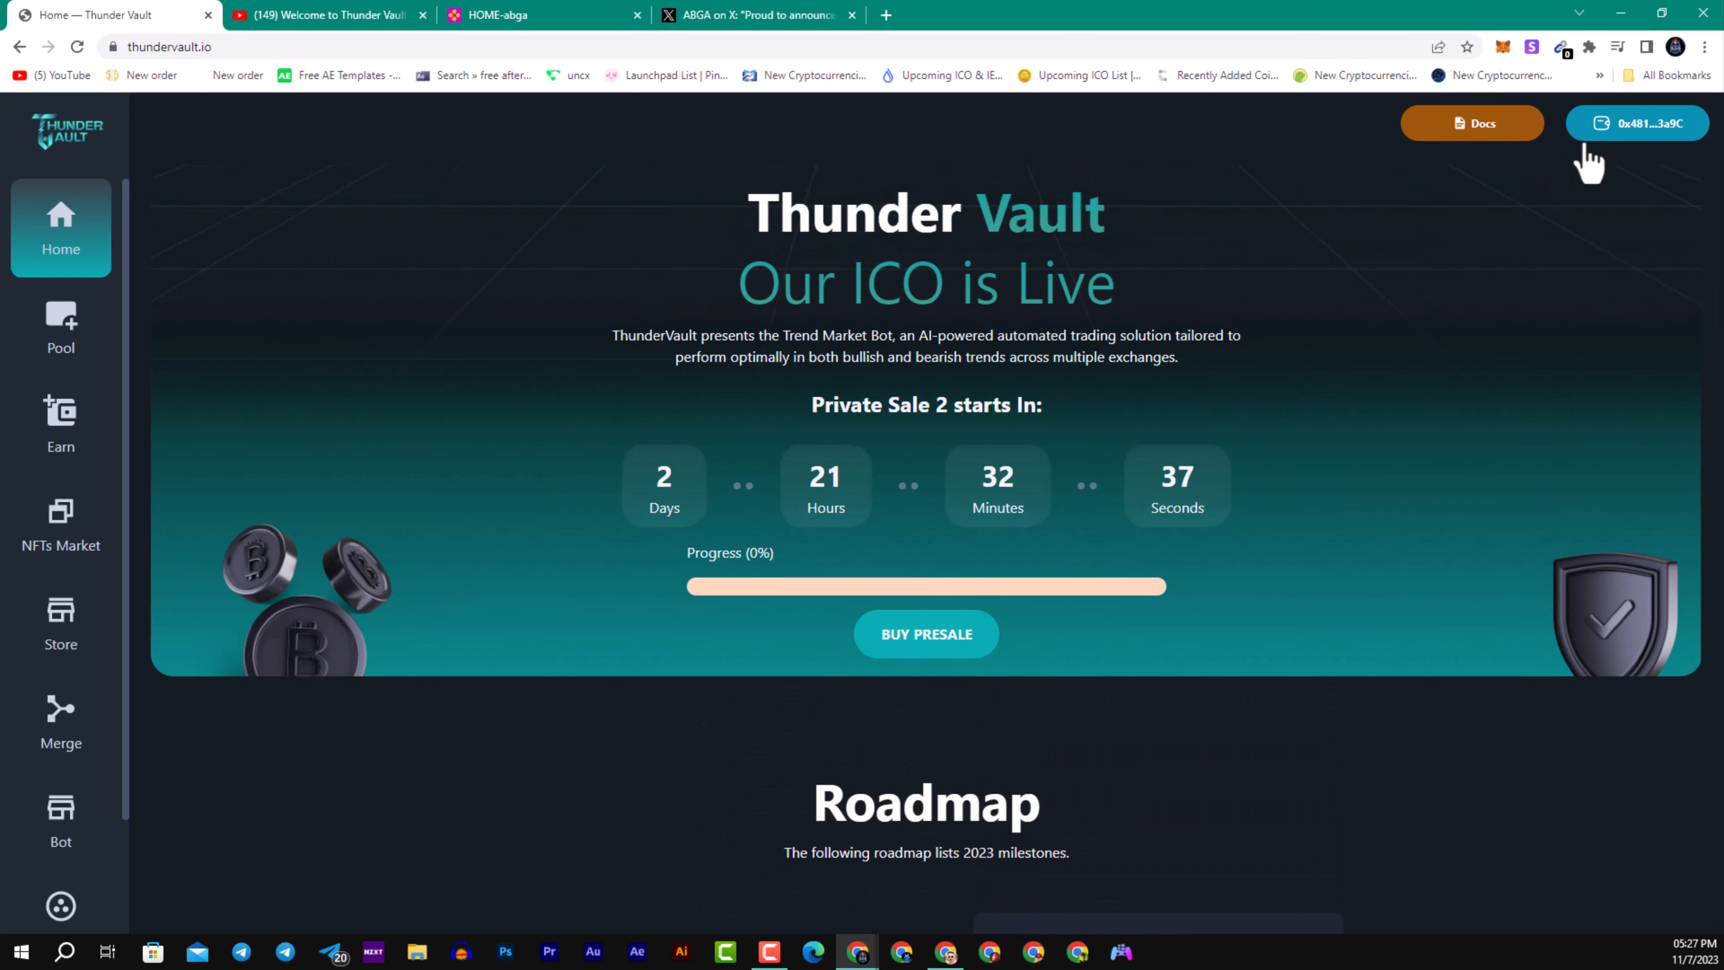
{"action": "left_click", "coordinate": [1635, 123]}
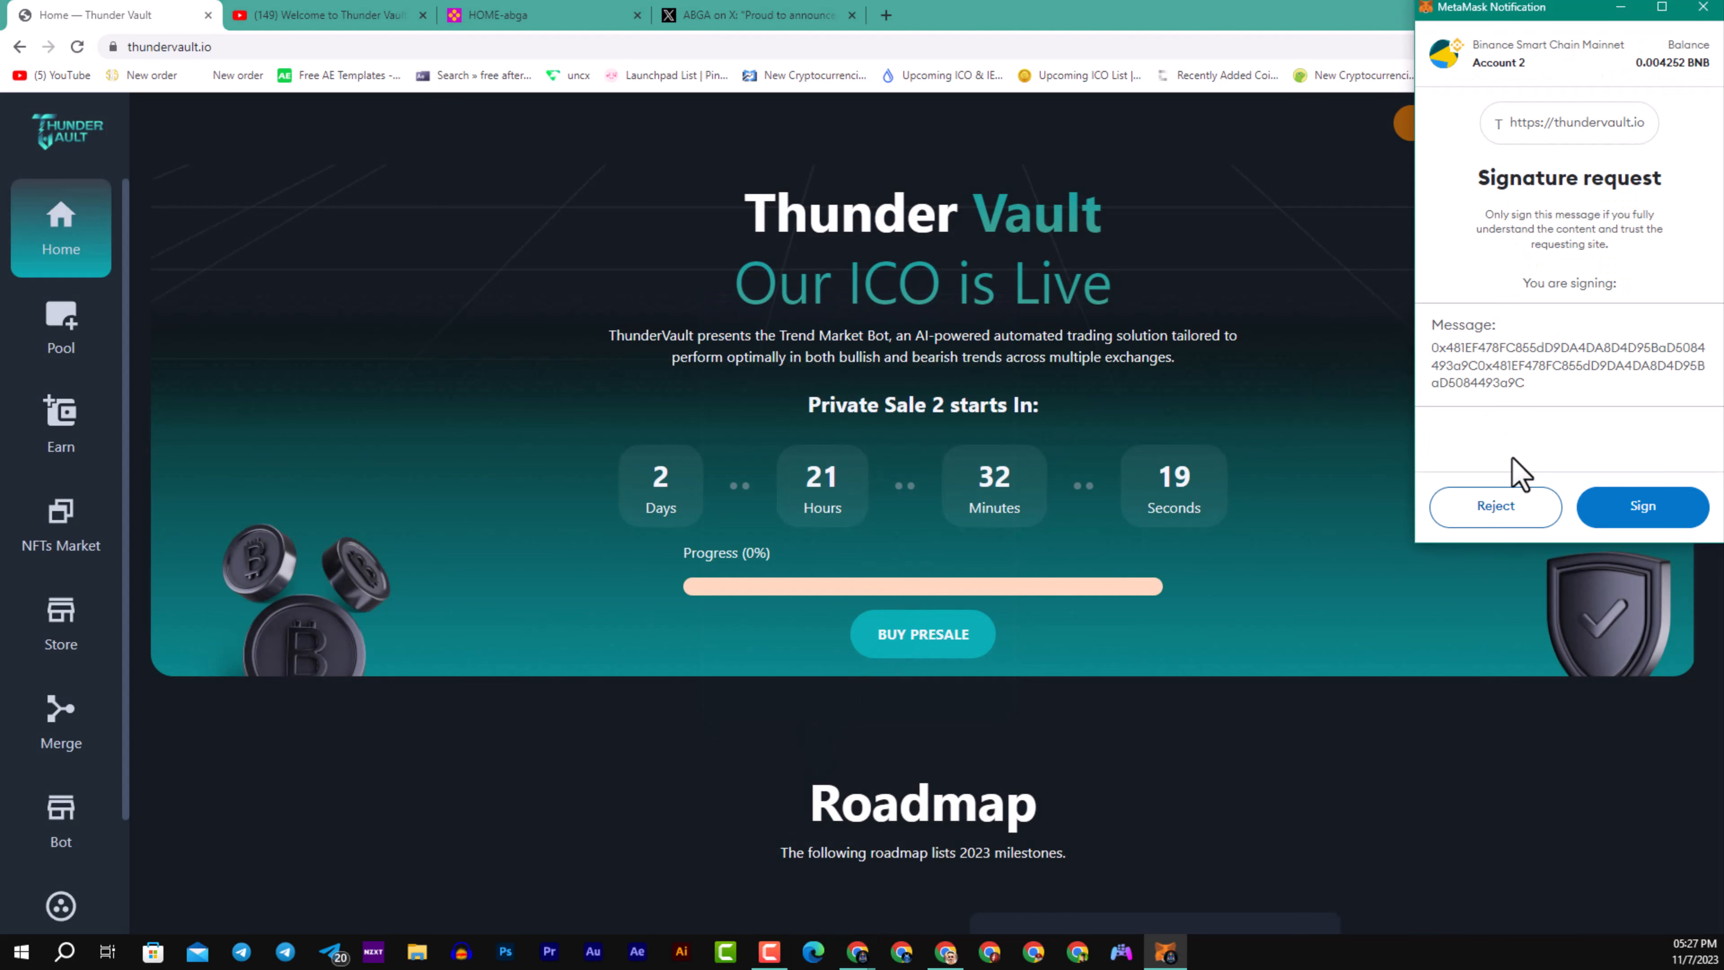
{"action": "left_click", "coordinate": [1640, 506]}
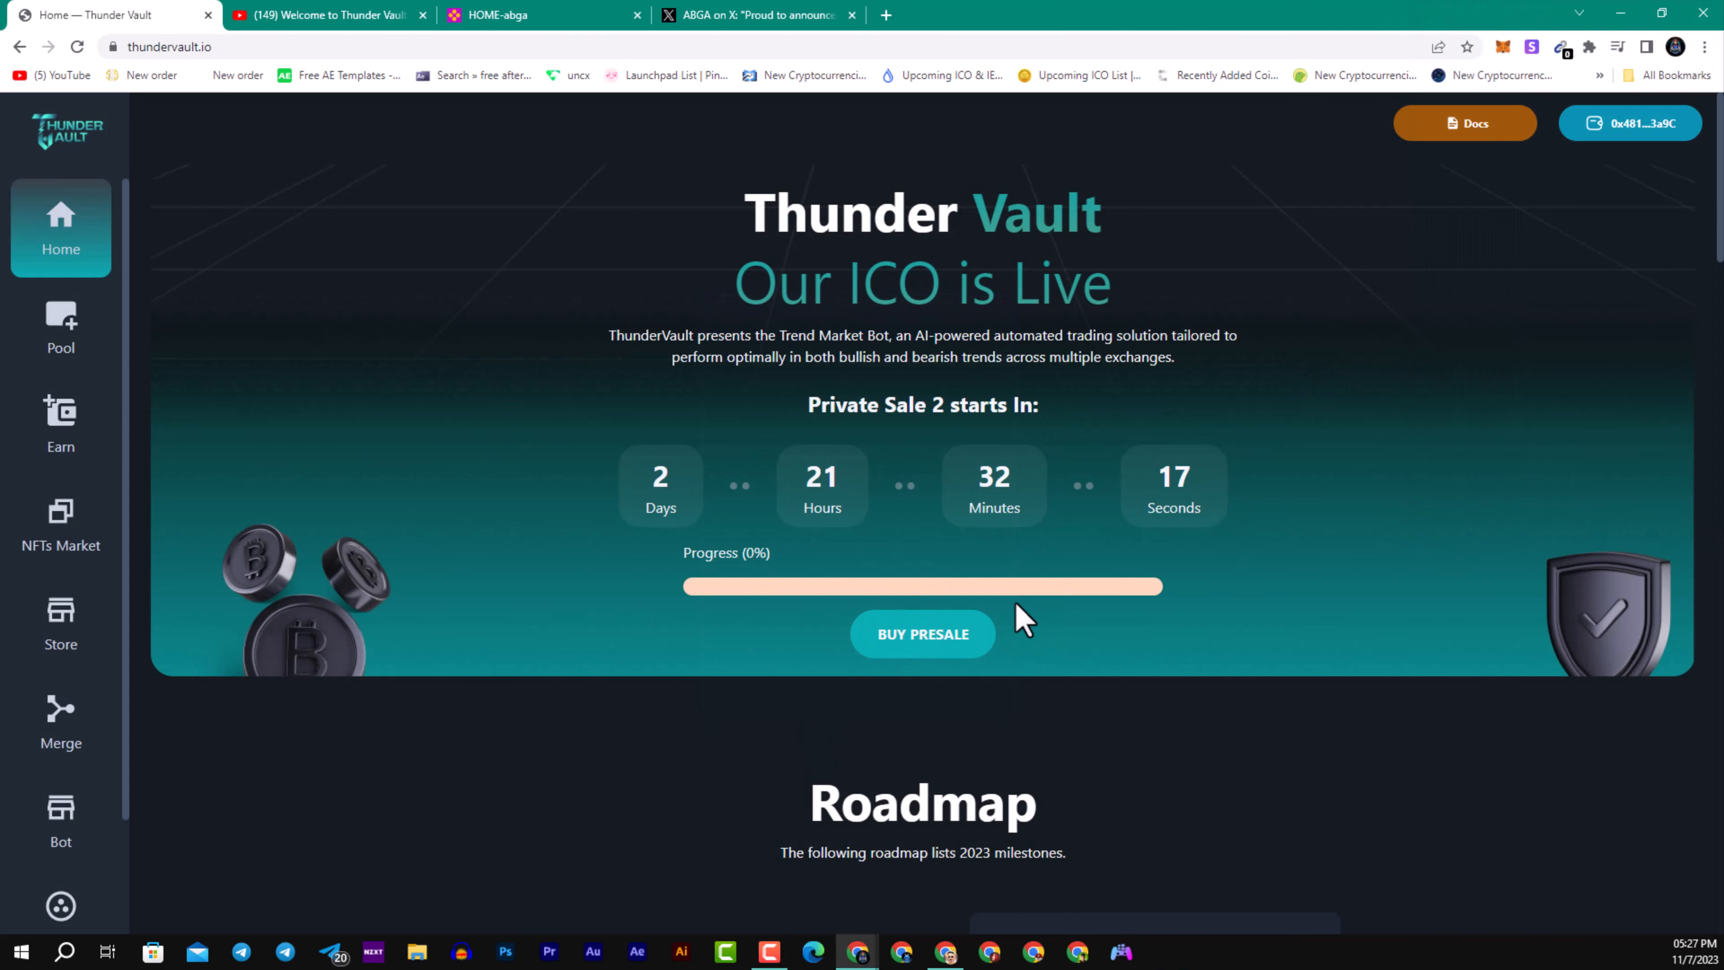
{"action": "mouse_move", "coordinate": [970, 632]}
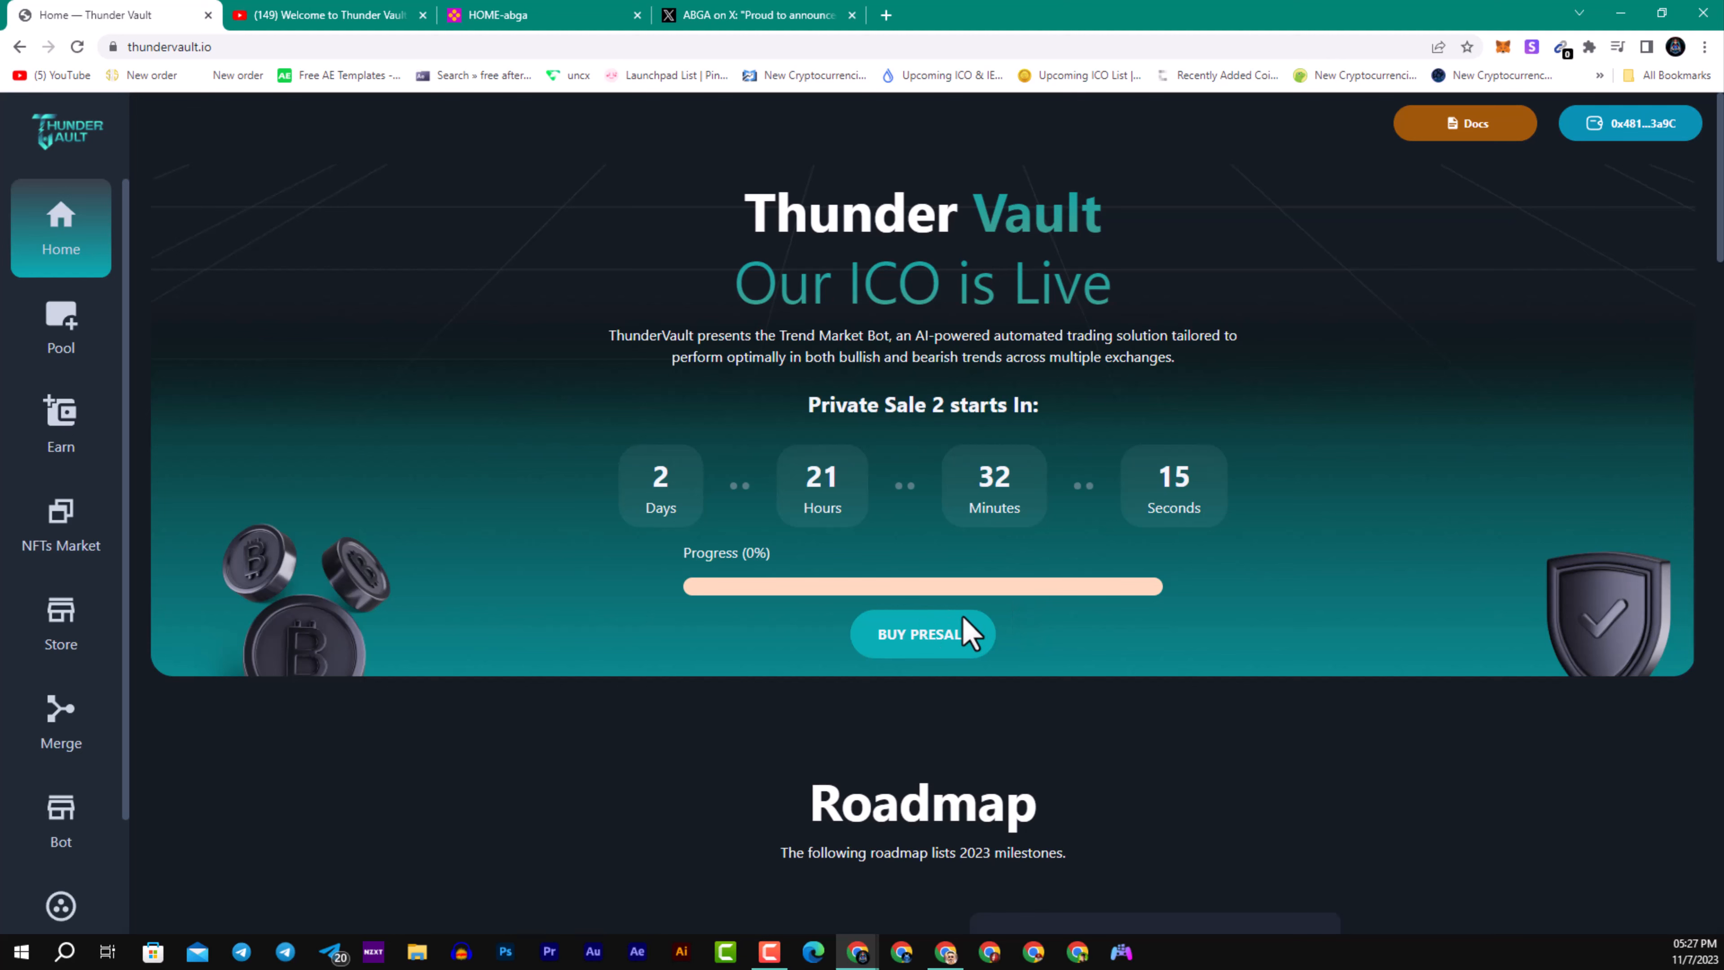
{"action": "scroll", "scroll_direction": "down", "scroll_amount": 3}
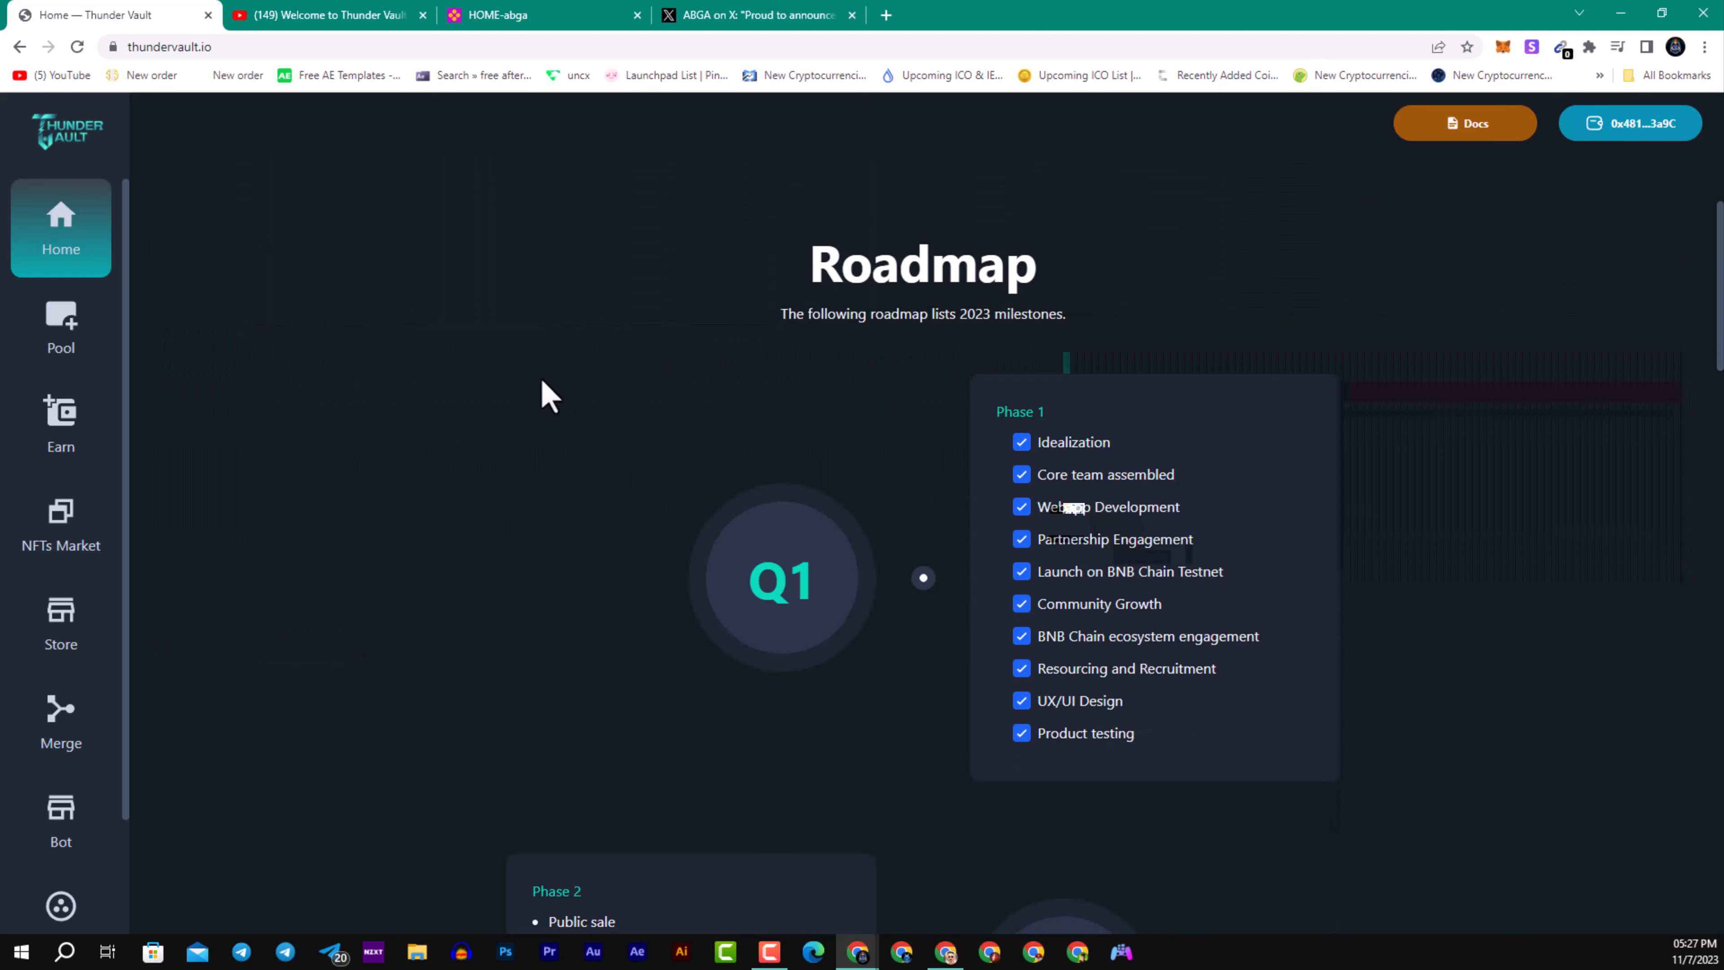
Step: Watch the 'Welcome to Thunder Vault' trailer on YouTube, skipping ahead to about thirty seconds, then close it
{"action": "left_click", "coordinate": [324, 14]}
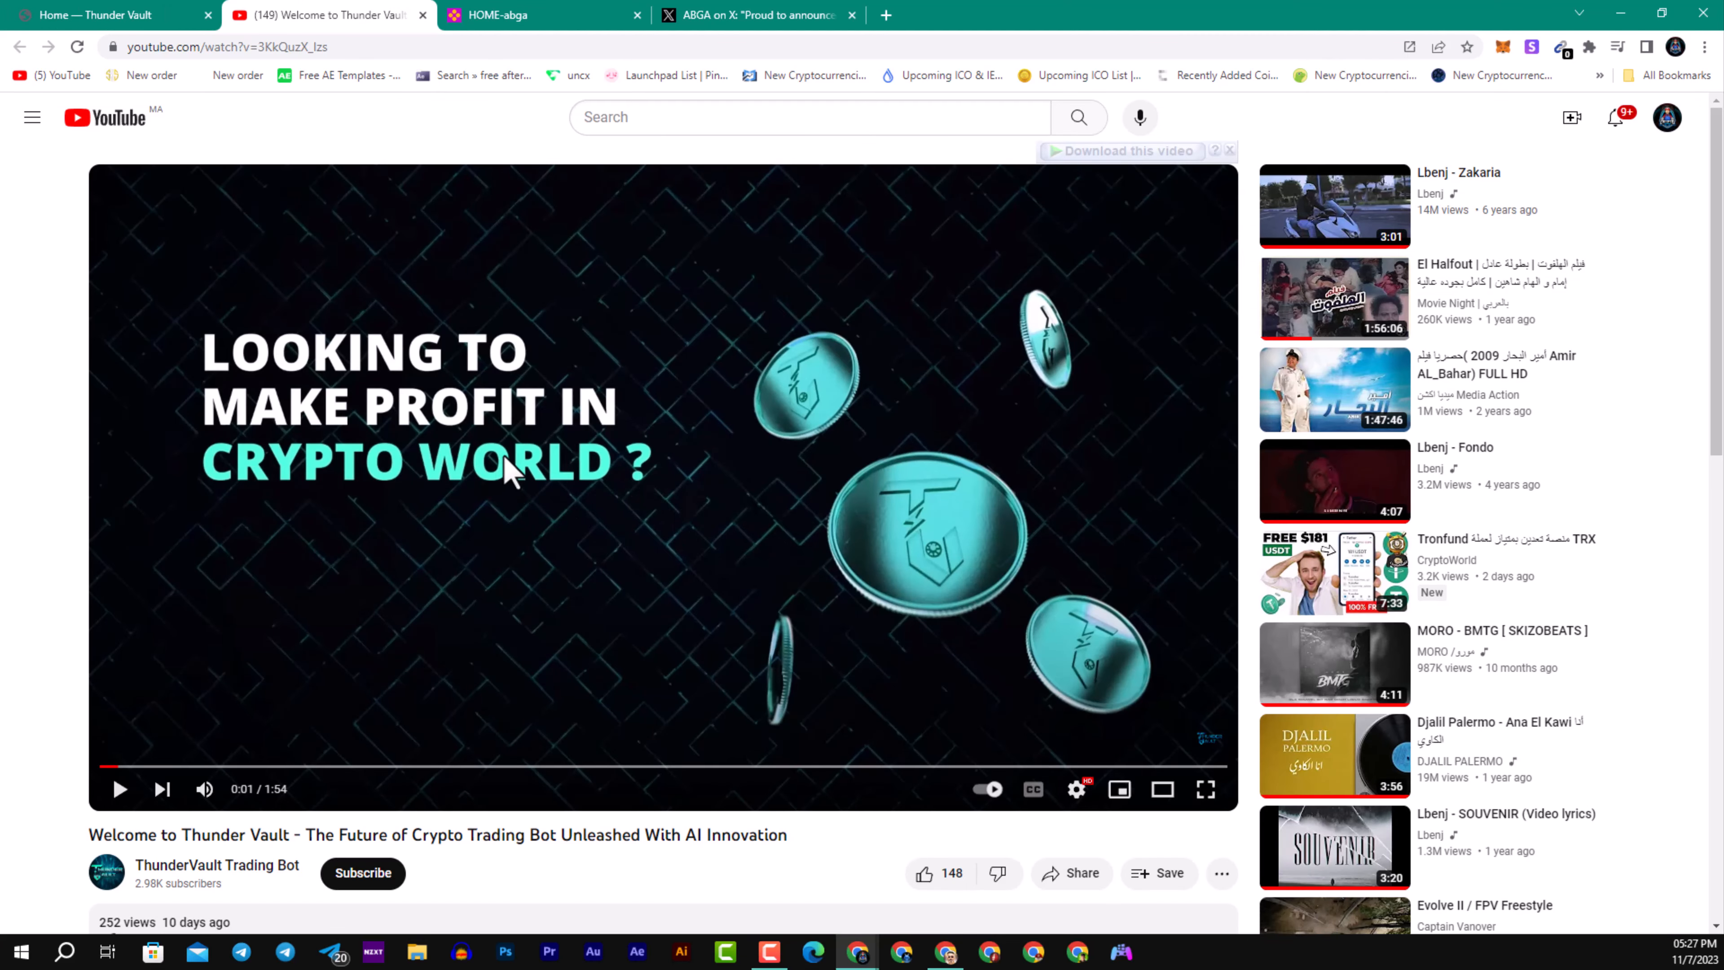
{"action": "mouse_move", "coordinate": [479, 504]}
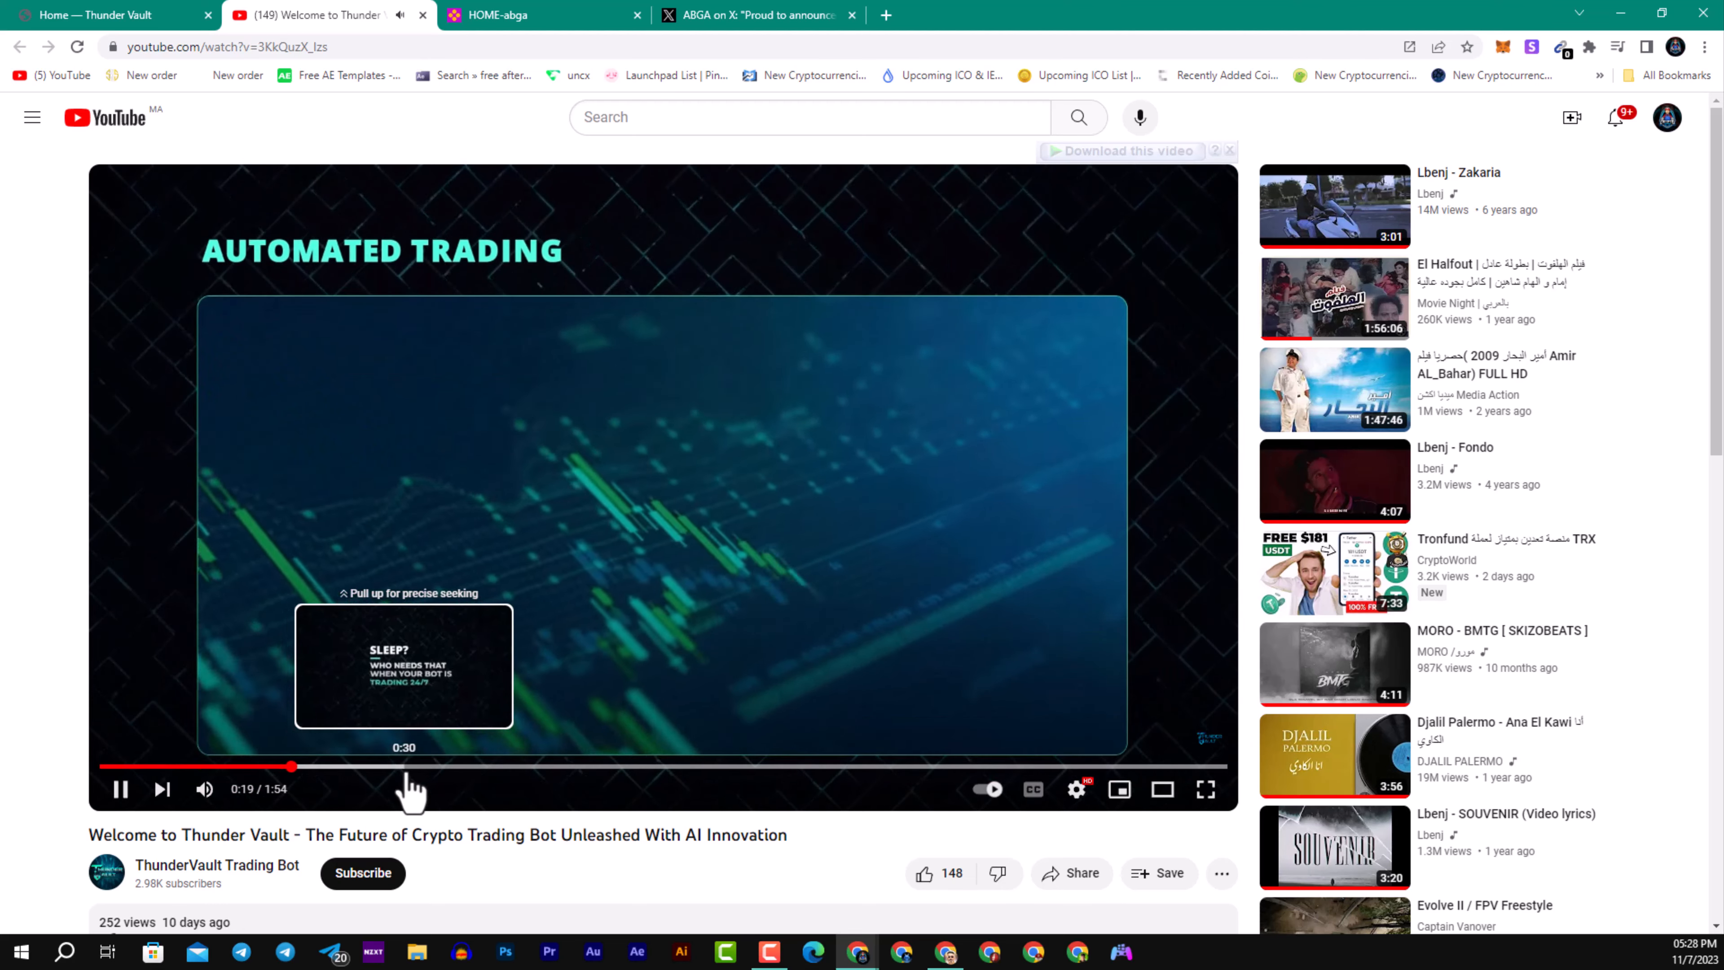
{"action": "left_click_drag", "start_coordinate": [291, 766], "coordinate": [398, 766]}
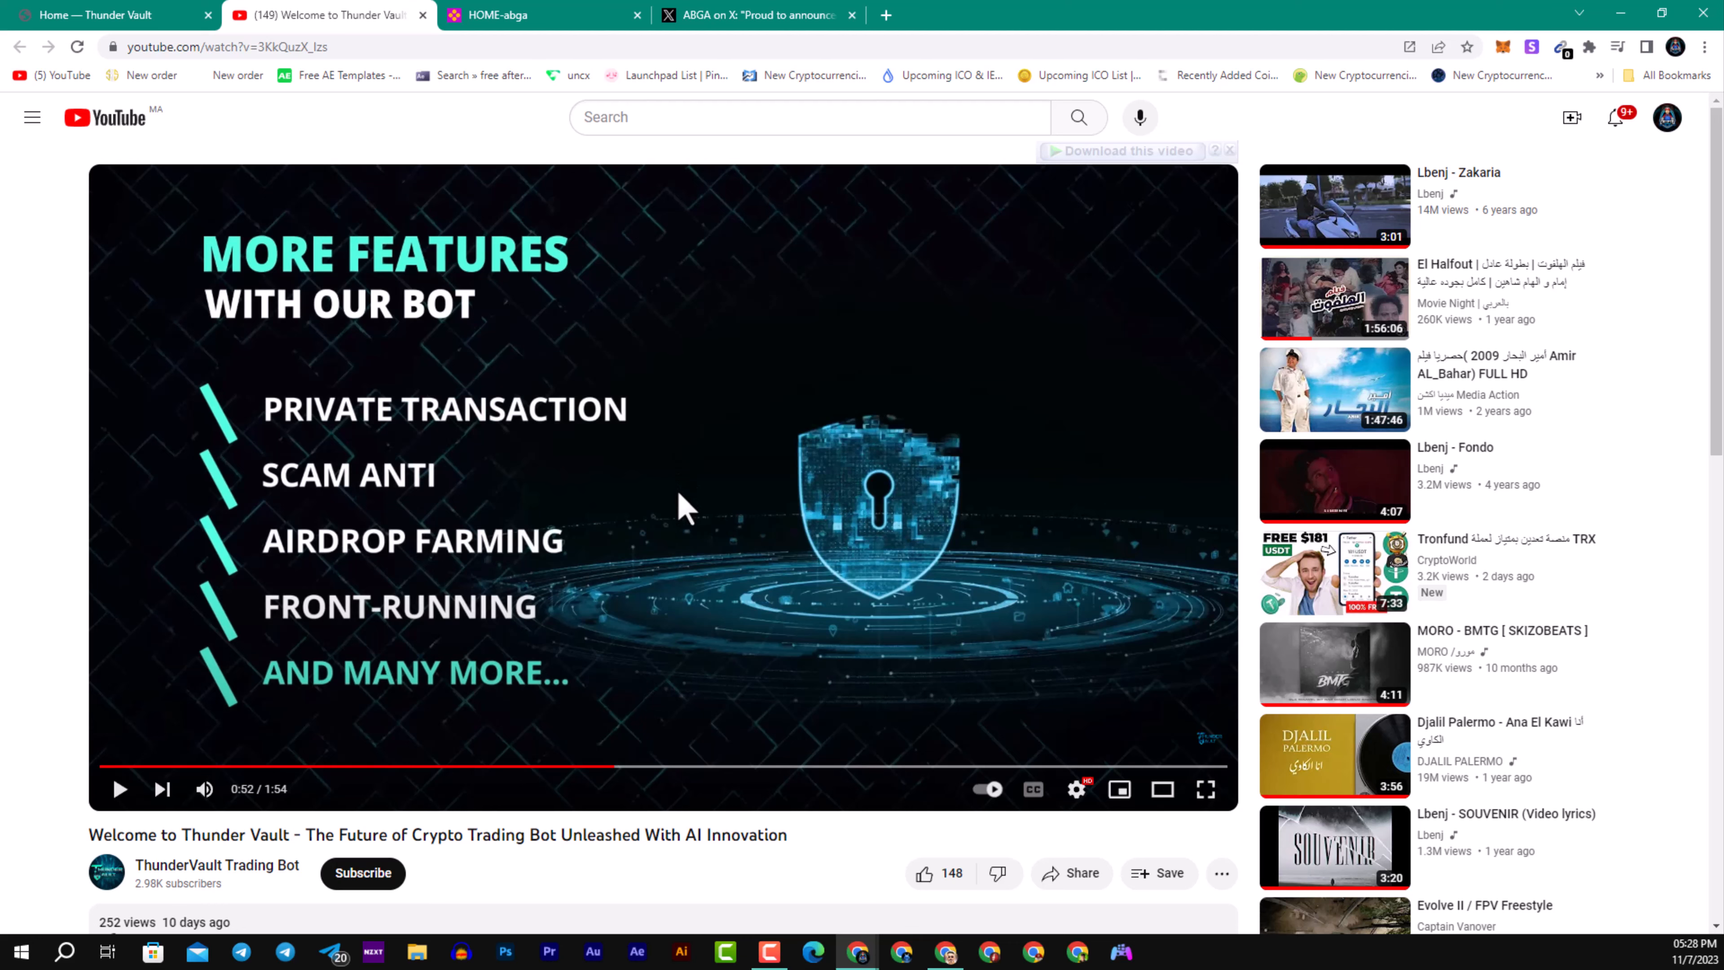
{"action": "left_click", "coordinate": [720, 765]}
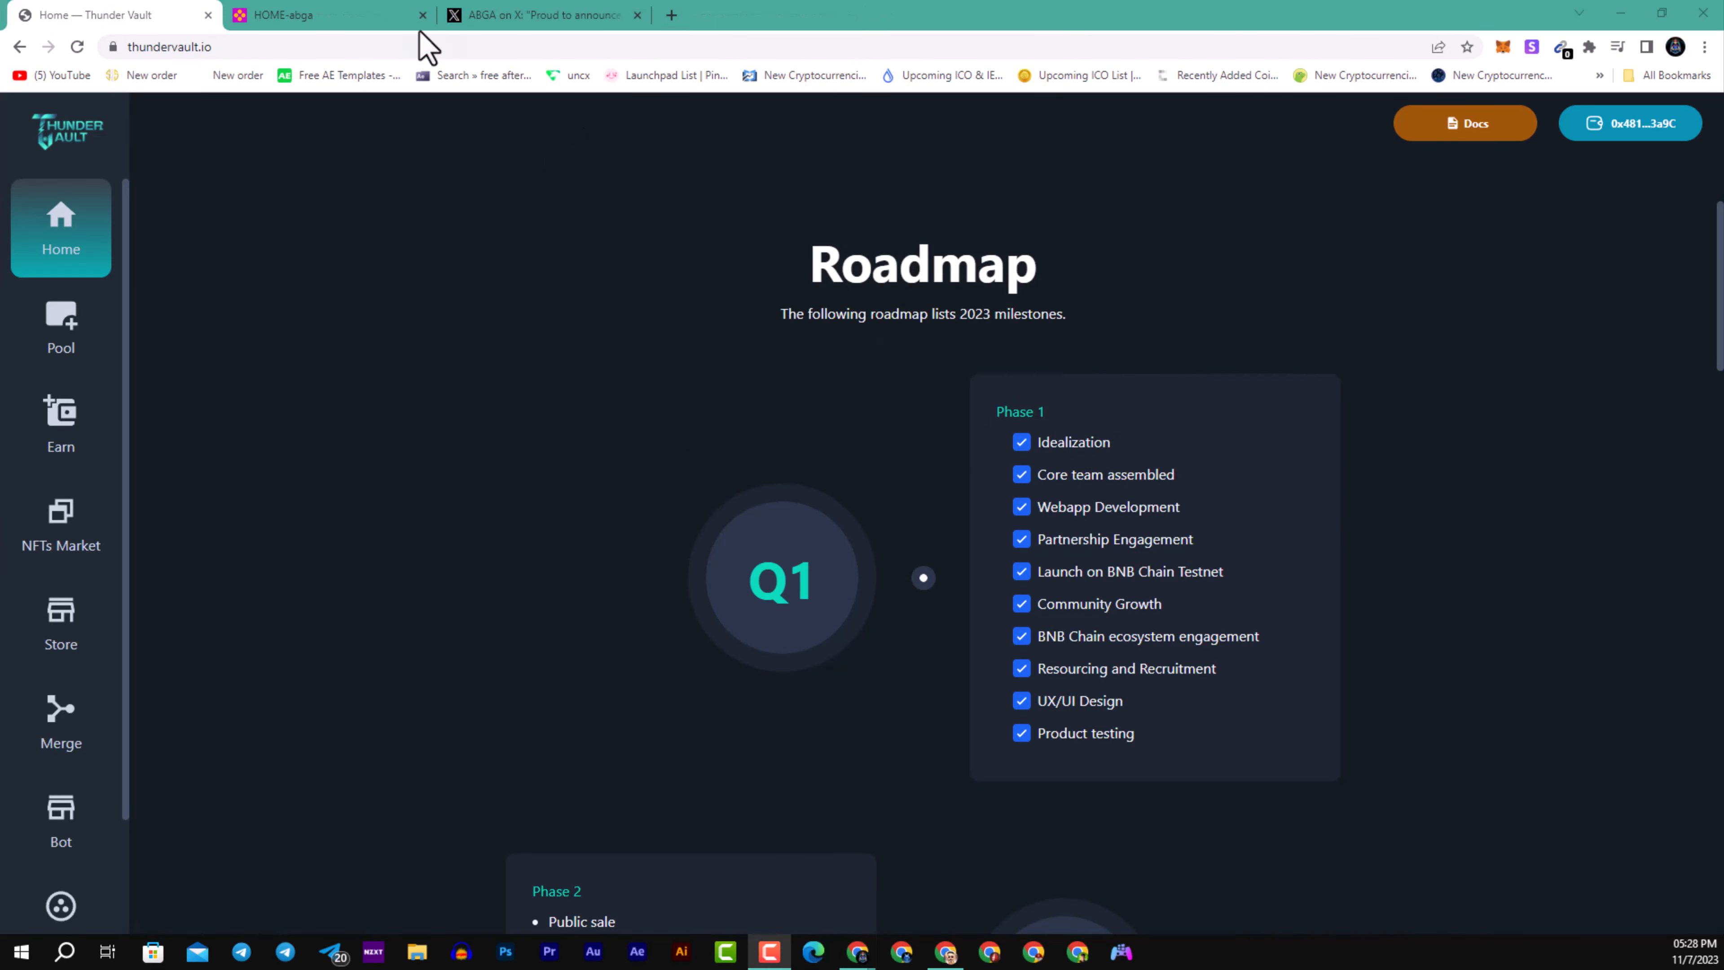
{"action": "mouse_move", "coordinate": [318, 15]}
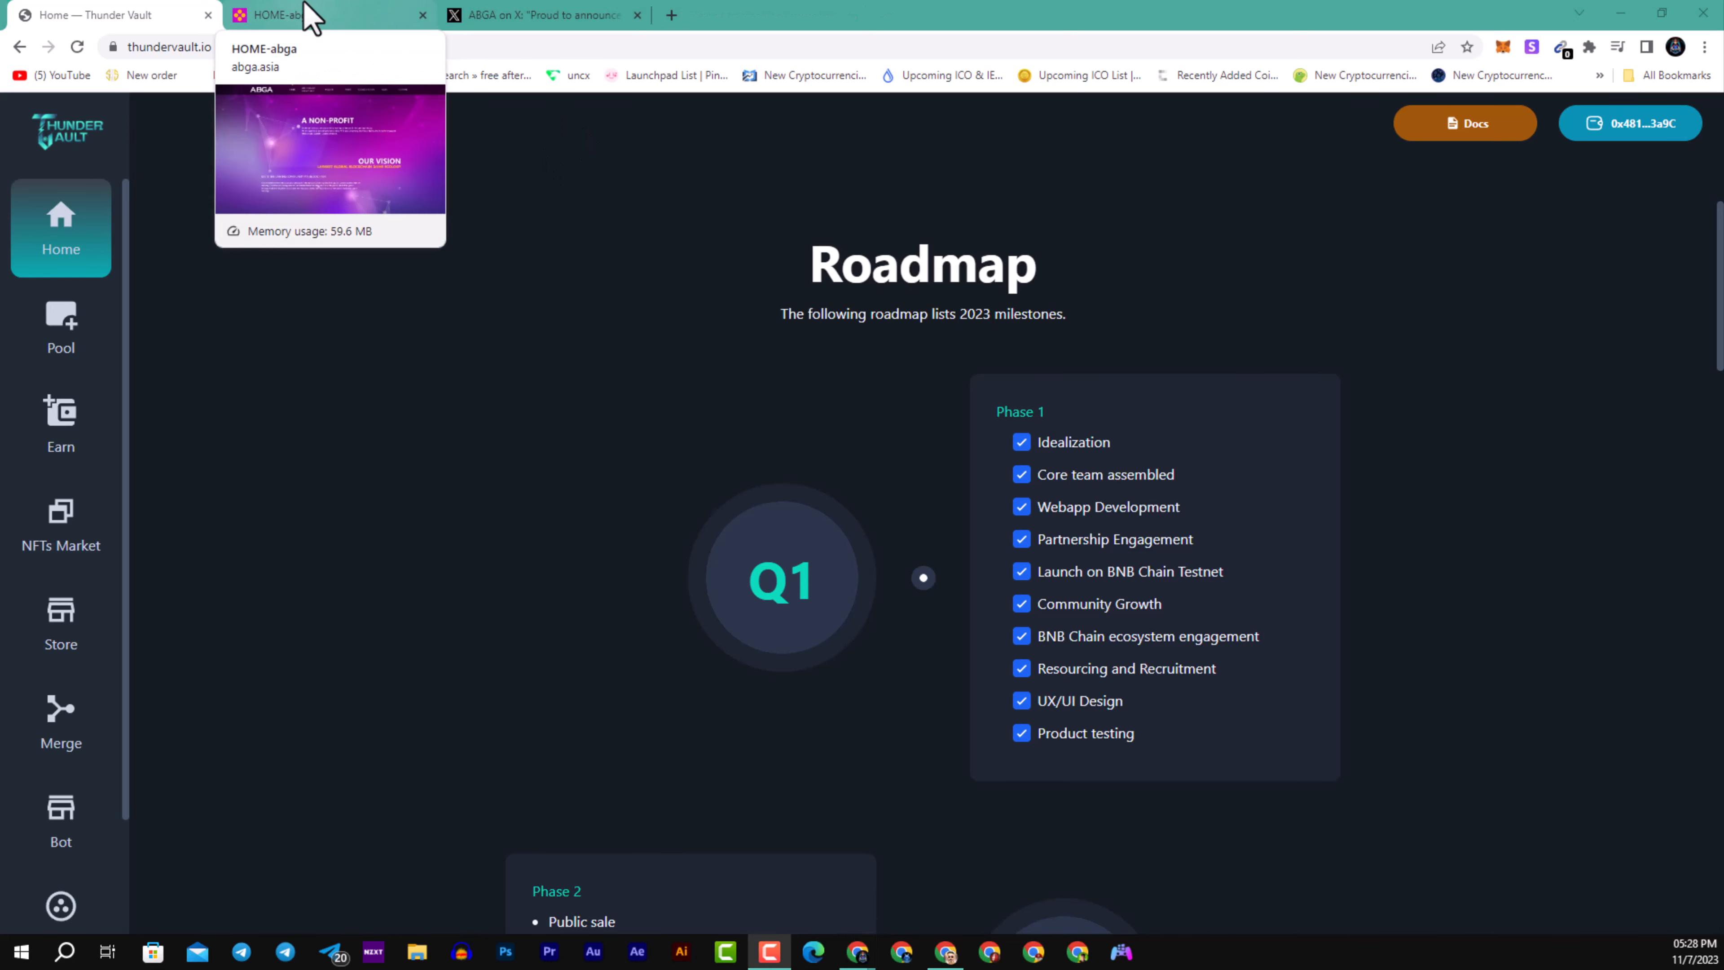
Step: Show the abga.asia homepage describing the Asia Blockchain Gaming Alliance
{"action": "left_click", "coordinate": [319, 14]}
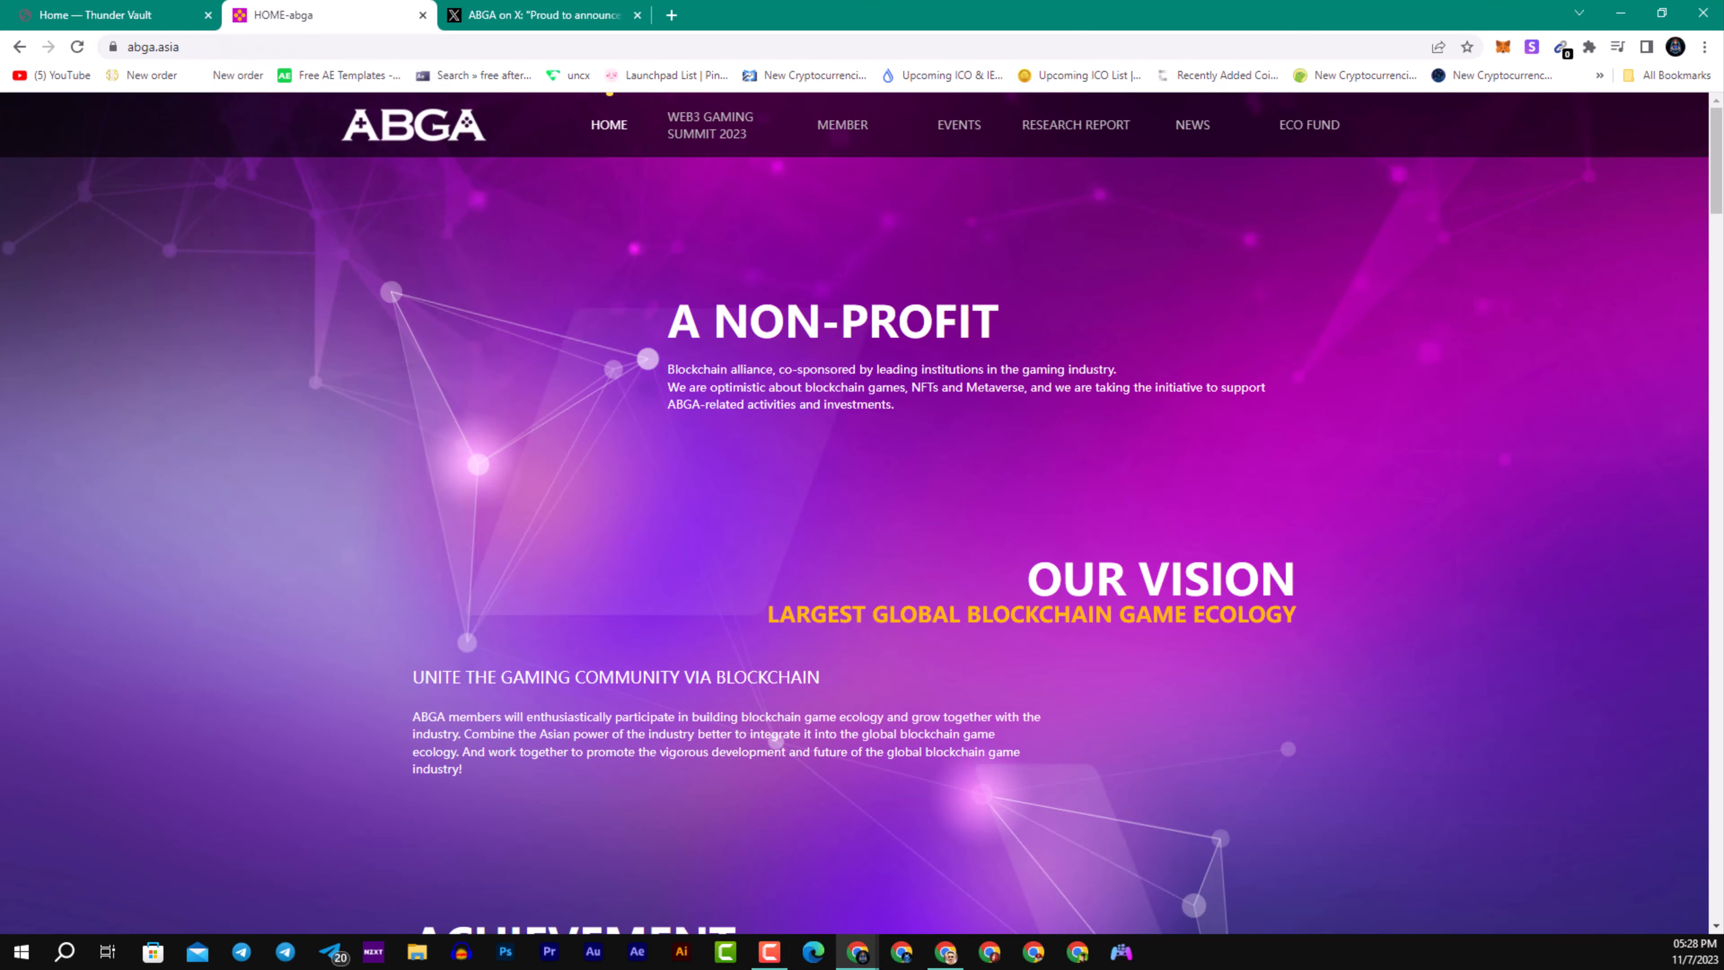
{"action": "mouse_move", "coordinate": [569, 627]}
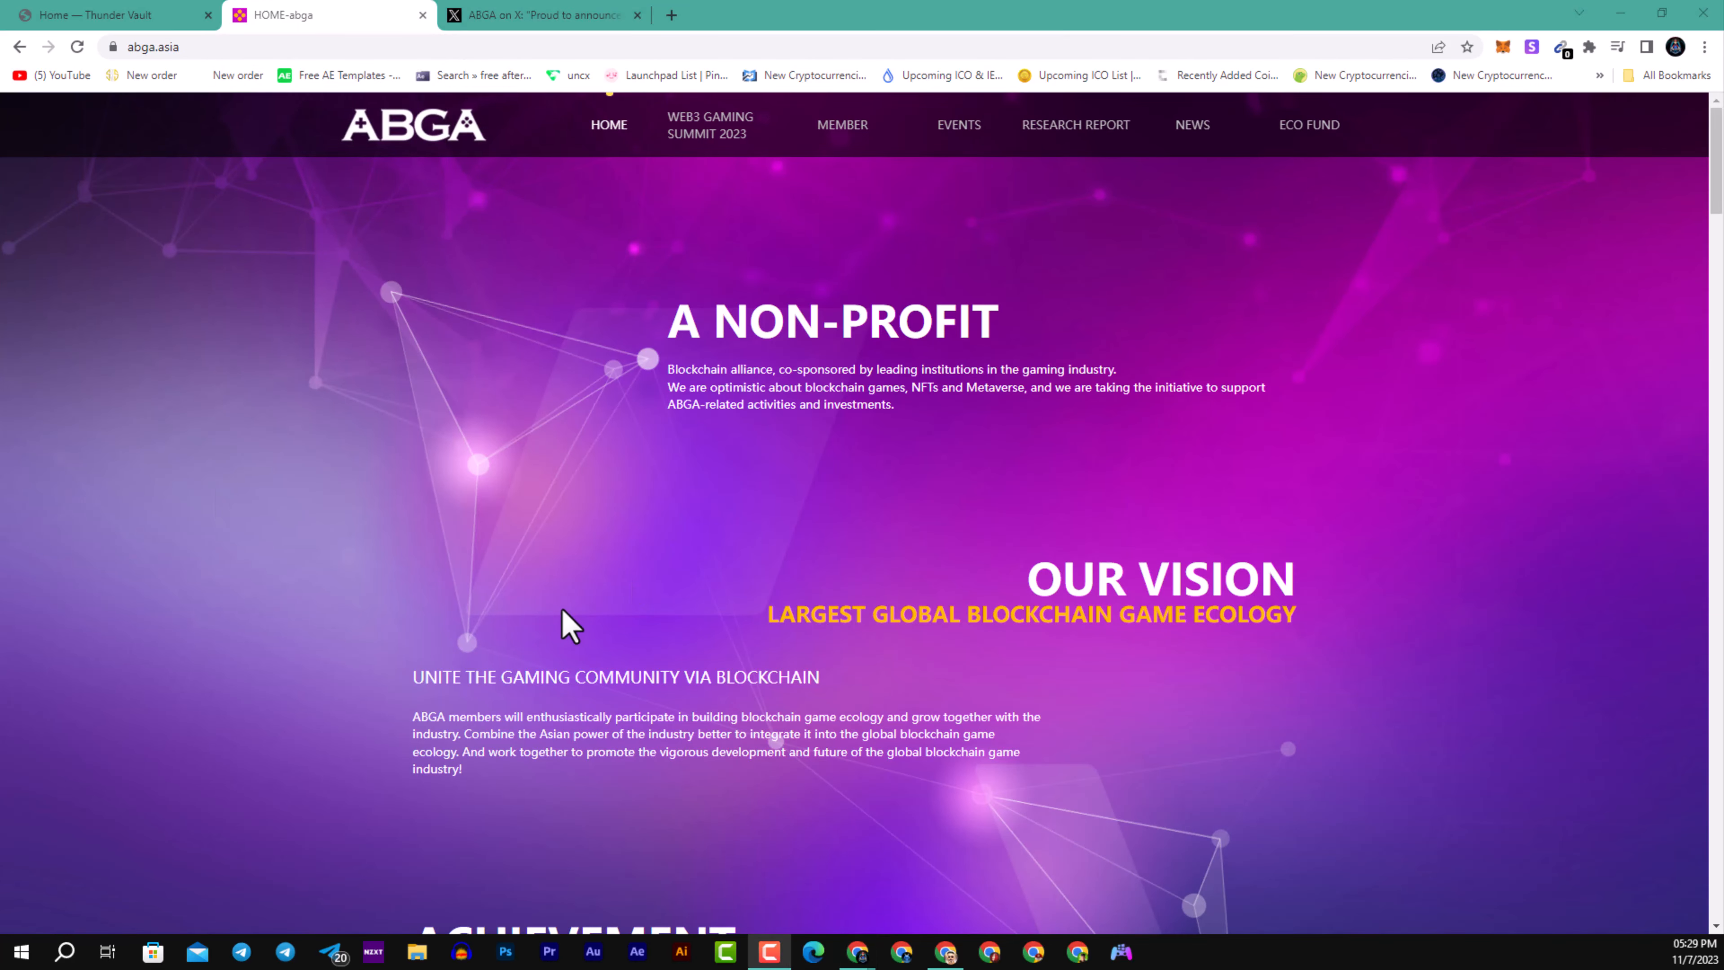
{"action": "mouse_move", "coordinate": [608, 581]}
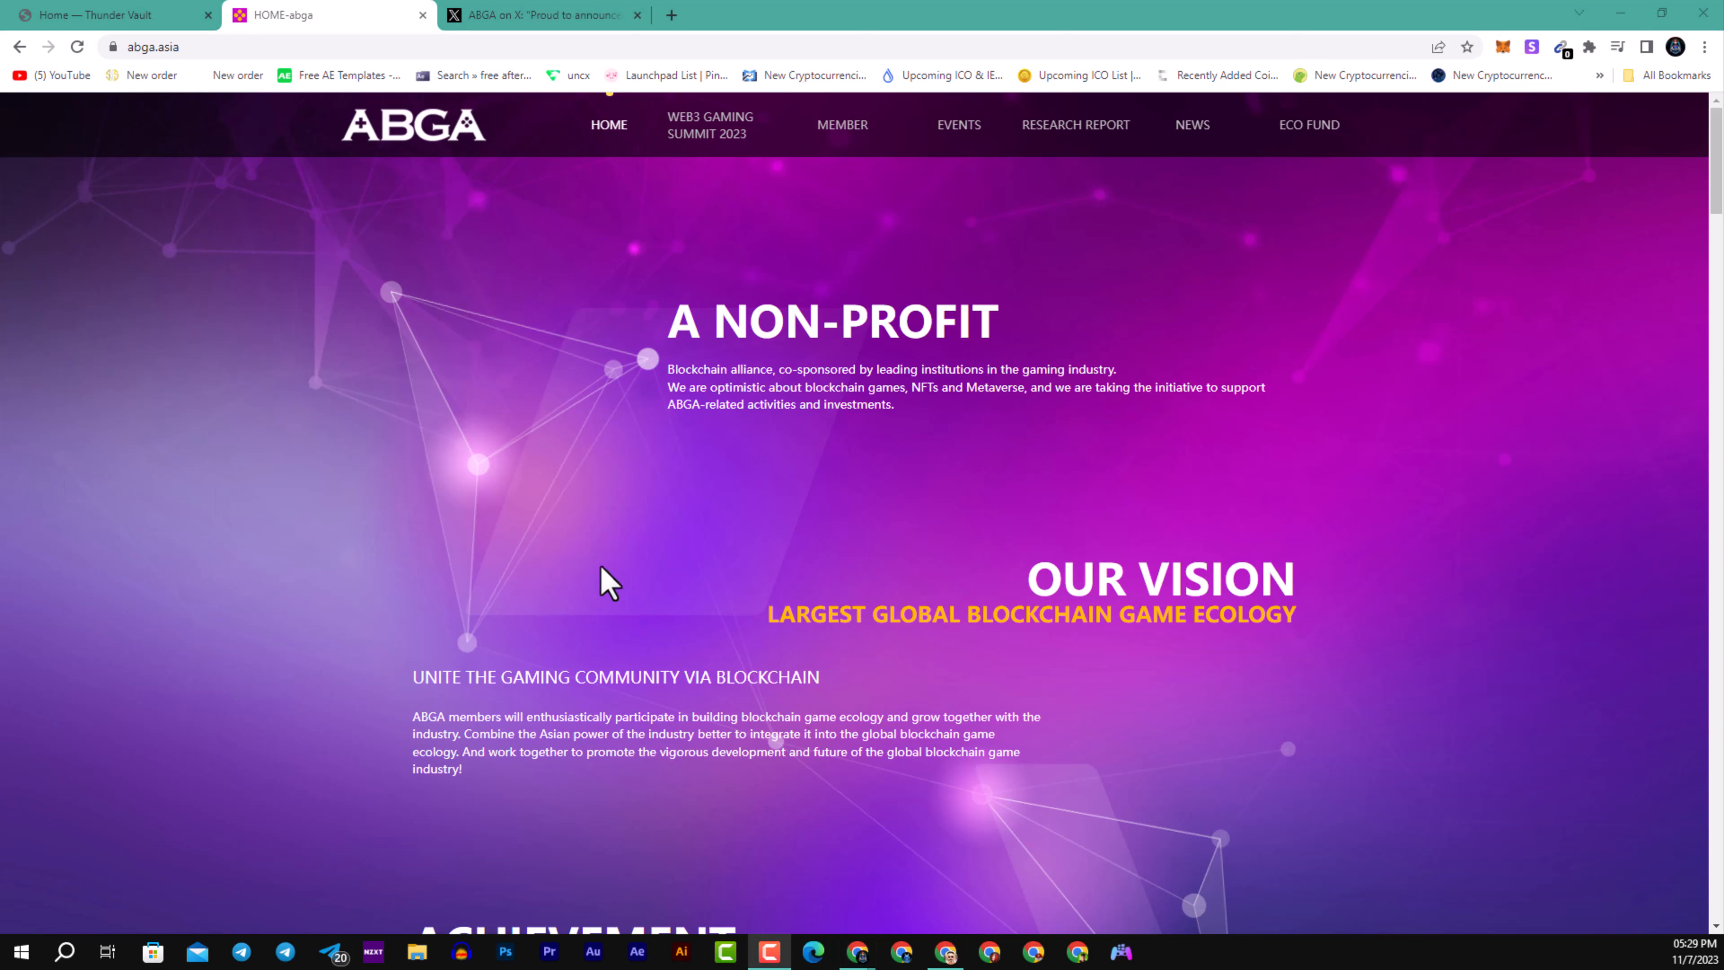
{"action": "mouse_move", "coordinate": [604, 593]}
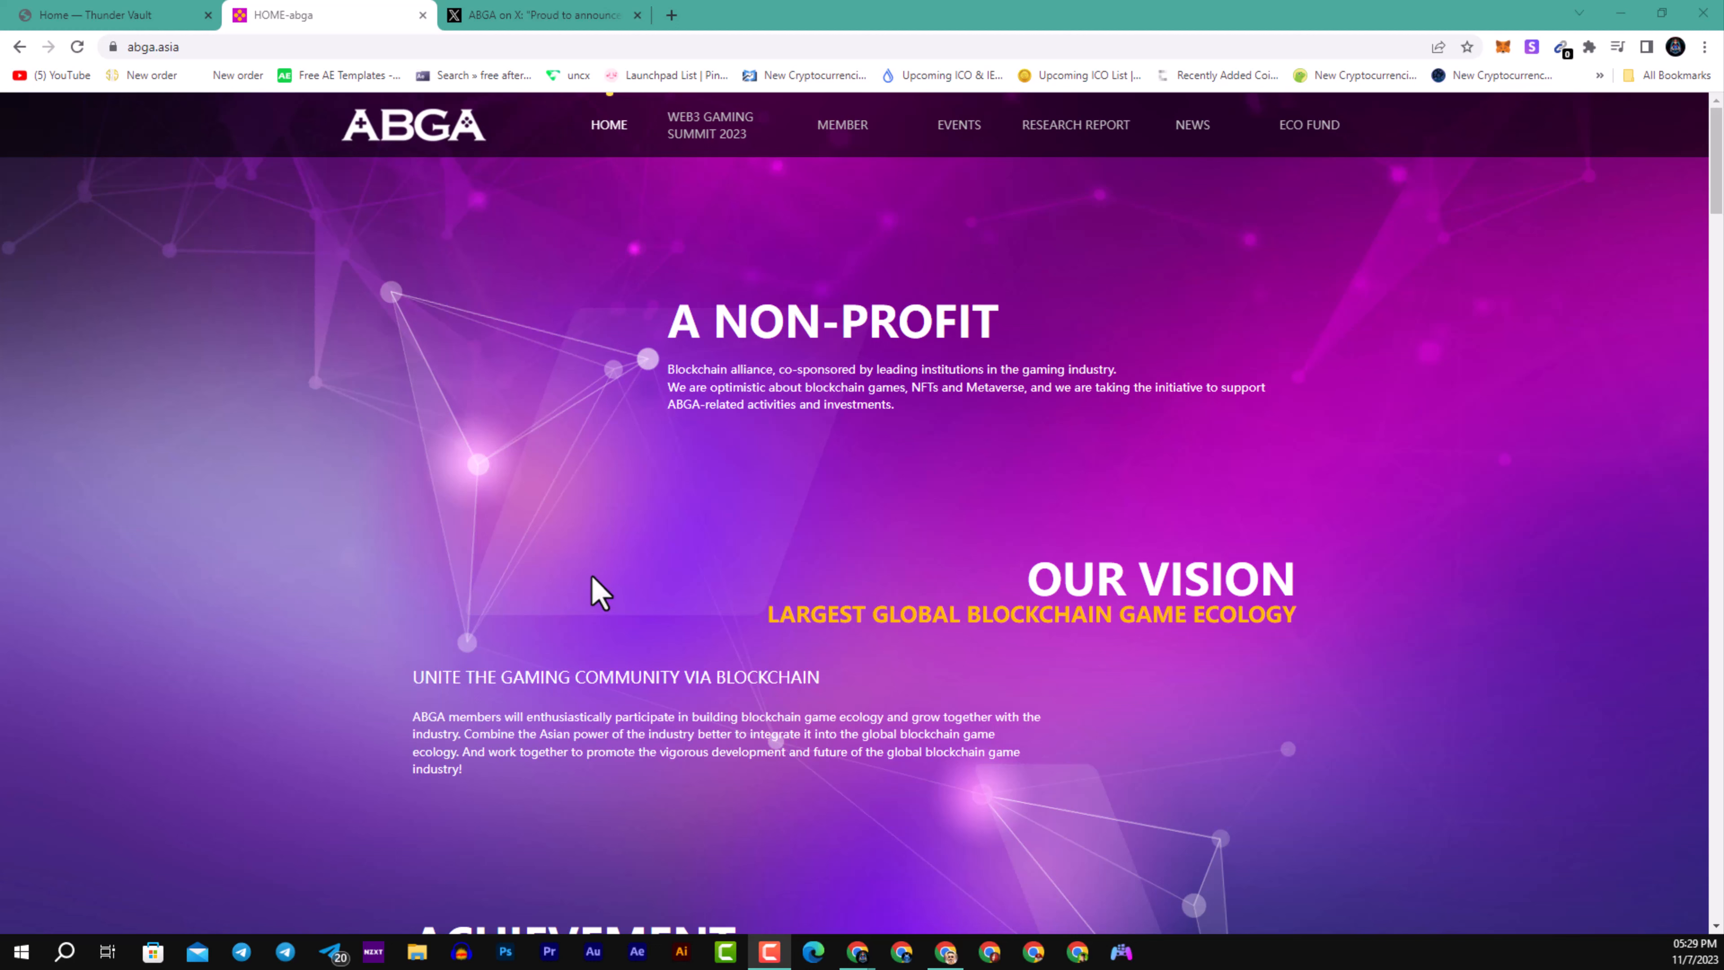
{"action": "mouse_move", "coordinate": [628, 567]}
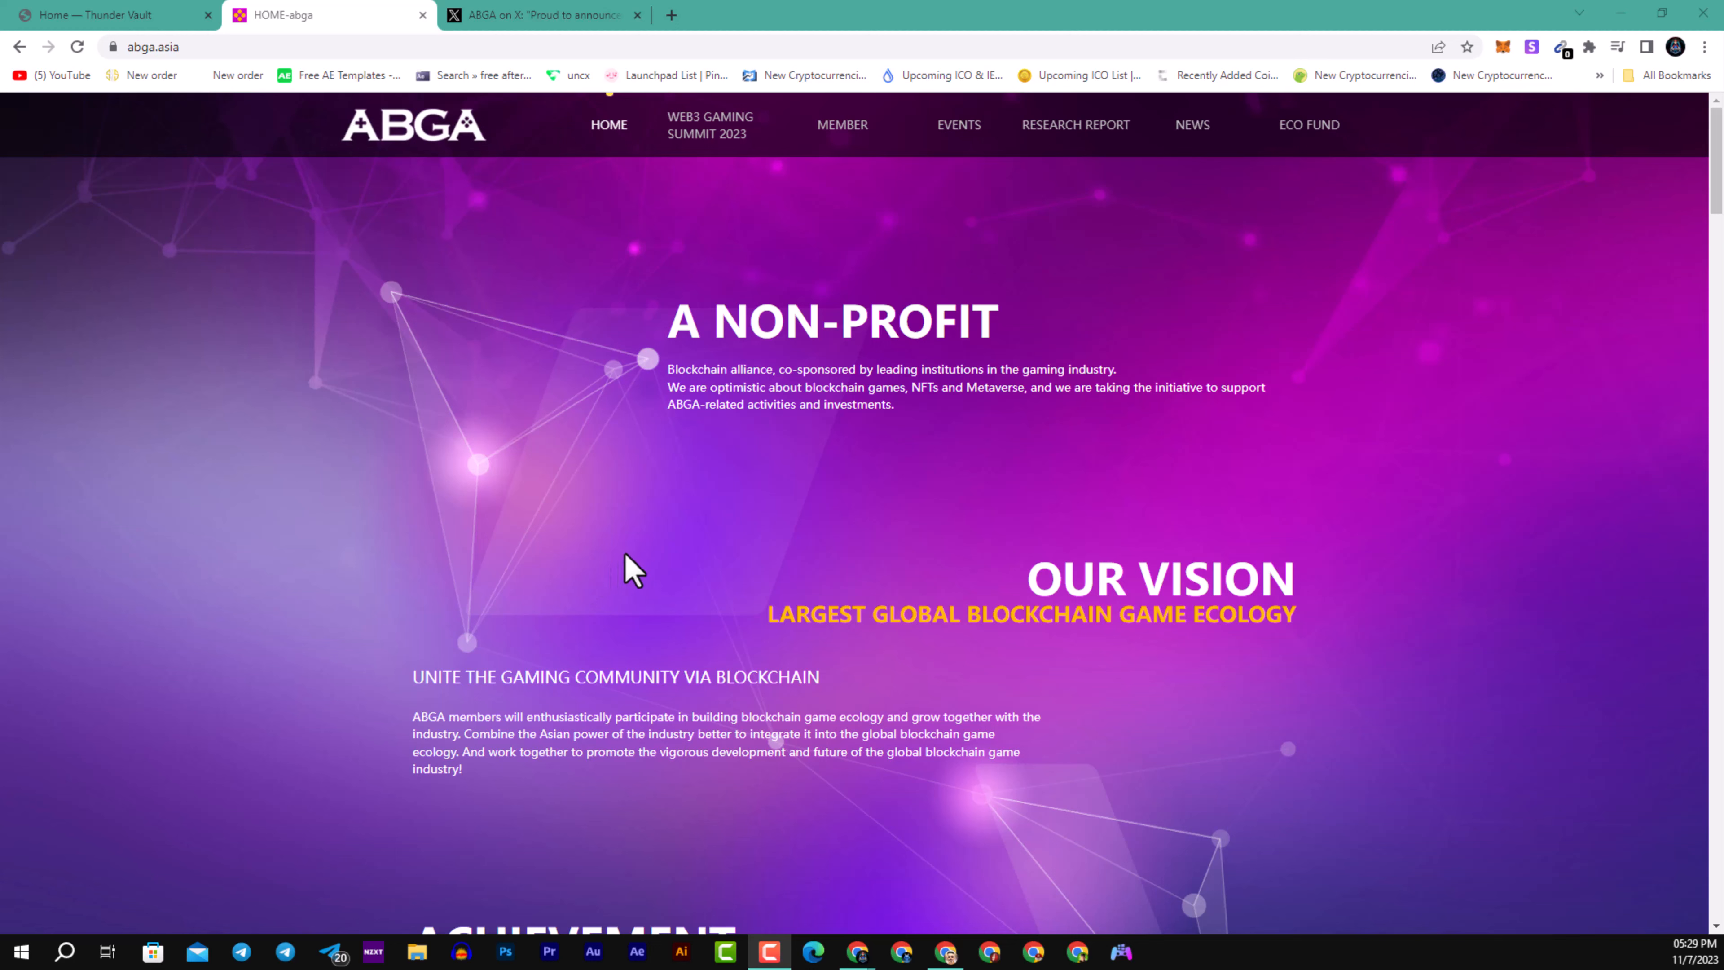
{"action": "mouse_move", "coordinate": [642, 562]}
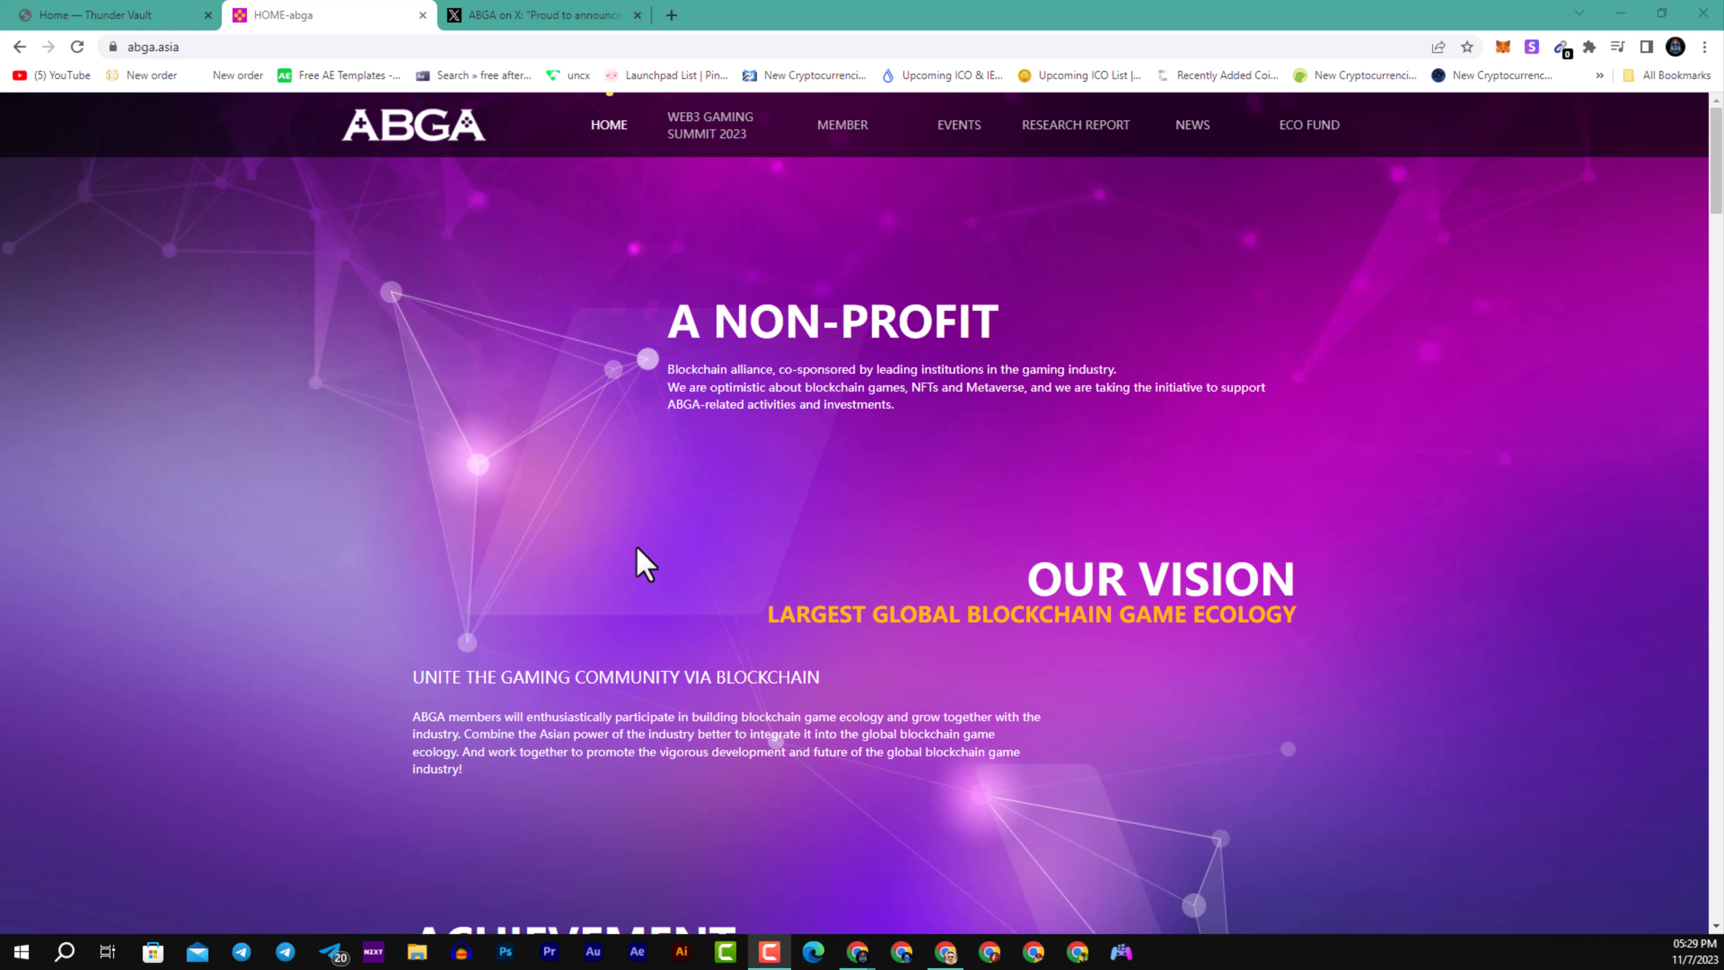
{"action": "mouse_move", "coordinate": [690, 581]}
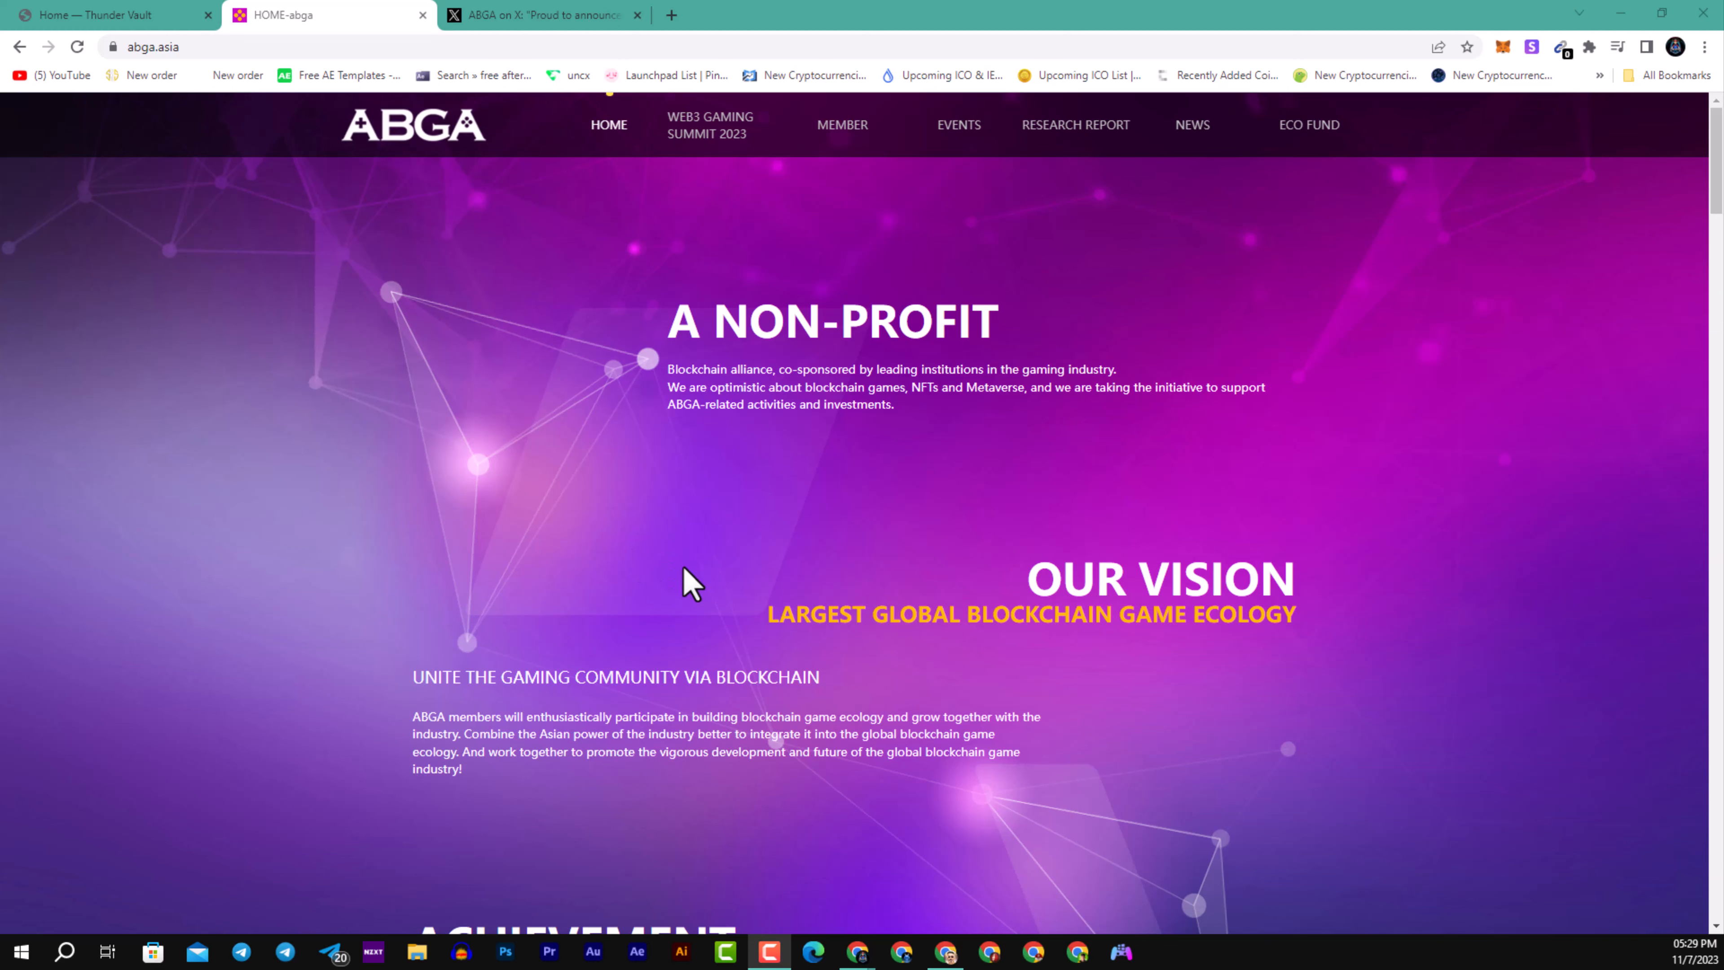
{"action": "mouse_move", "coordinate": [689, 573]}
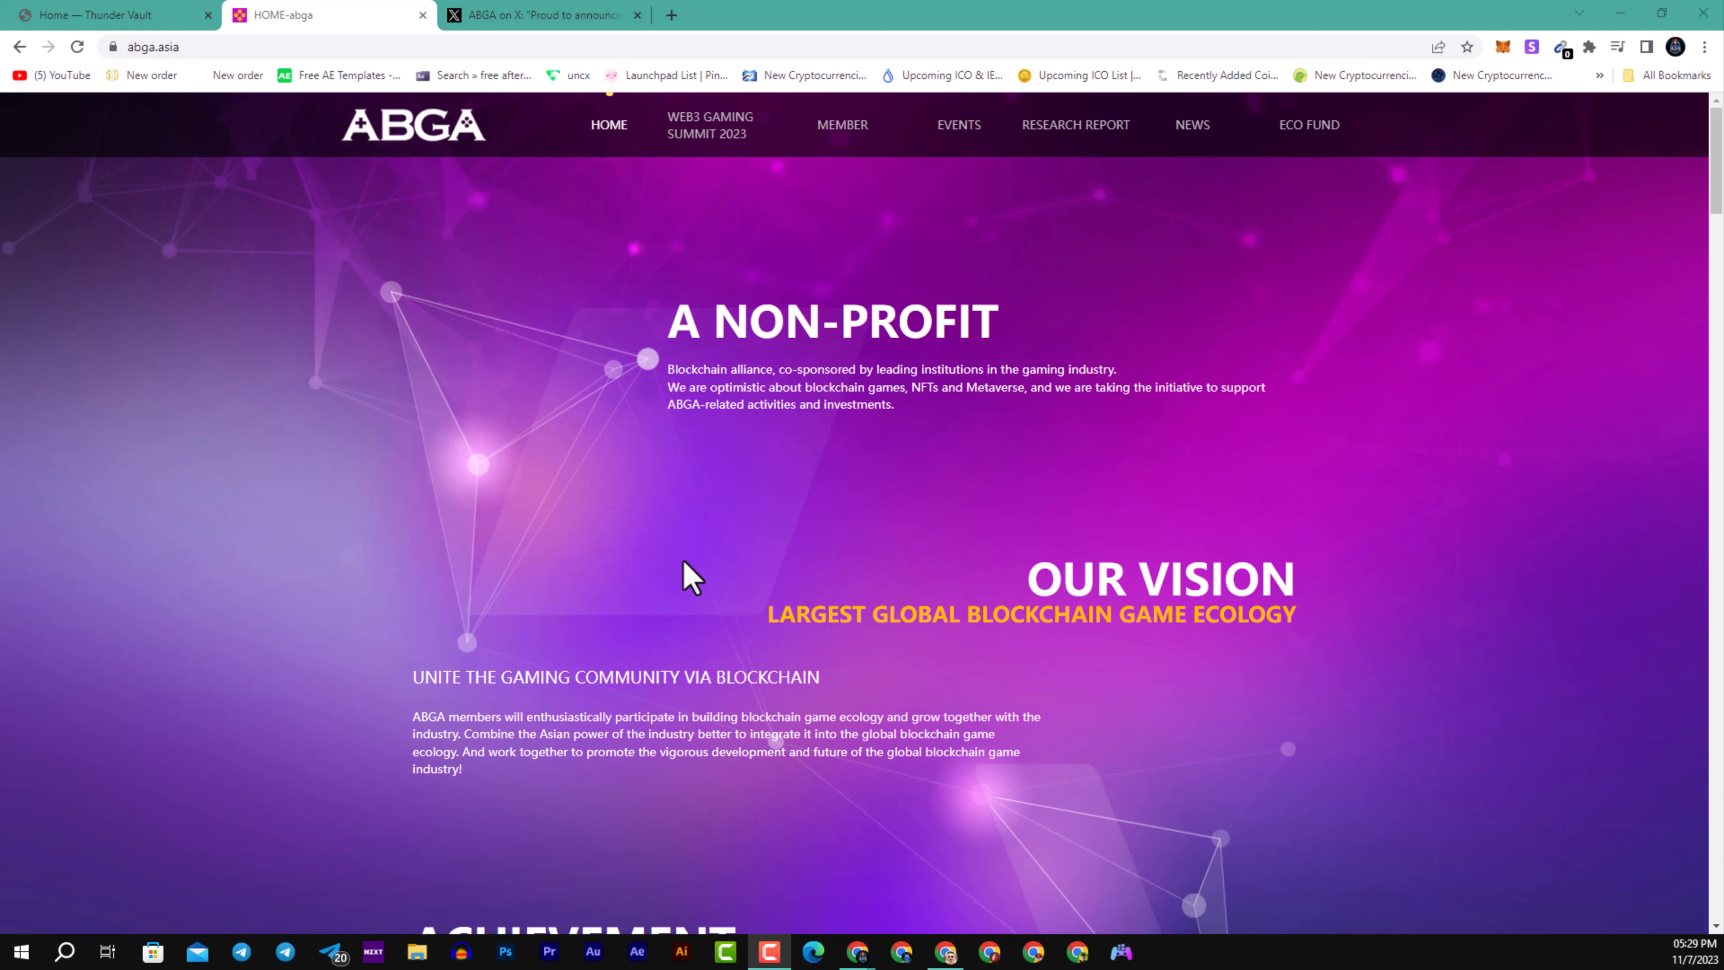
{"action": "left_click", "coordinate": [539, 15]}
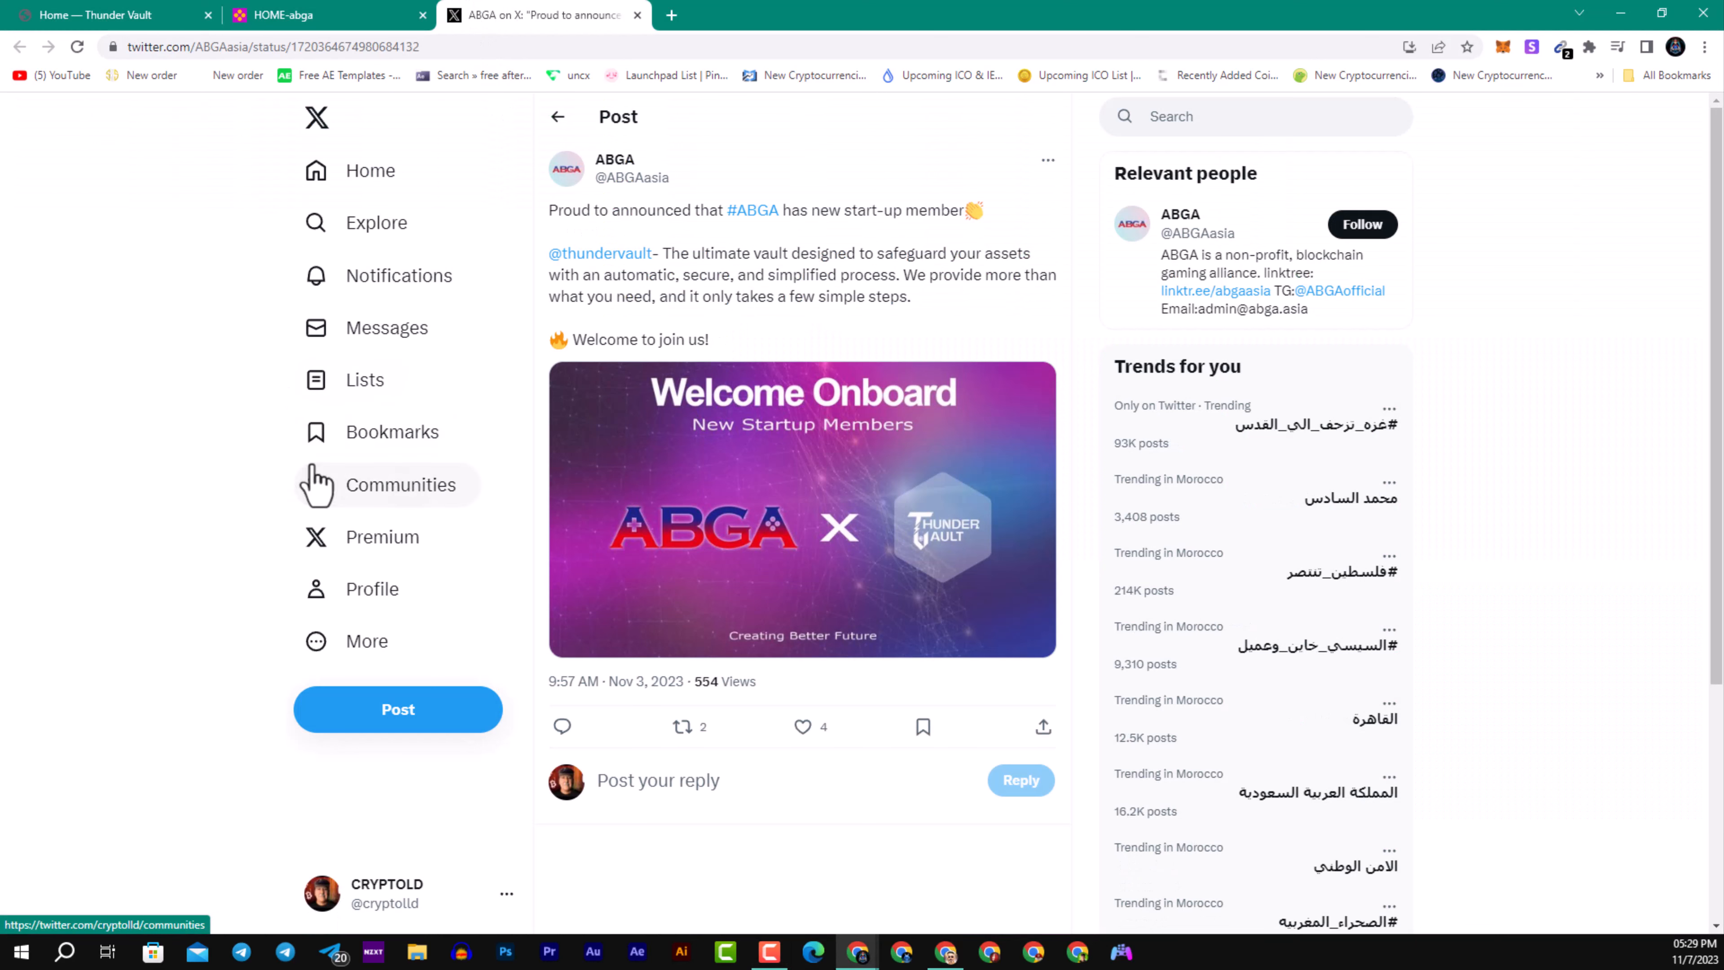
{"action": "mouse_move", "coordinate": [752, 631]}
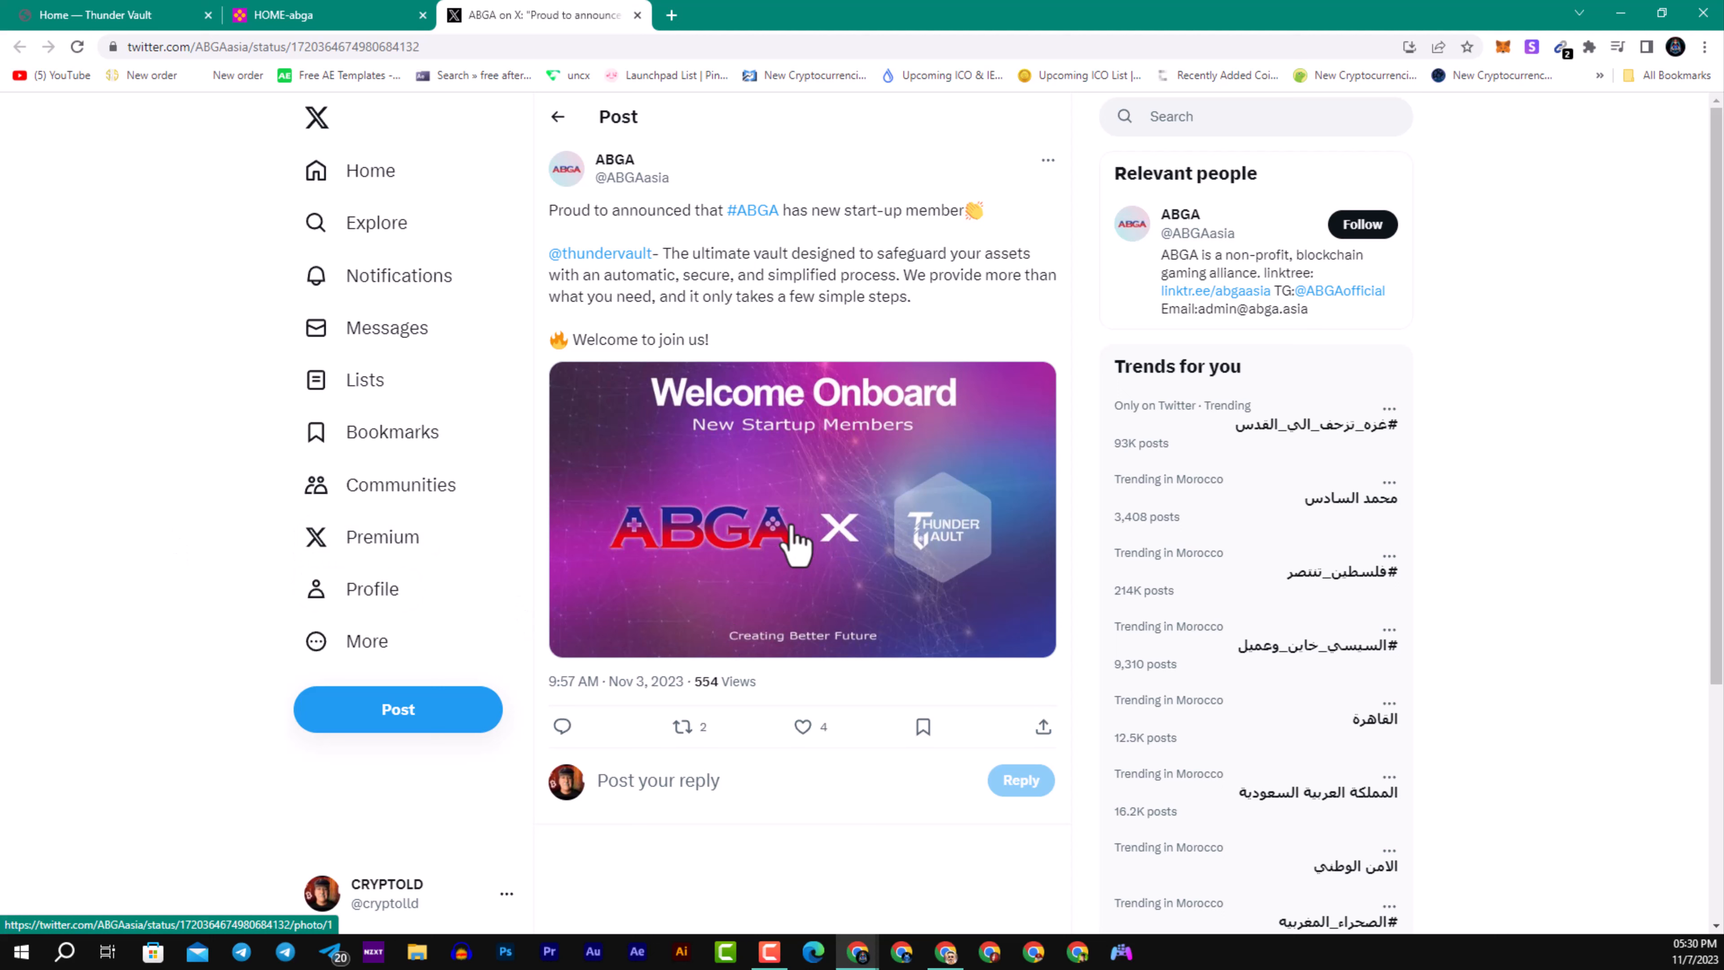
{"action": "mouse_move", "coordinate": [665, 456]}
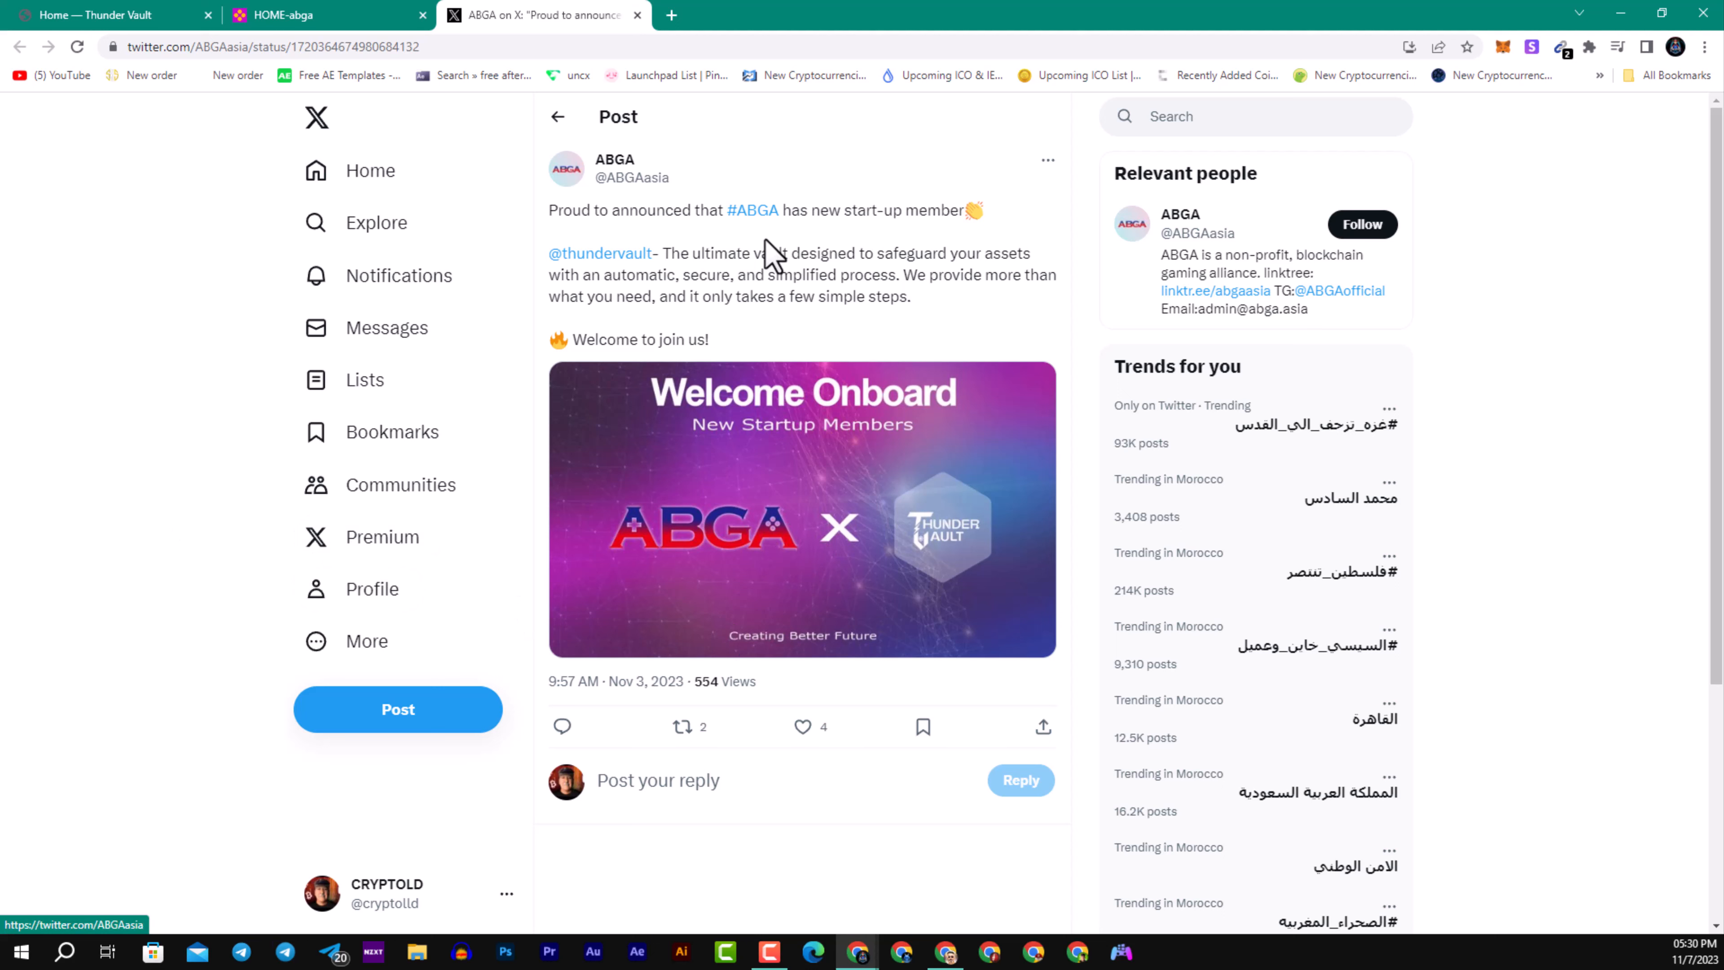
{"action": "mouse_move", "coordinate": [586, 210]}
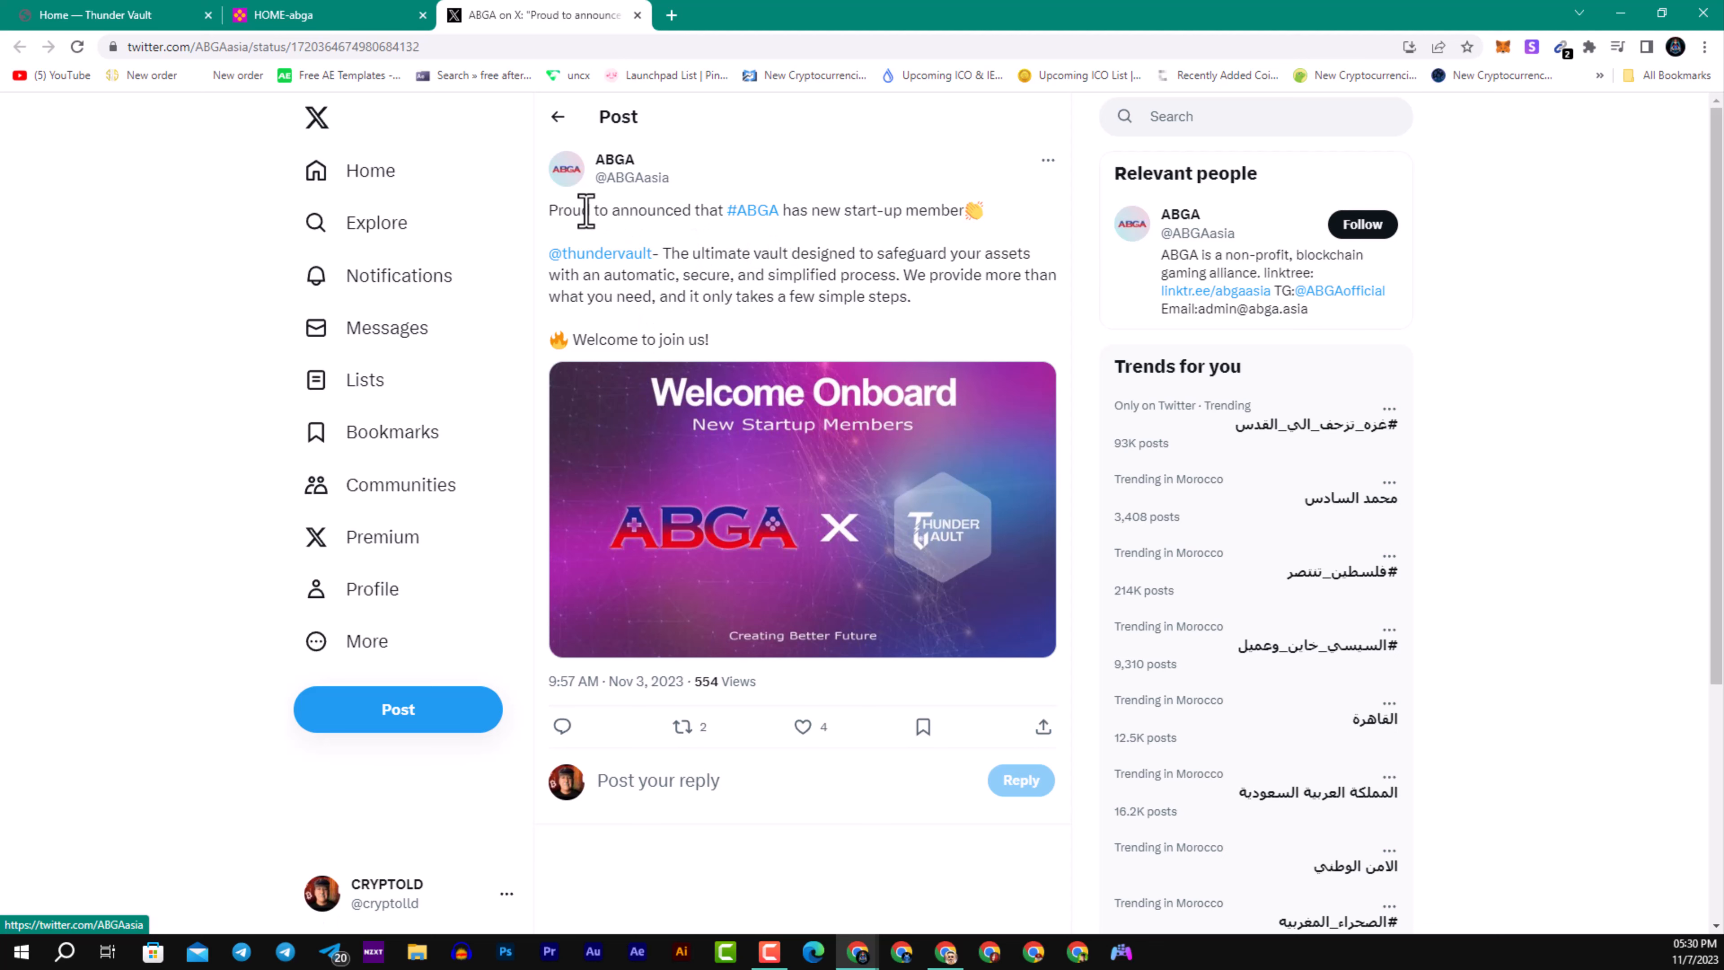
Step: Back on the ThunderVault site, read the roadmap from the Phase 1 checklist down to Phase 2's Q2 and Q3 goals
{"action": "left_click", "coordinate": [109, 14]}
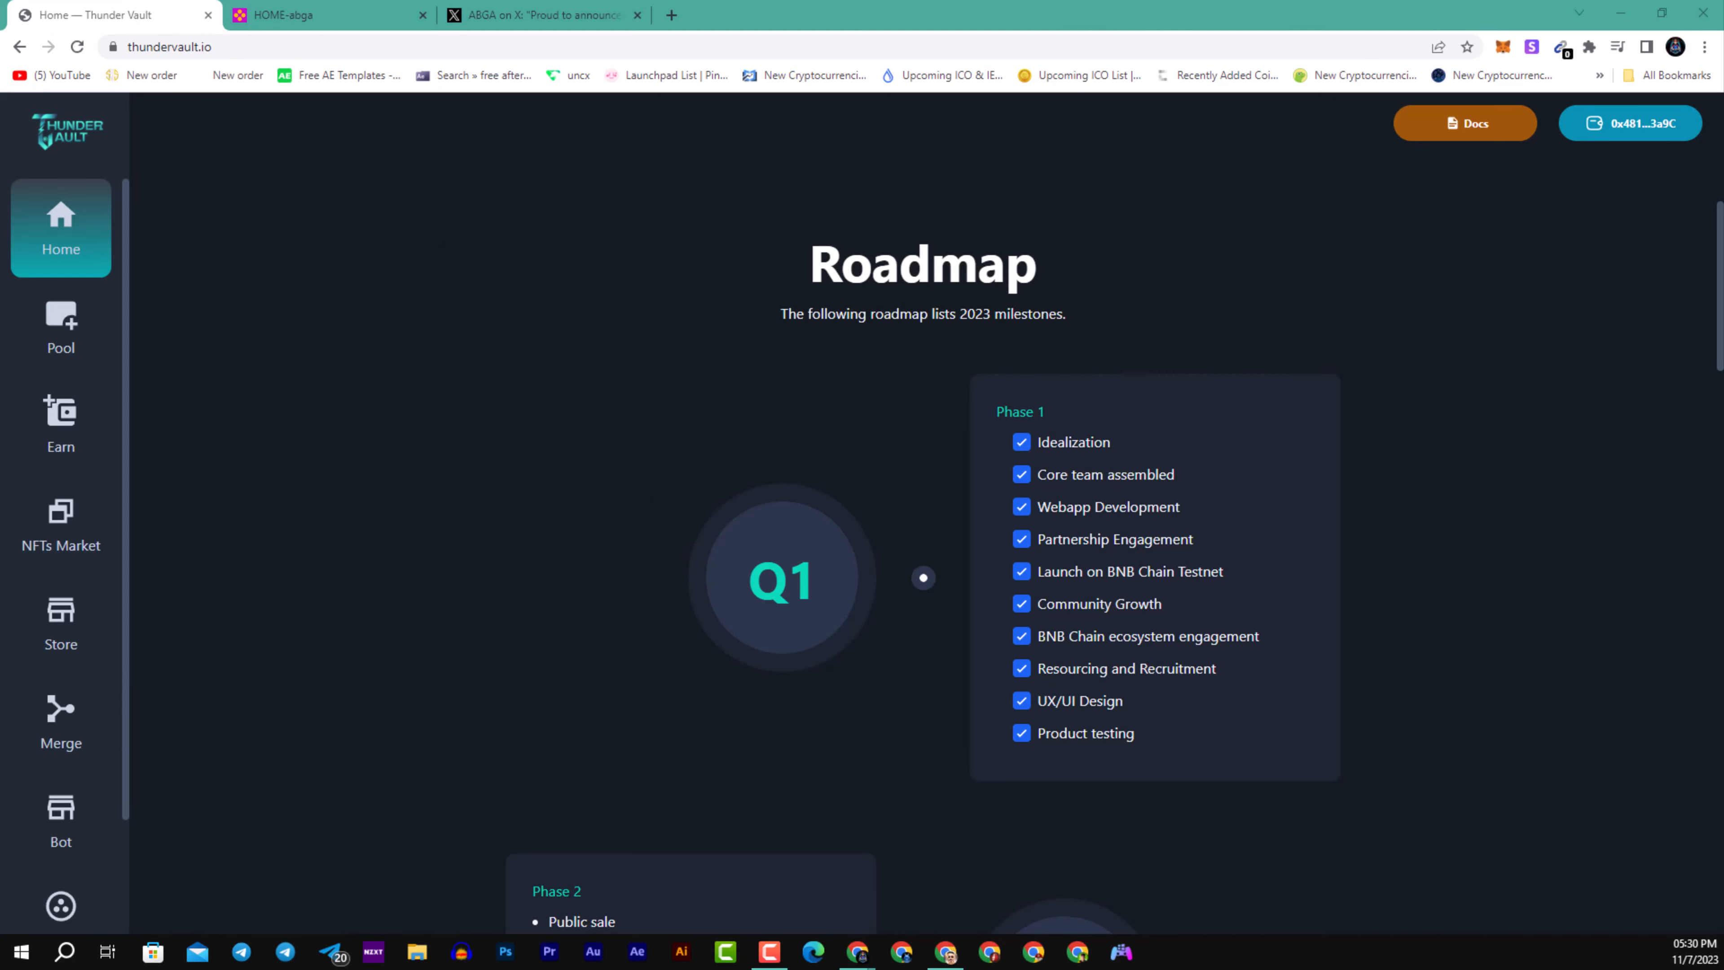
{"action": "mouse_move", "coordinate": [919, 530]}
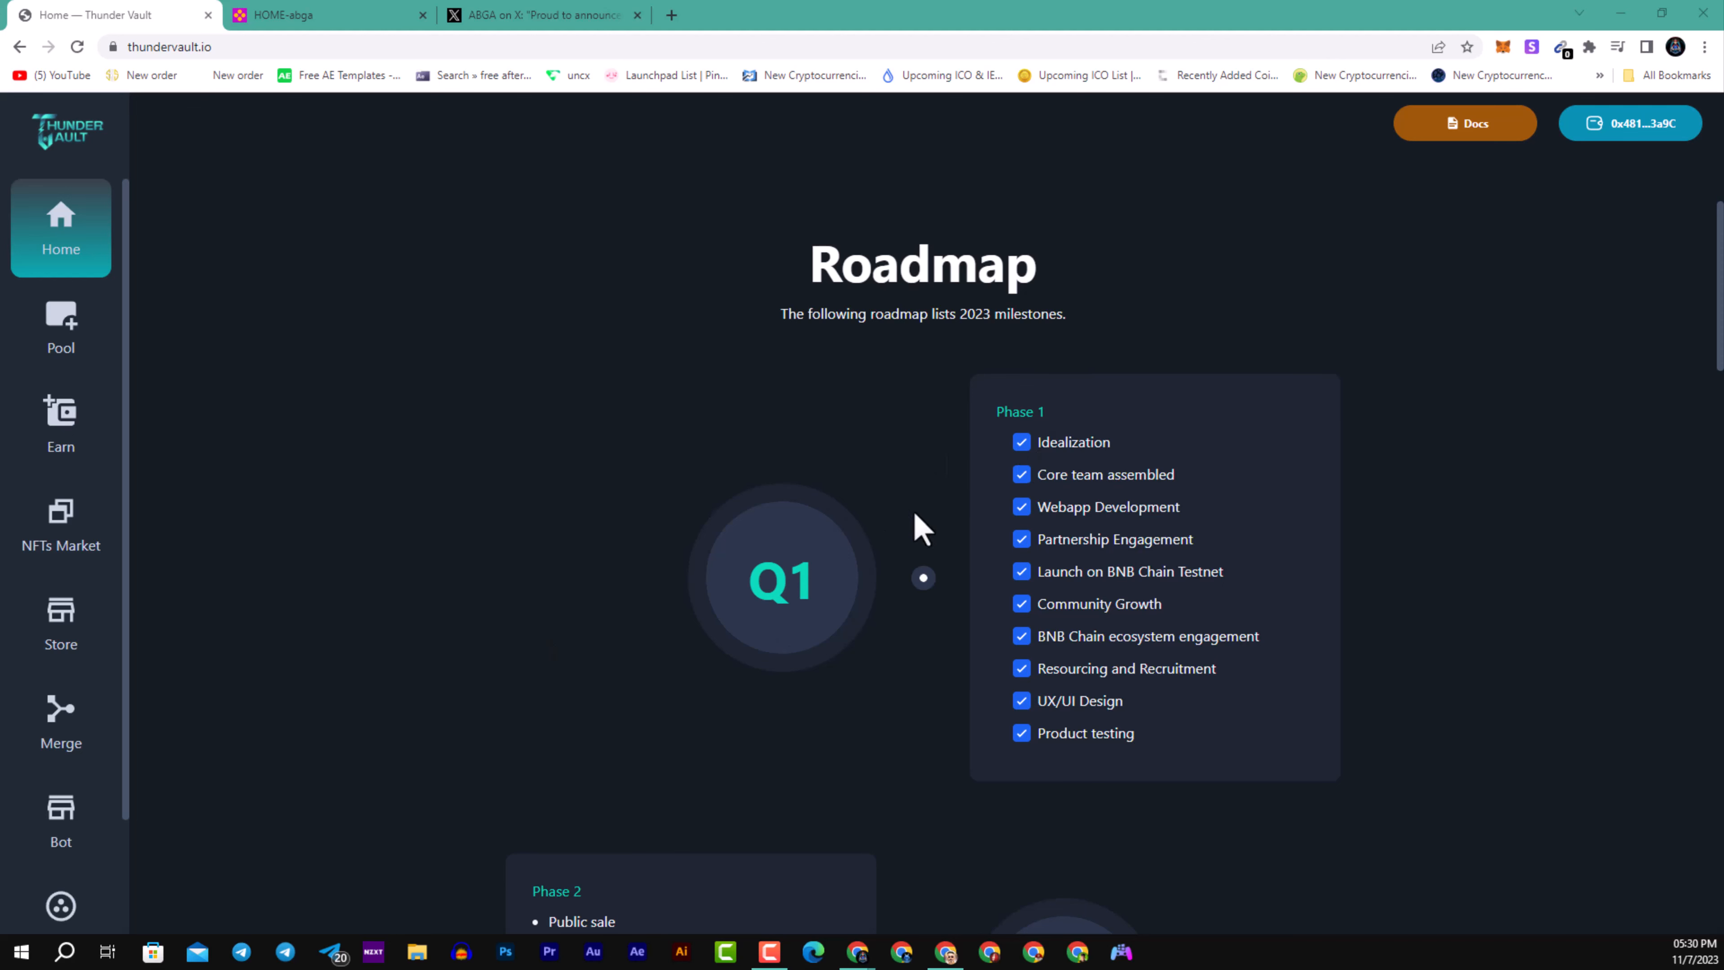
{"action": "scroll", "scroll_direction": "down", "scroll_amount": 3}
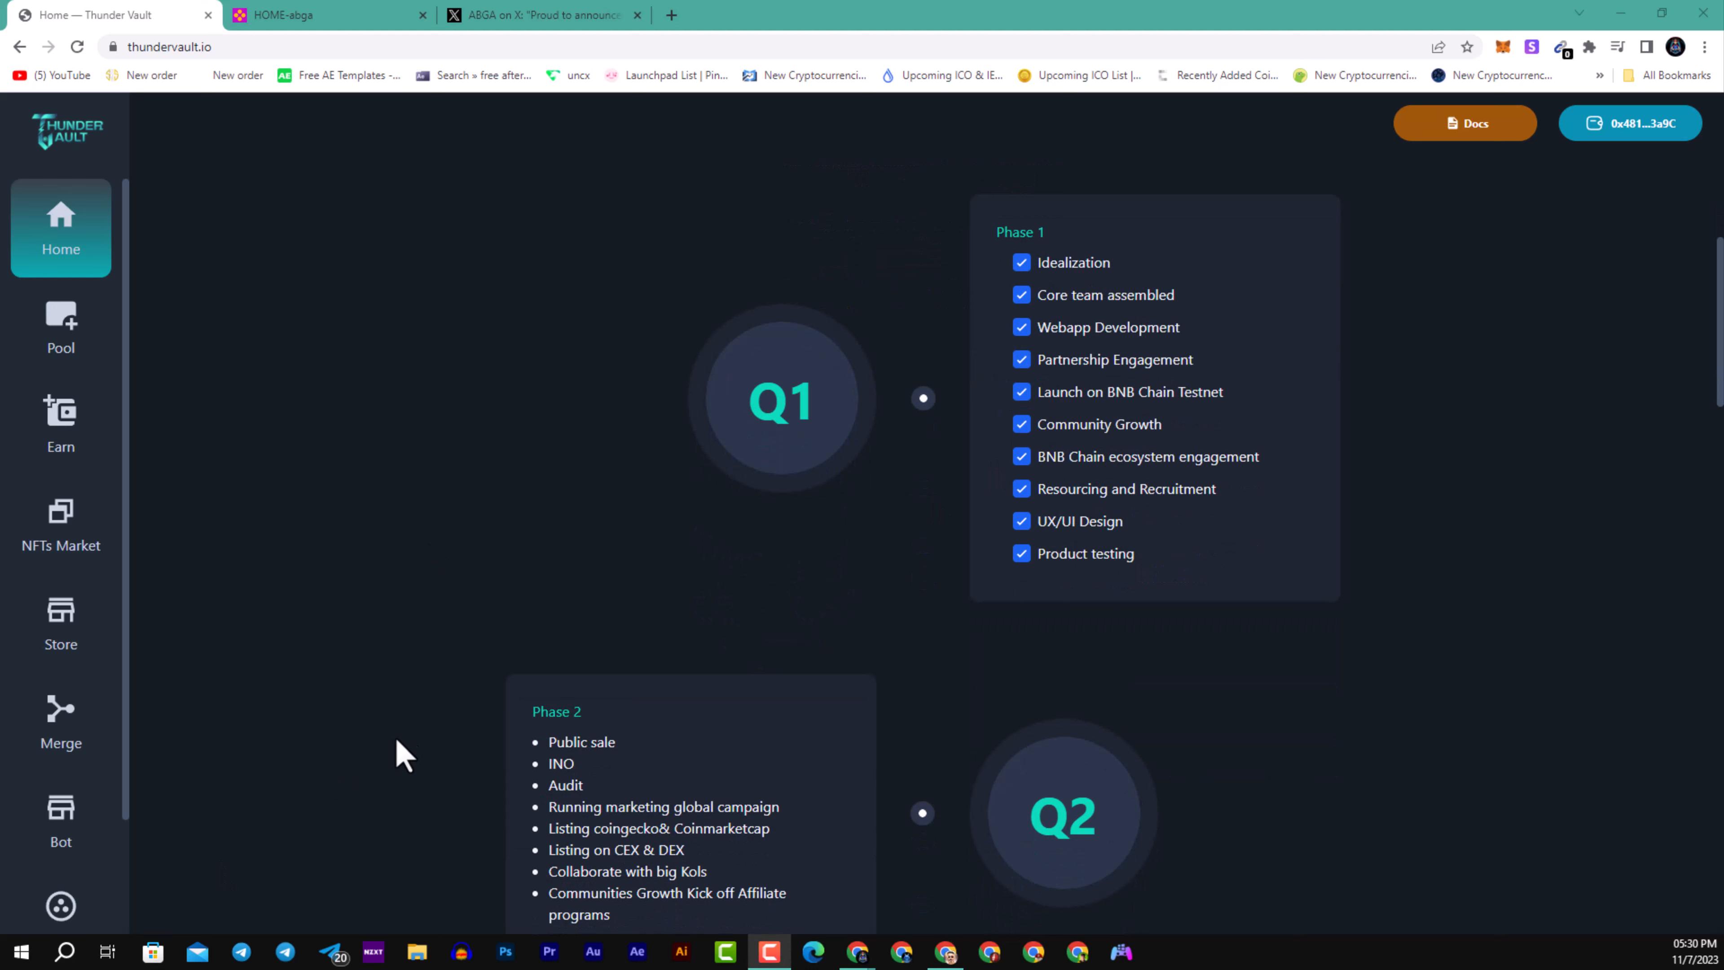
{"action": "mouse_move", "coordinate": [549, 799]}
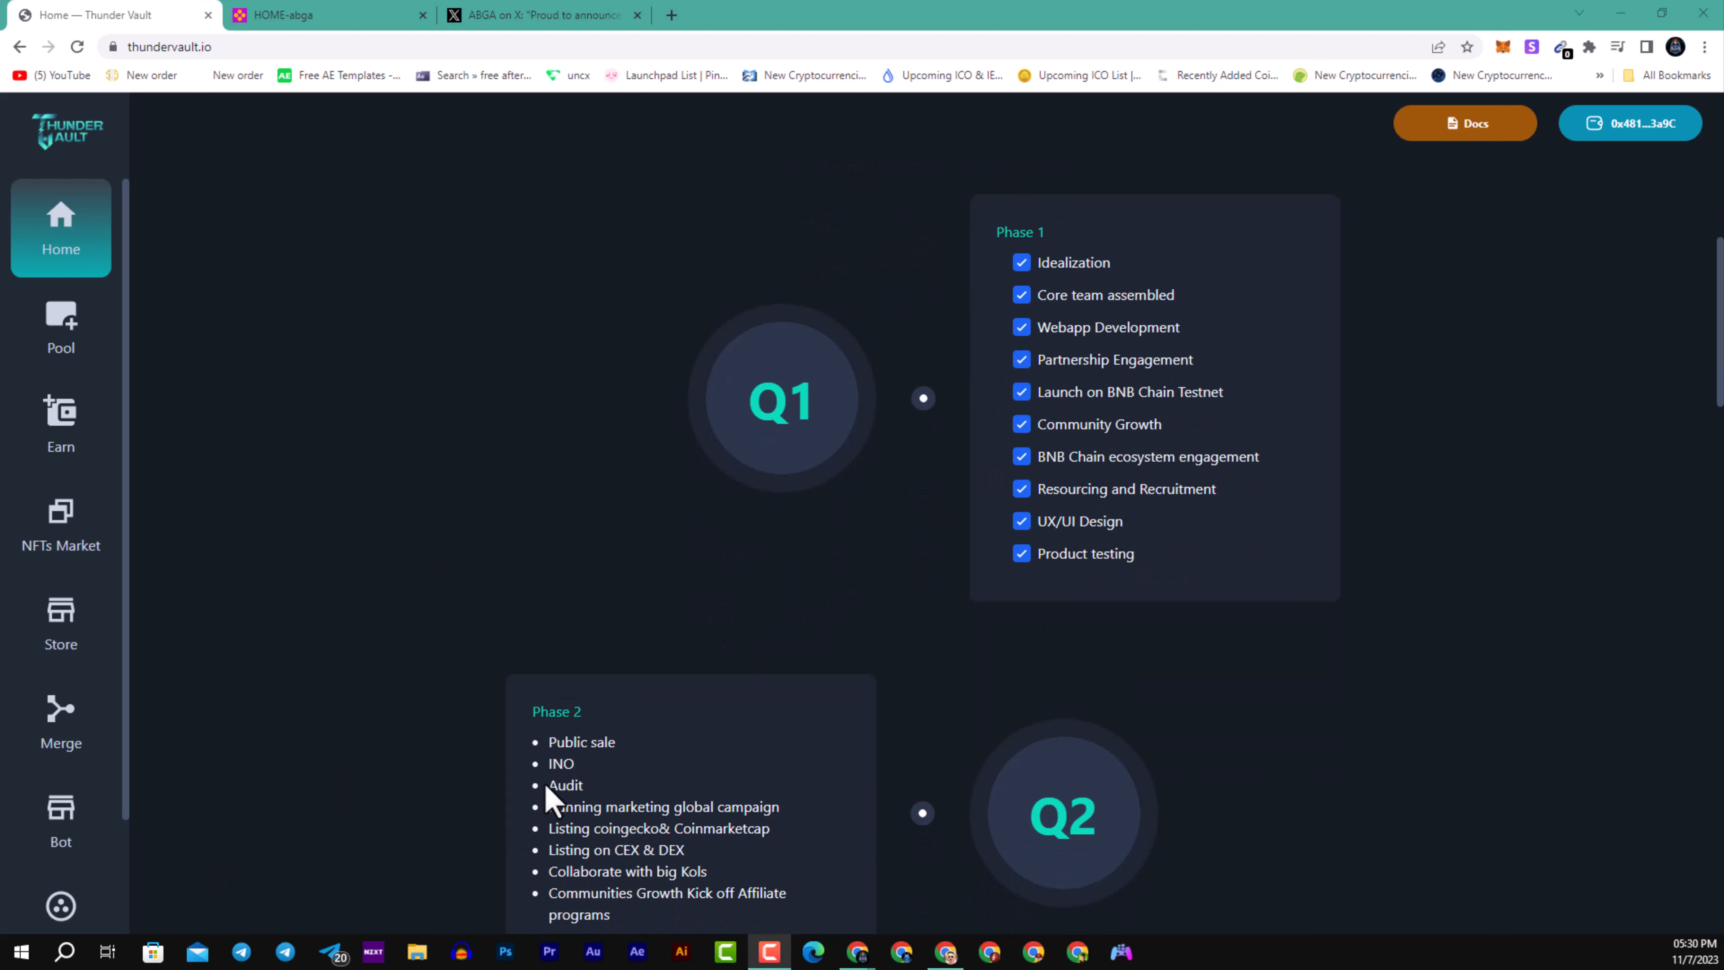
{"action": "mouse_move", "coordinate": [549, 769]}
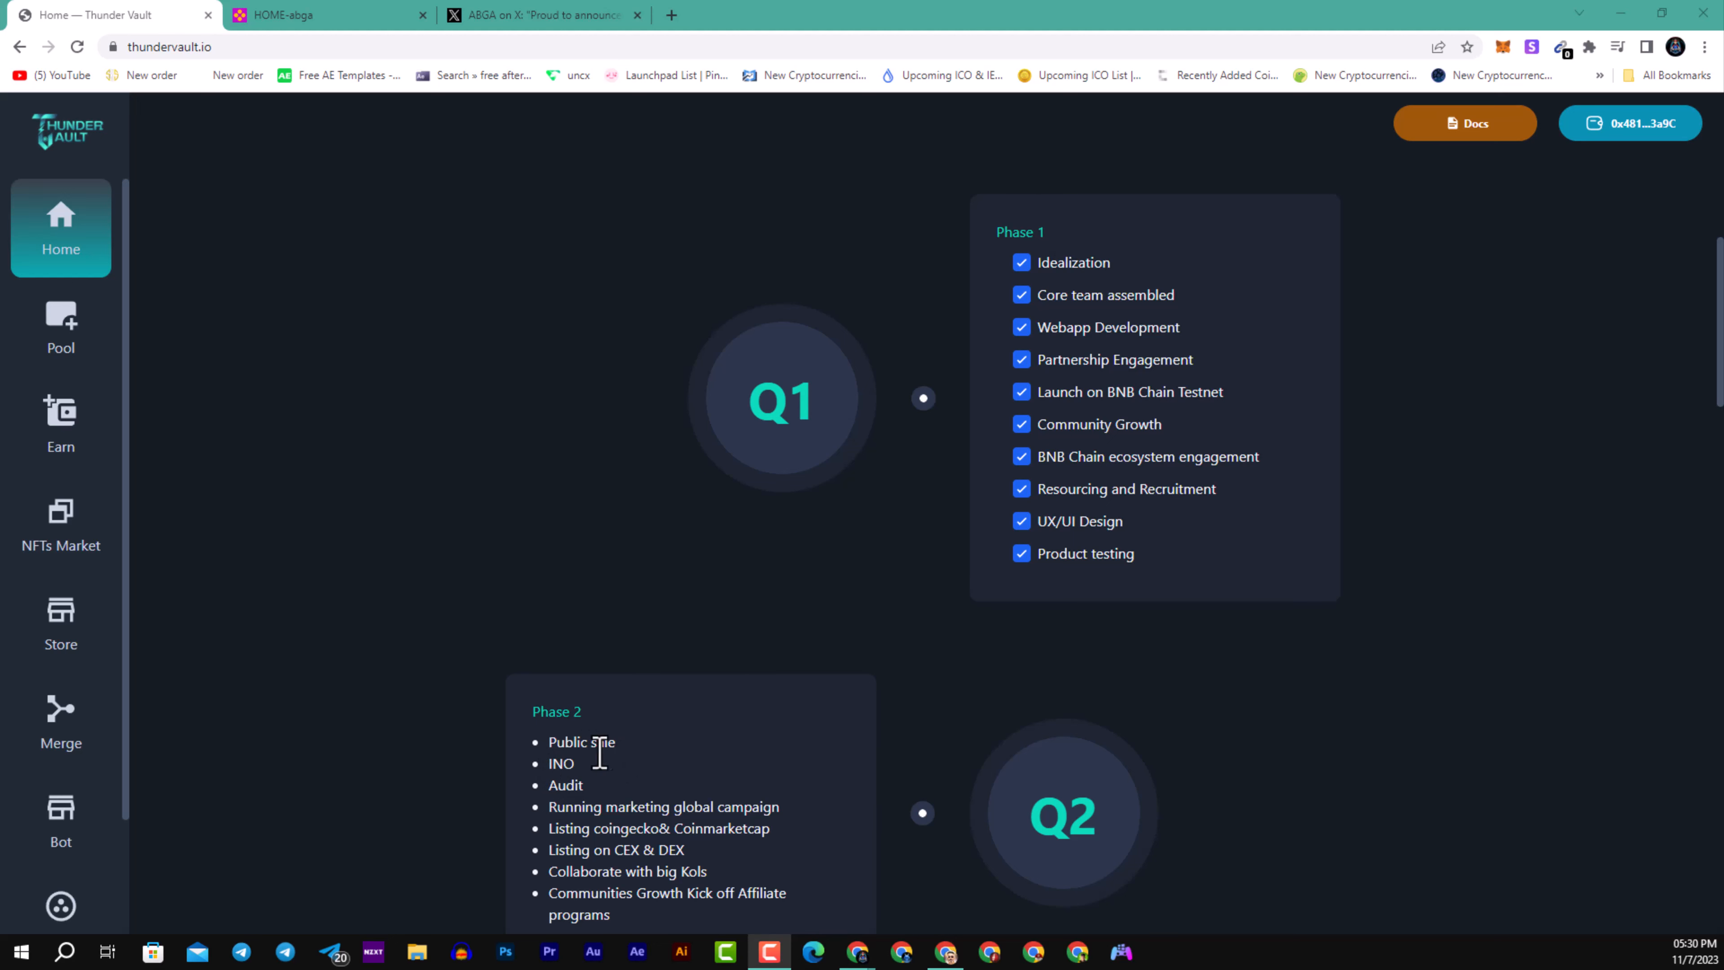
{"action": "mouse_move", "coordinate": [709, 665]}
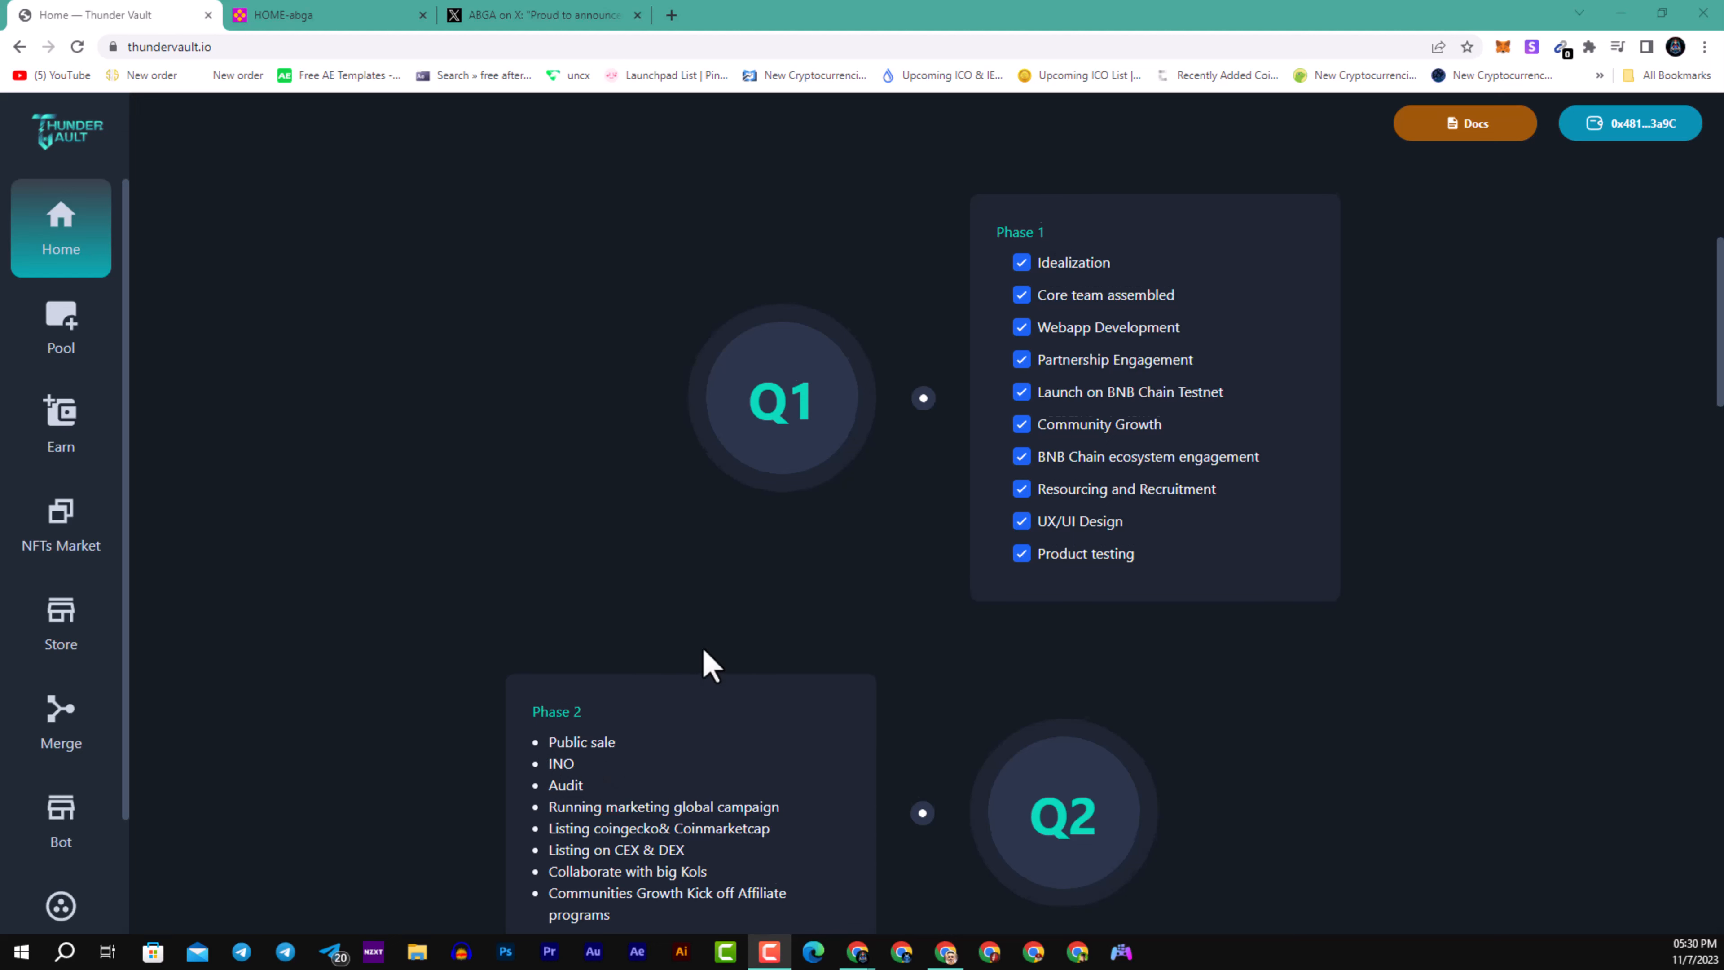
{"action": "scroll", "scroll_direction": "down", "scroll_amount": 3}
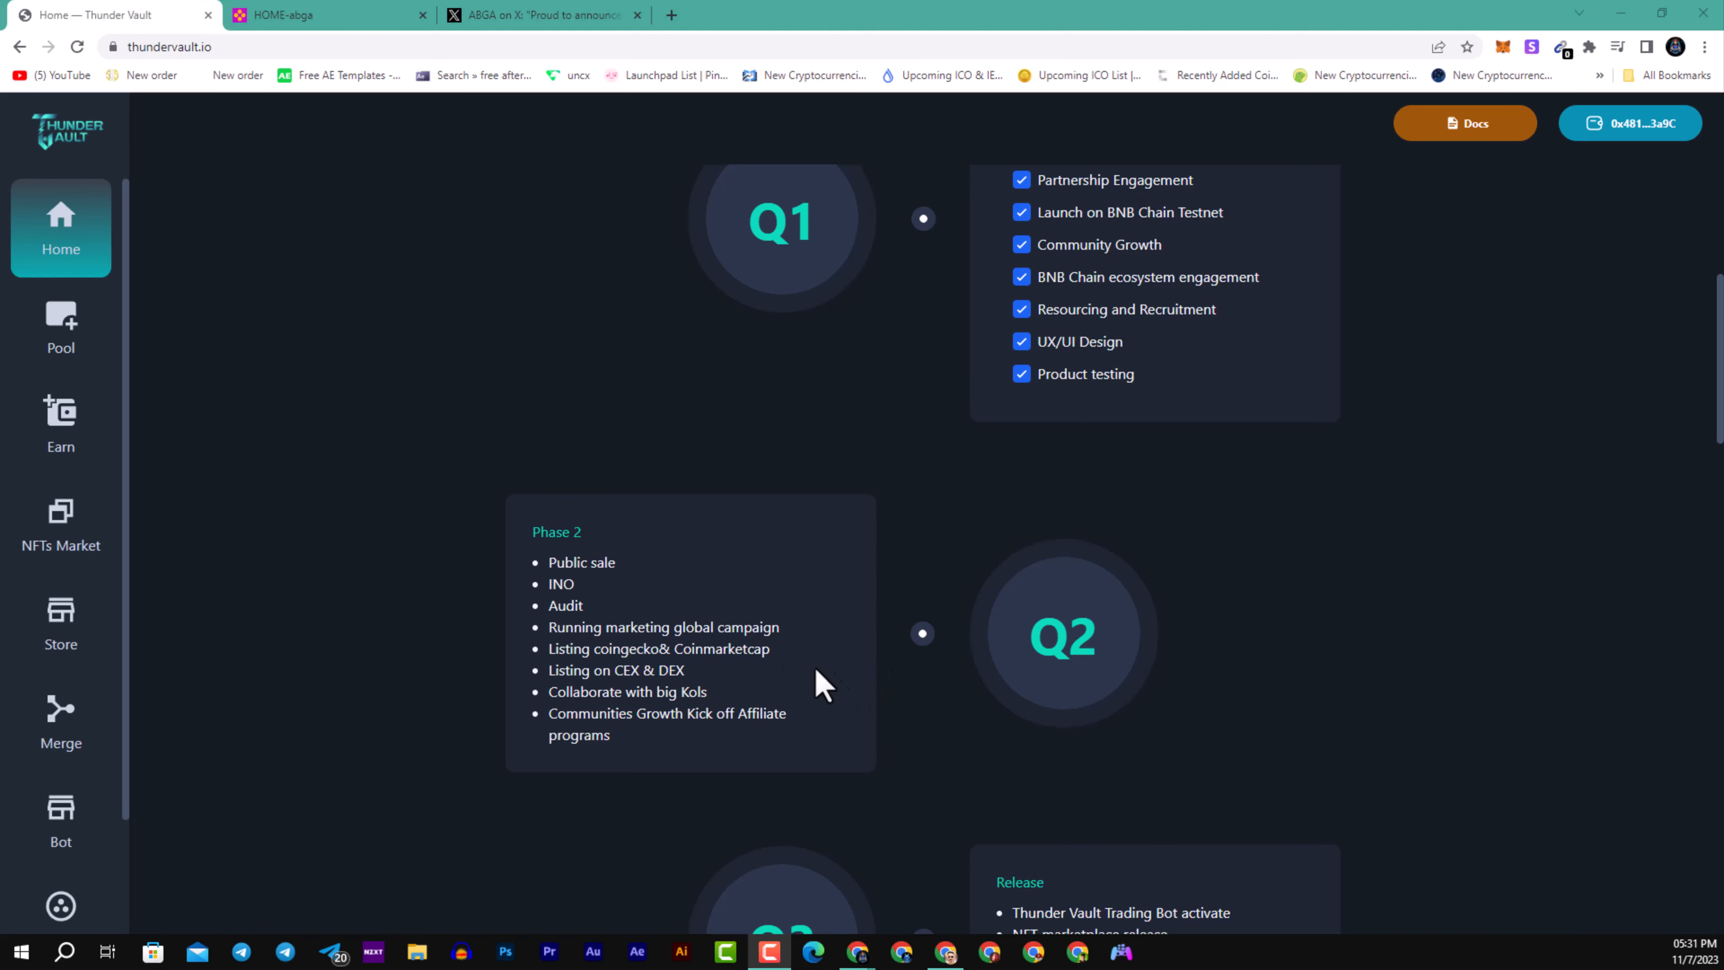
{"action": "scroll", "scroll_direction": "down", "scroll_amount": 3}
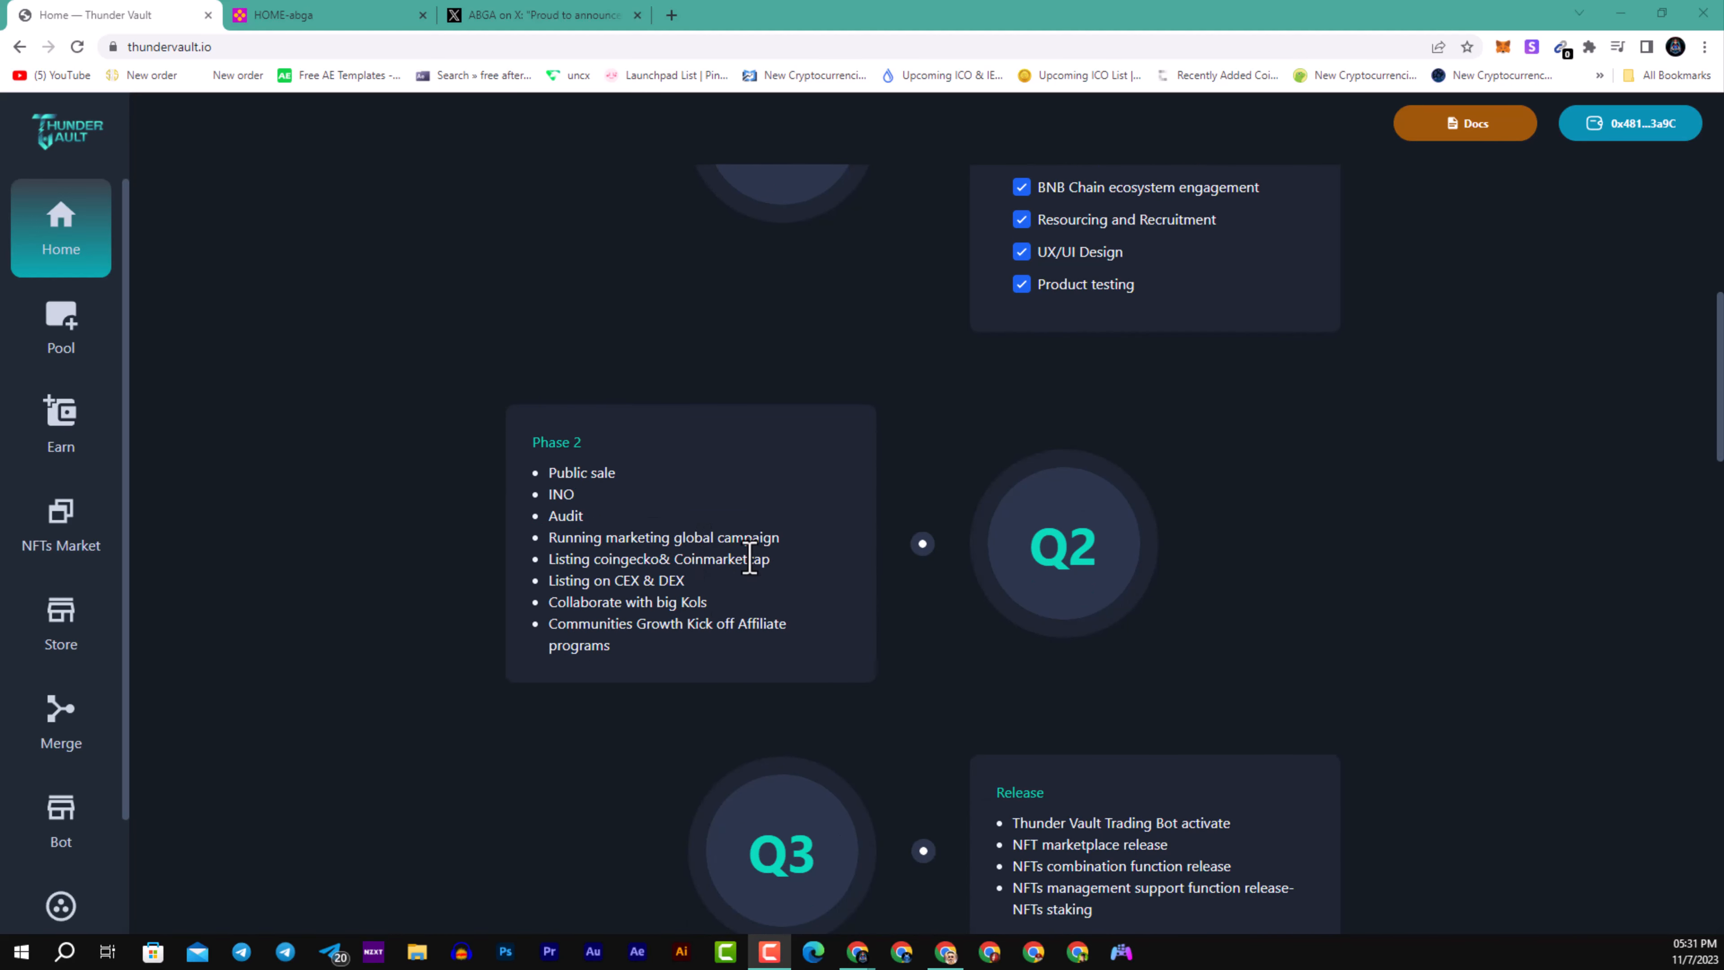
Step: Reach the Tokenomics section: 50% listing & liquidity, symbol TDV, initial value $0.2, chain BSC
{"action": "scroll", "scroll_direction": "down", "scroll_amount": 3}
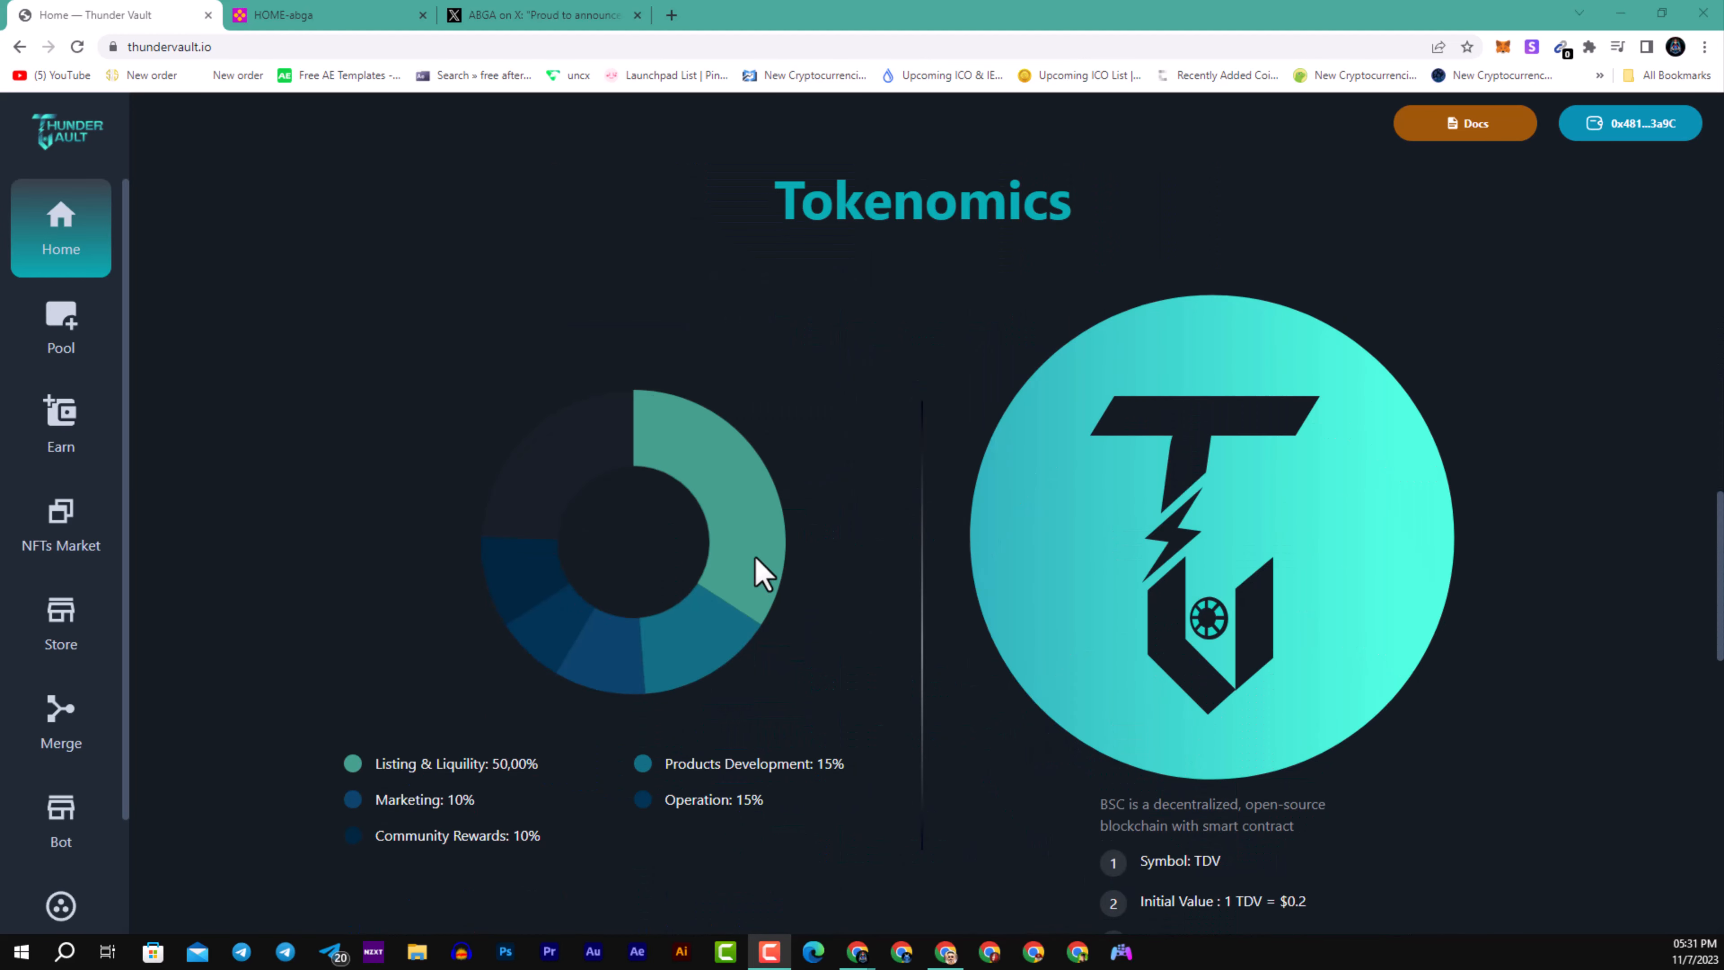
{"action": "mouse_move", "coordinate": [566, 769]}
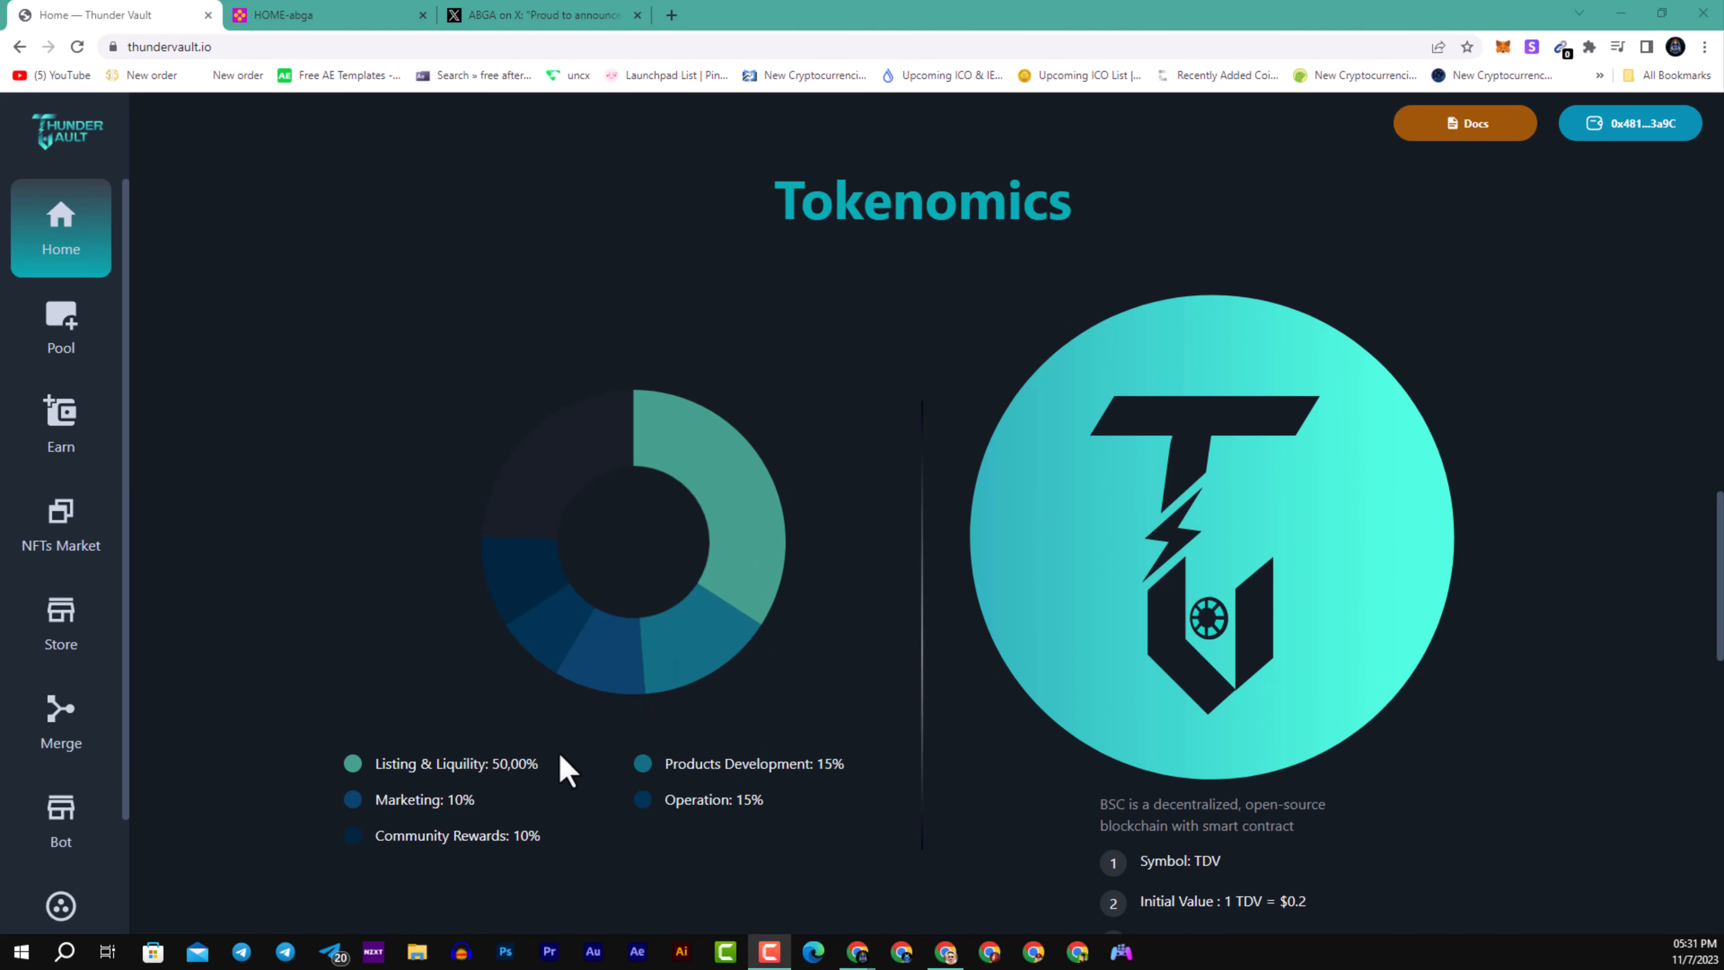
{"action": "scroll", "scroll_direction": "down", "scroll_amount": 3}
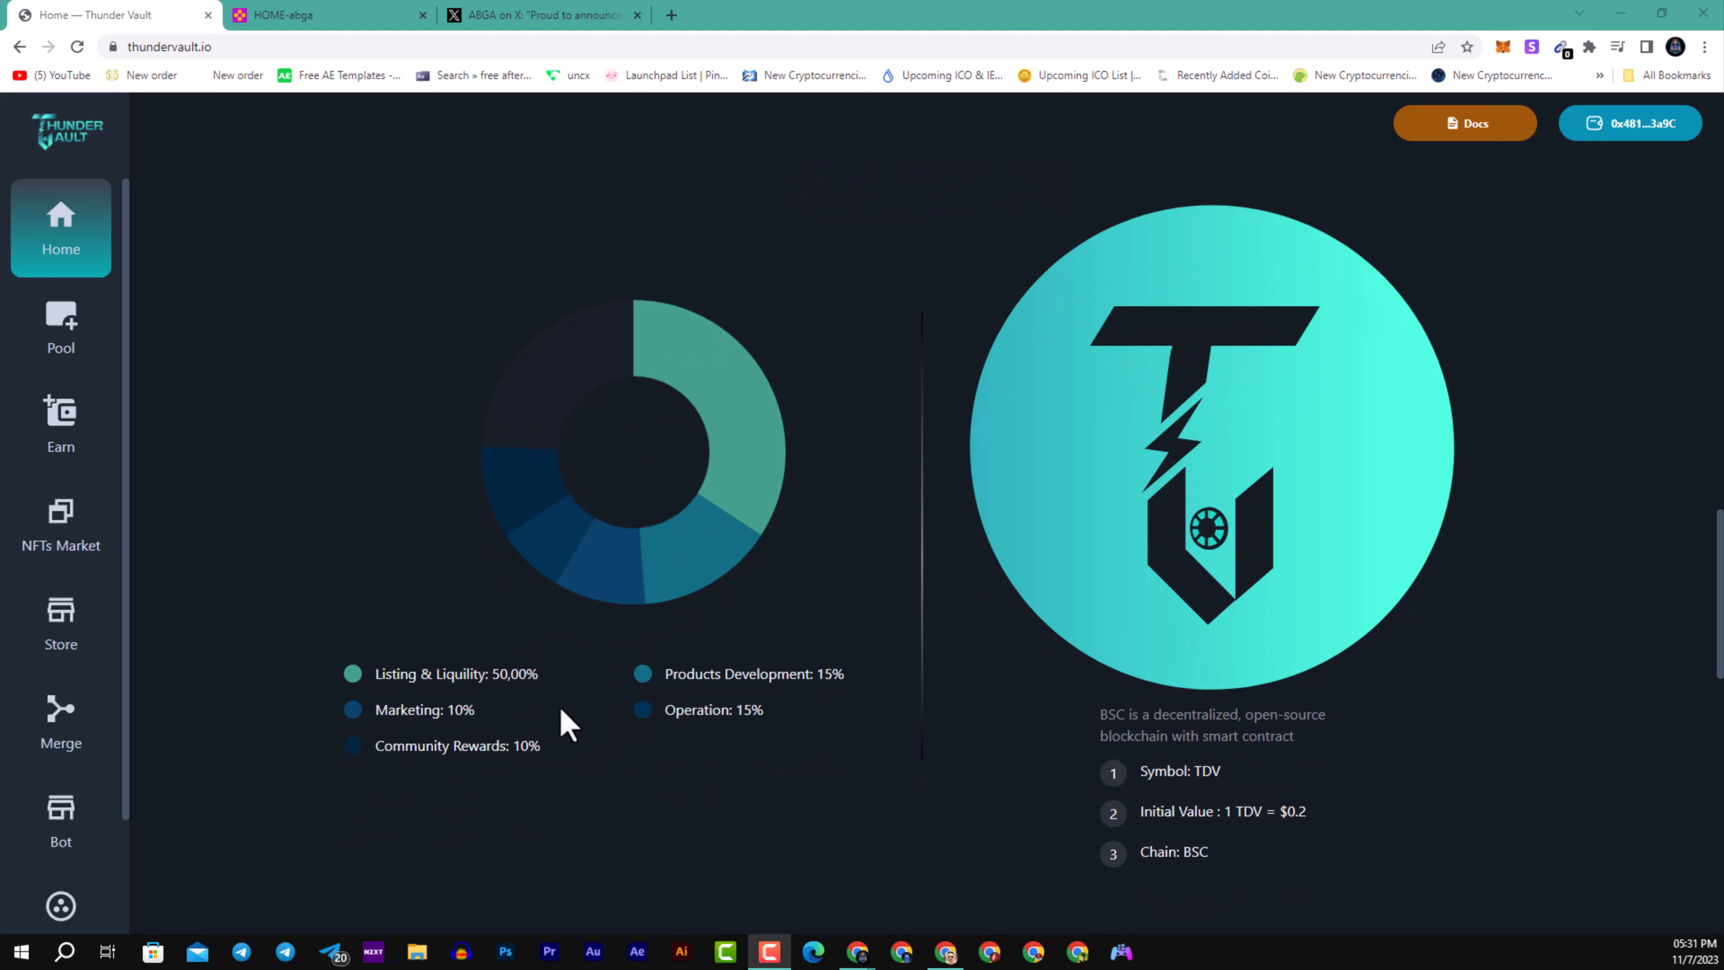
{"action": "mouse_move", "coordinate": [568, 699]}
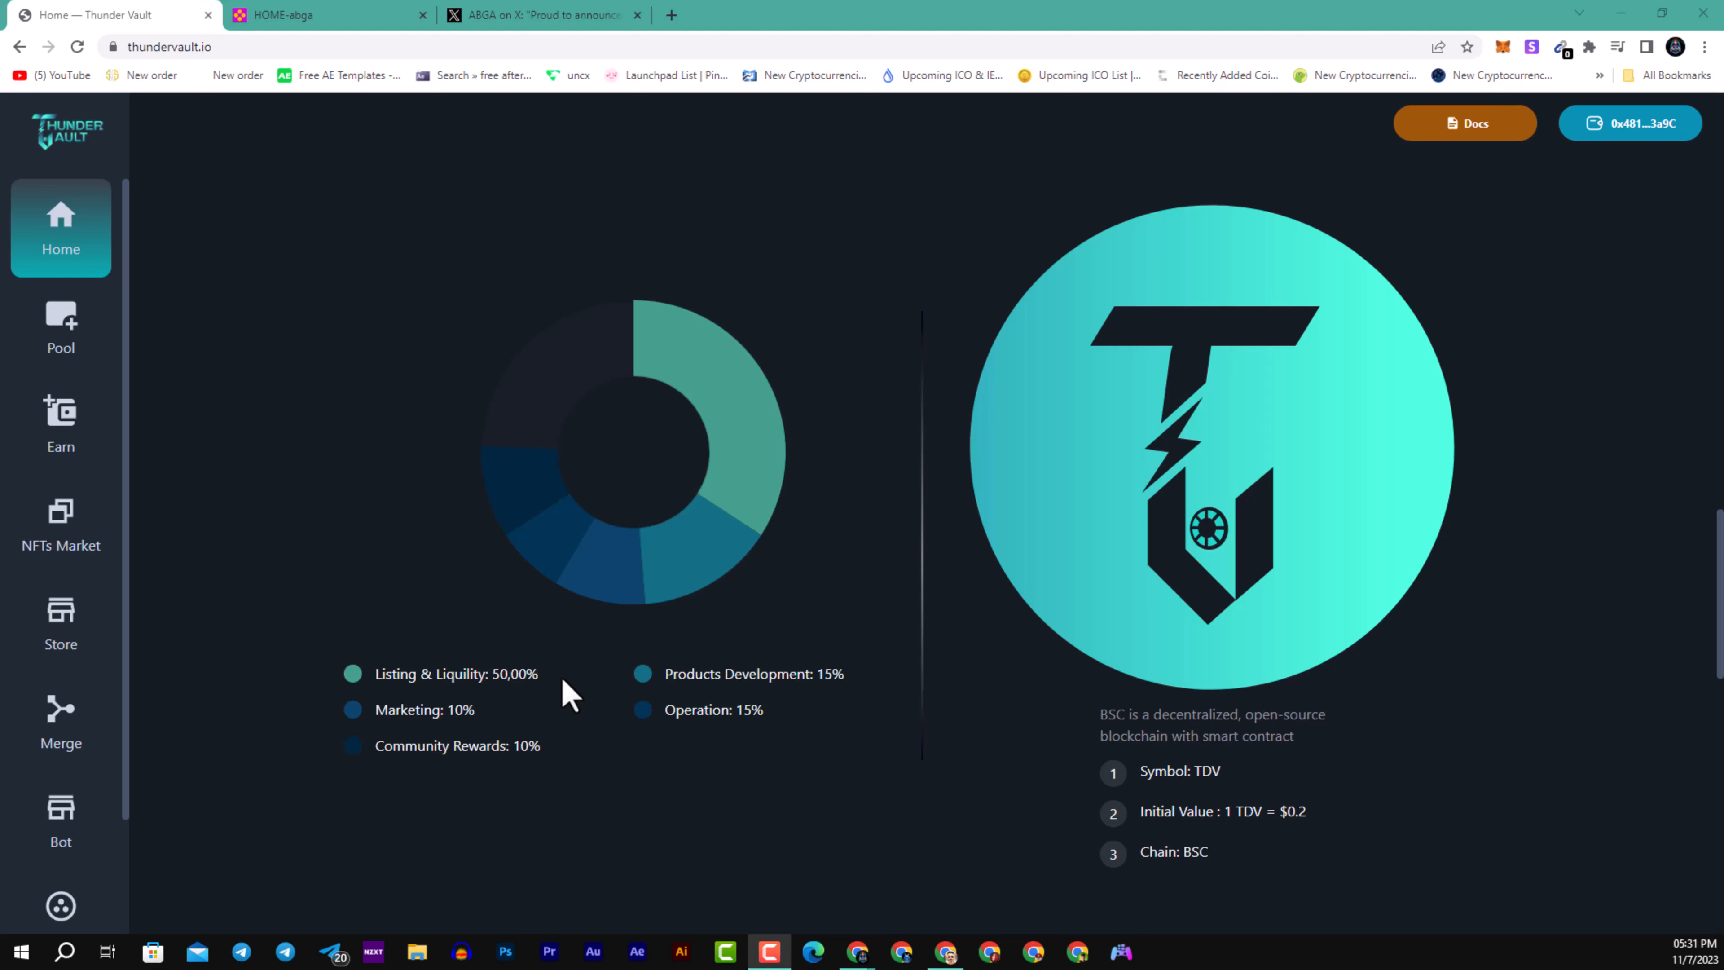
{"action": "mouse_move", "coordinate": [570, 695]}
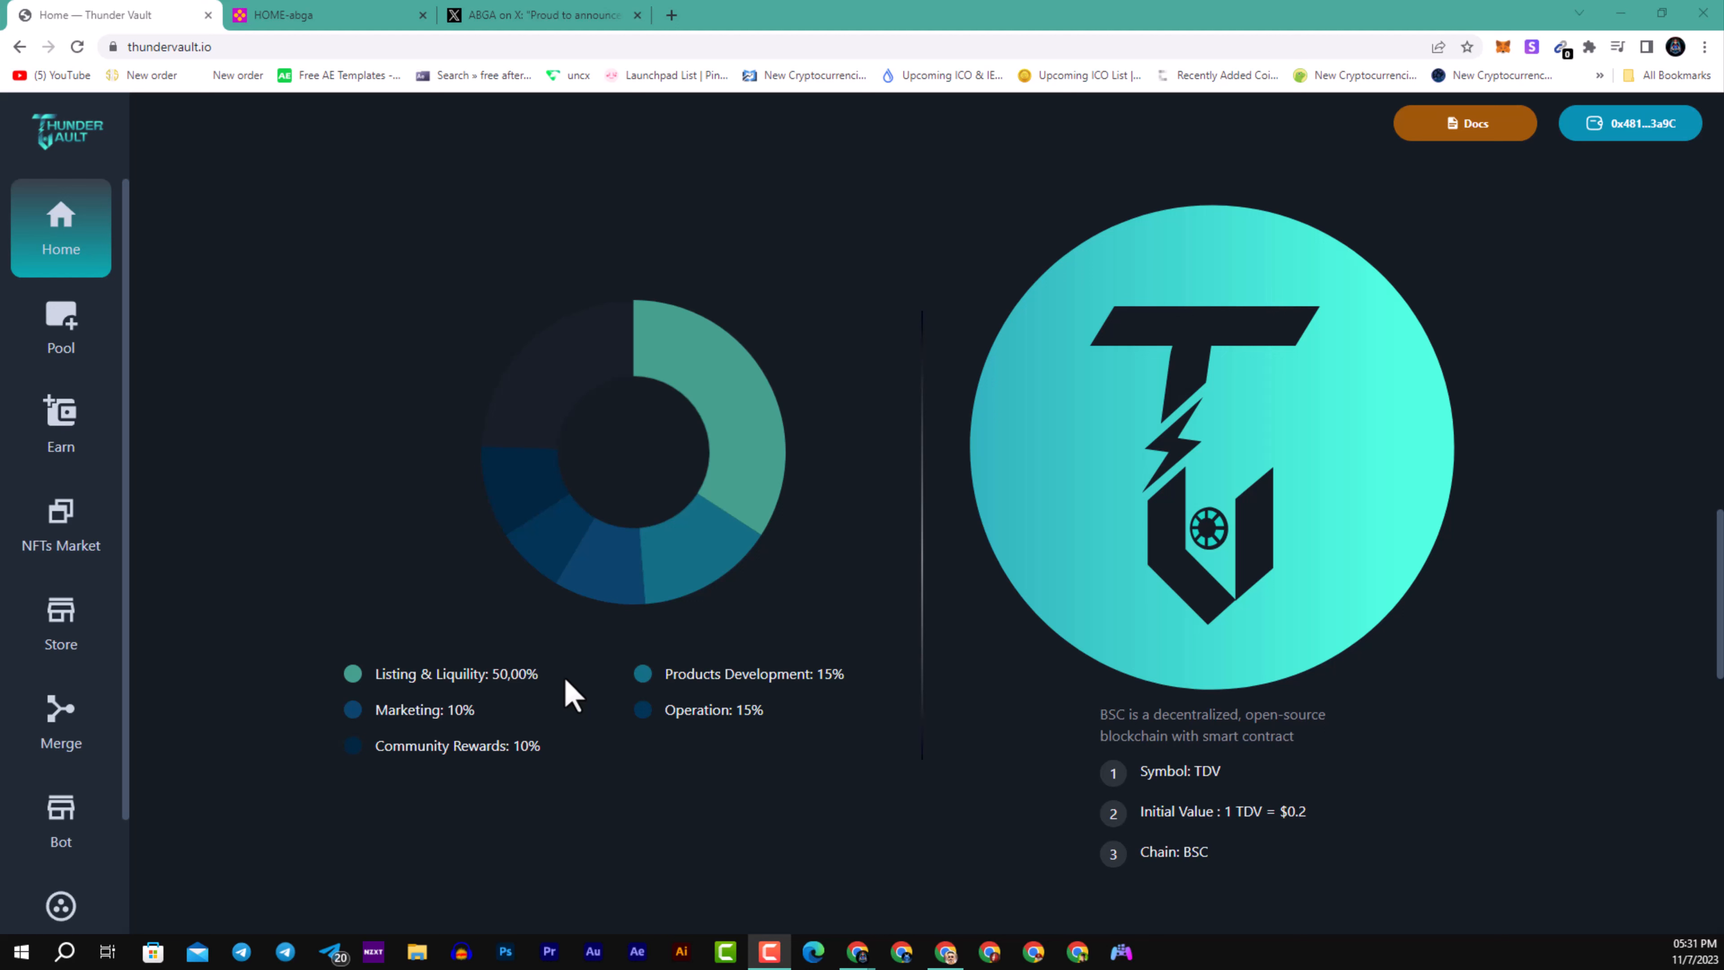
{"action": "mouse_move", "coordinate": [960, 766]}
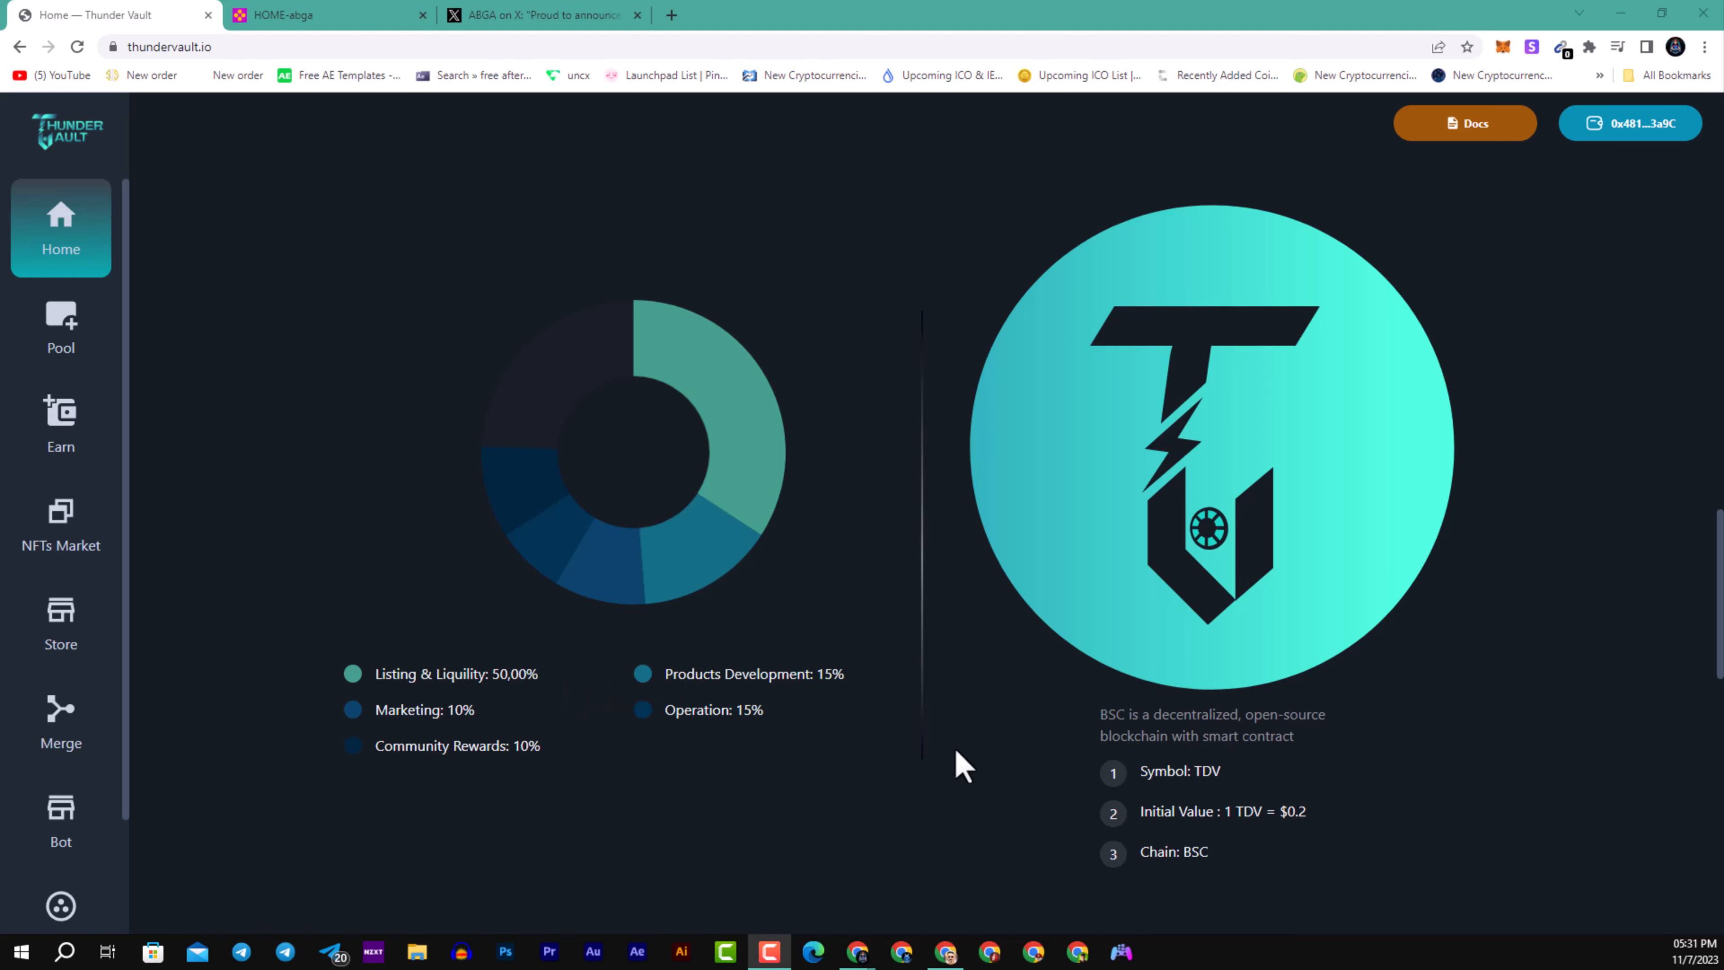
{"action": "scroll", "scroll_direction": "down", "scroll_amount": 3}
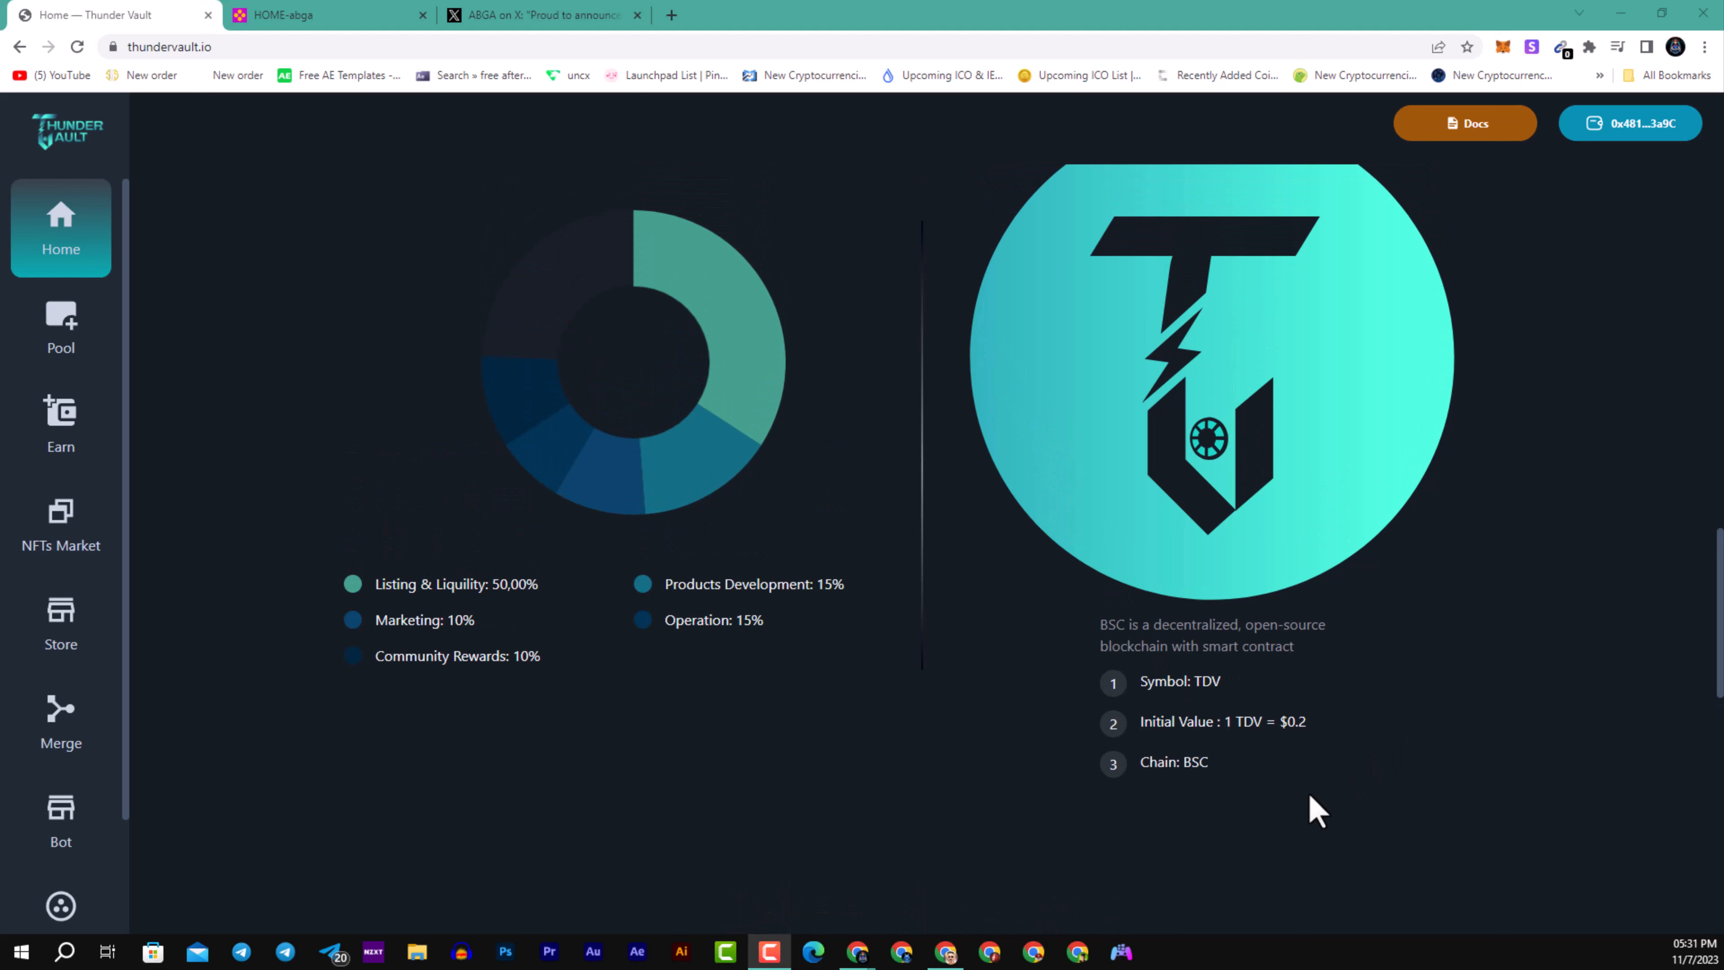
{"action": "mouse_move", "coordinate": [1318, 799]}
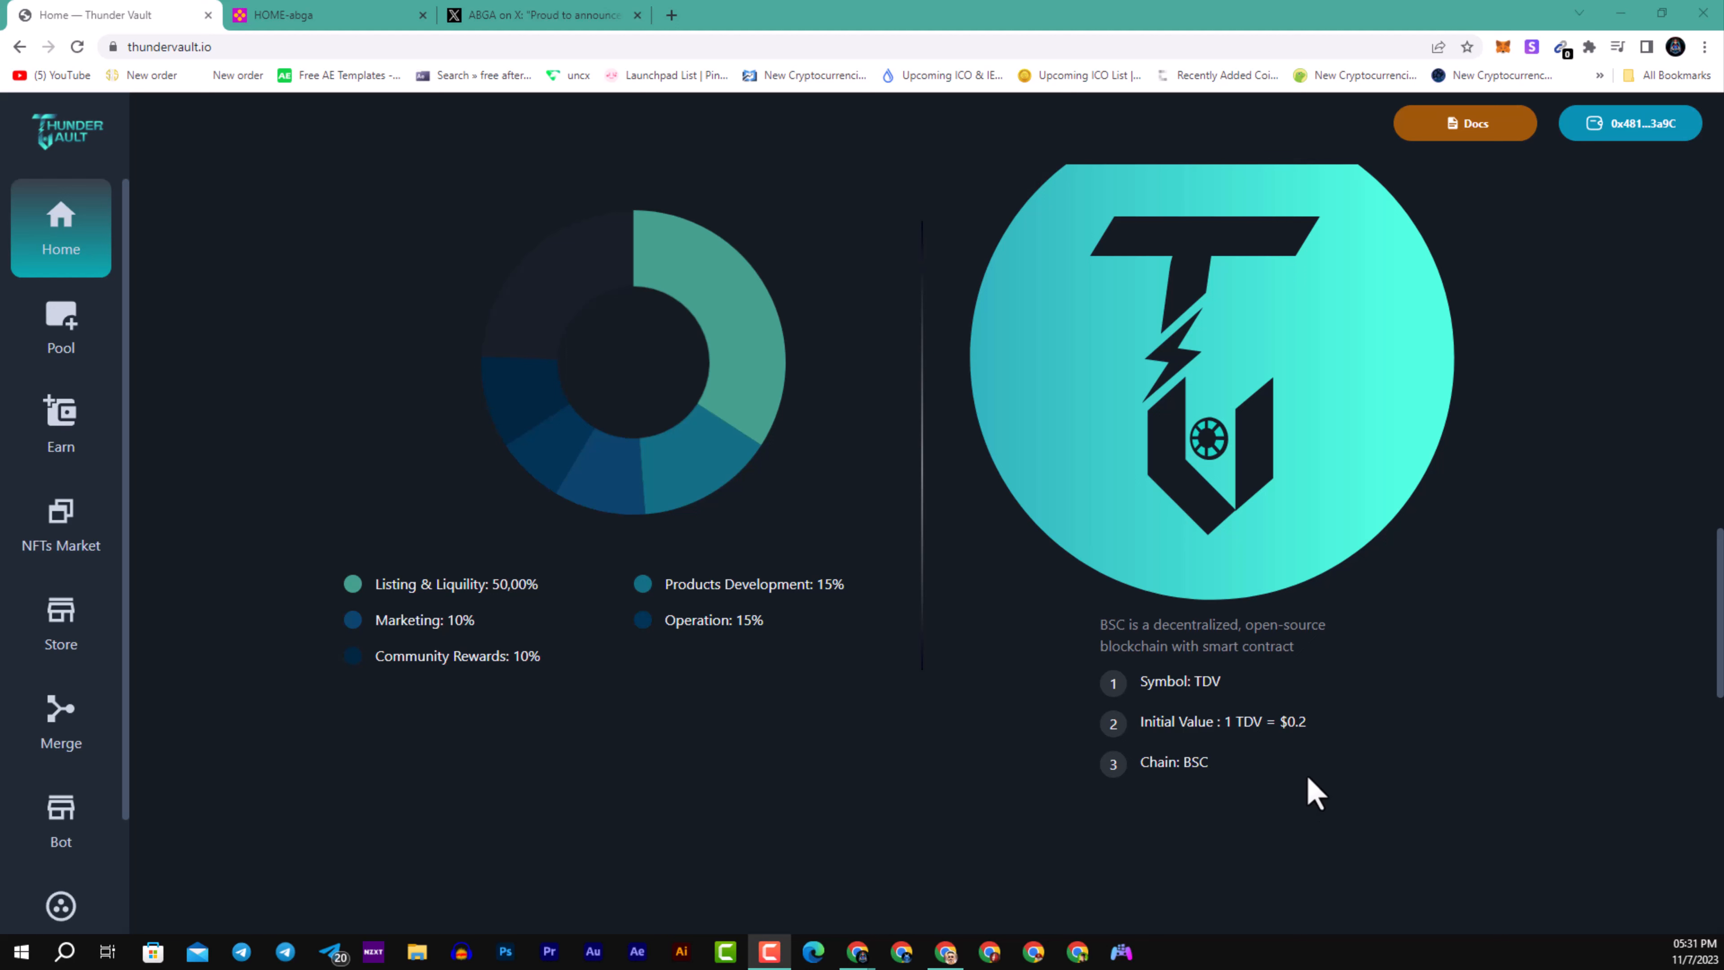
{"action": "mouse_move", "coordinate": [1300, 782]}
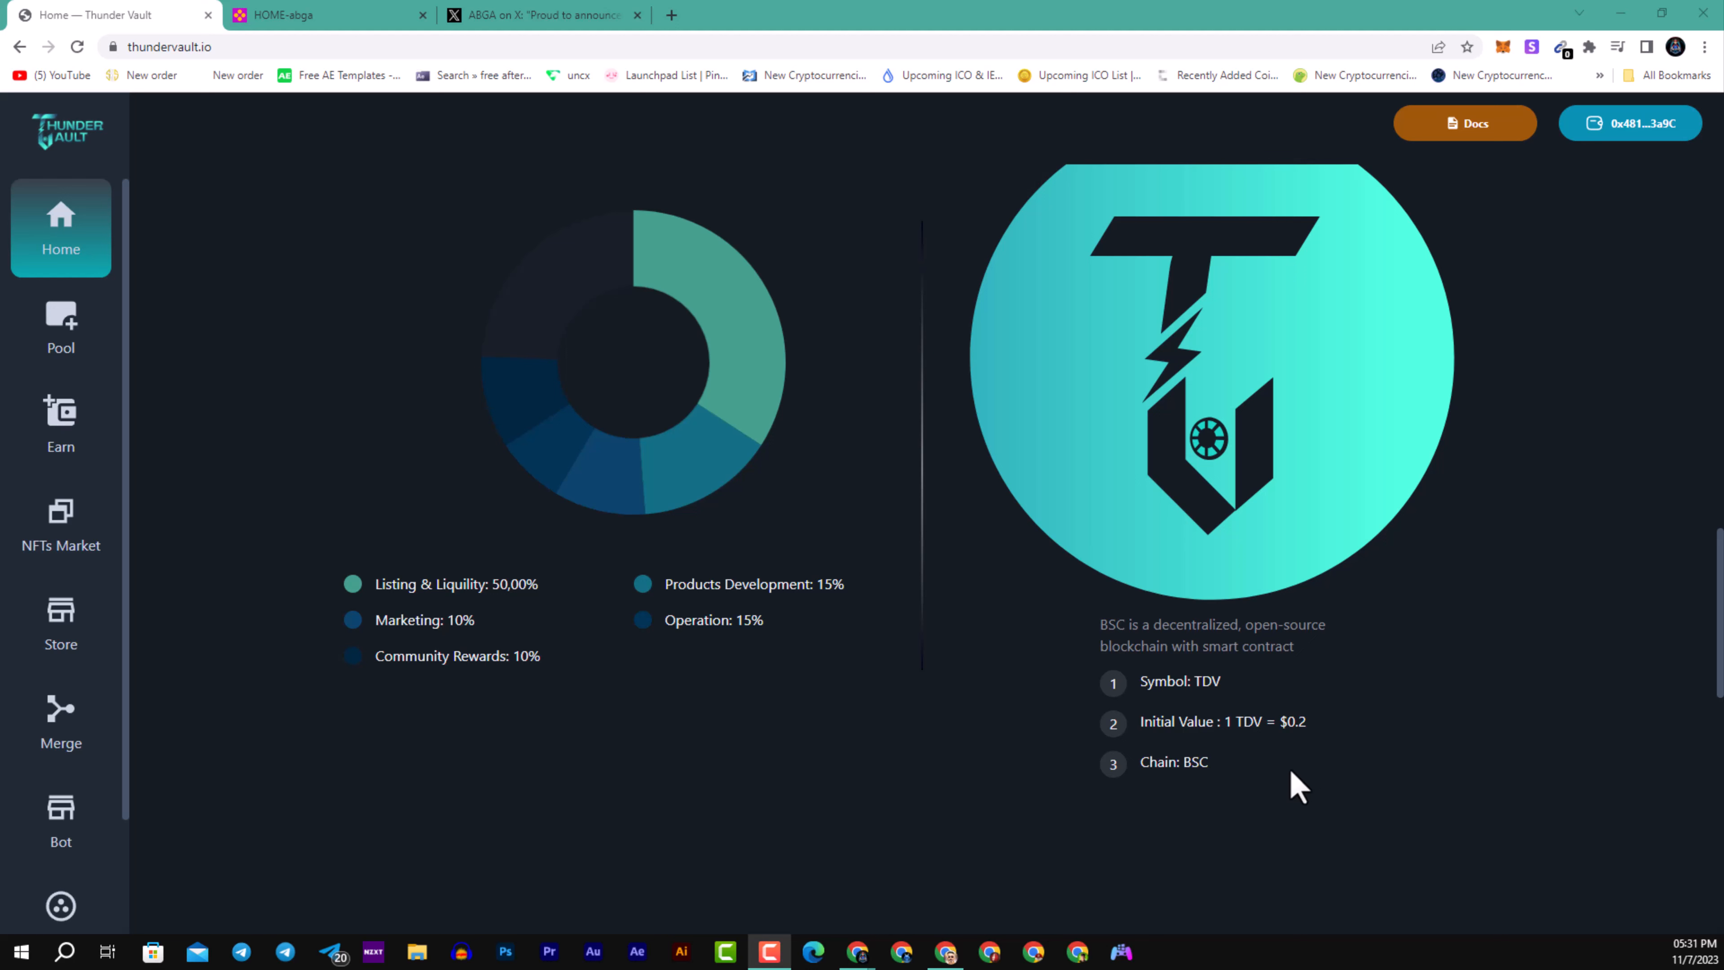
{"action": "mouse_move", "coordinate": [1292, 774]}
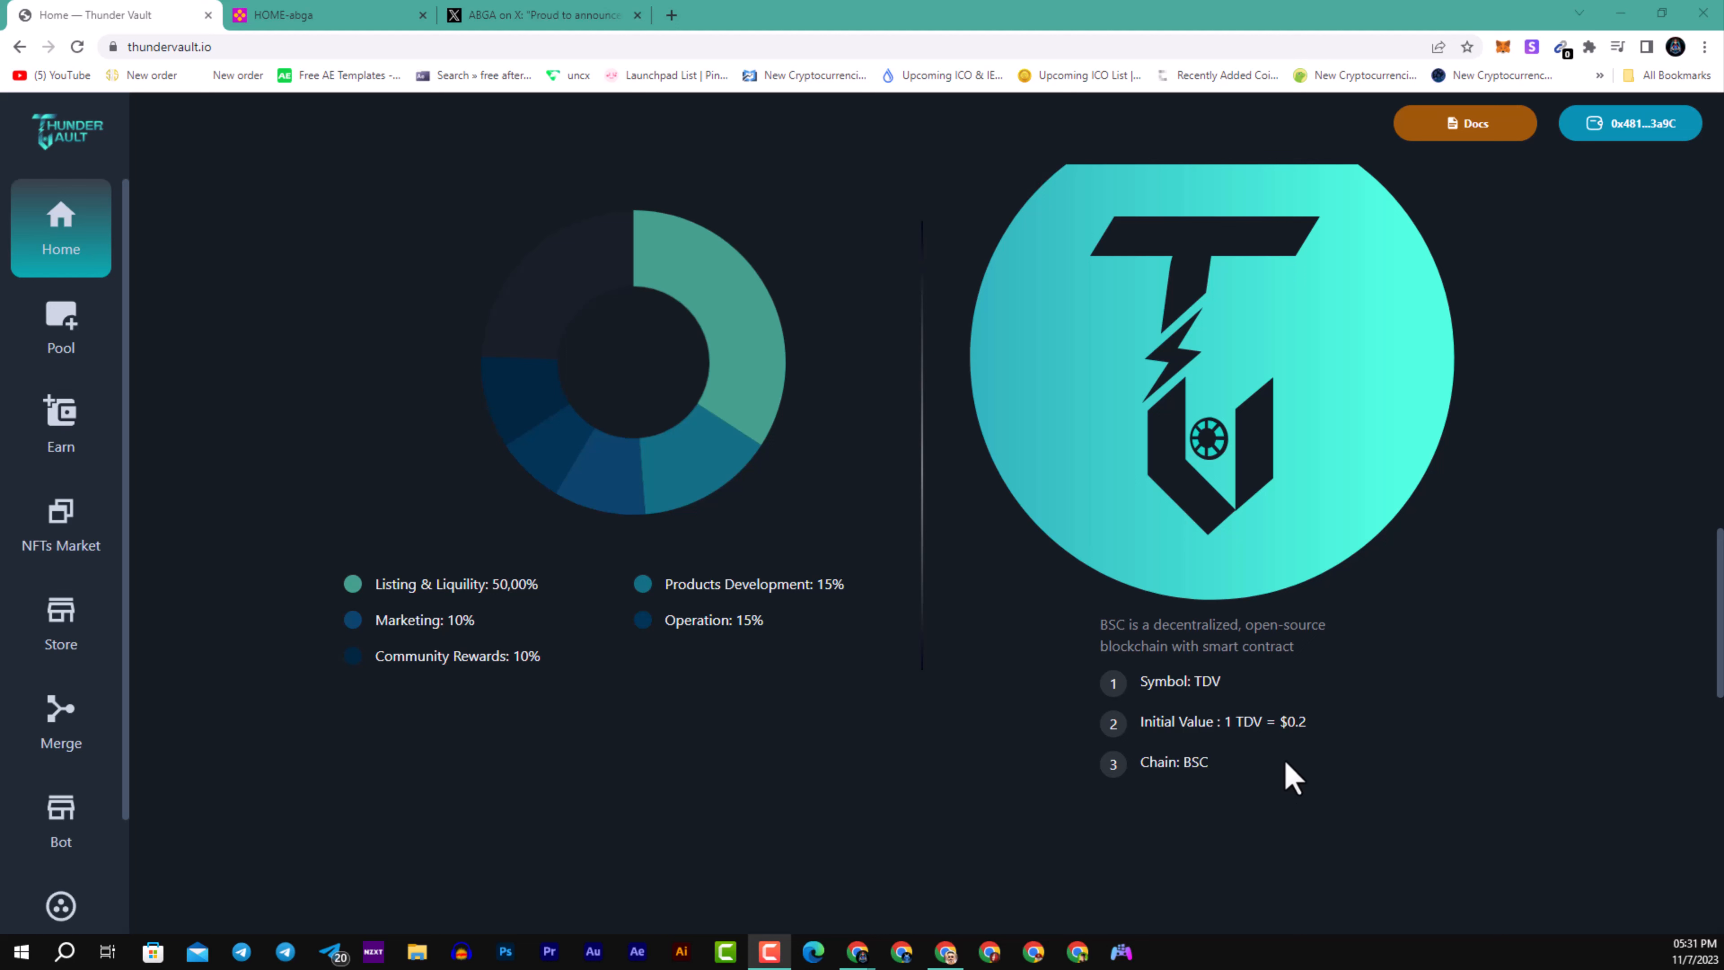
{"action": "mouse_move", "coordinate": [1233, 762]}
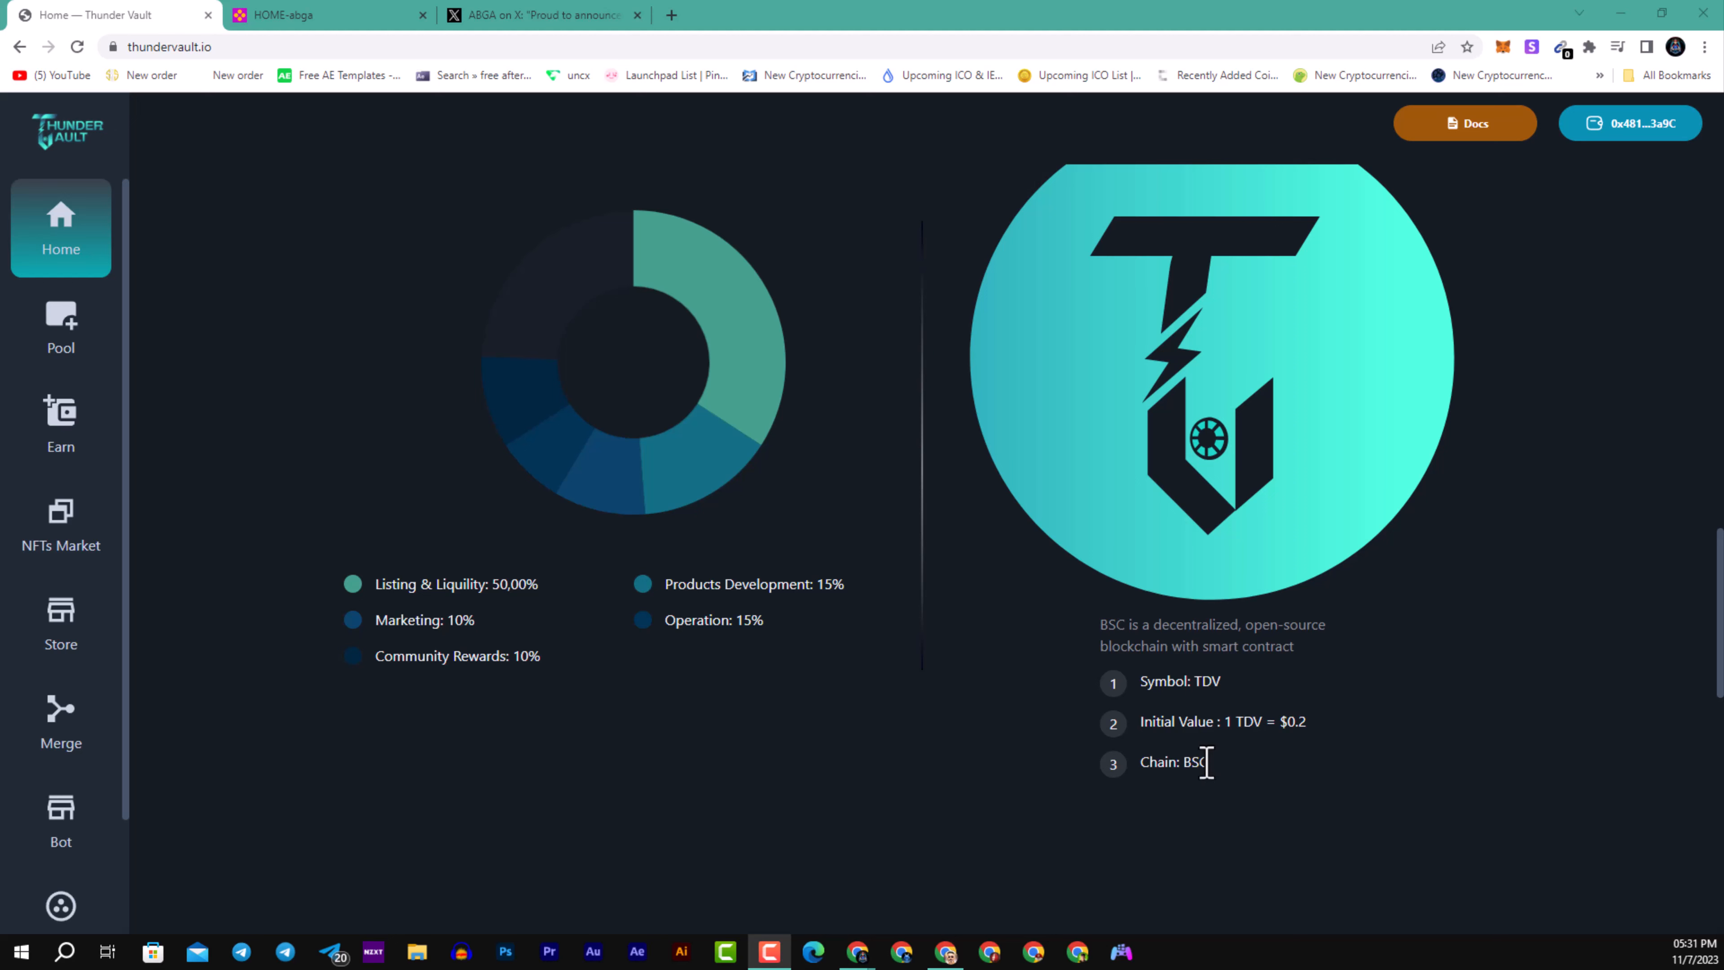
{"action": "mouse_move", "coordinate": [1205, 709]}
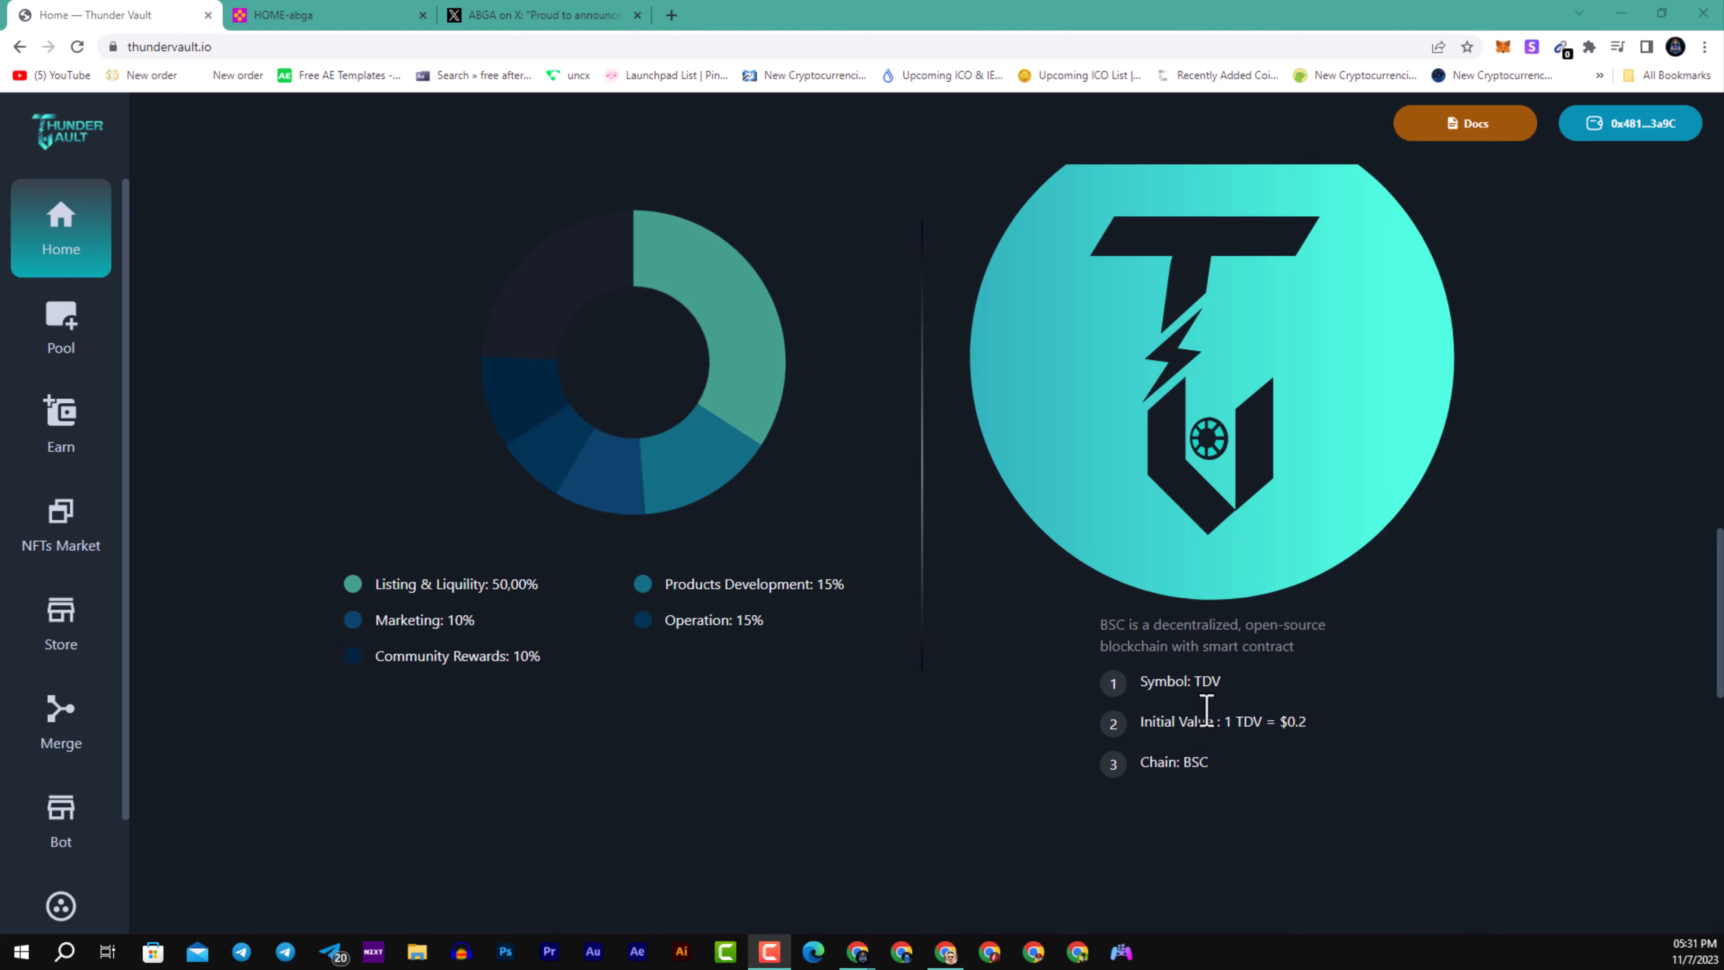
{"action": "scroll", "scroll_direction": "down", "scroll_amount": 3}
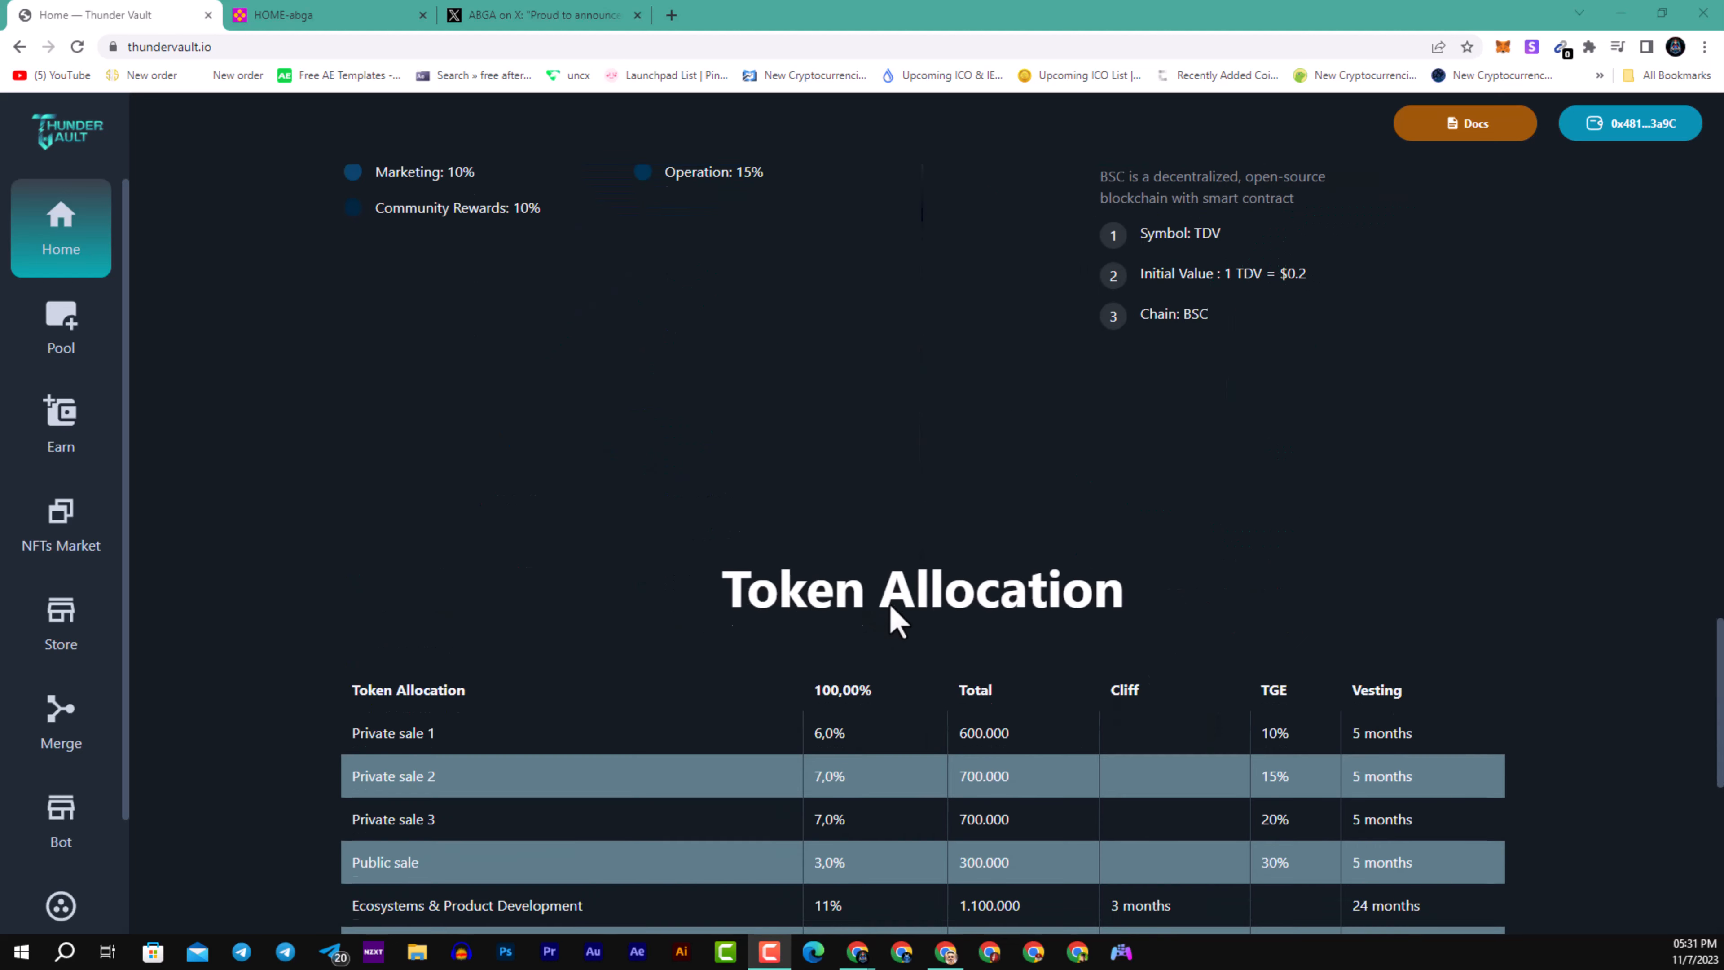
{"action": "scroll", "scroll_direction": "down", "scroll_amount": 3}
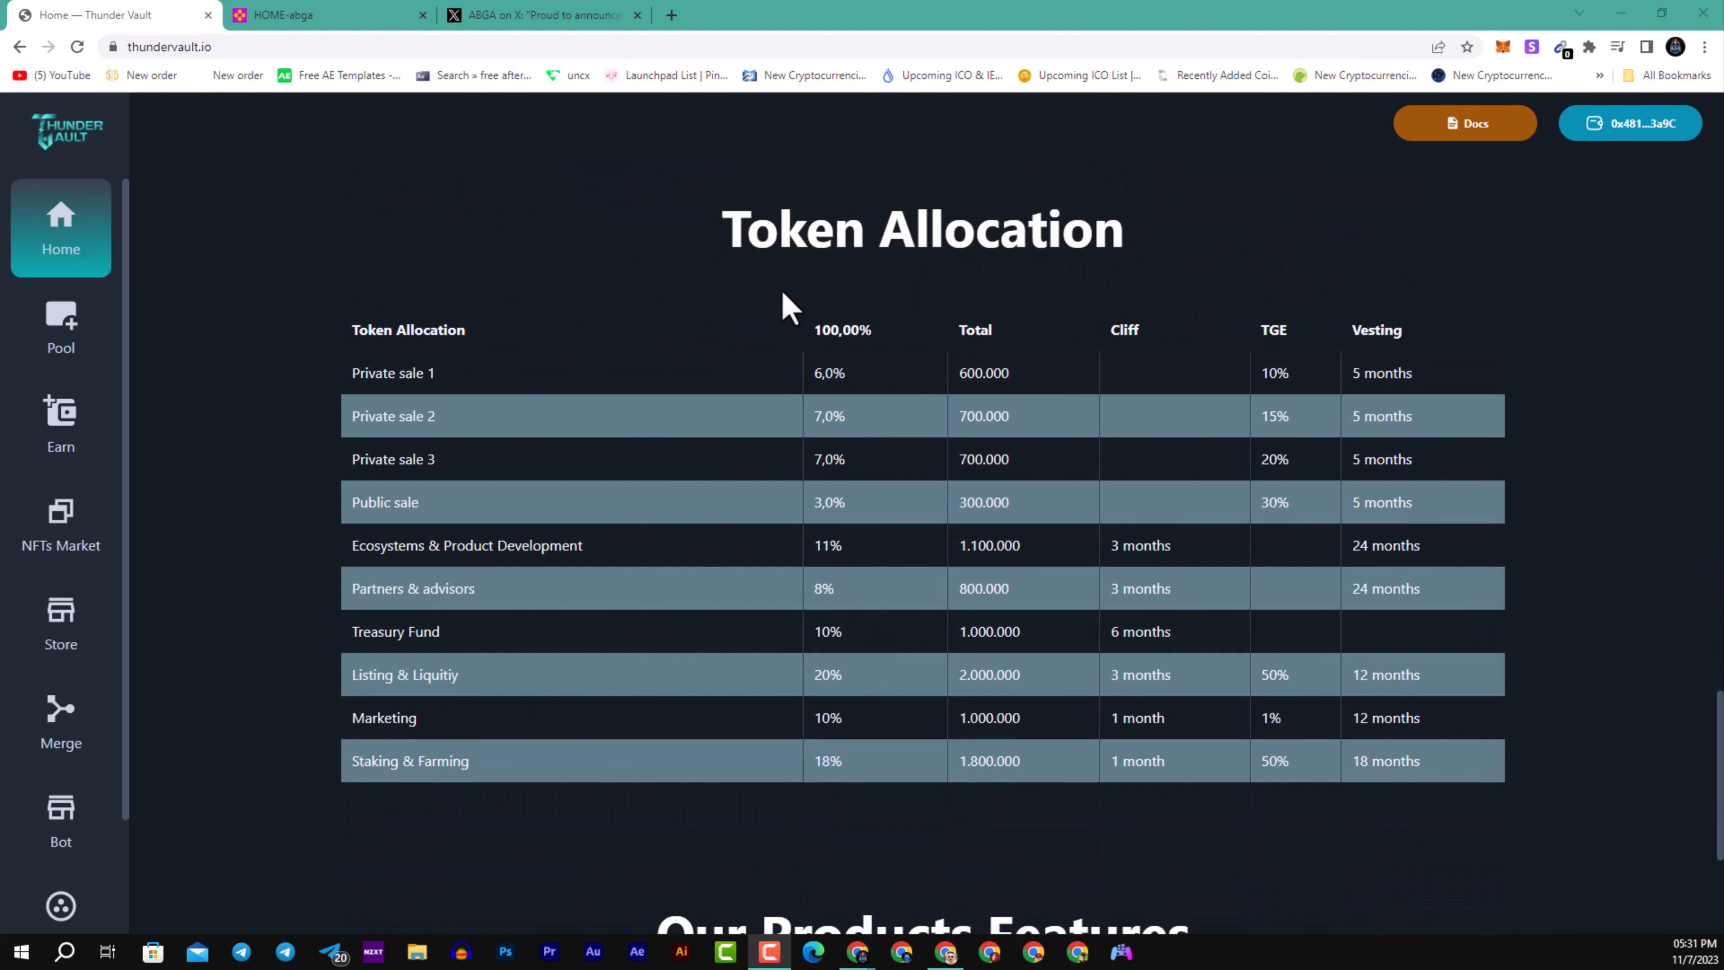
{"action": "mouse_move", "coordinate": [392, 416]}
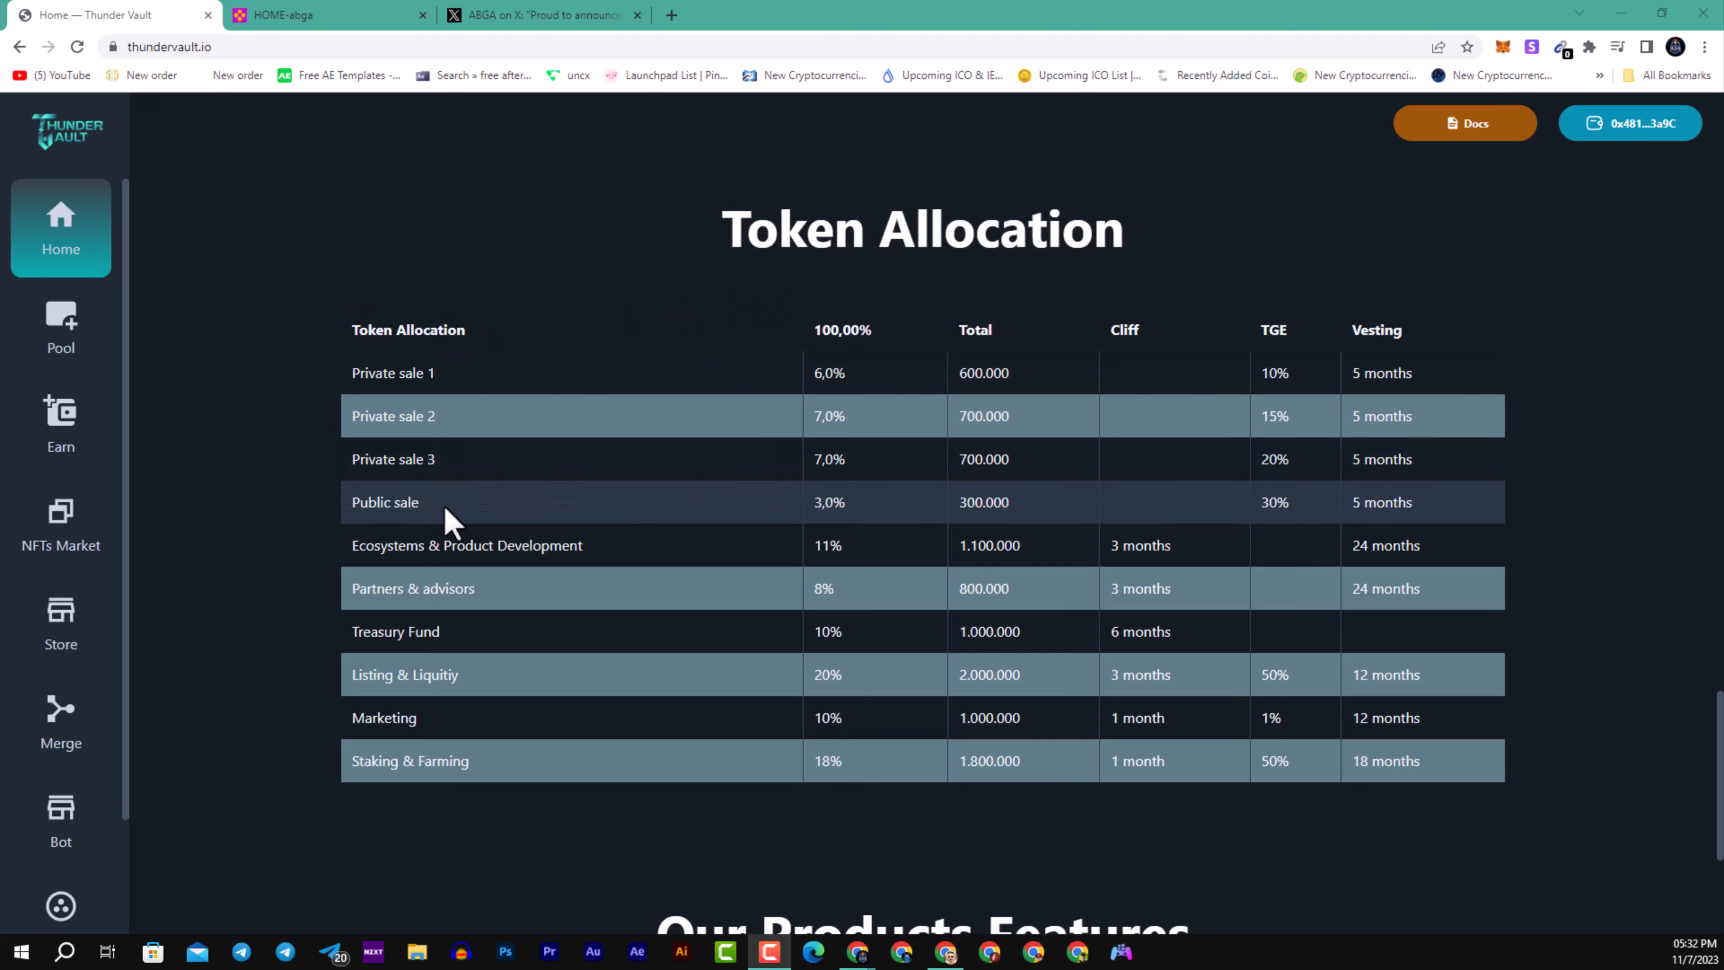
{"action": "mouse_move", "coordinate": [989, 352]}
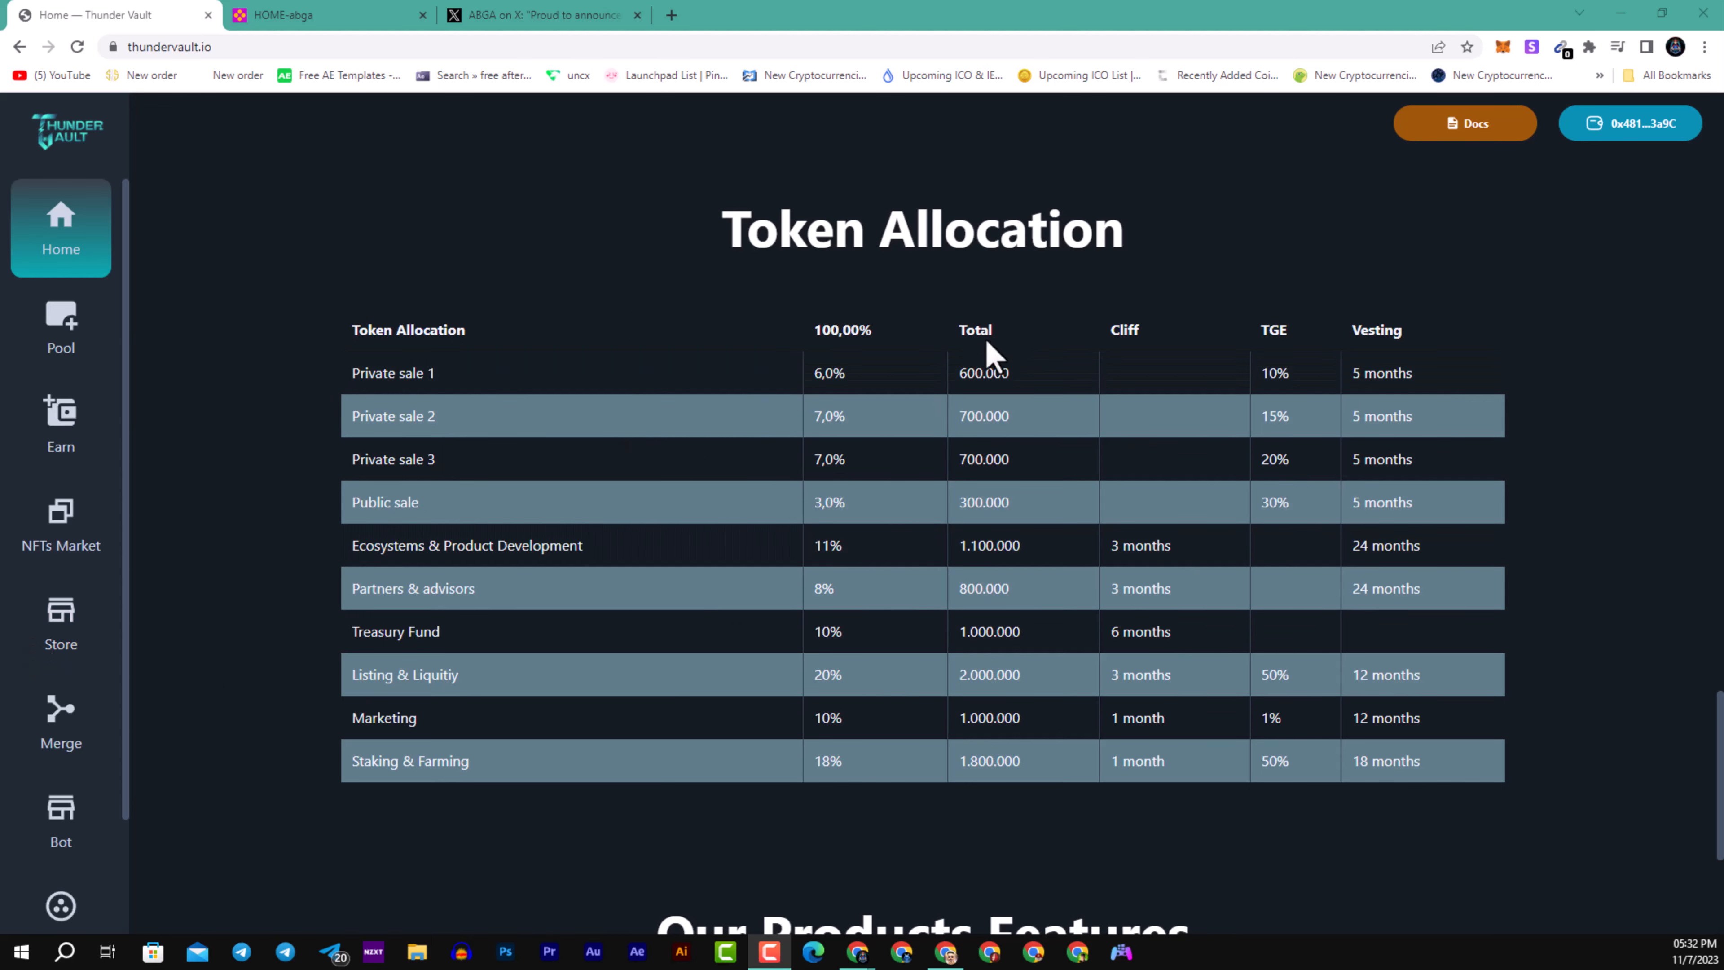
{"action": "mouse_move", "coordinate": [968, 459]}
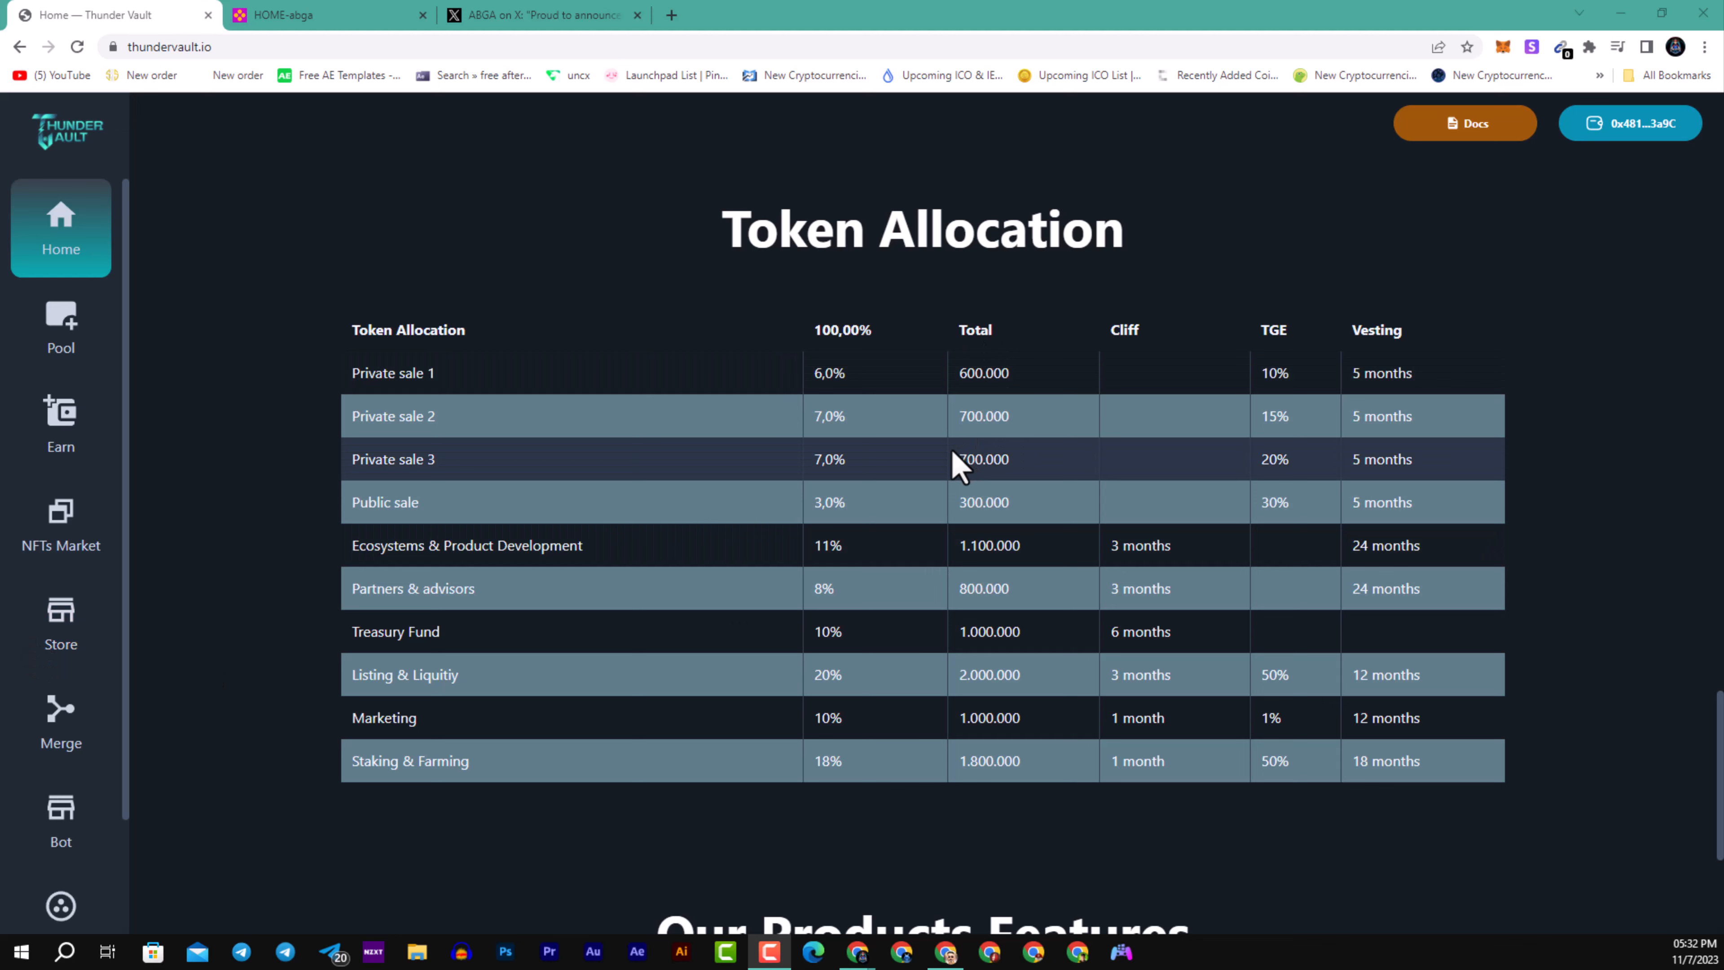
{"action": "mouse_move", "coordinate": [1274, 503]}
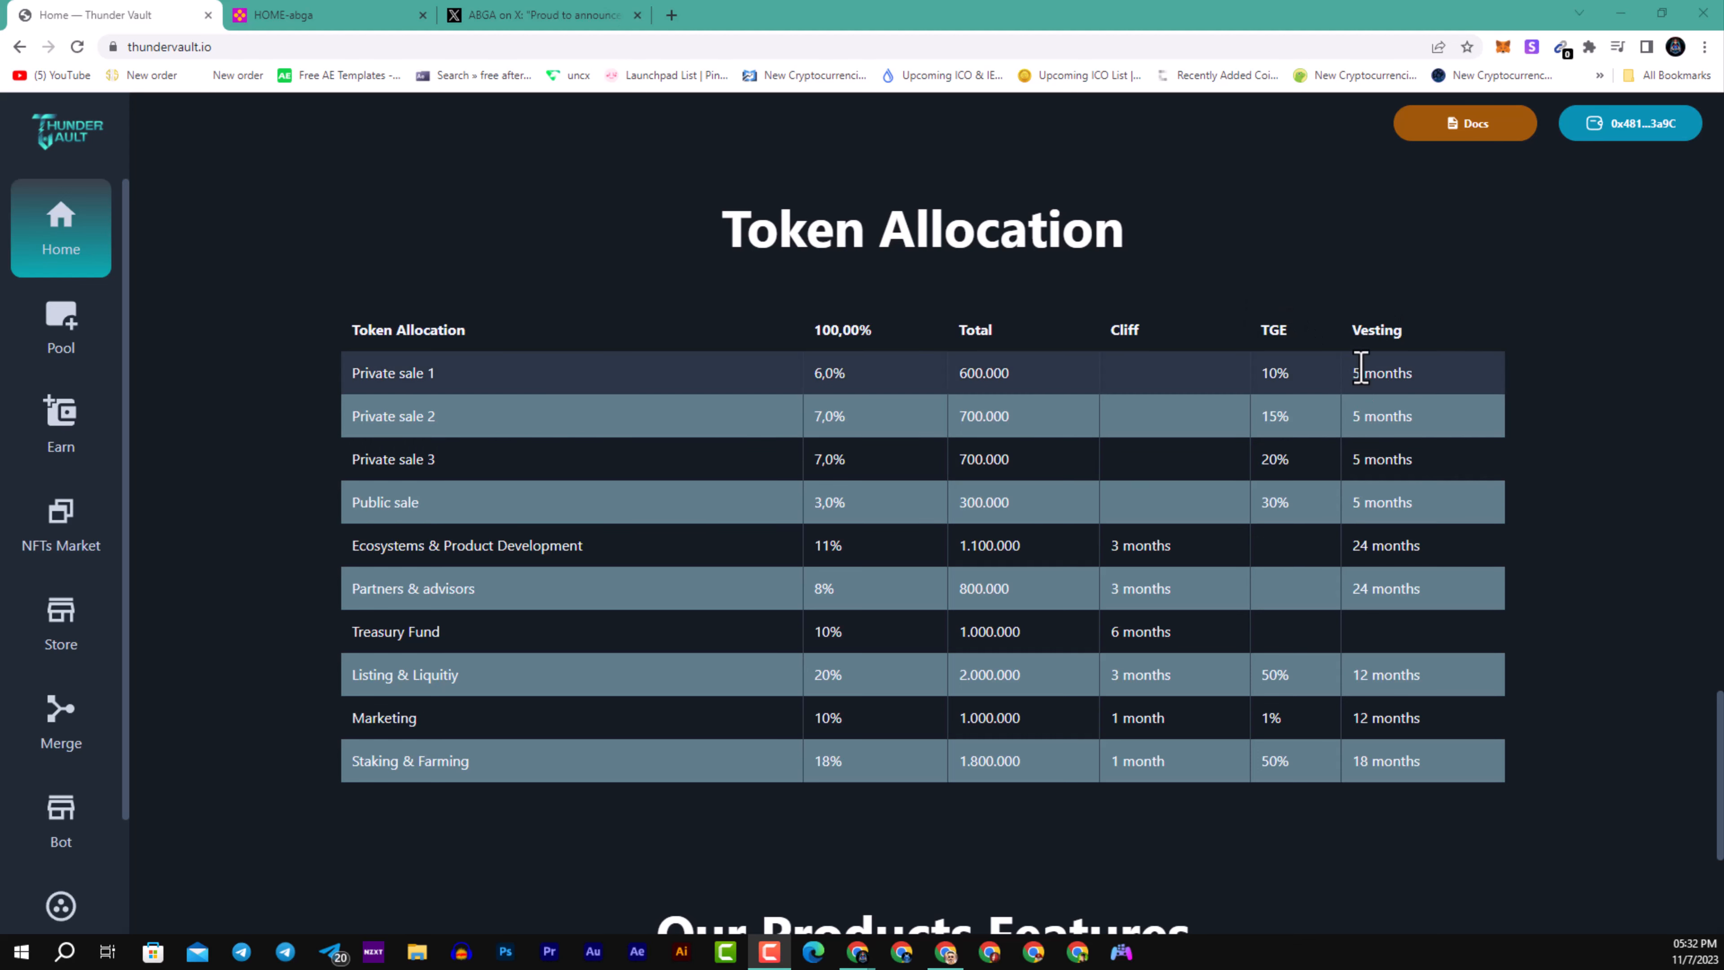
{"action": "mouse_move", "coordinate": [1339, 548]}
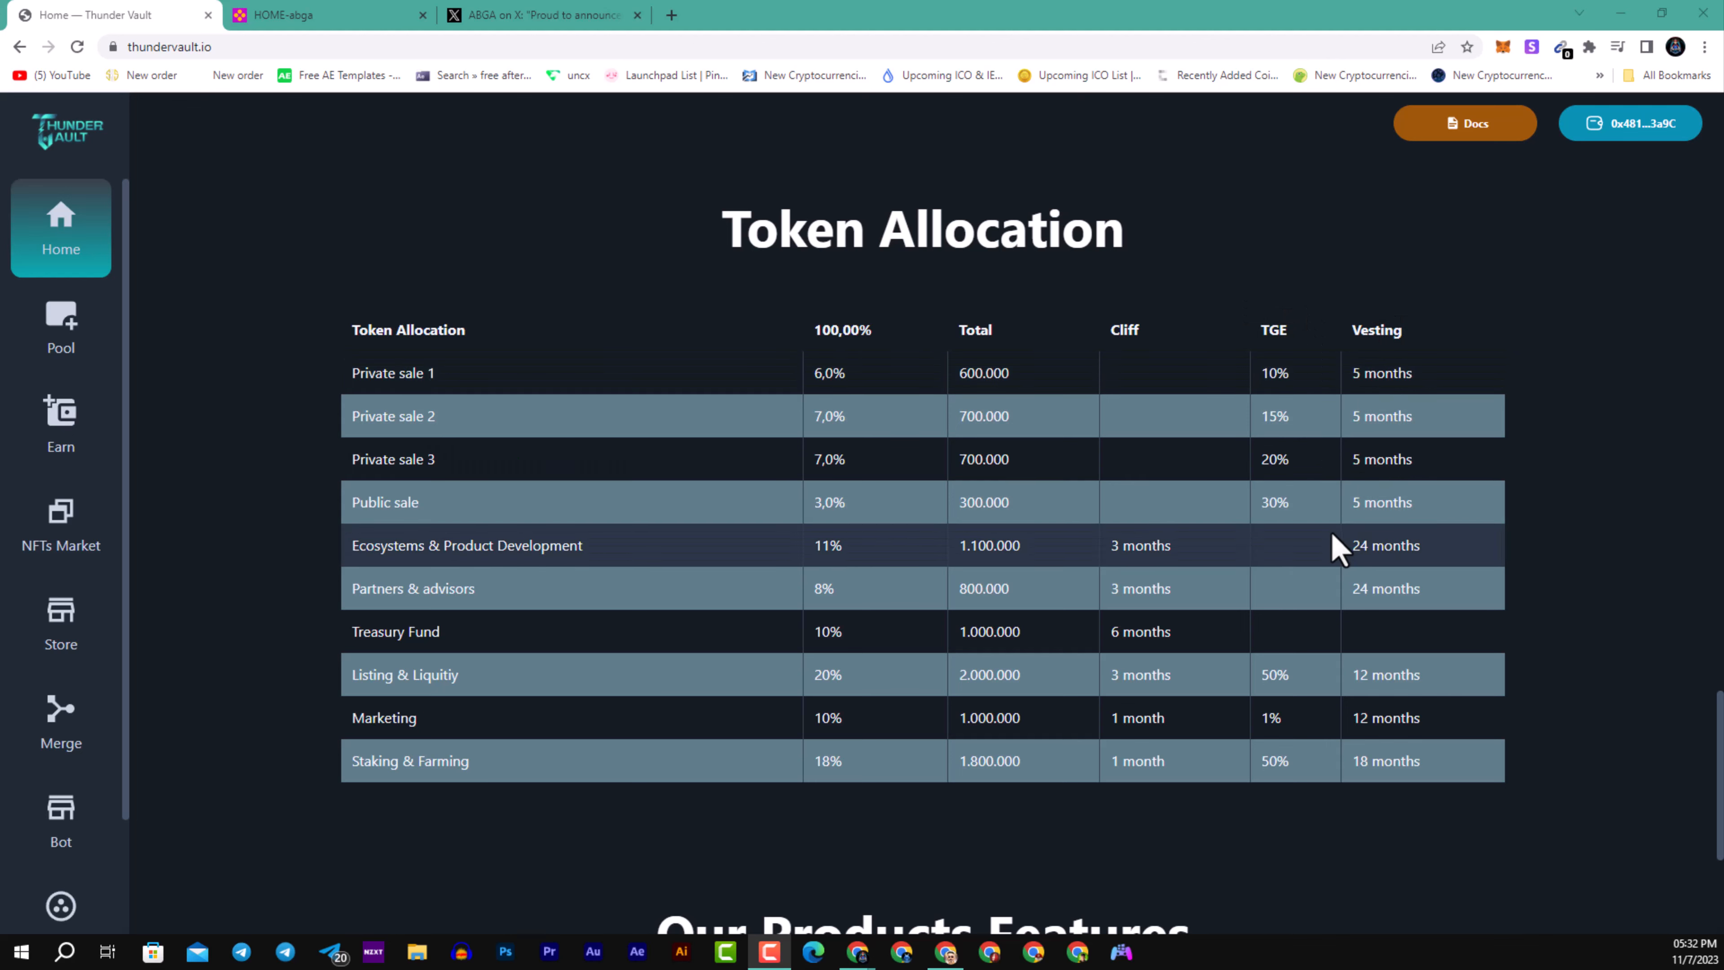
{"action": "mouse_move", "coordinate": [879, 714]}
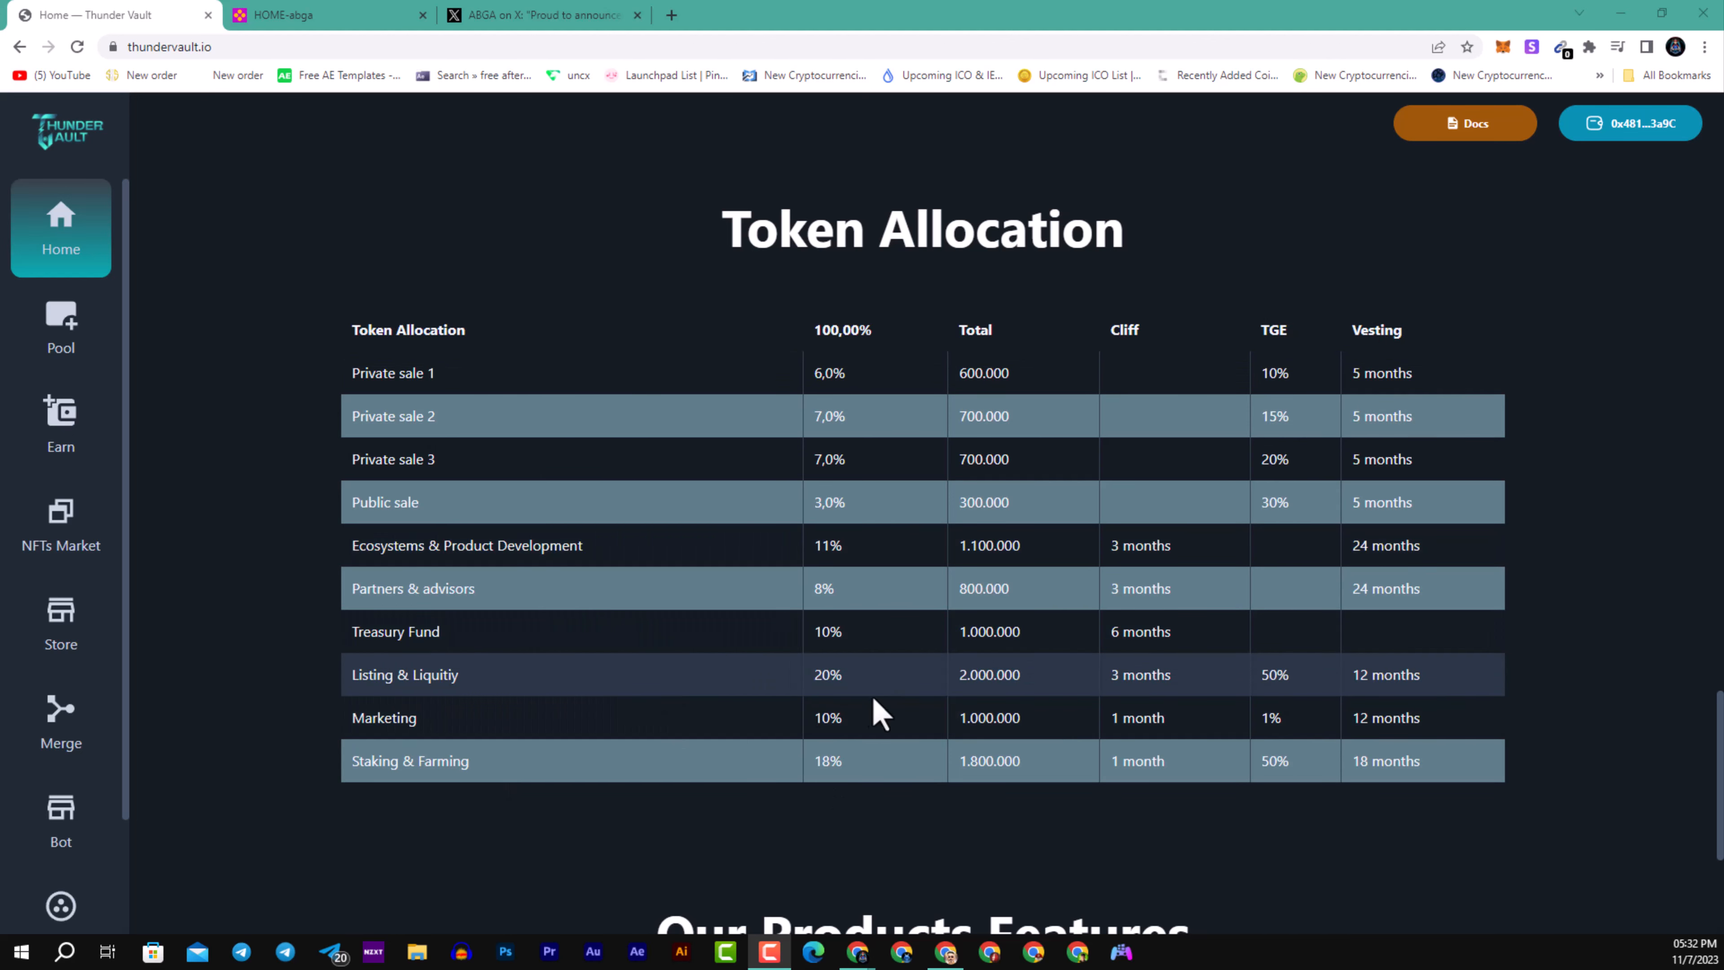
{"action": "mouse_move", "coordinate": [712, 691]}
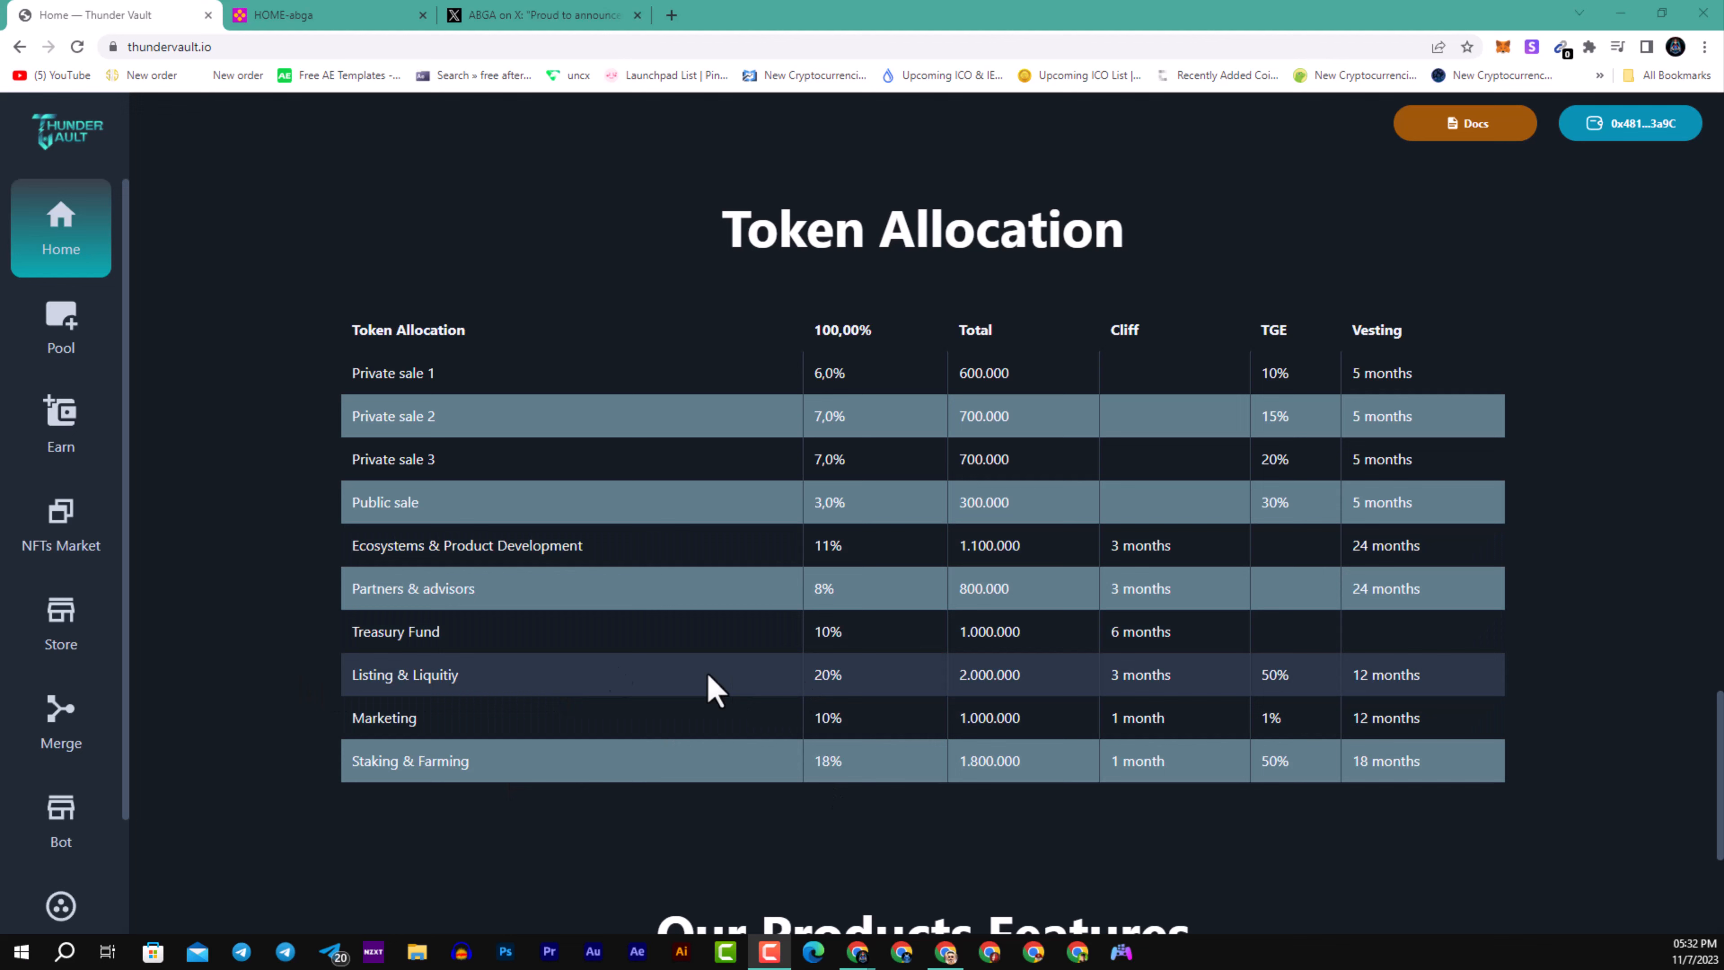
{"action": "scroll", "scroll_direction": "down", "scroll_amount": 3}
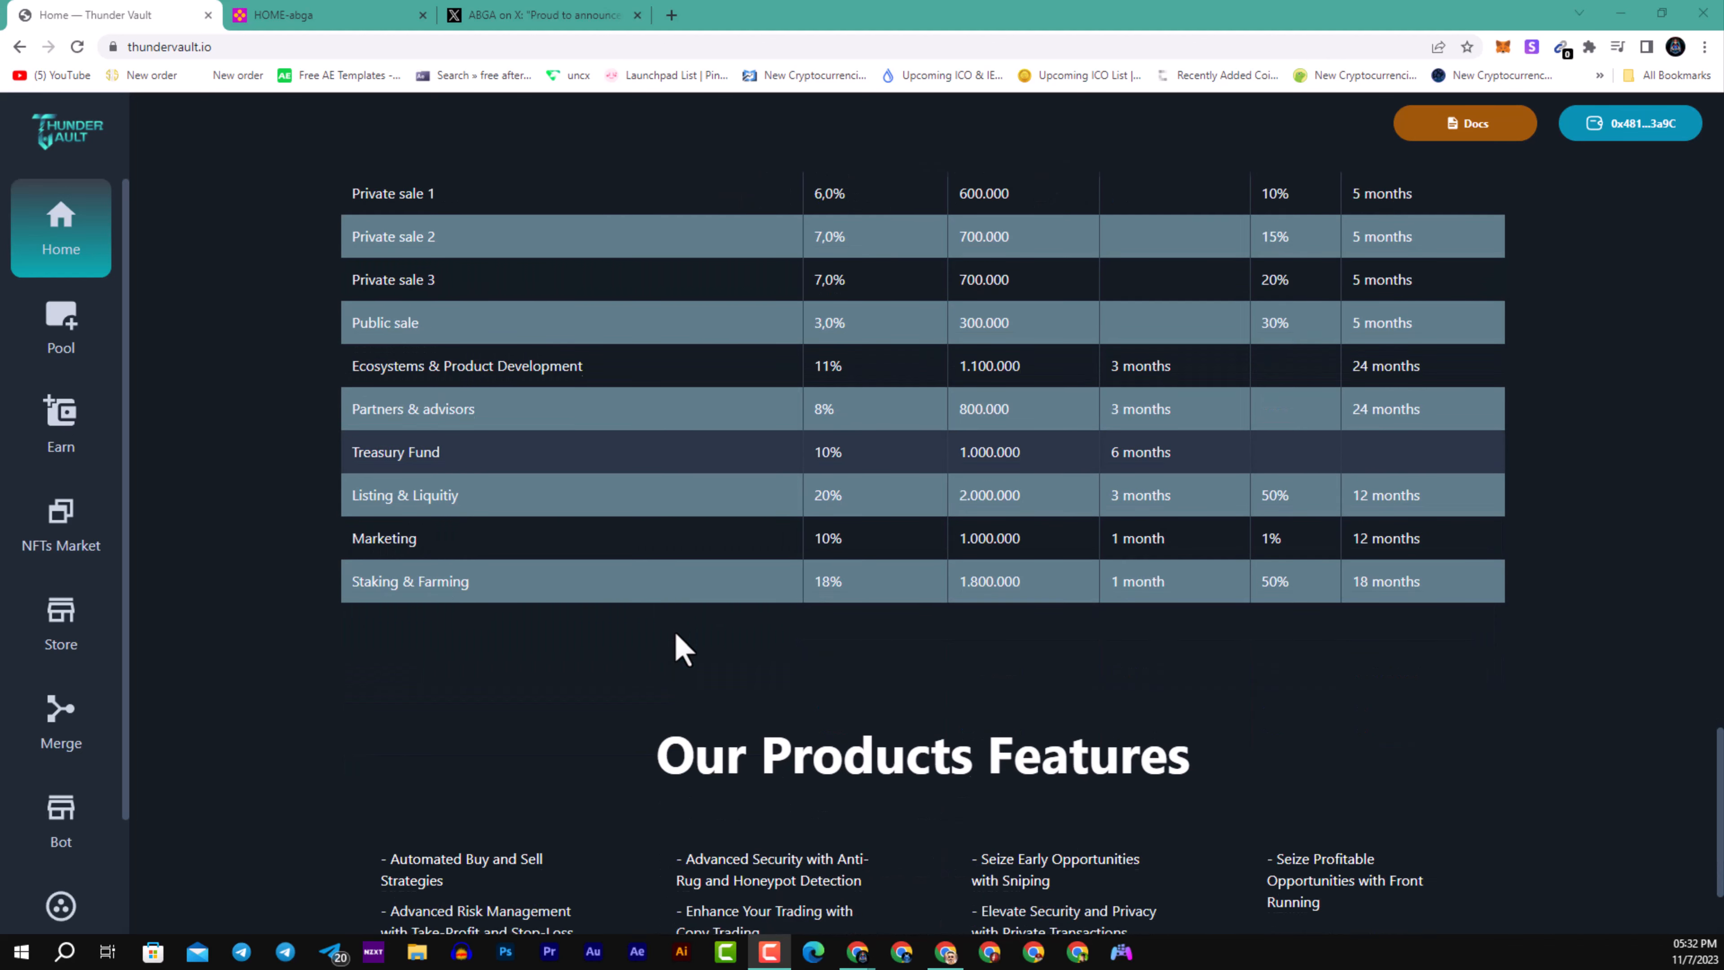
{"action": "scroll", "scroll_direction": "down", "scroll_amount": 3}
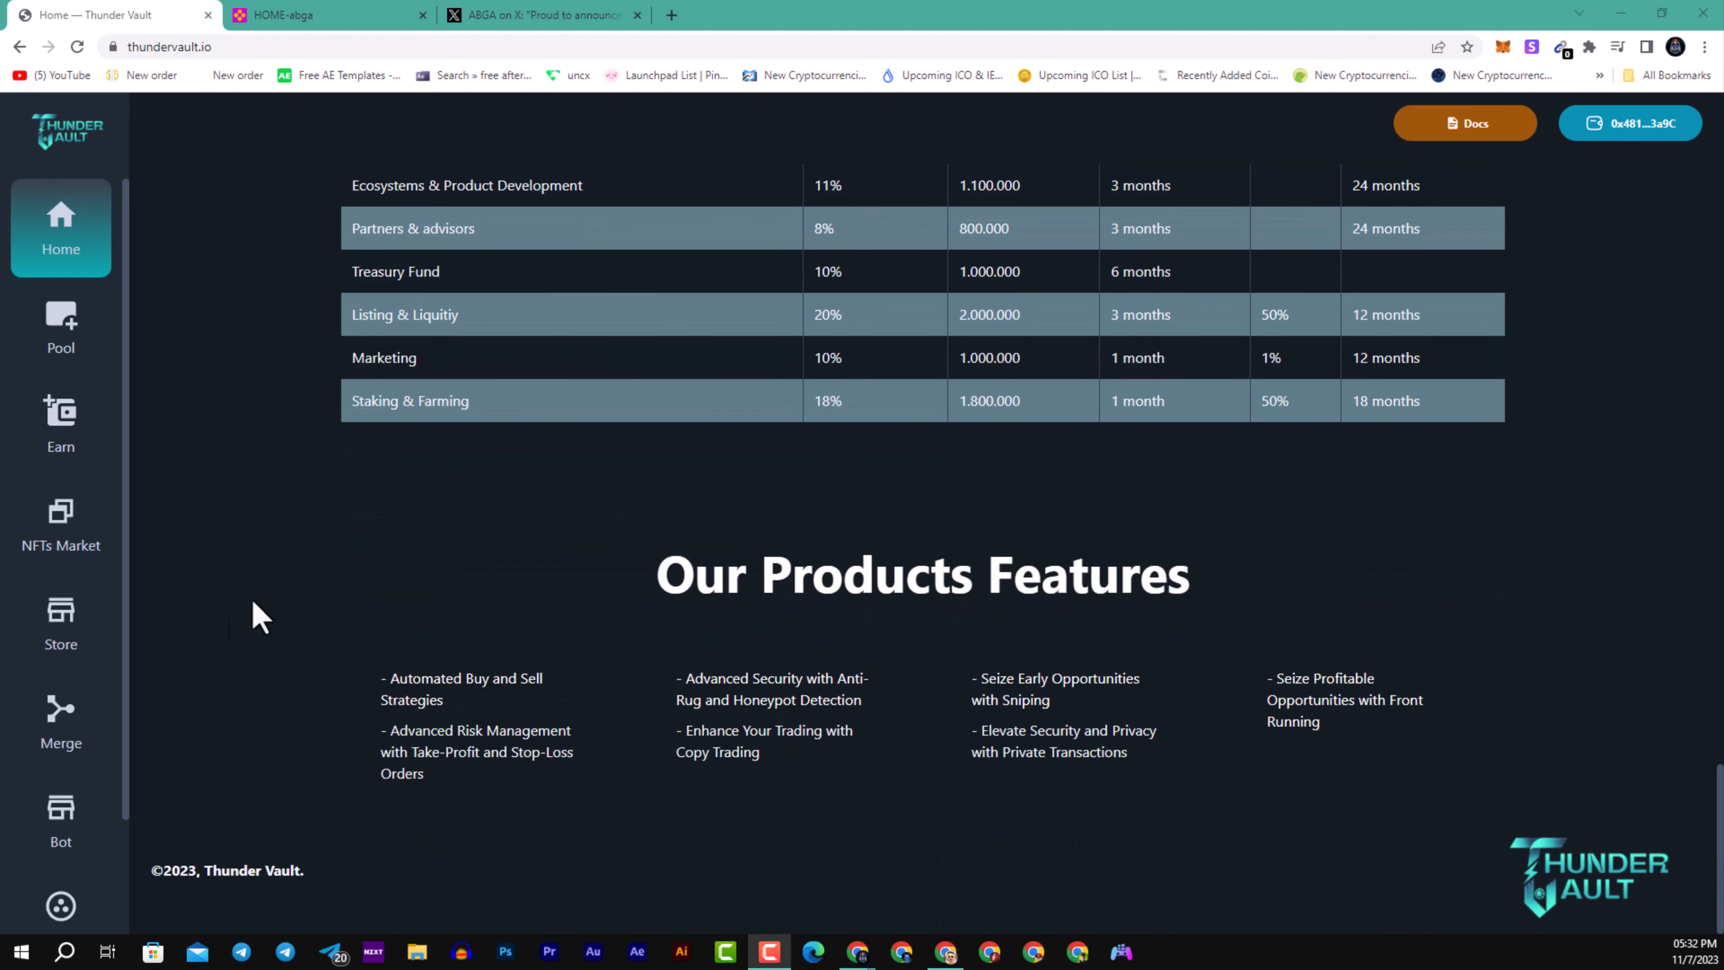
{"action": "mouse_move", "coordinate": [626, 655]}
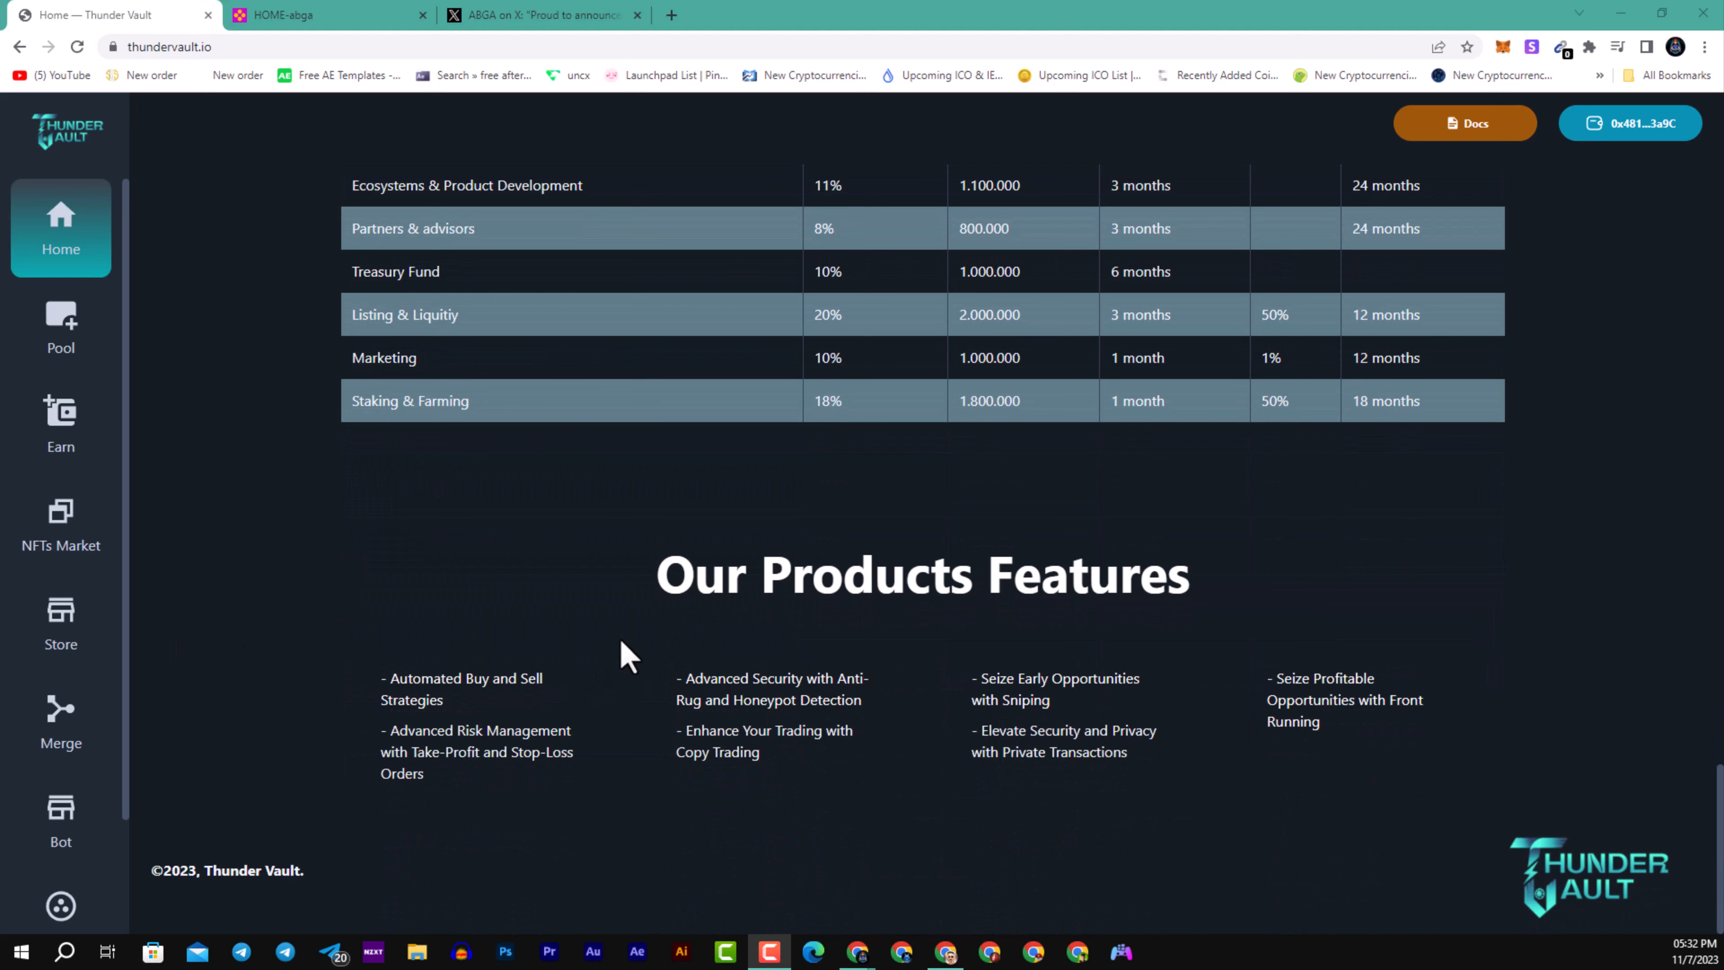
{"action": "mouse_move", "coordinate": [606, 671]}
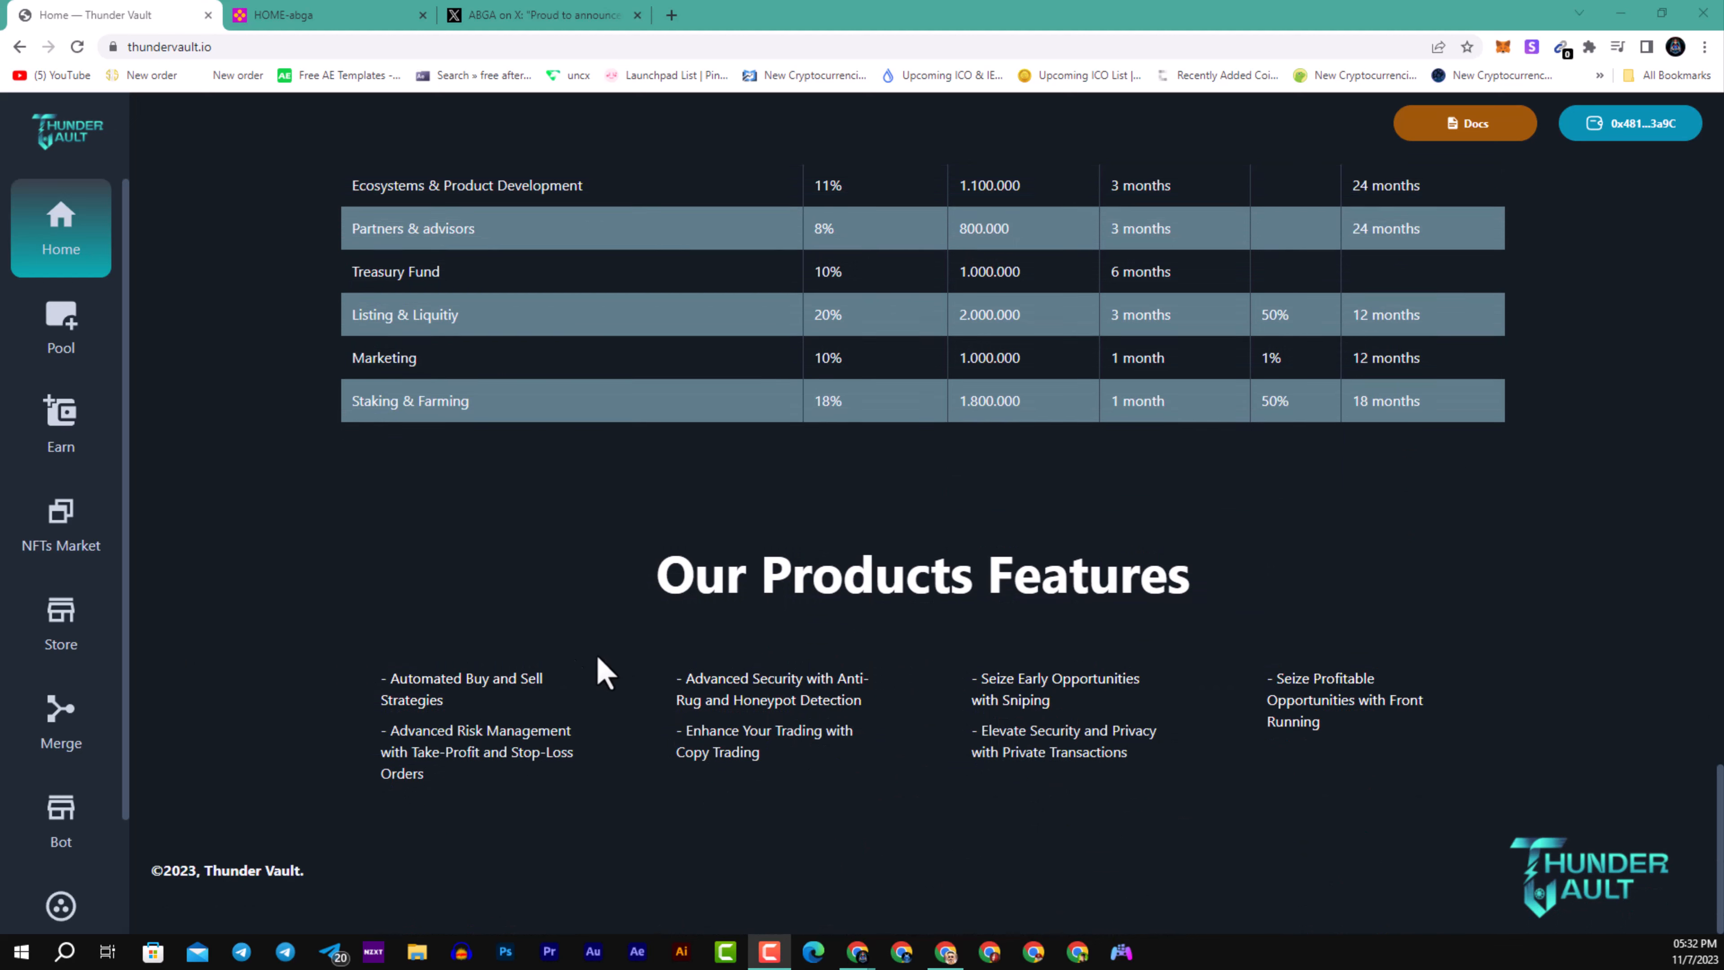
{"action": "mouse_move", "coordinate": [625, 640]}
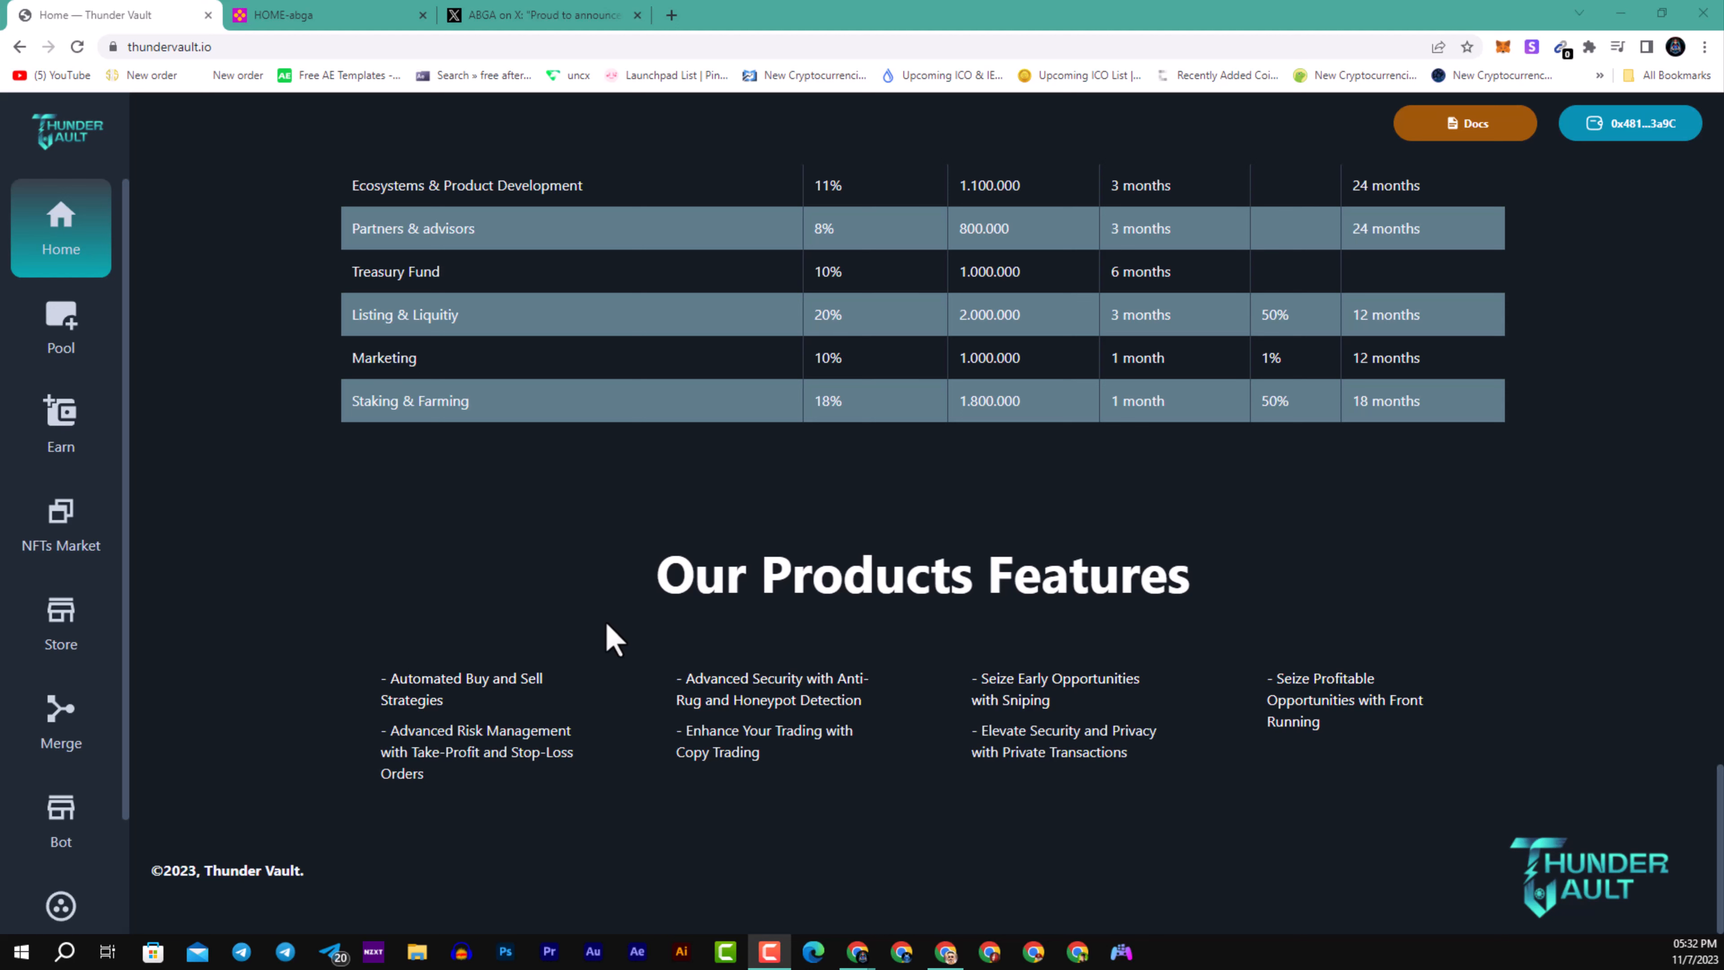
{"action": "mouse_move", "coordinate": [1116, 712]}
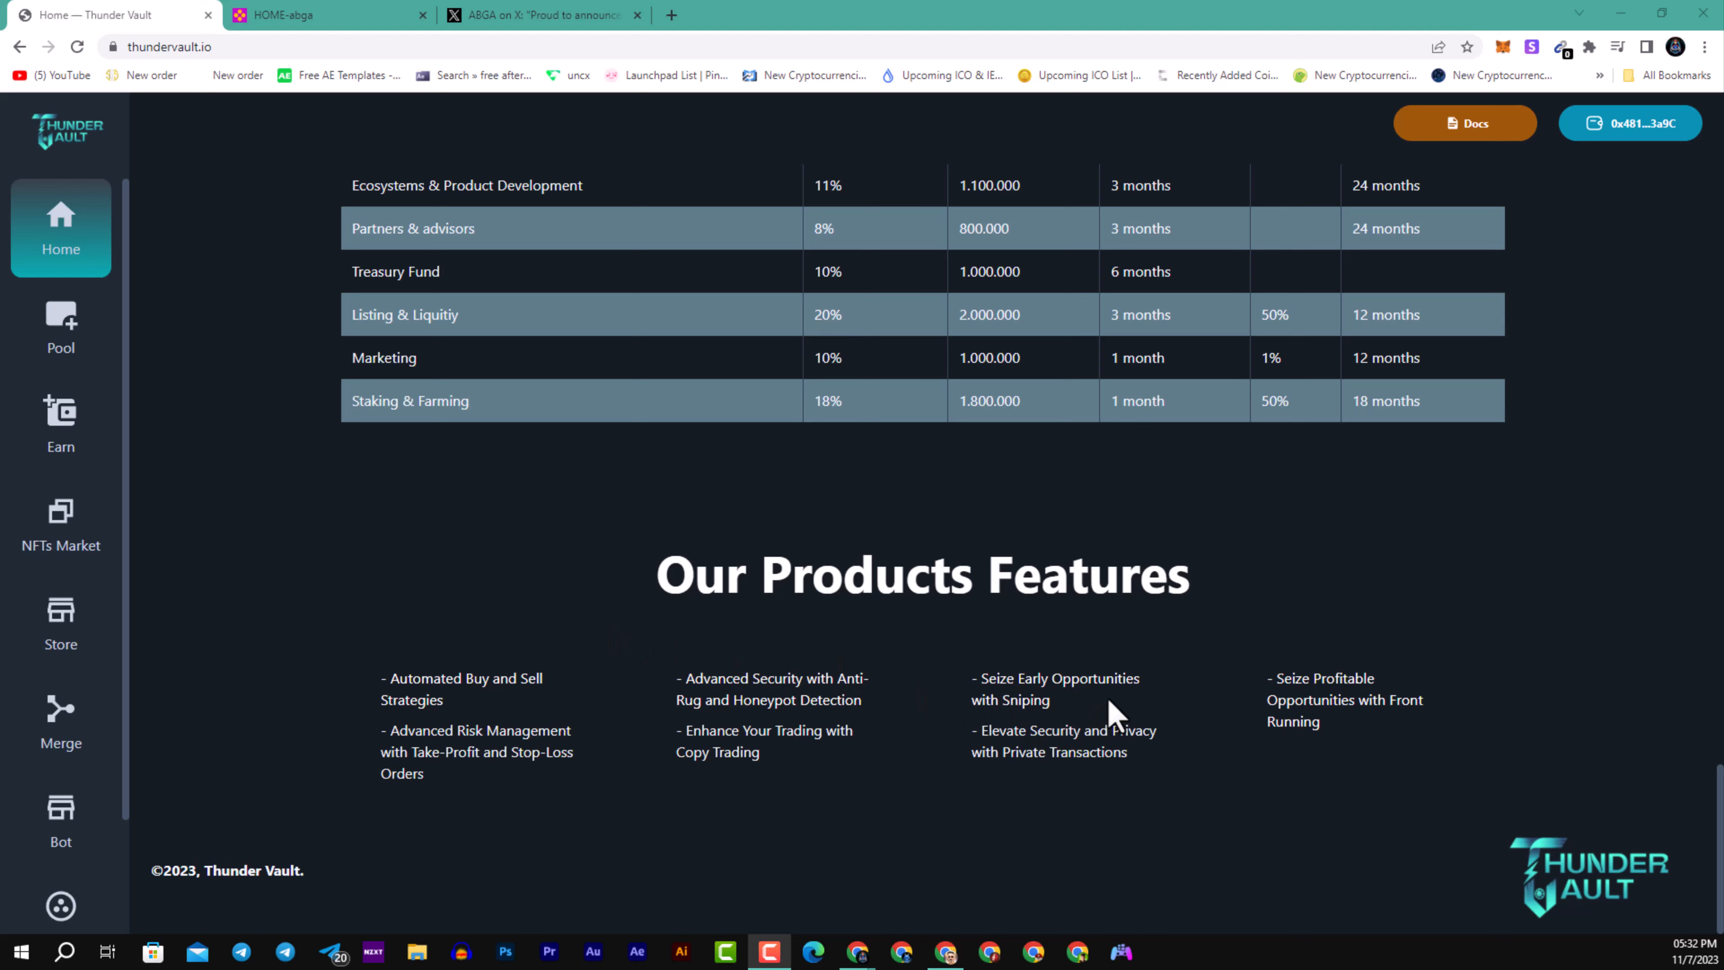
{"action": "mouse_move", "coordinate": [1152, 711]}
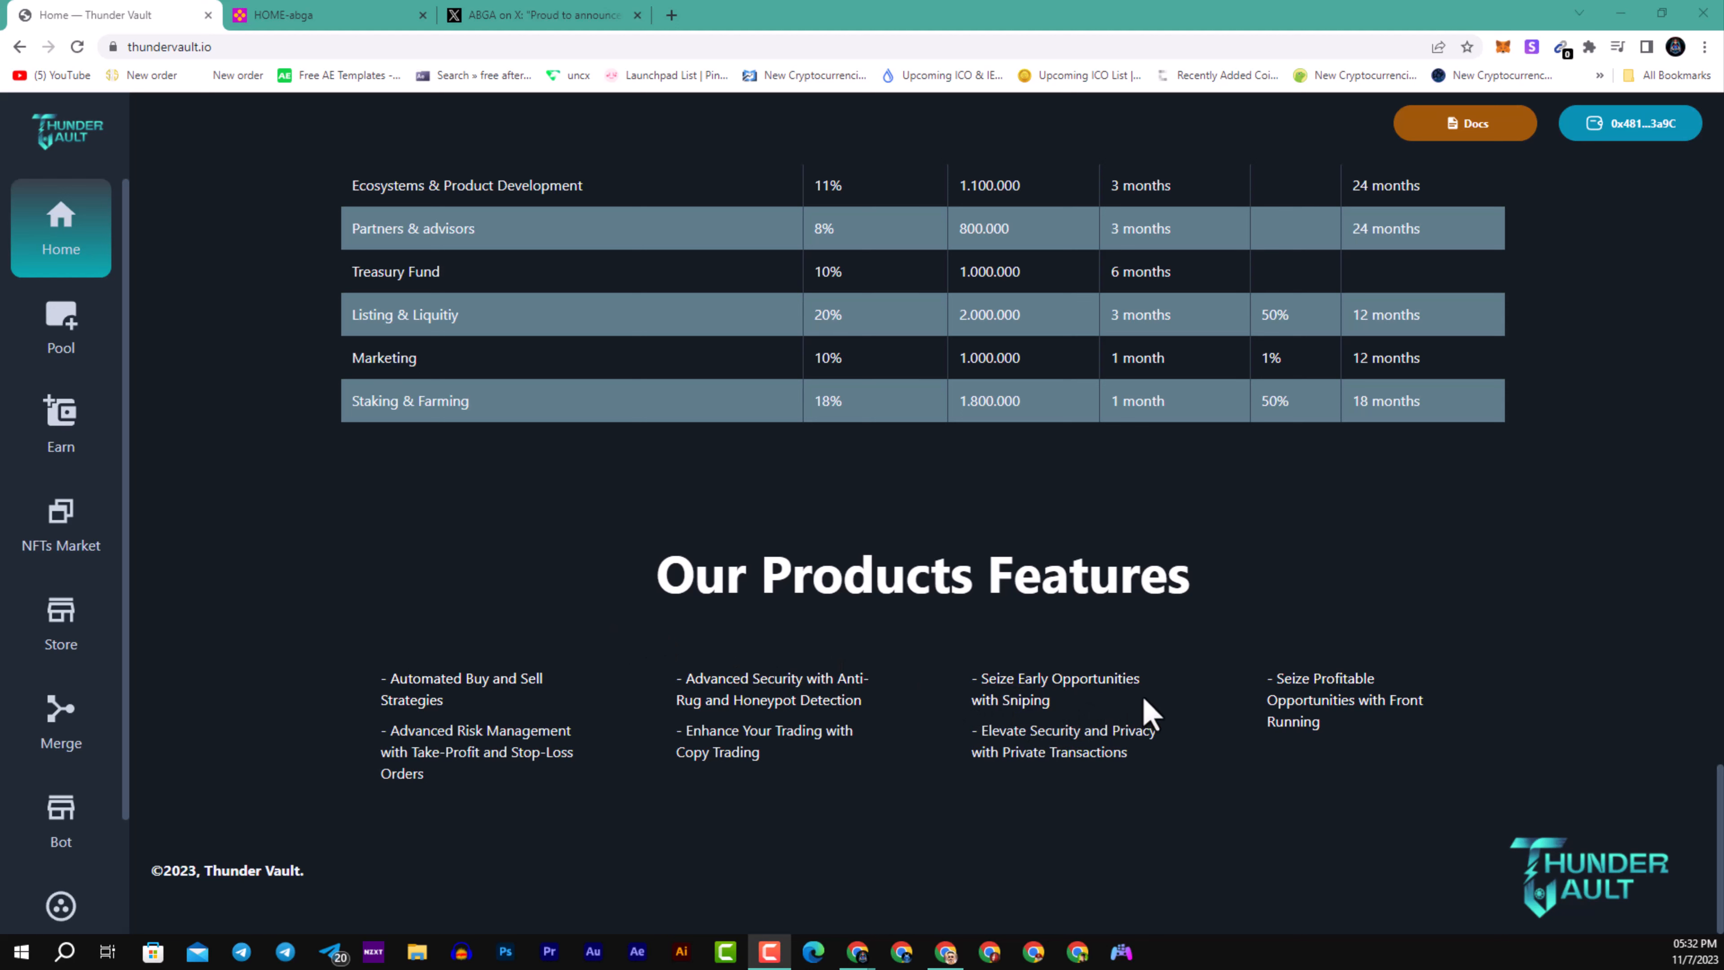
{"action": "mouse_move", "coordinate": [1213, 695]}
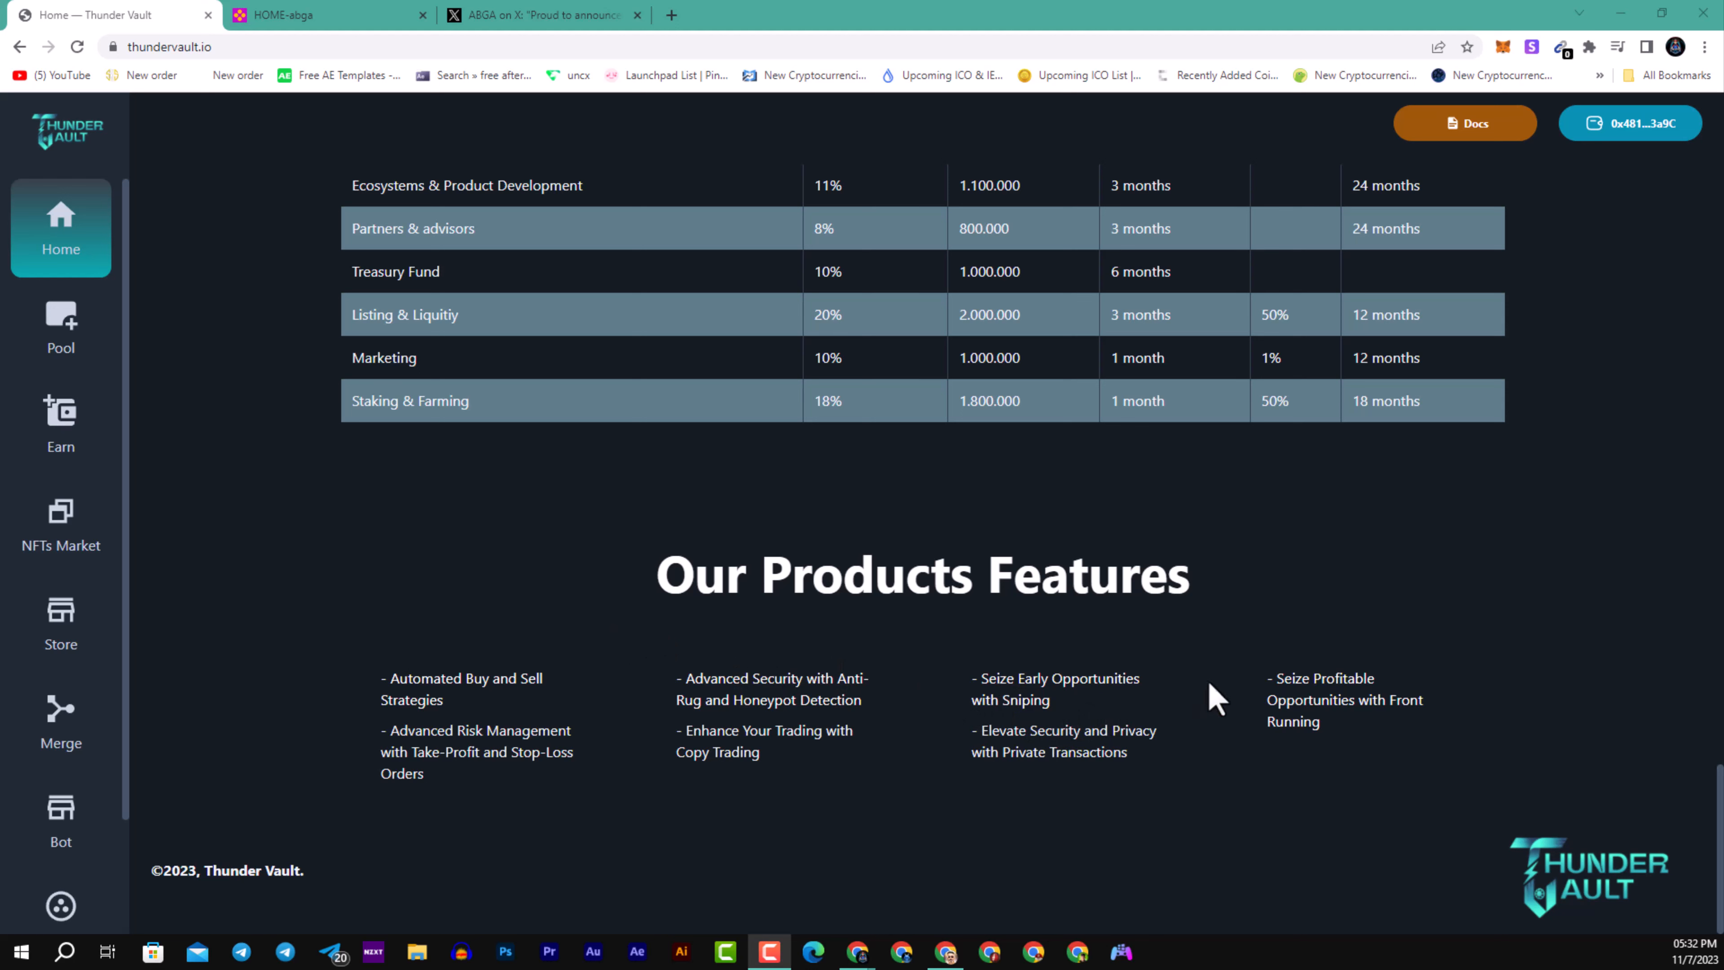
{"action": "mouse_move", "coordinate": [303, 455]}
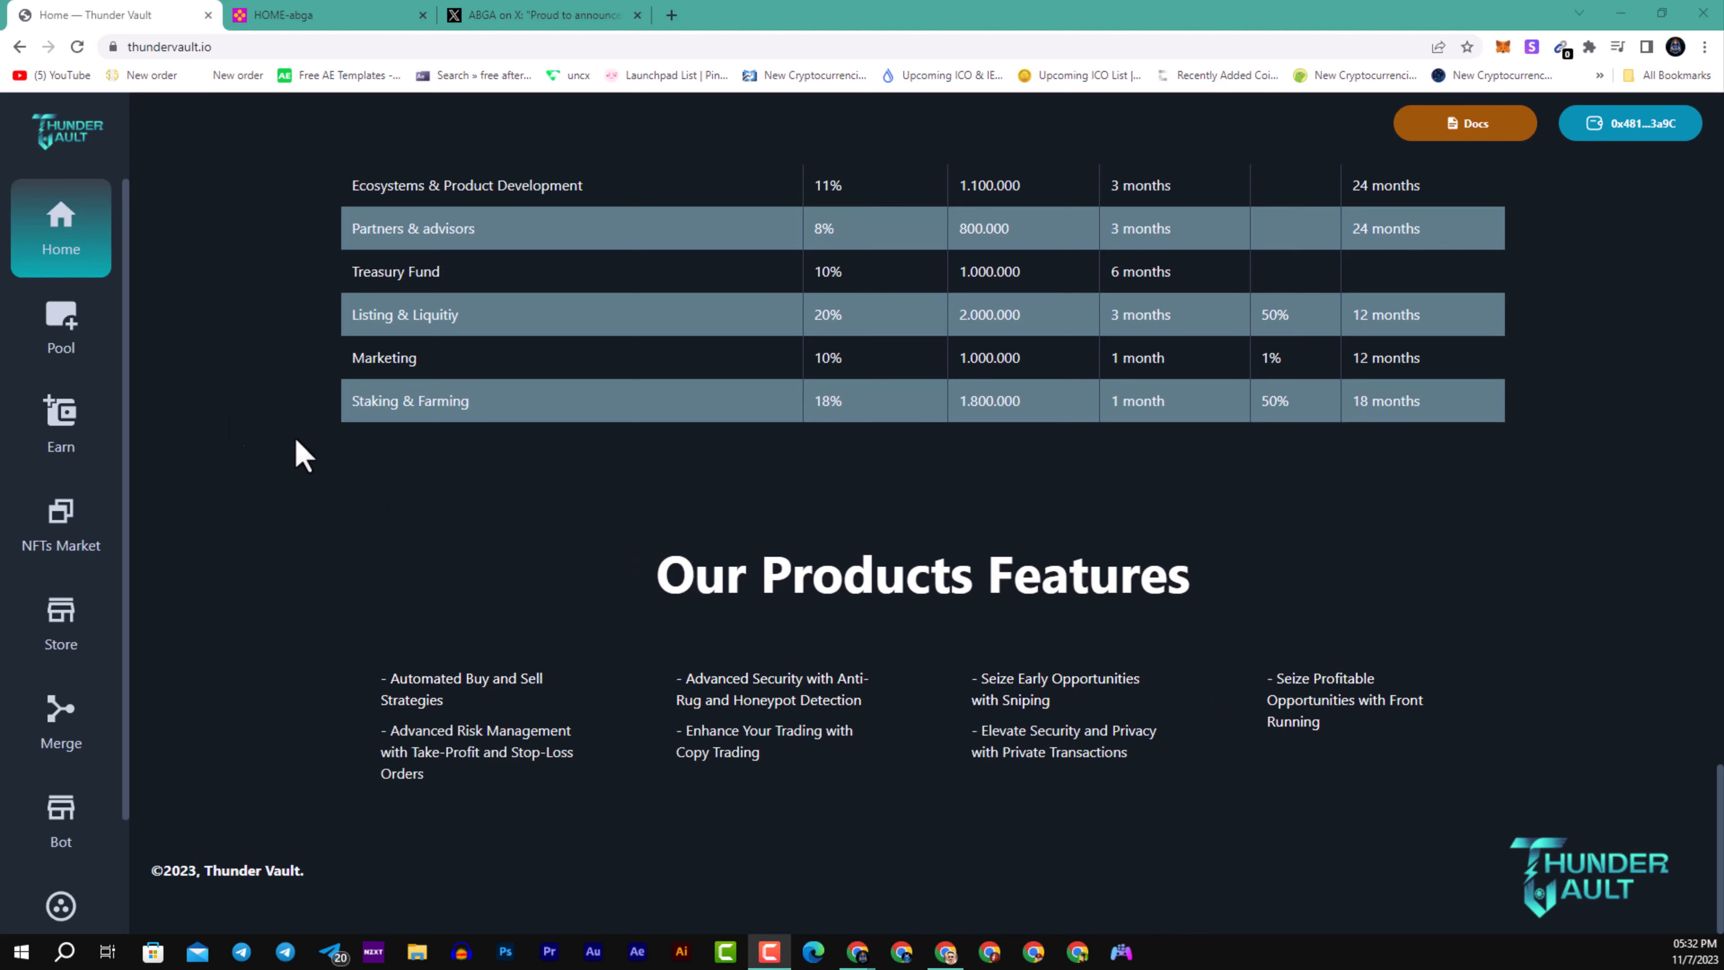
Step: Visit the Pool, Merge and Affiliate sidebar sections, each showing only a 'Comming Soon' banner
{"action": "left_click", "coordinate": [59, 328]}
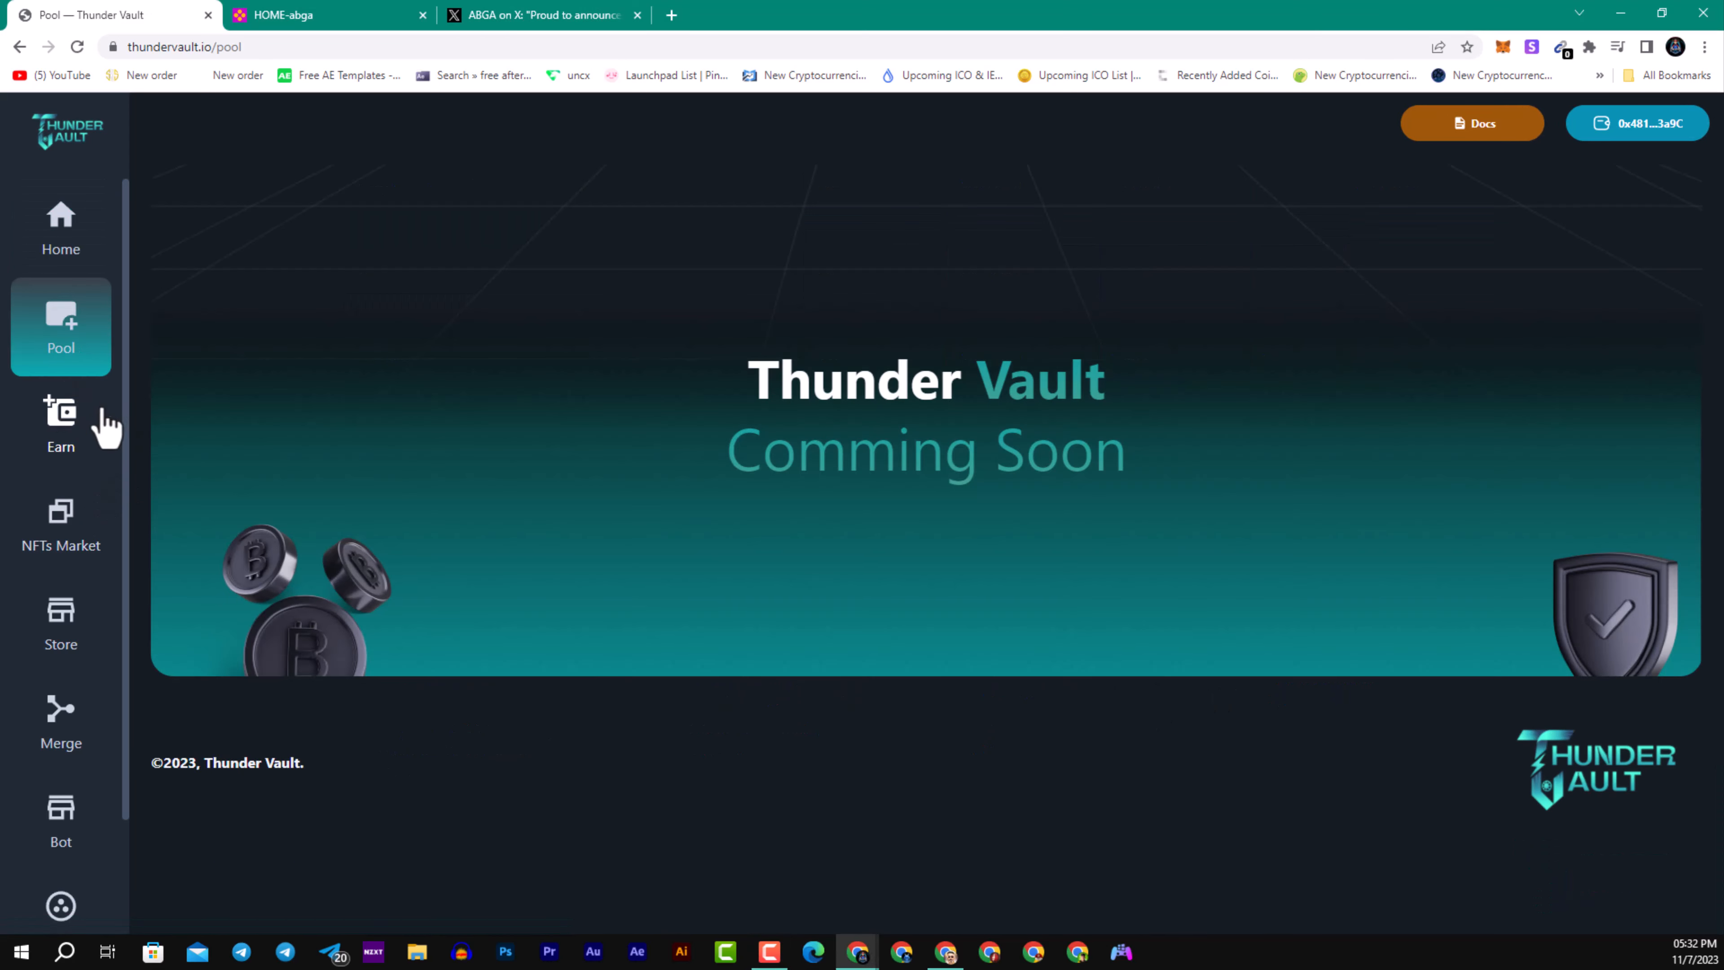
{"action": "left_click", "coordinate": [60, 526]}
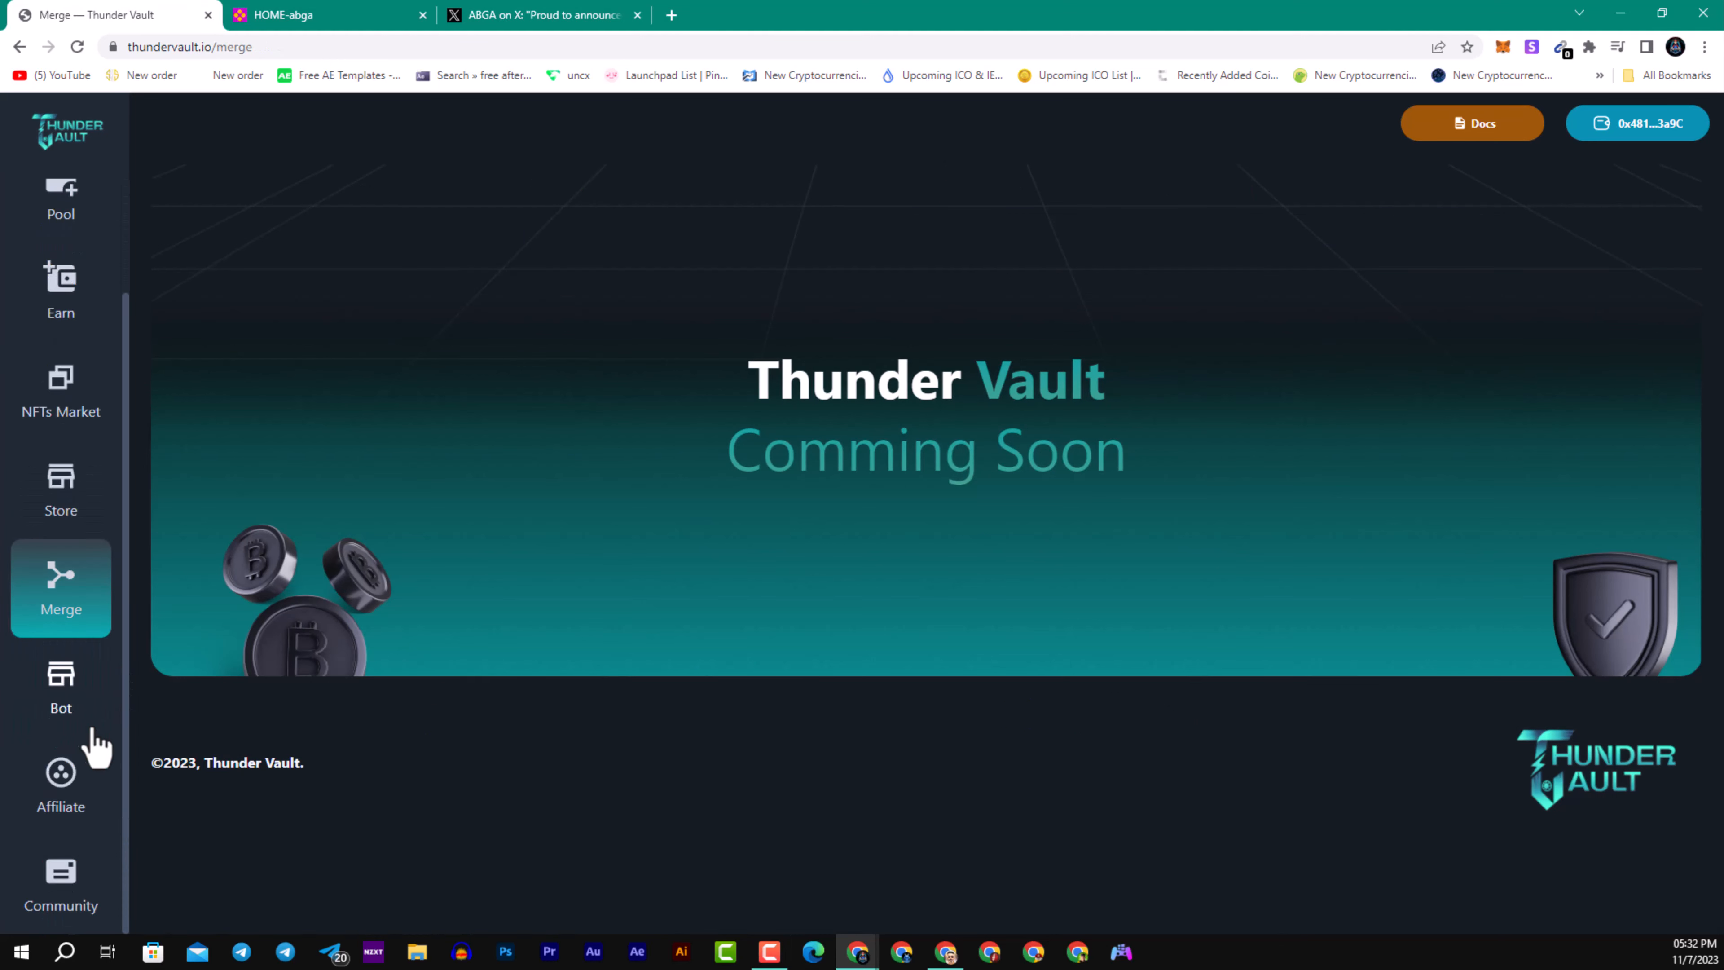
{"action": "left_click", "coordinate": [61, 787]}
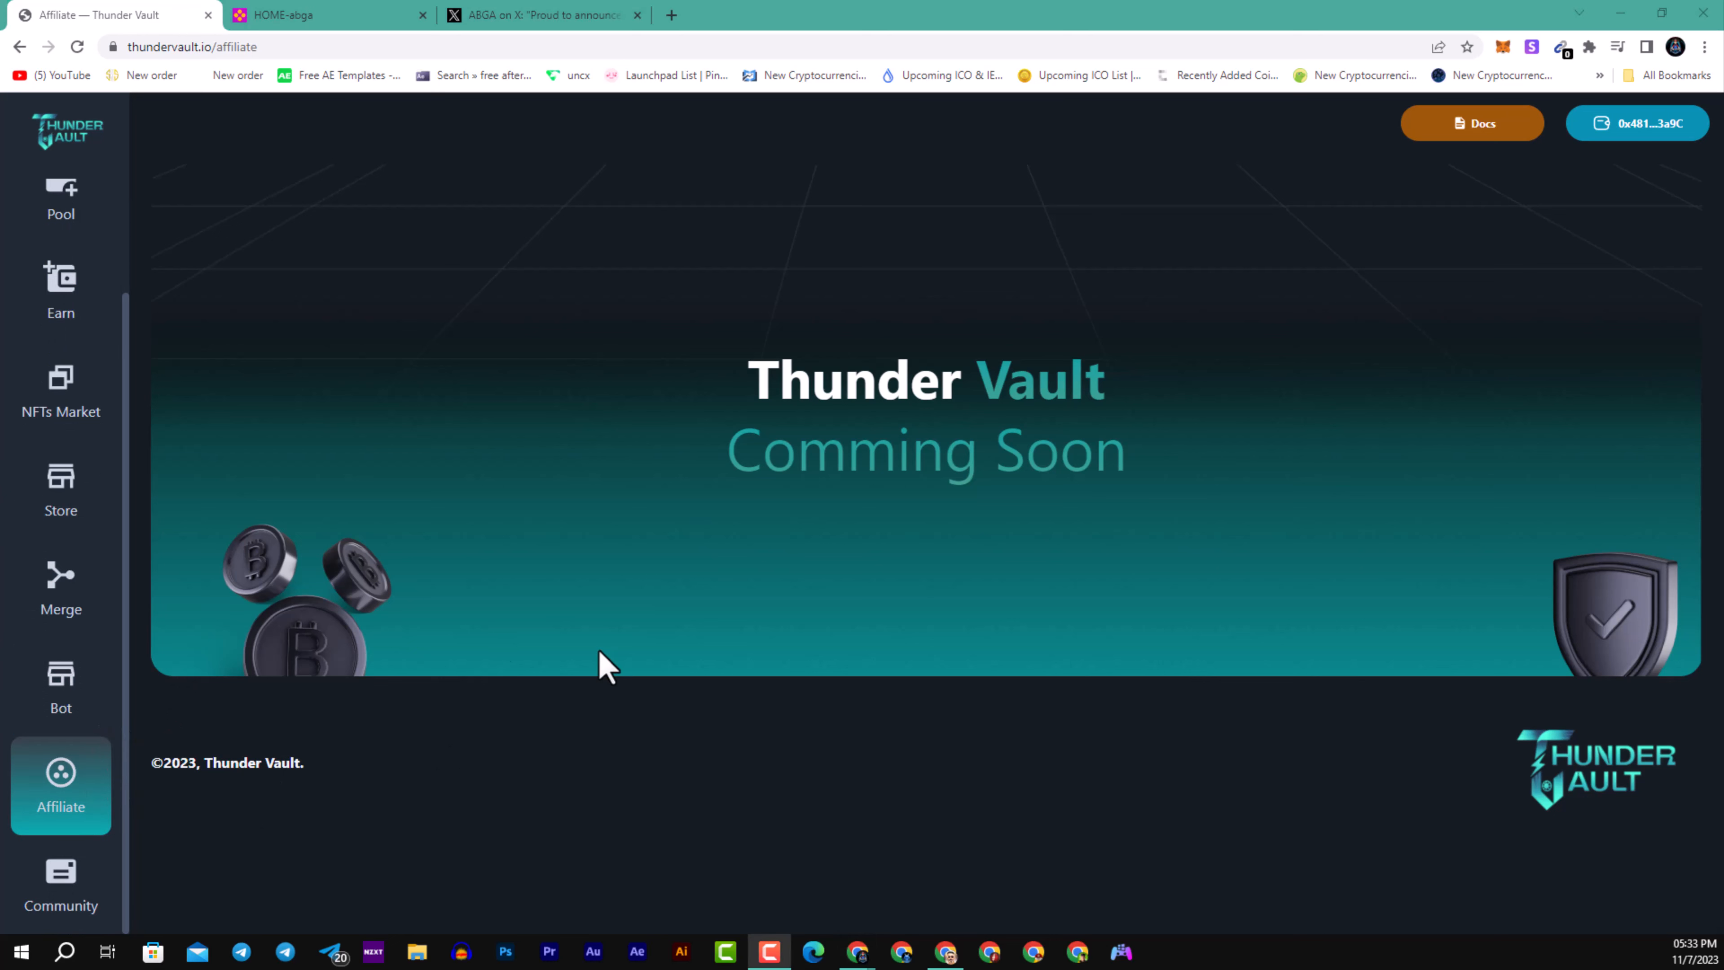
{"action": "mouse_move", "coordinate": [599, 676]}
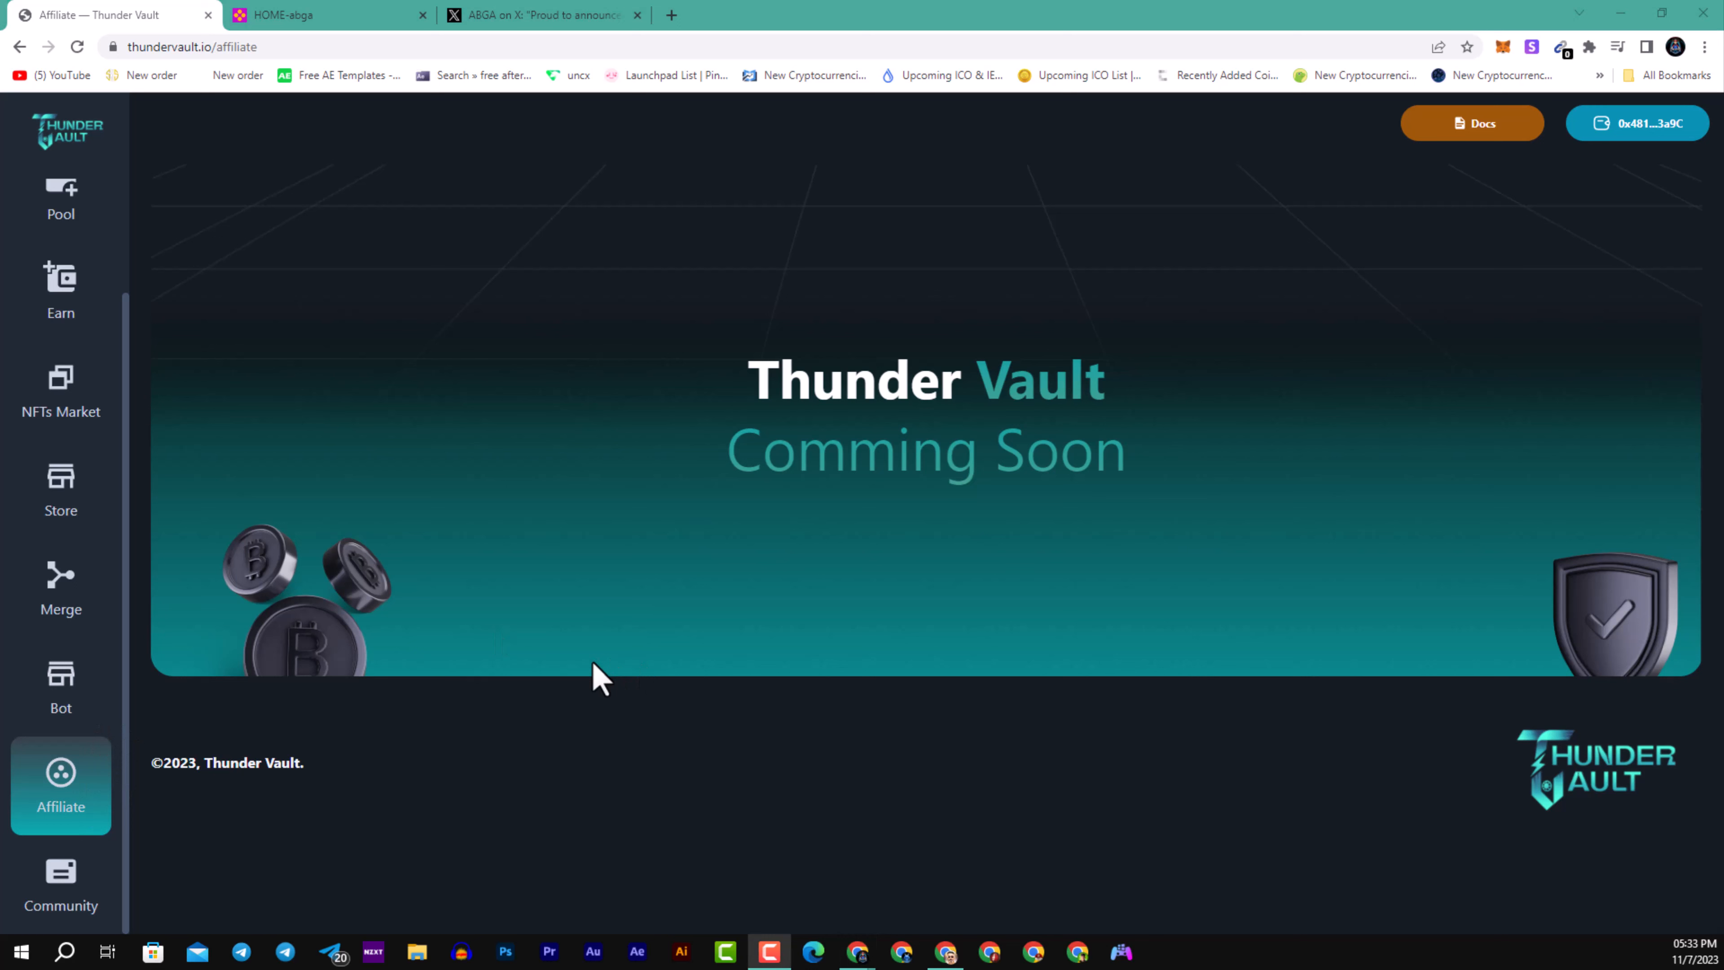
{"action": "mouse_move", "coordinate": [601, 673]}
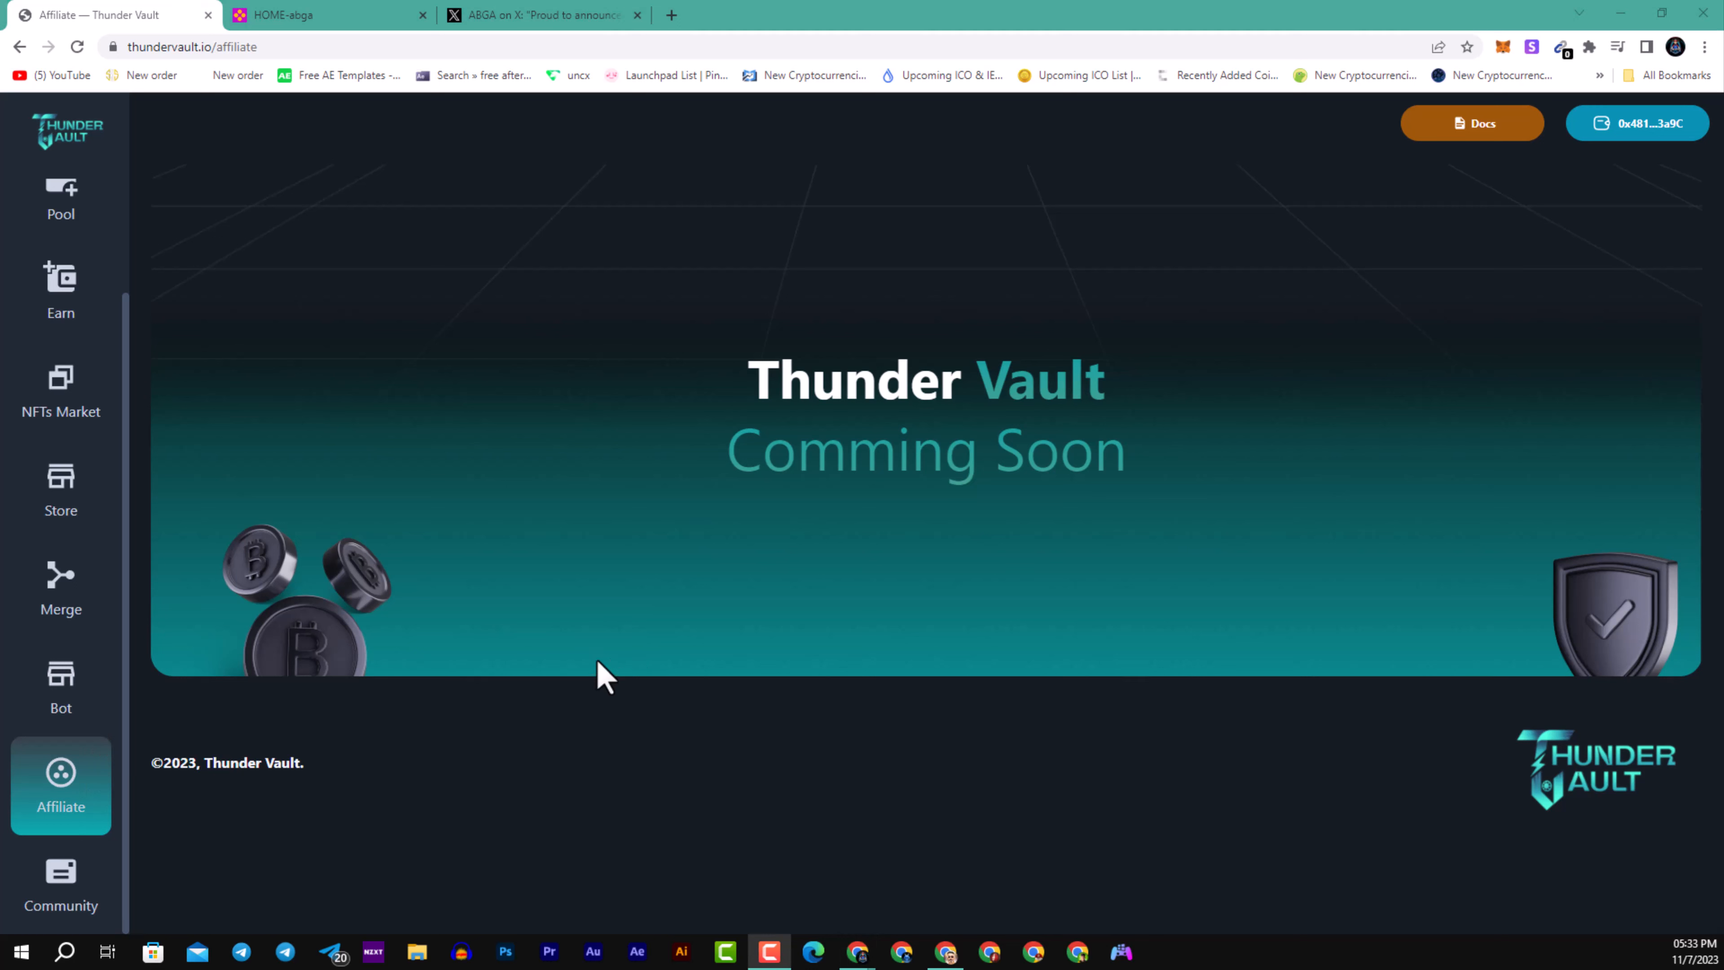
{"action": "mouse_move", "coordinate": [473, 775]}
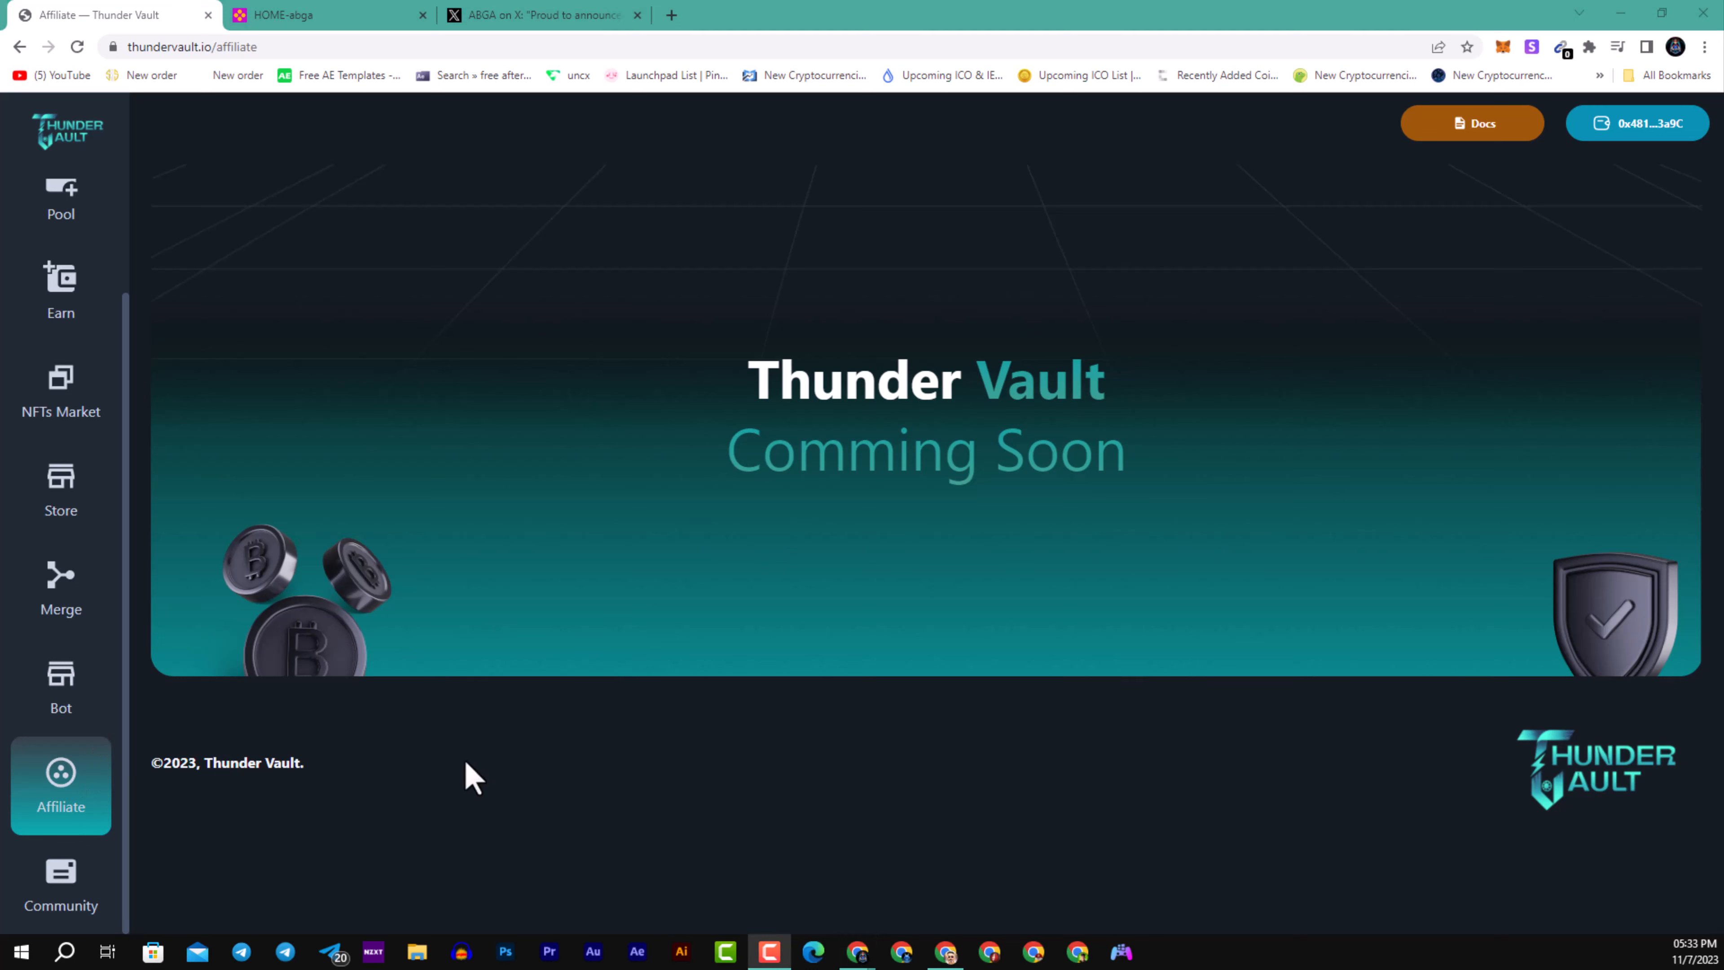
{"action": "mouse_move", "coordinate": [470, 787]}
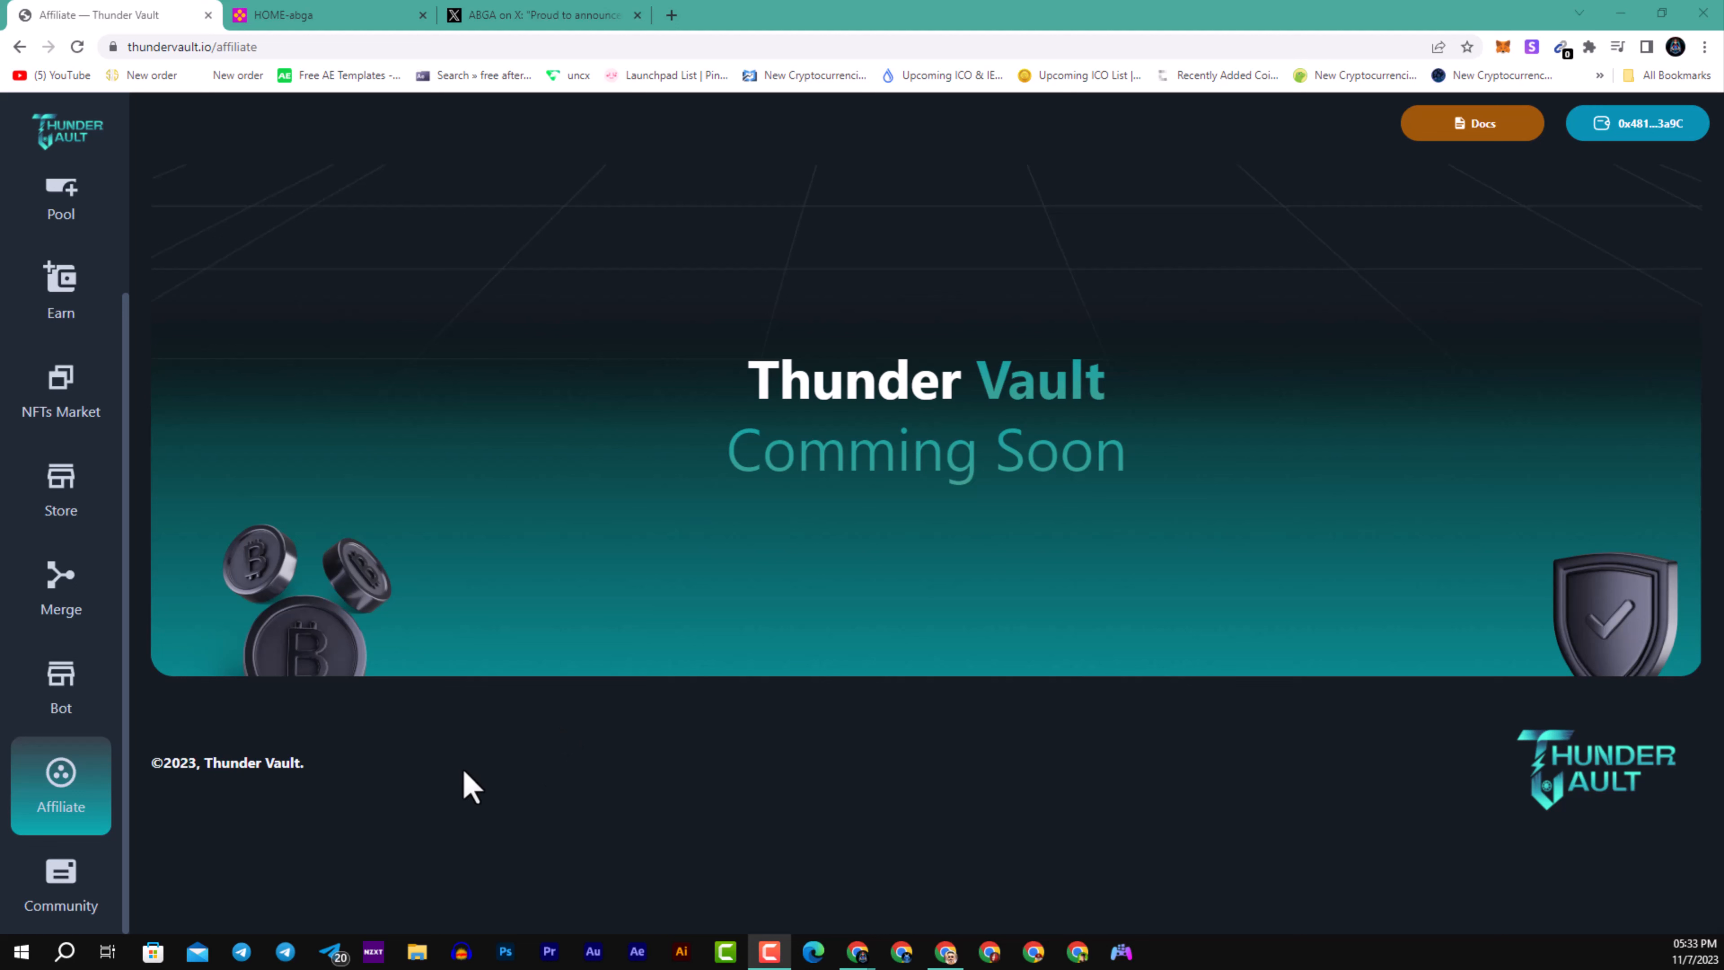
{"action": "mouse_move", "coordinate": [460, 779]}
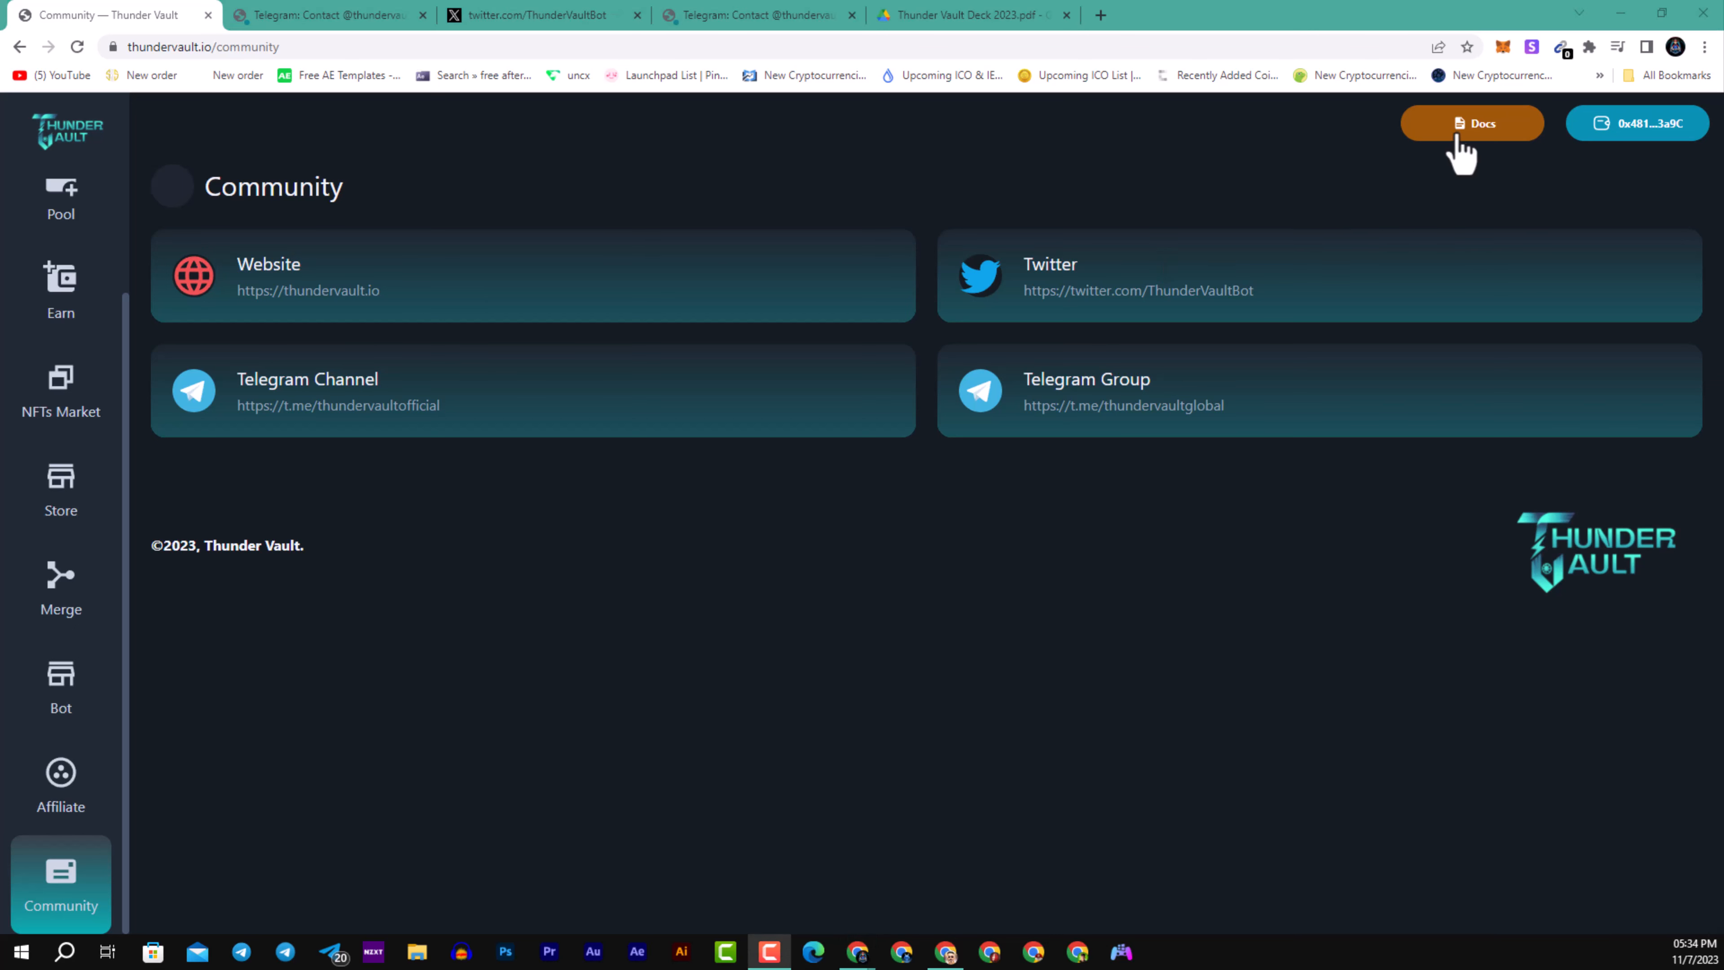
{"action": "mouse_move", "coordinate": [1443, 162]}
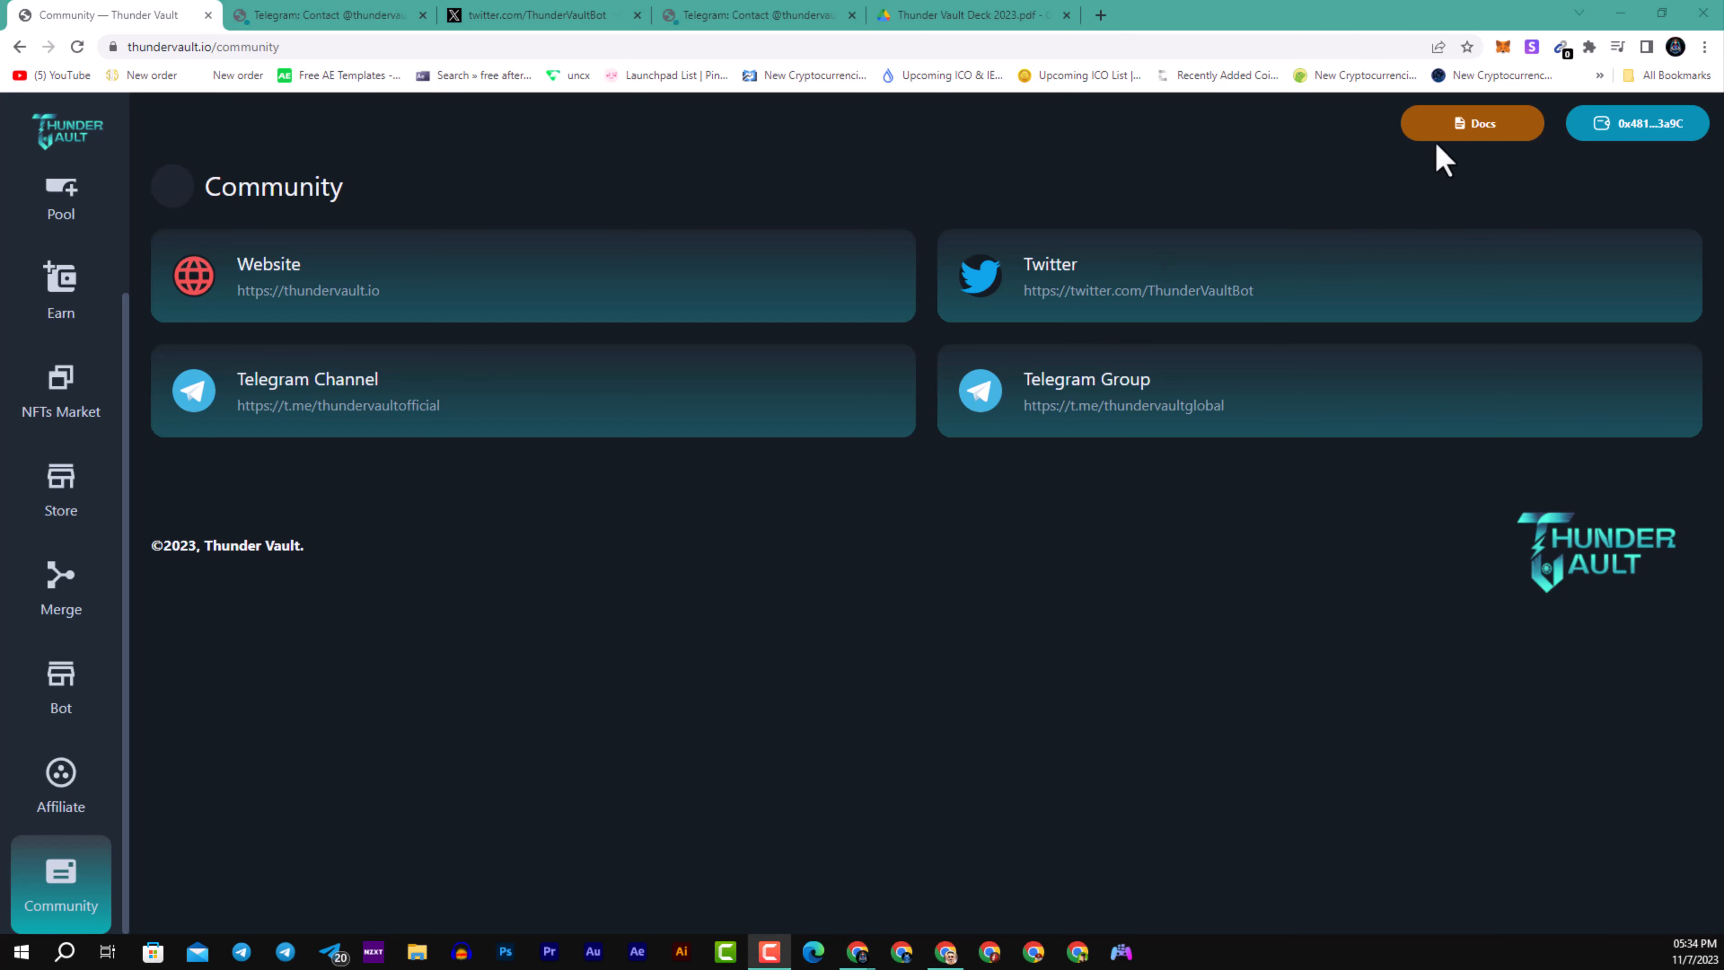
{"action": "mouse_move", "coordinate": [493, 437]}
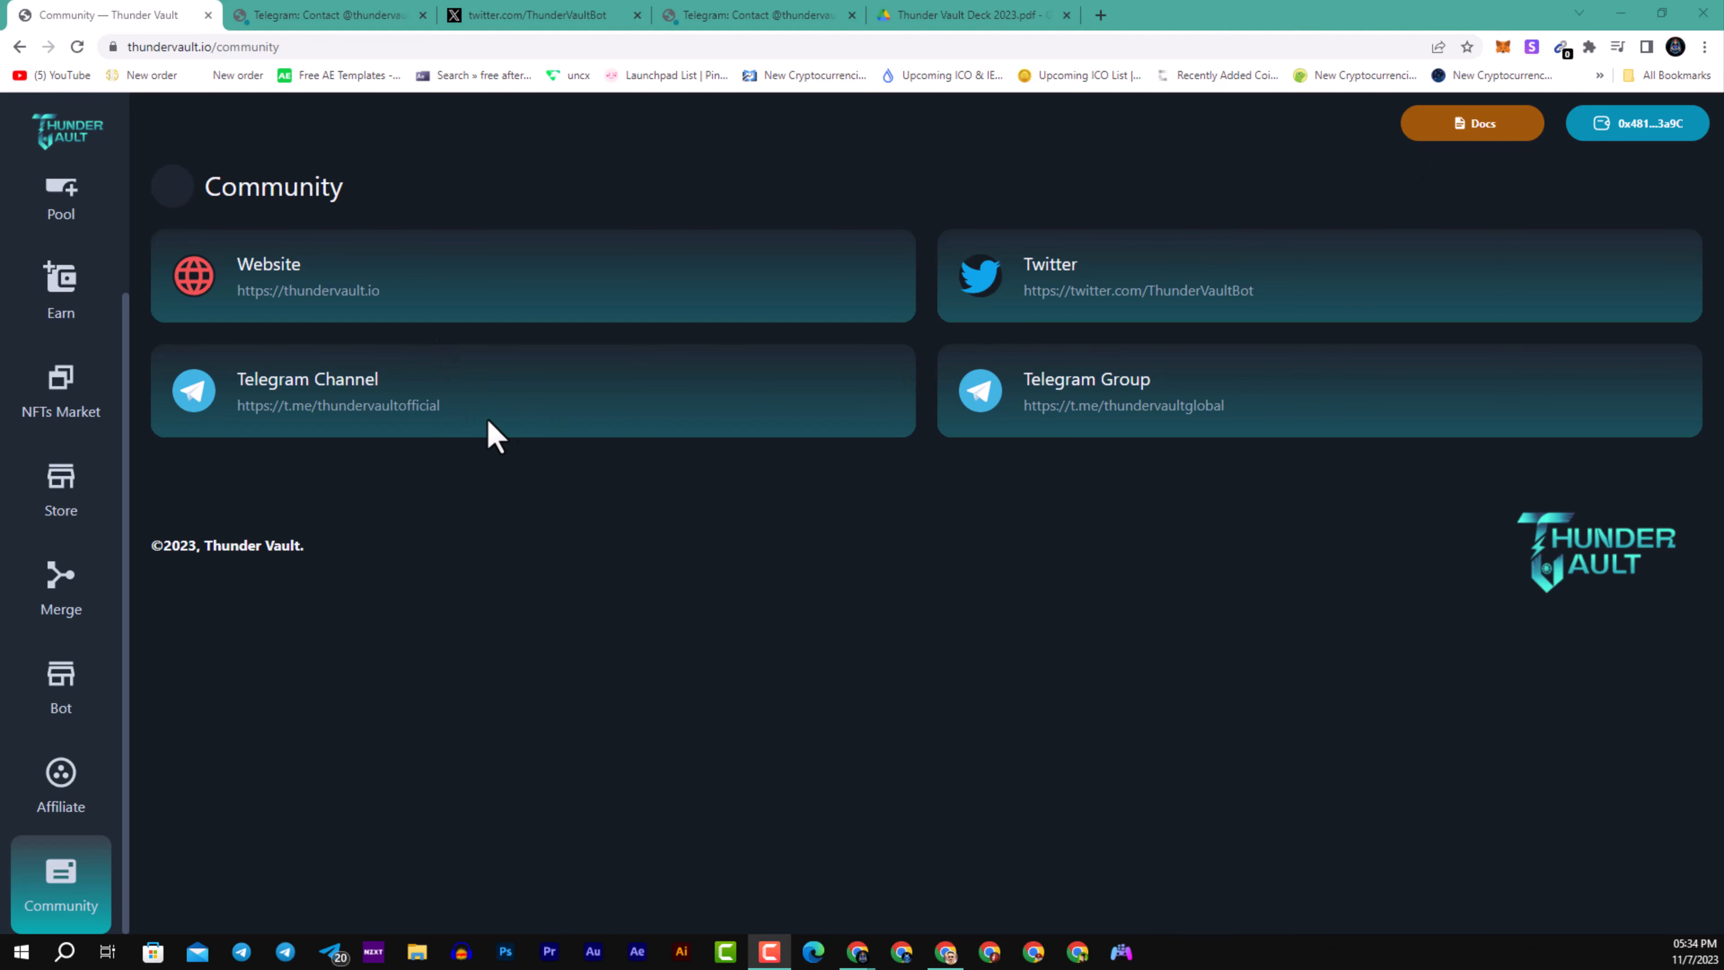
Step: Follow the project's Telegram link and show the t.me/thundervaultofficial channel with 4,755 subscribers
{"action": "left_click", "coordinate": [1122, 405]}
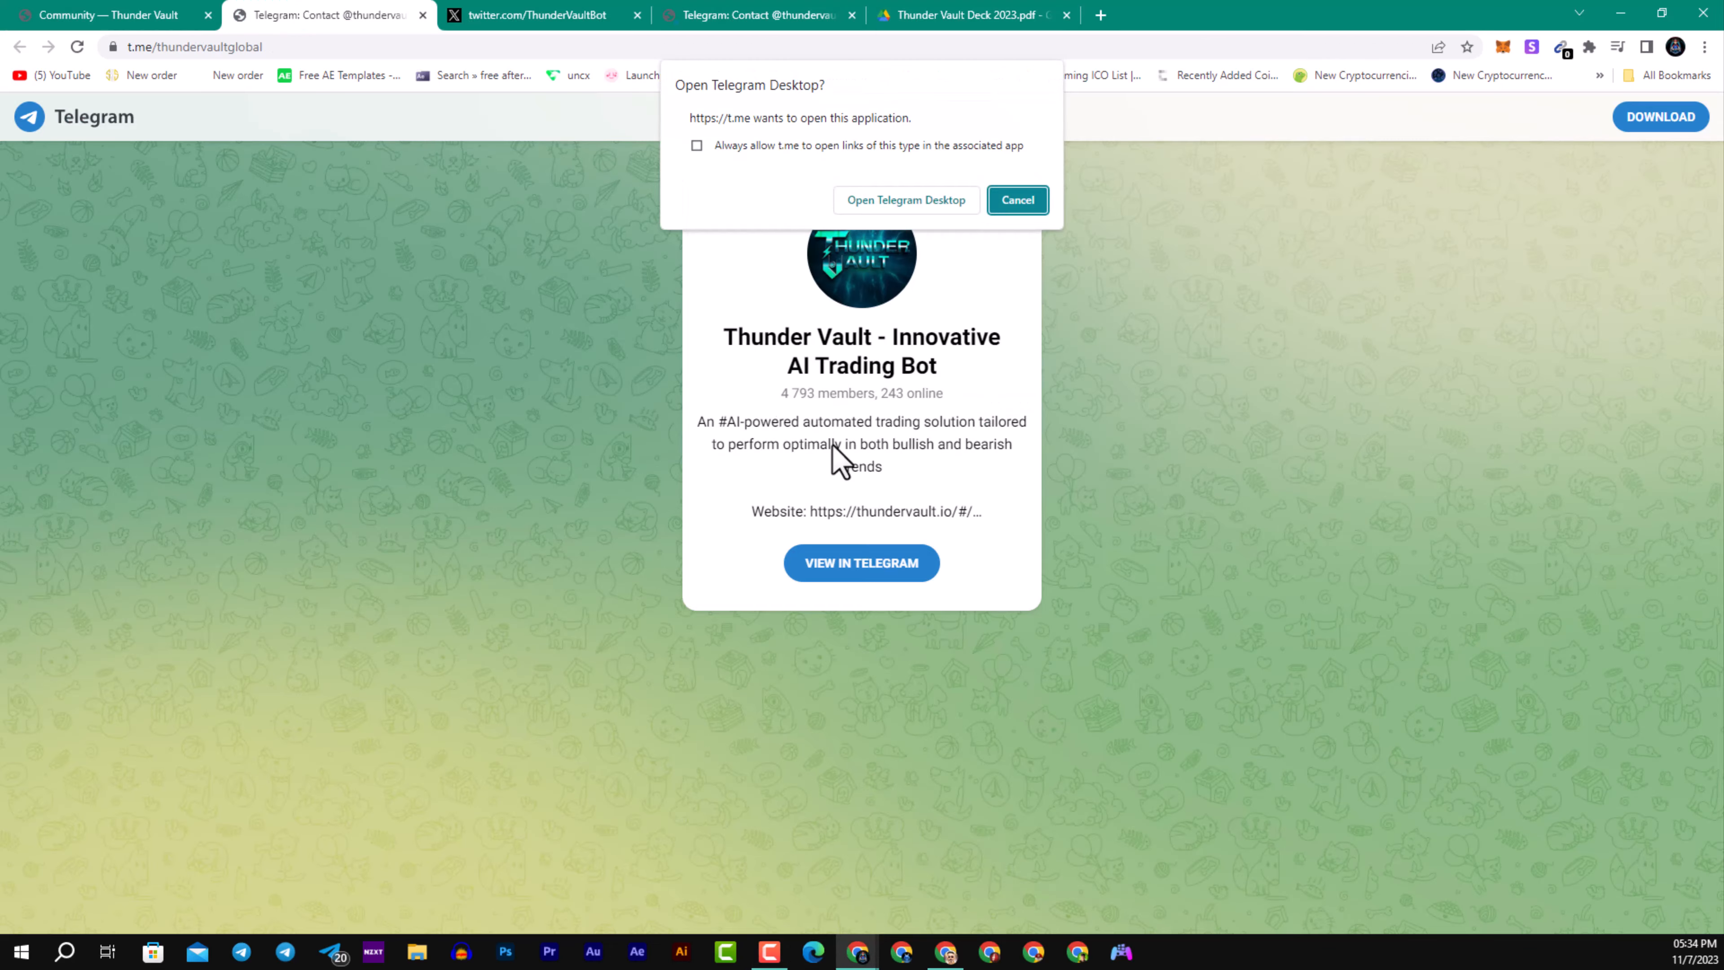
{"action": "mouse_move", "coordinate": [961, 319]}
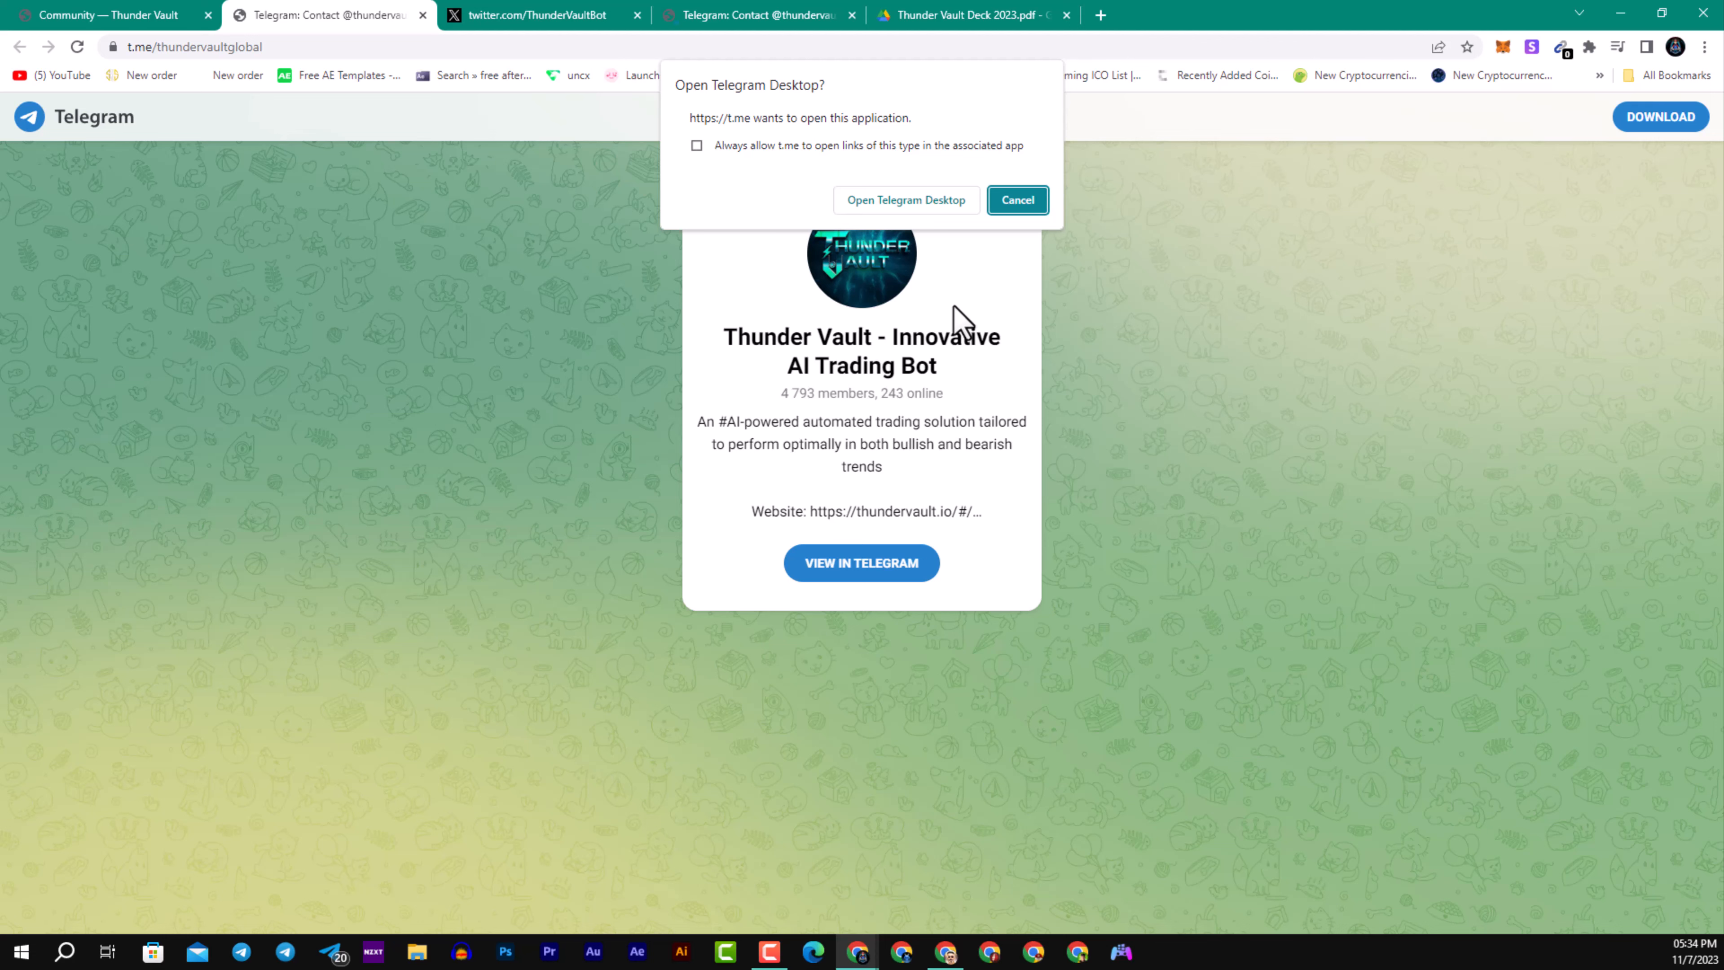
{"action": "mouse_move", "coordinate": [688, 165]}
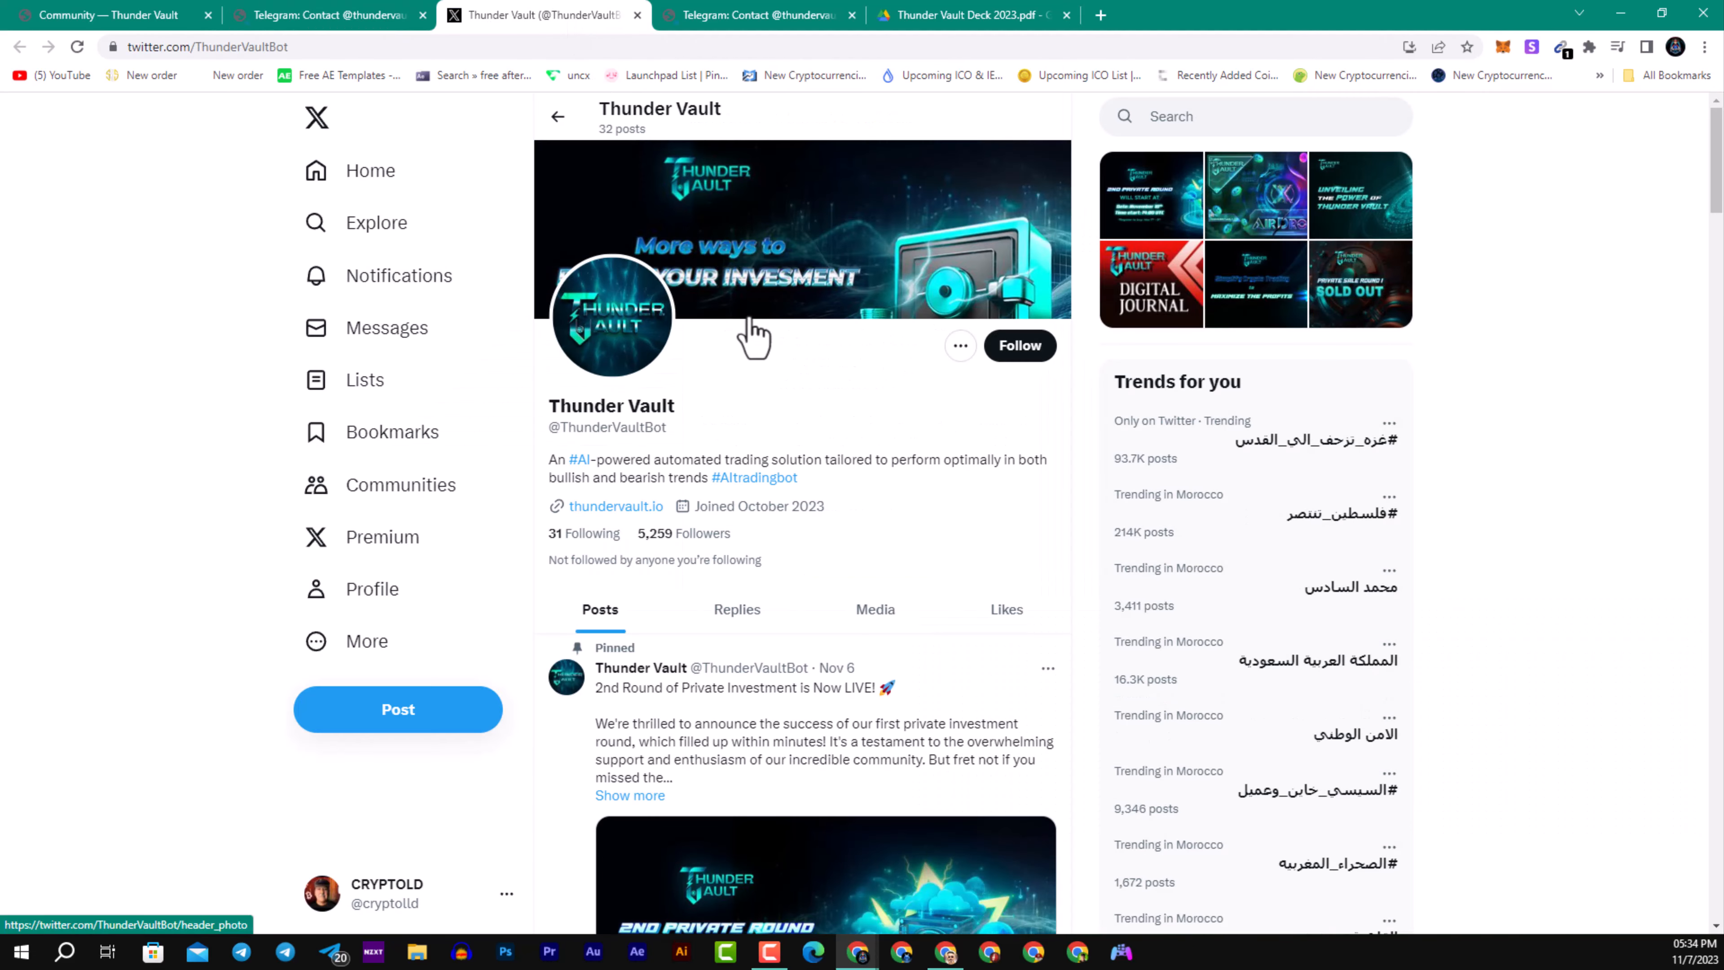
{"action": "mouse_move", "coordinate": [745, 513]}
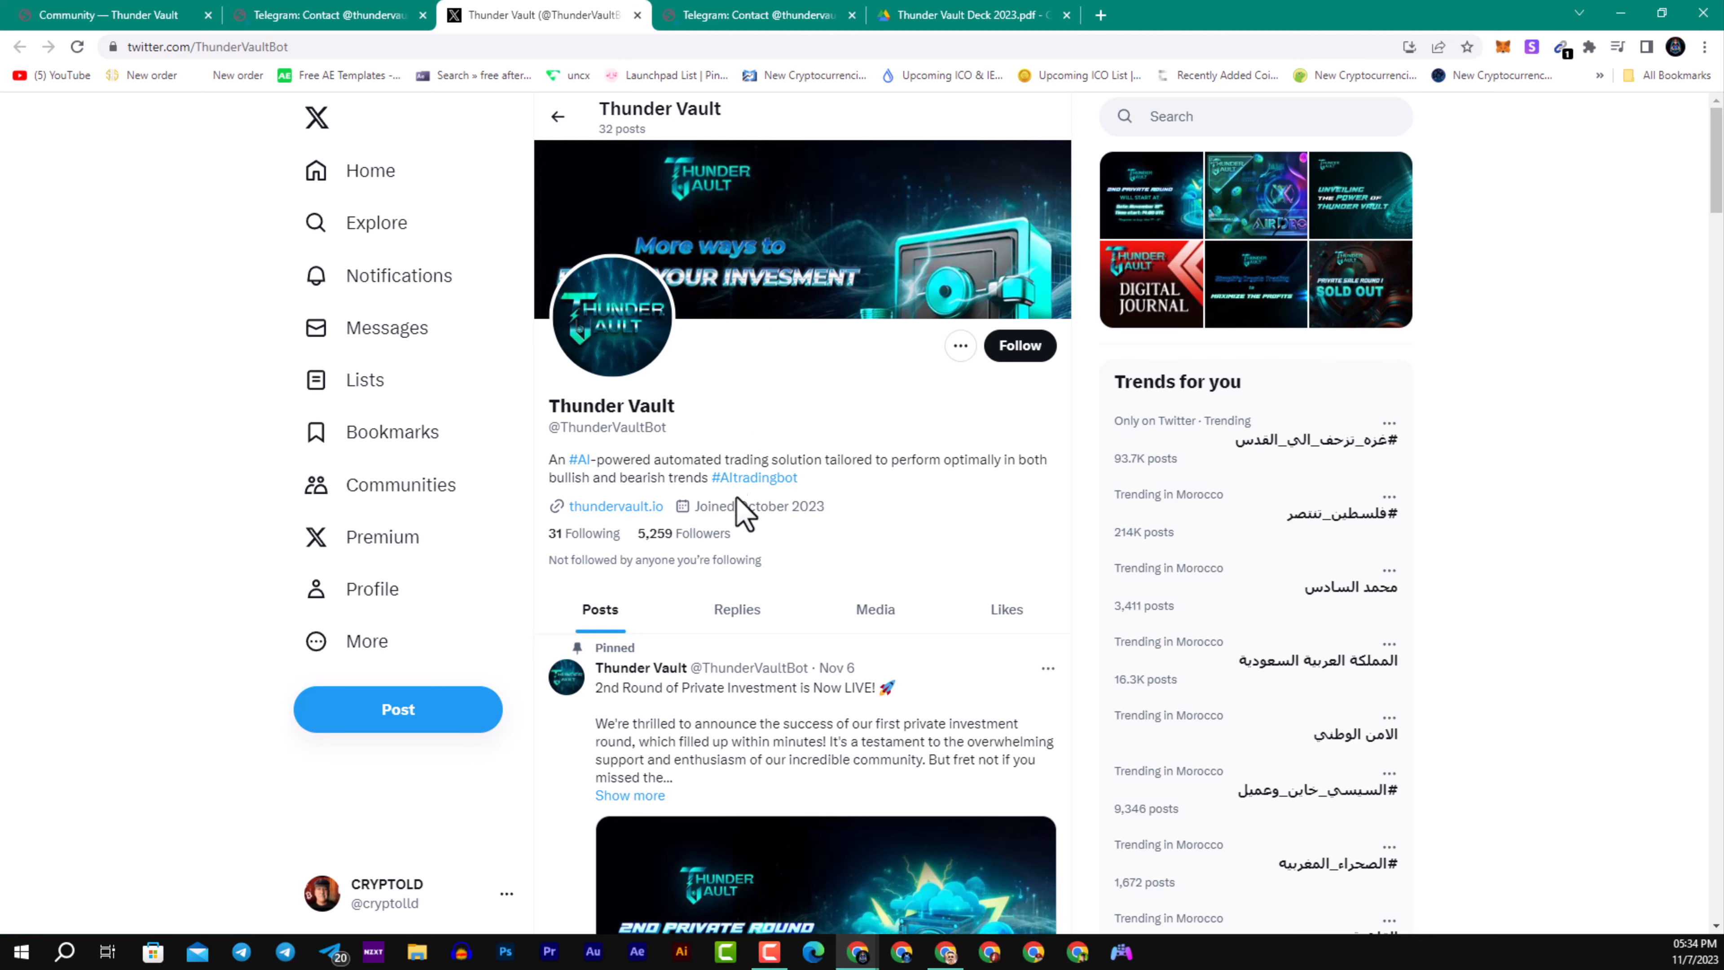
{"action": "mouse_move", "coordinate": [758, 567]}
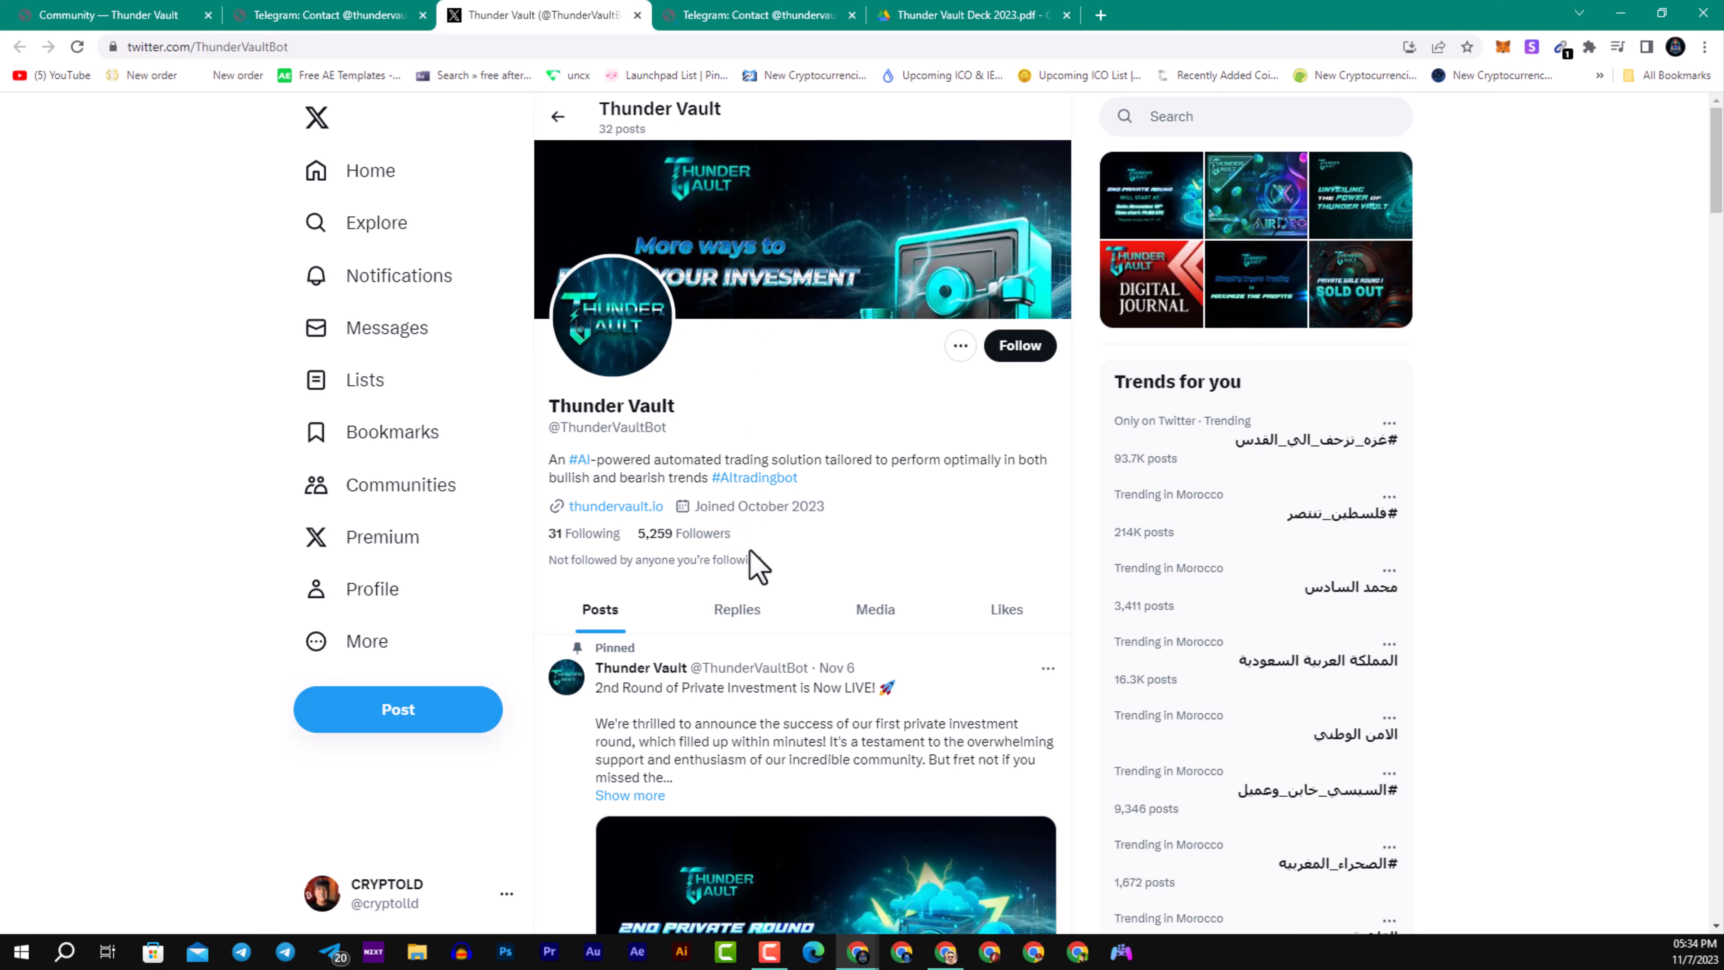
{"action": "scroll", "scroll_direction": "down", "scroll_amount": 3}
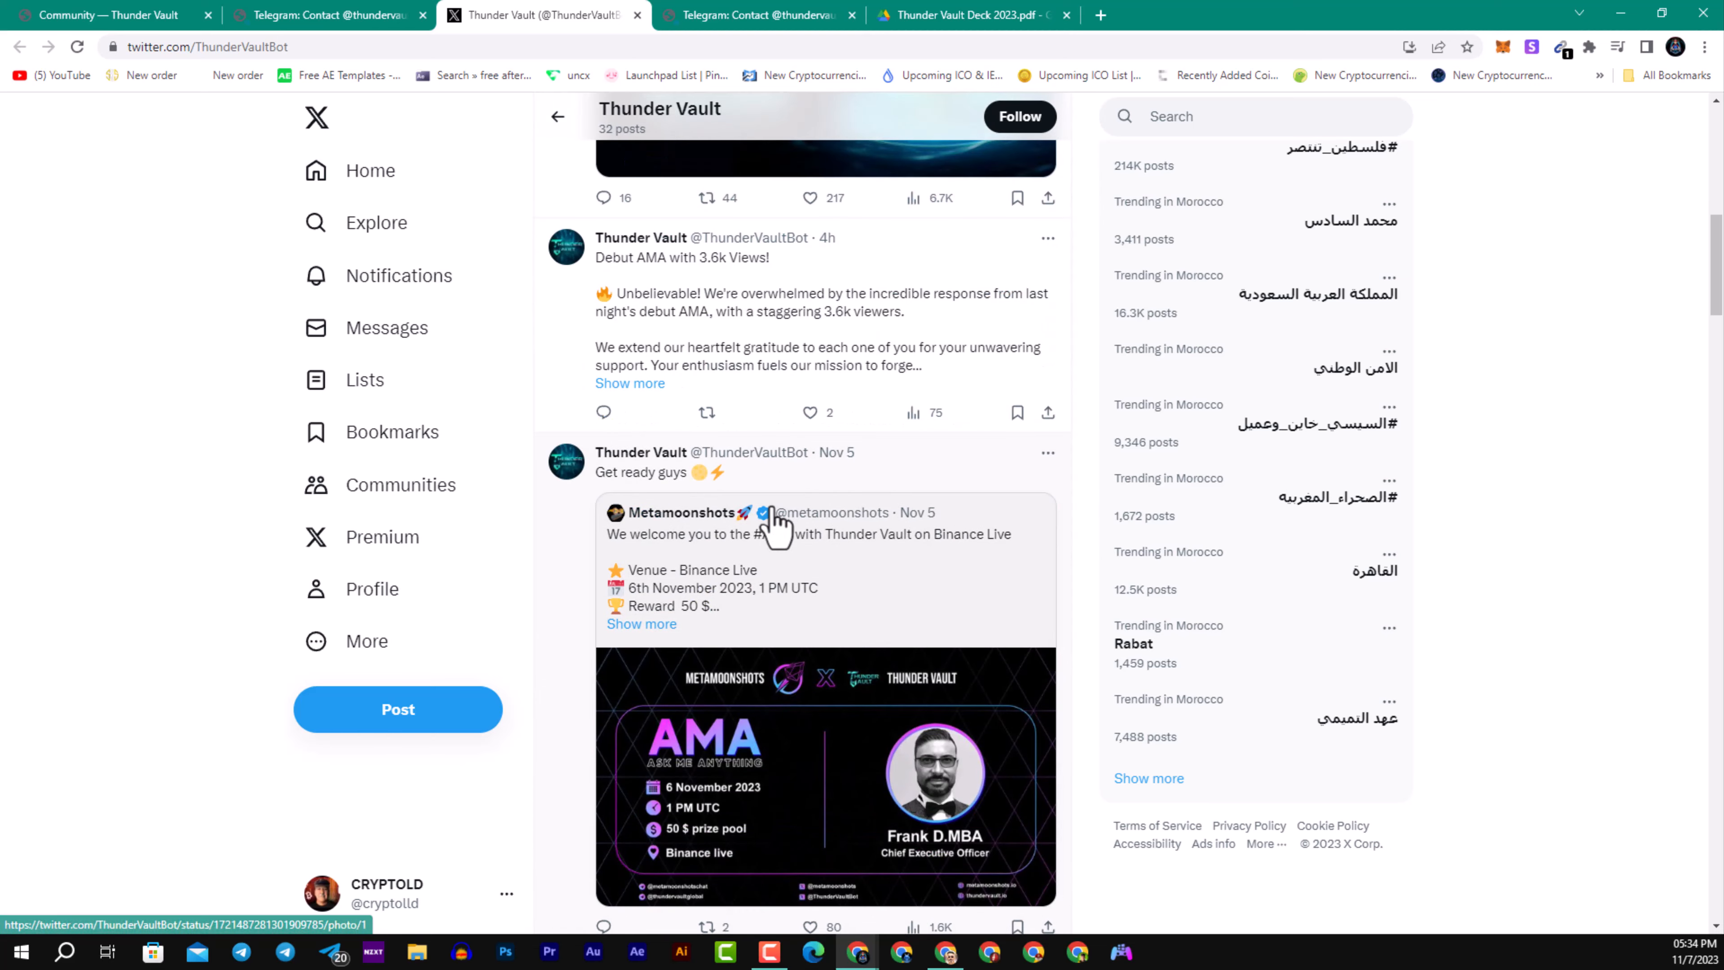
{"action": "scroll", "scroll_direction": "down", "scroll_amount": 3}
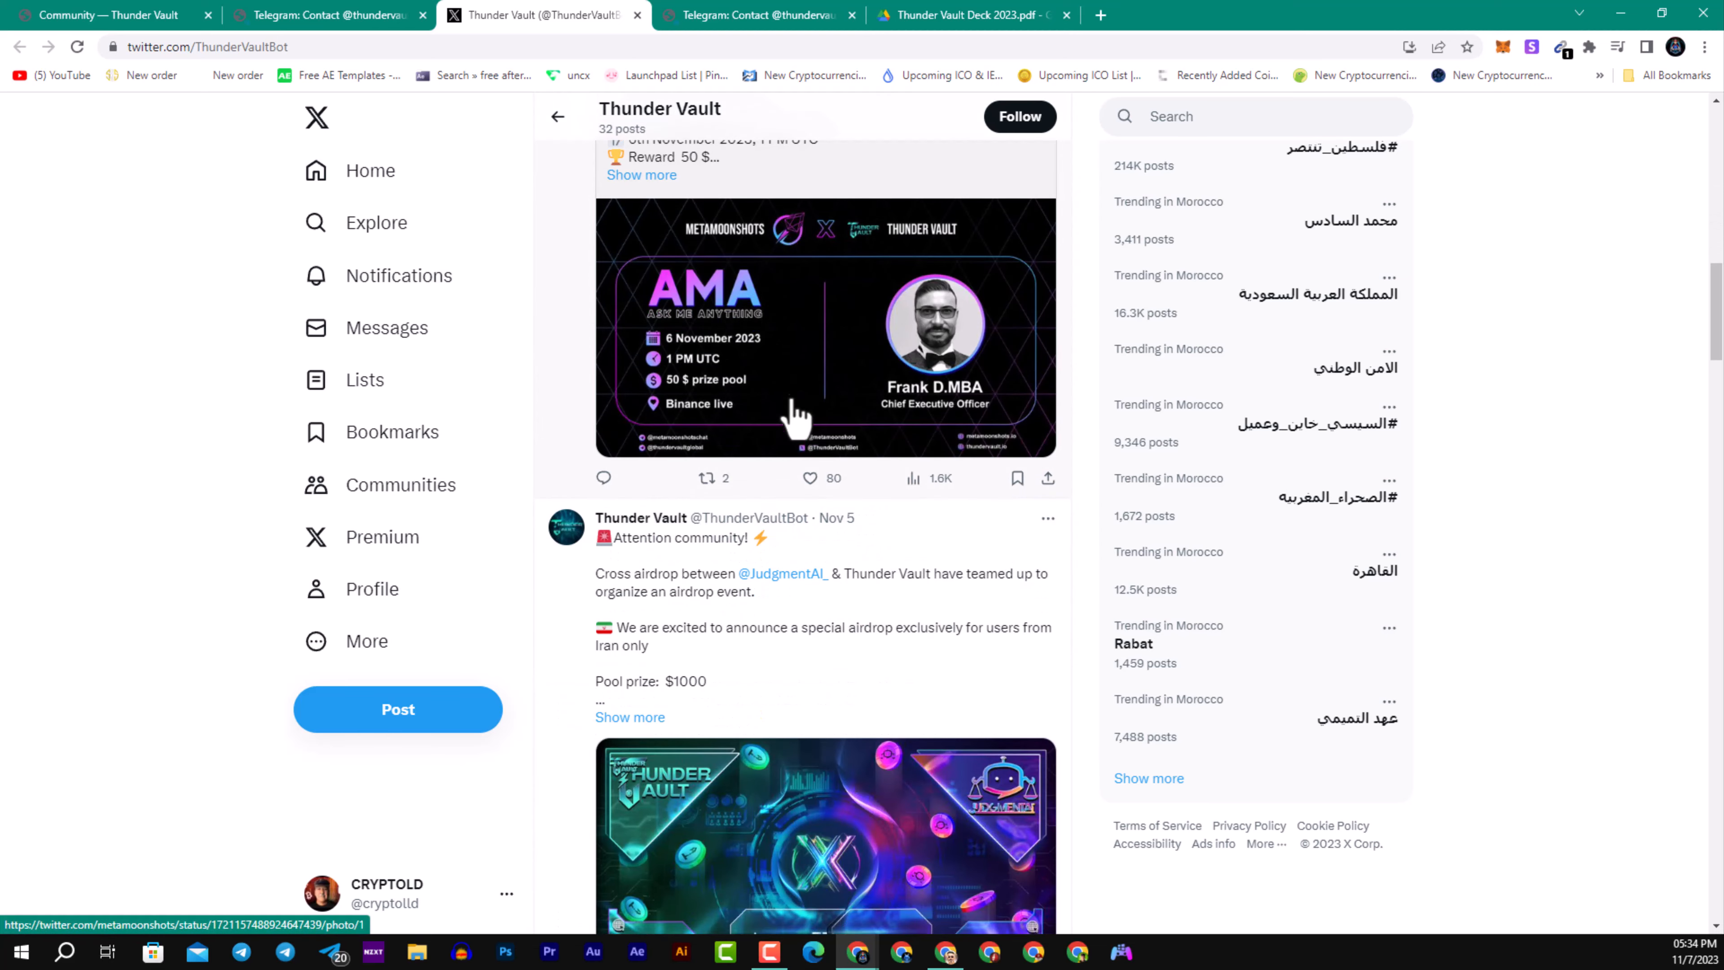
{"action": "left_click", "coordinate": [759, 14]}
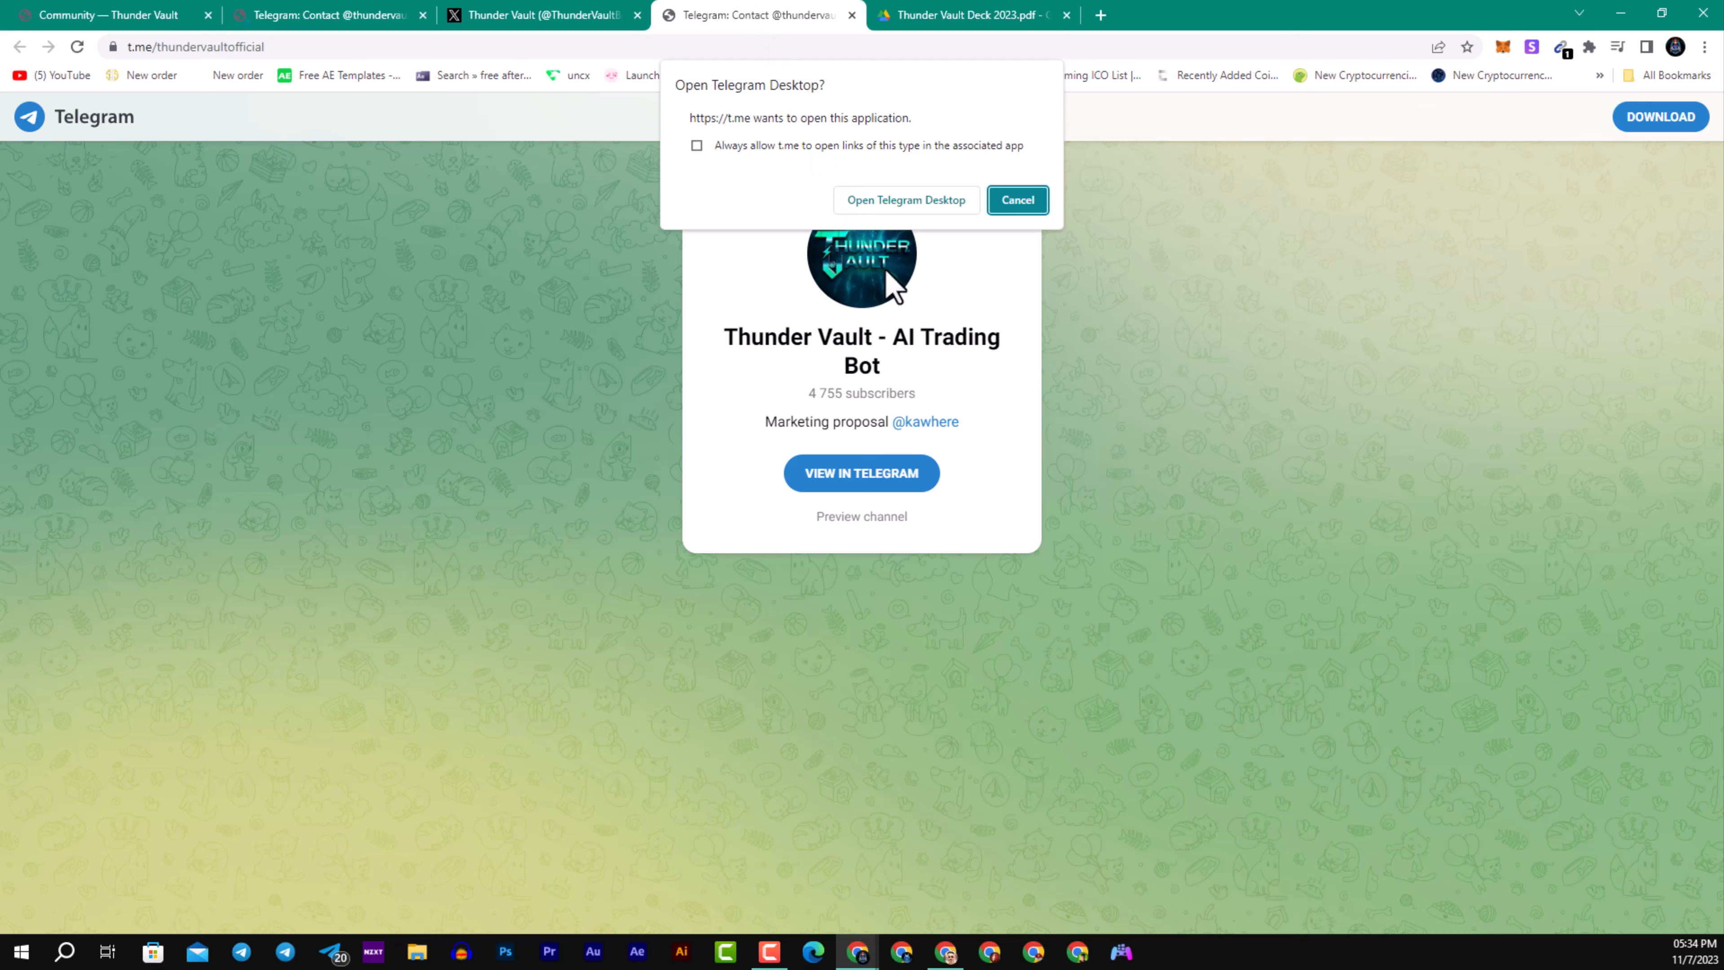
{"action": "mouse_move", "coordinate": [886, 303]}
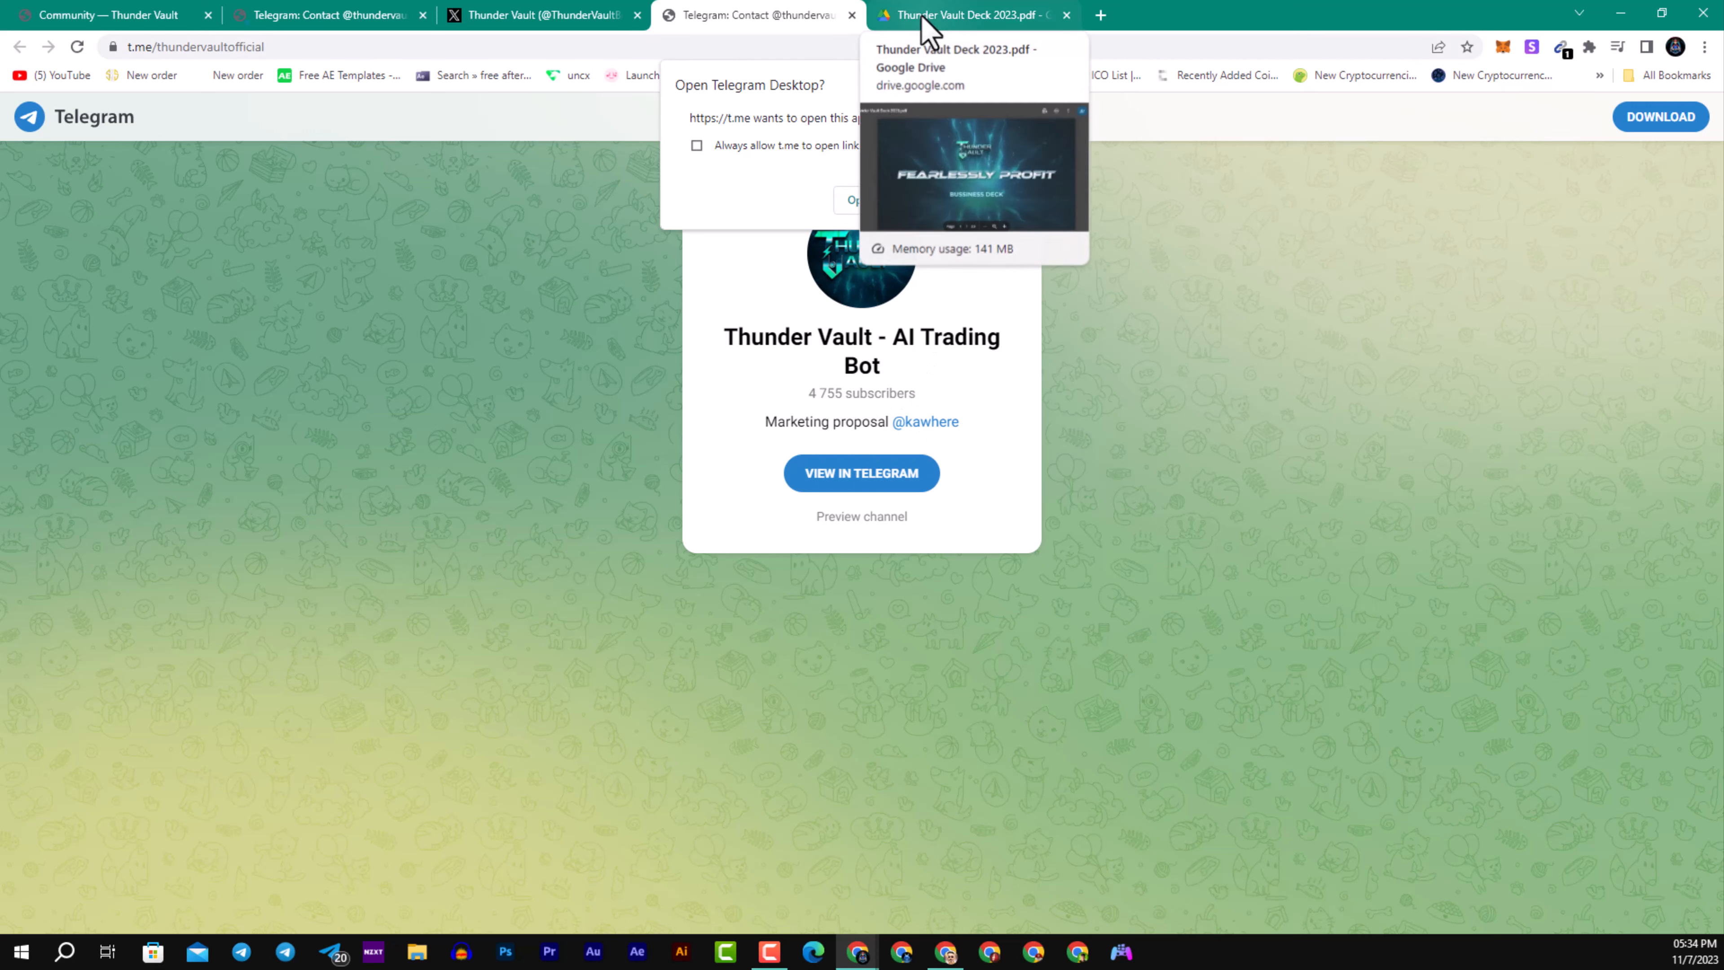
Step: Read the Thunder Vault Deck 2023 PDF from the contents slide through to the NFT Levels, Upgrading and Staking slides
{"action": "left_click", "coordinate": [968, 14]}
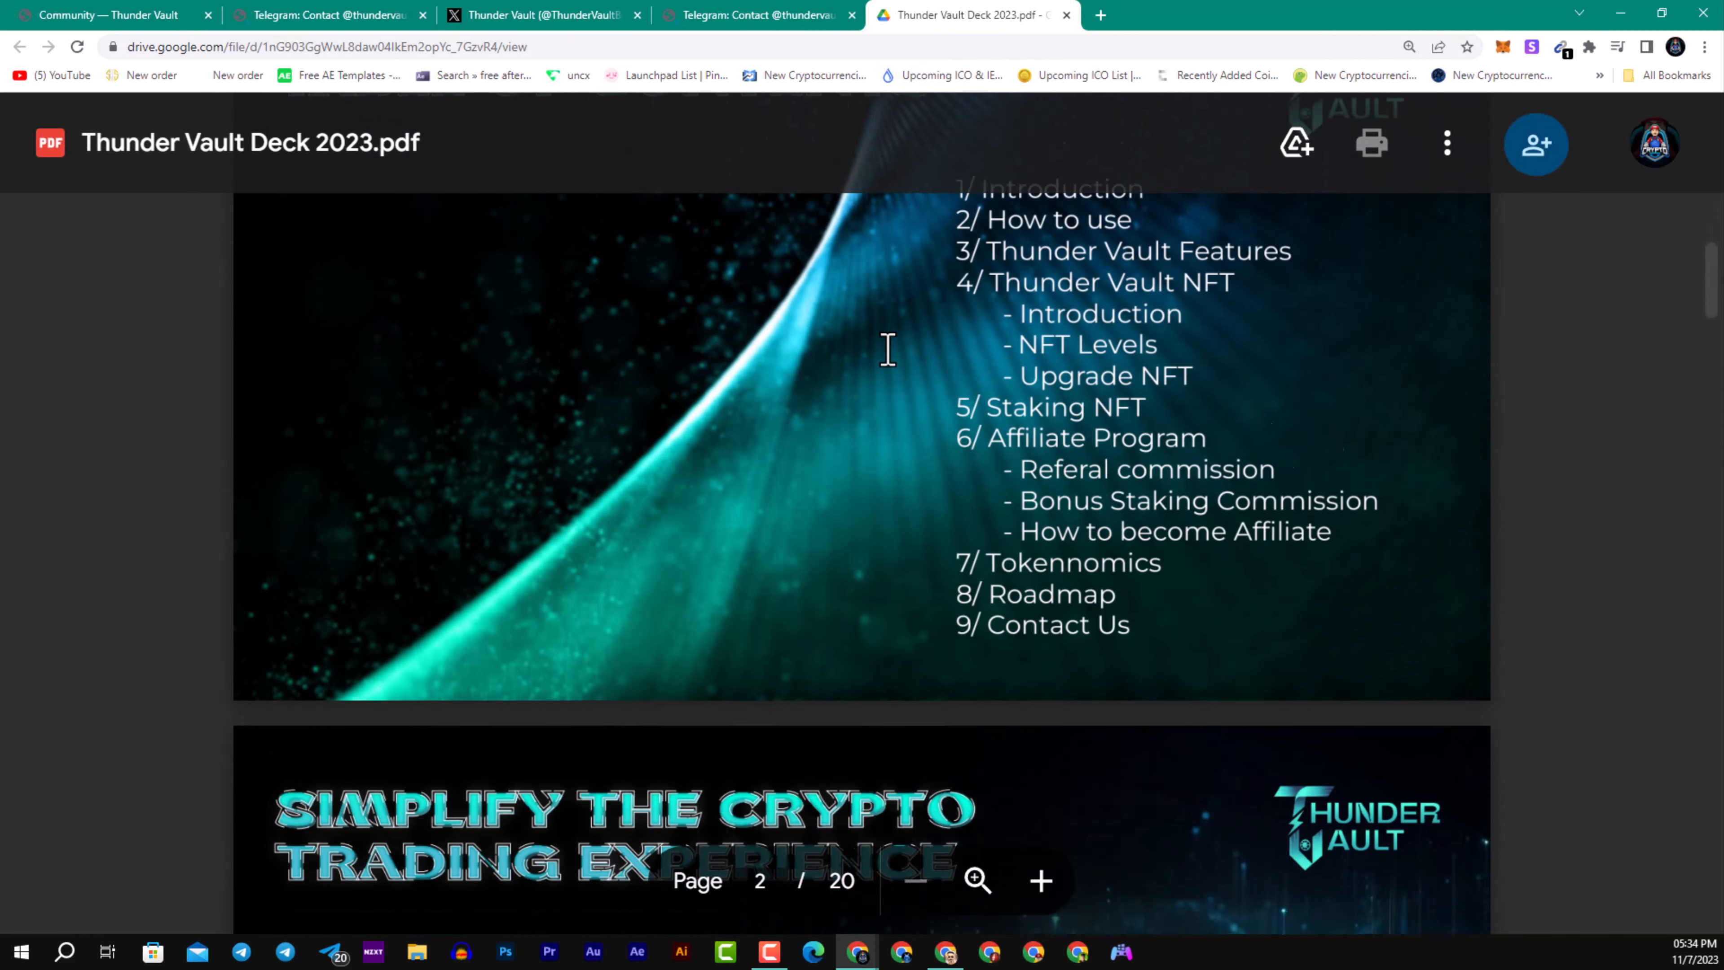
{"action": "scroll", "scroll_direction": "down", "scroll_amount": 3}
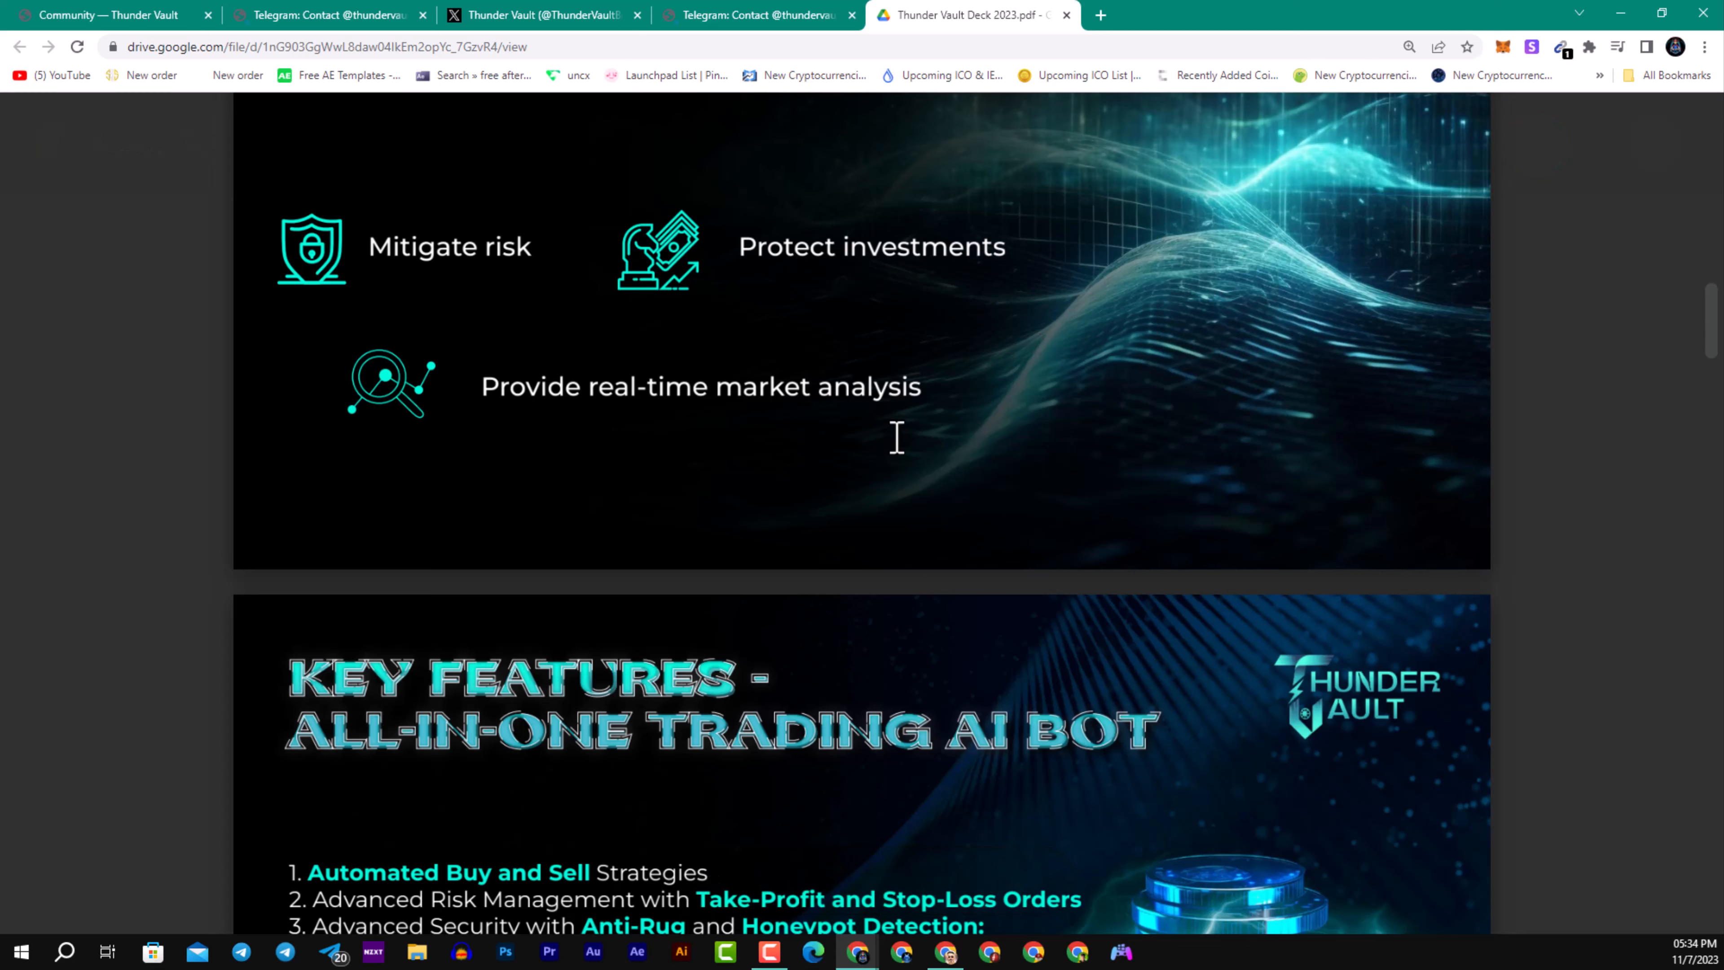
{"action": "scroll", "scroll_direction": "down", "scroll_amount": 3}
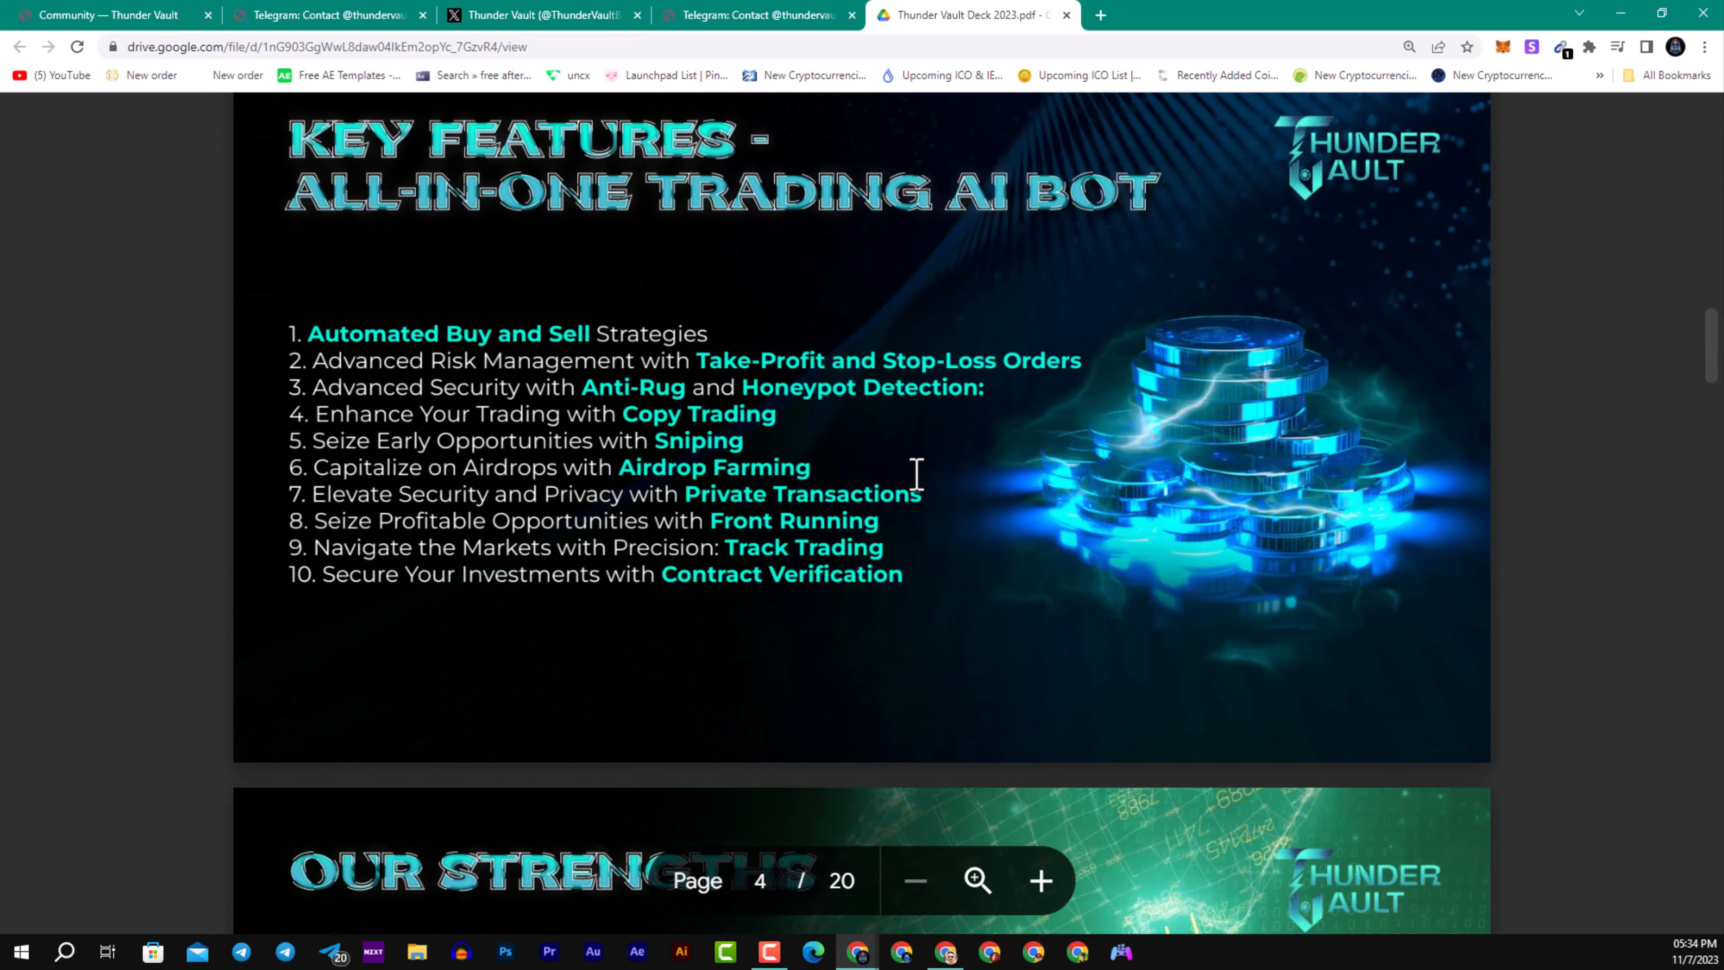
{"action": "scroll", "scroll_direction": "down", "scroll_amount": 3}
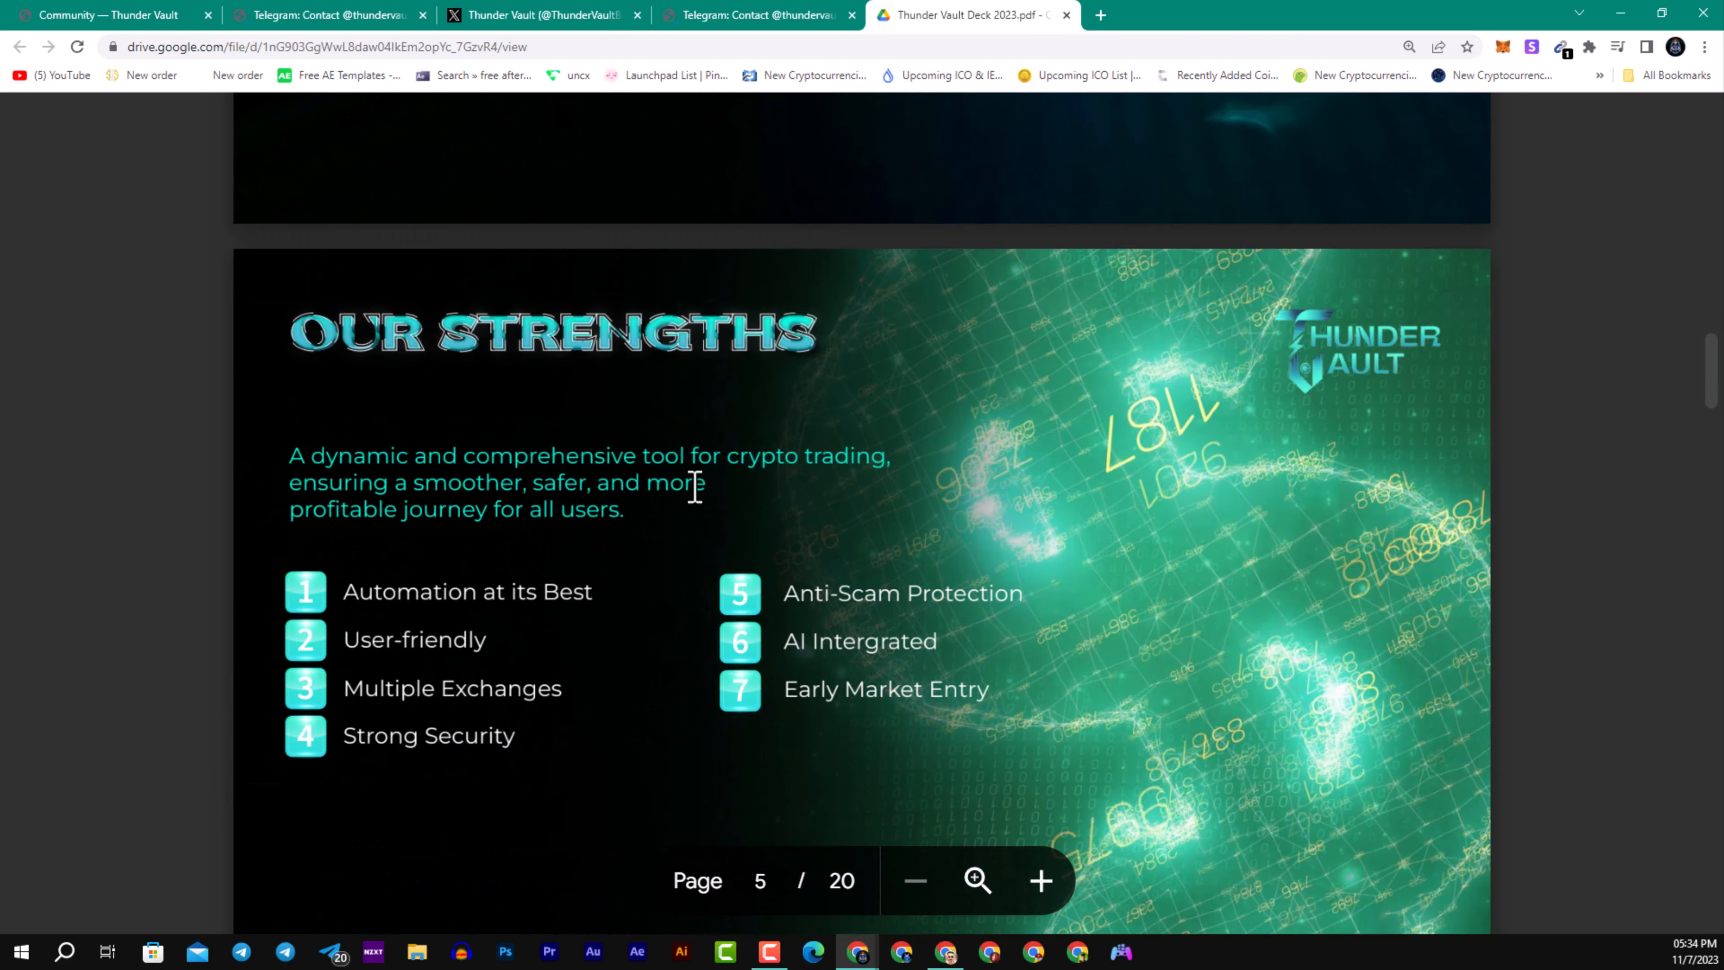
{"action": "scroll", "scroll_direction": "down", "scroll_amount": 3}
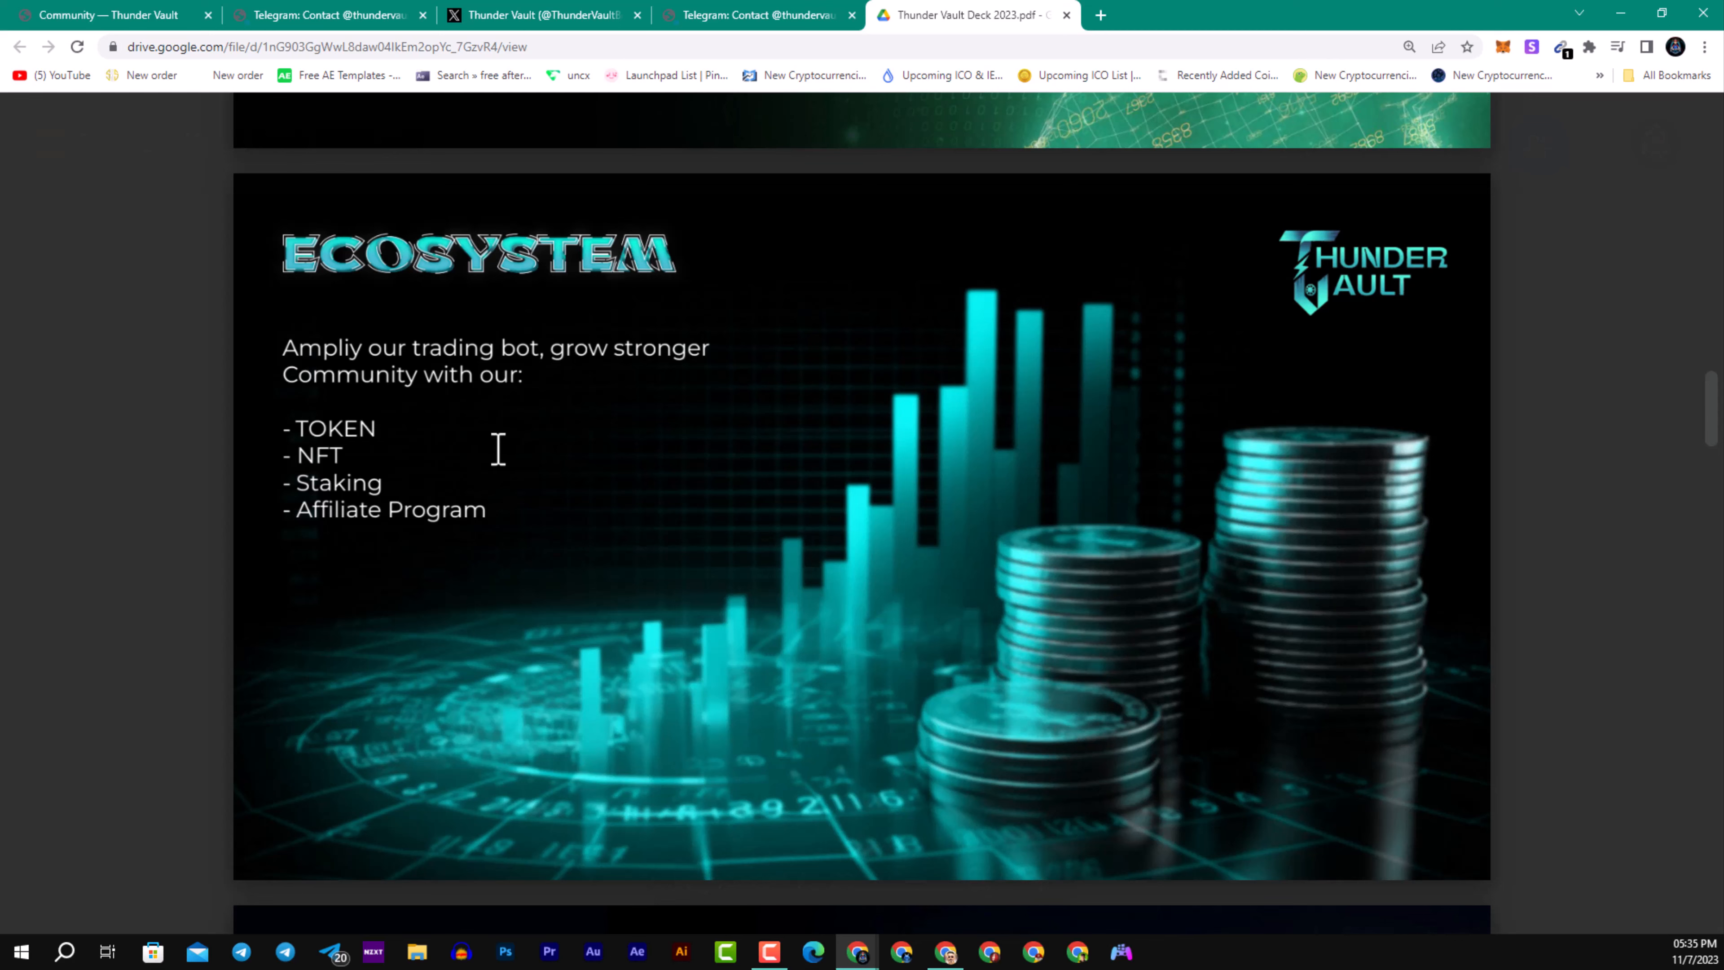
{"action": "mouse_move", "coordinate": [493, 447]}
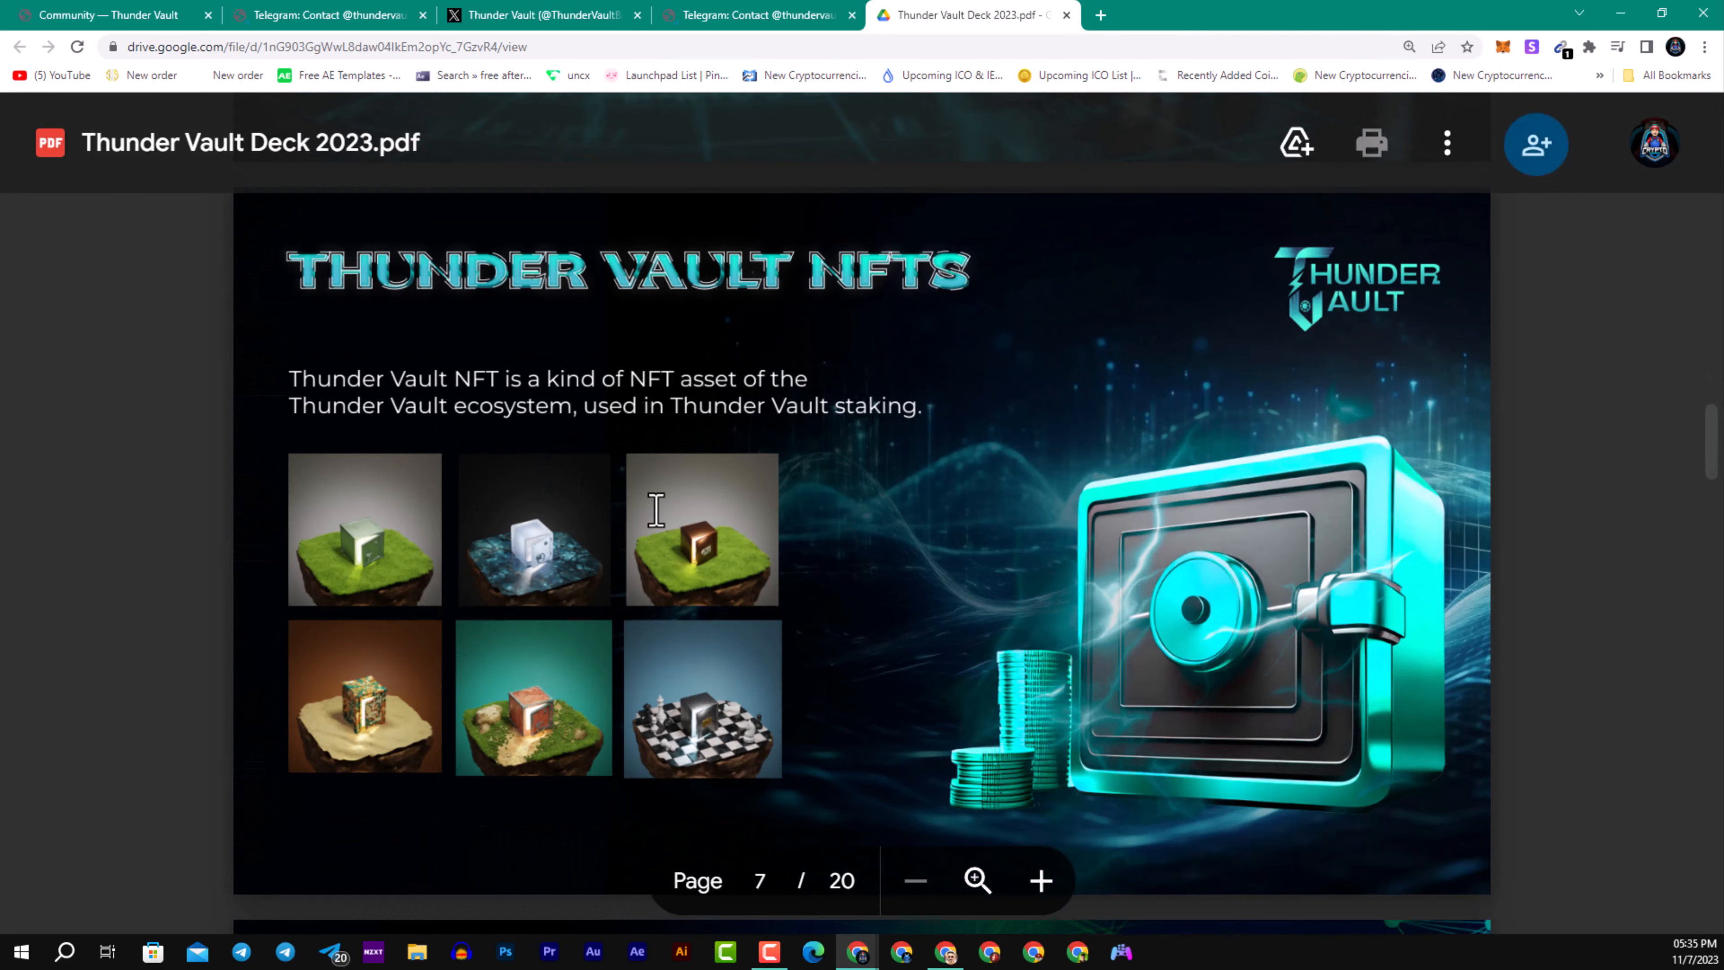
{"action": "mouse_move", "coordinate": [378, 566]}
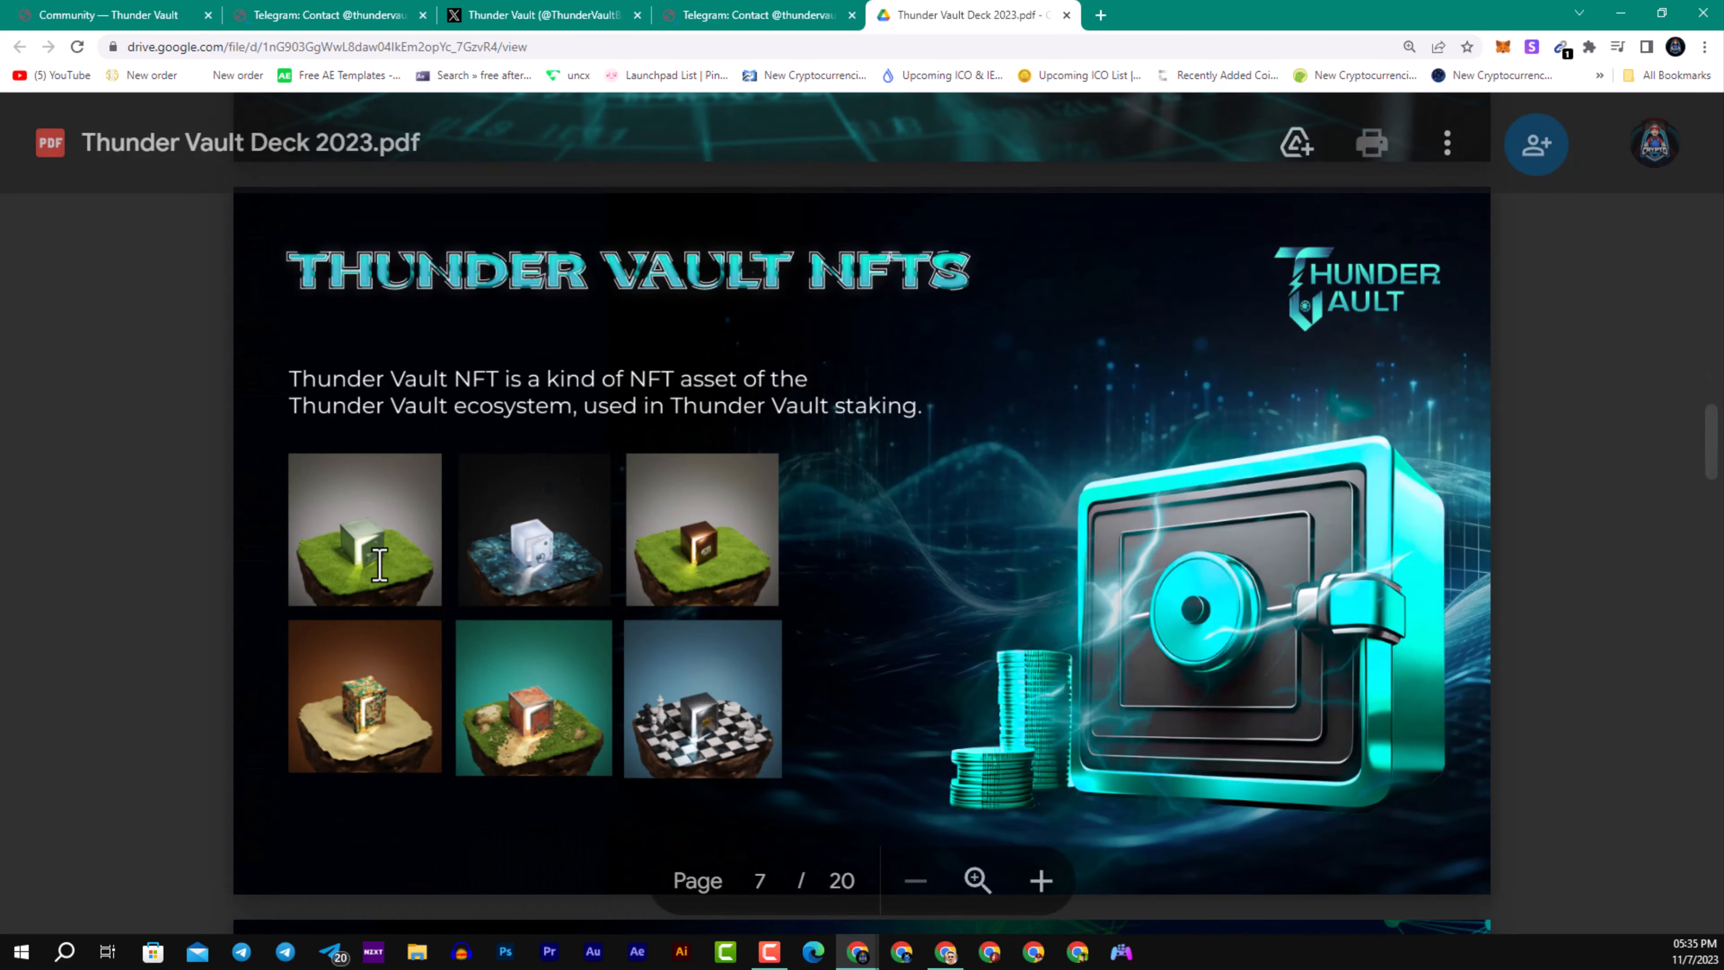
{"action": "mouse_move", "coordinate": [476, 539]}
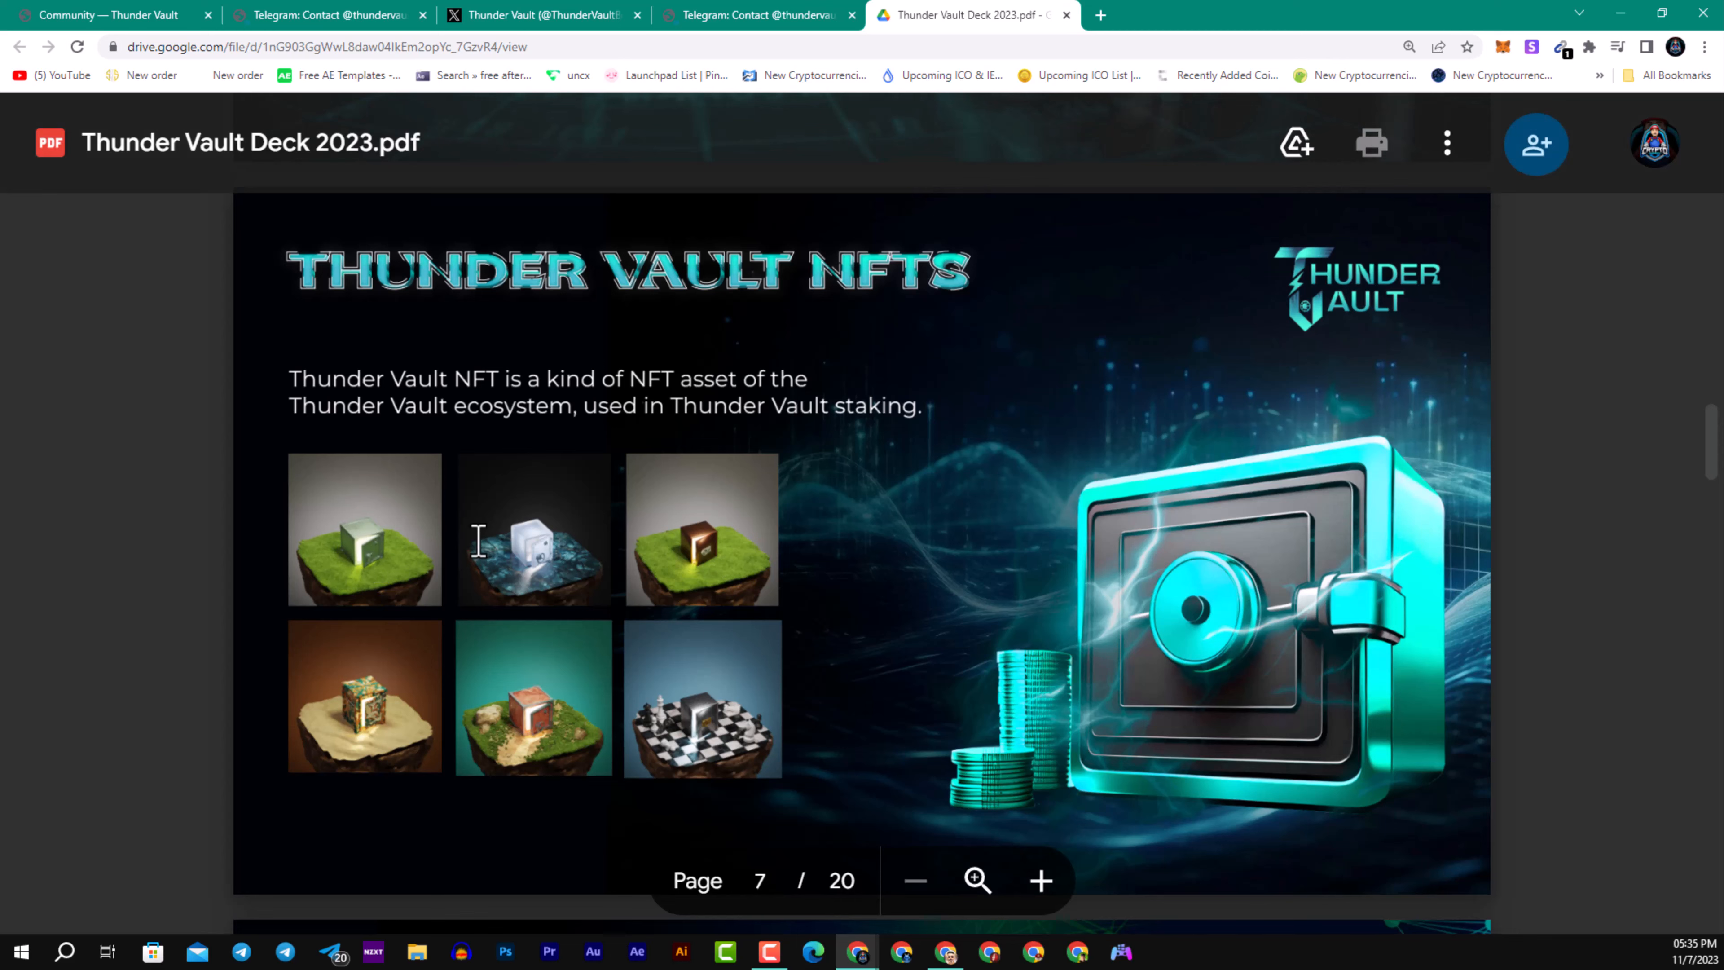
{"action": "scroll", "scroll_direction": "down", "scroll_amount": 3}
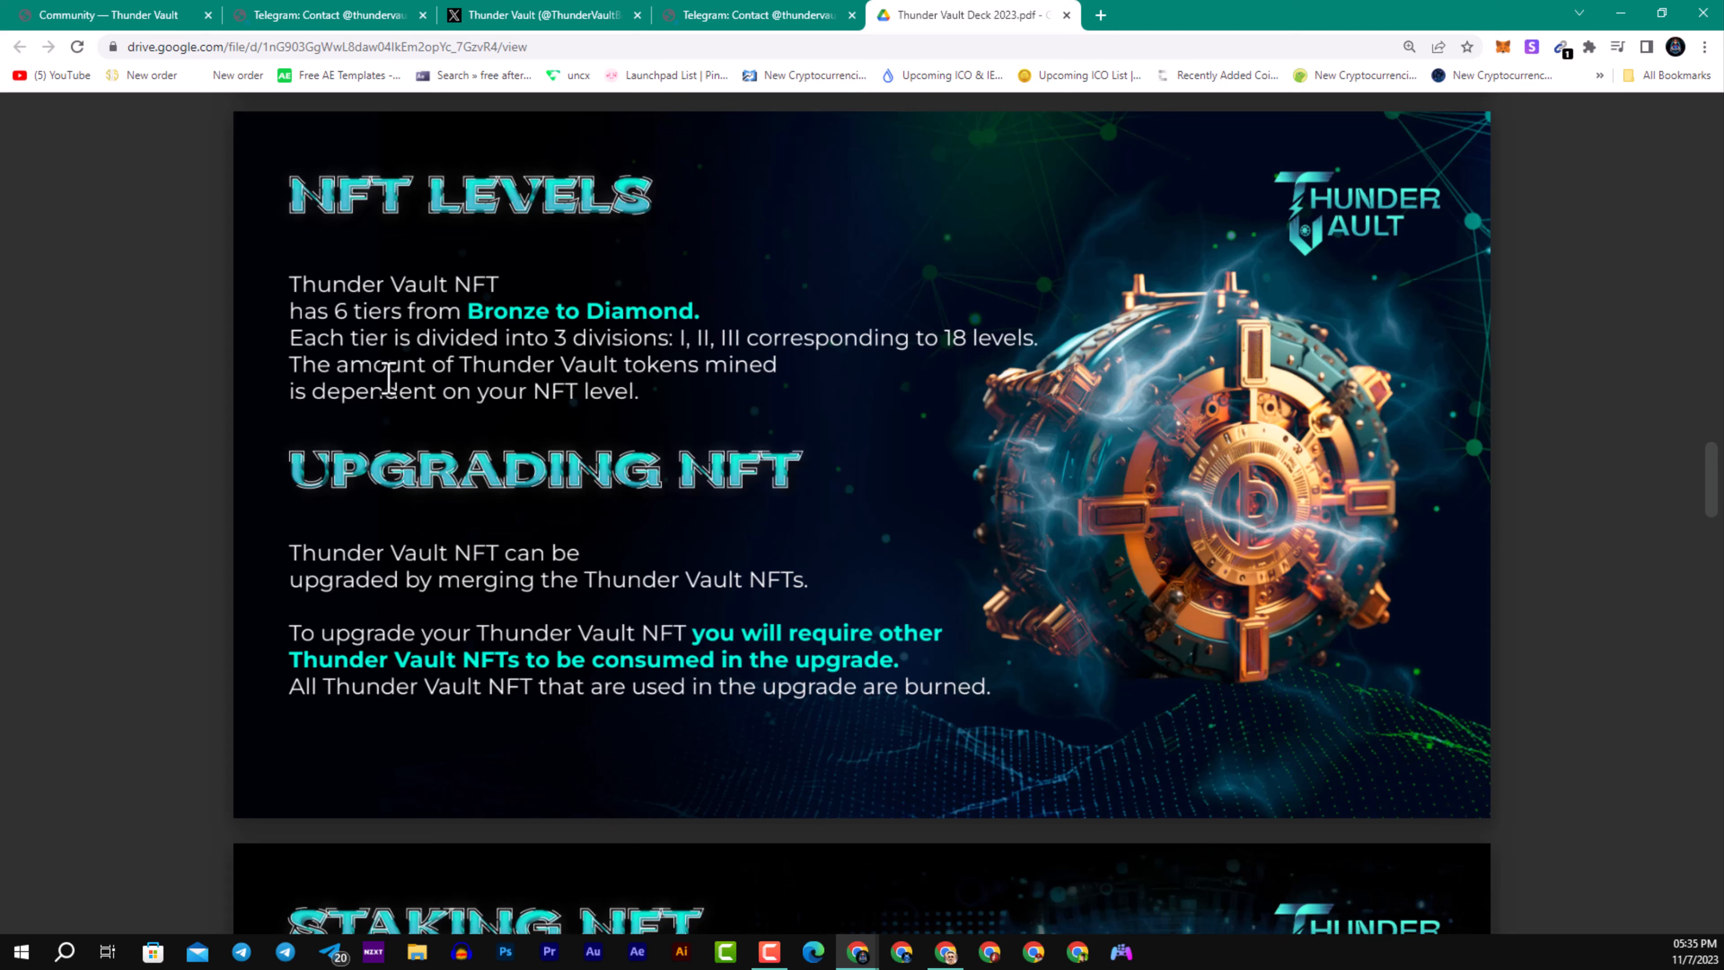
{"action": "mouse_move", "coordinate": [393, 379]}
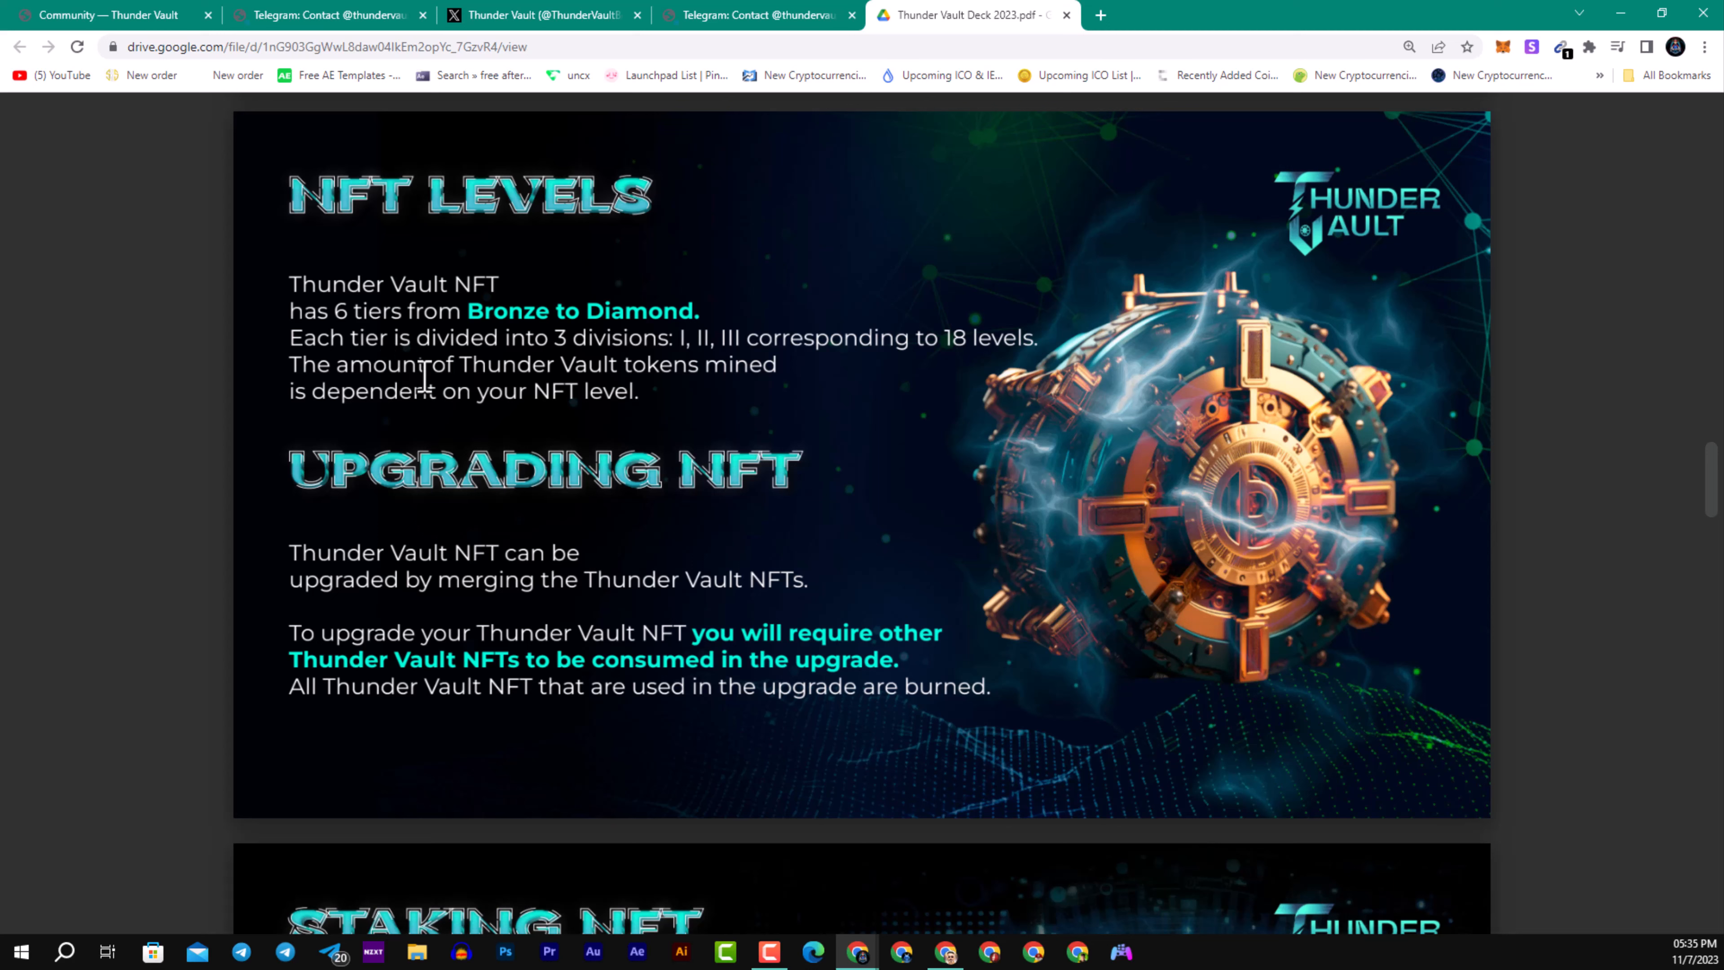
{"action": "mouse_move", "coordinate": [423, 373]}
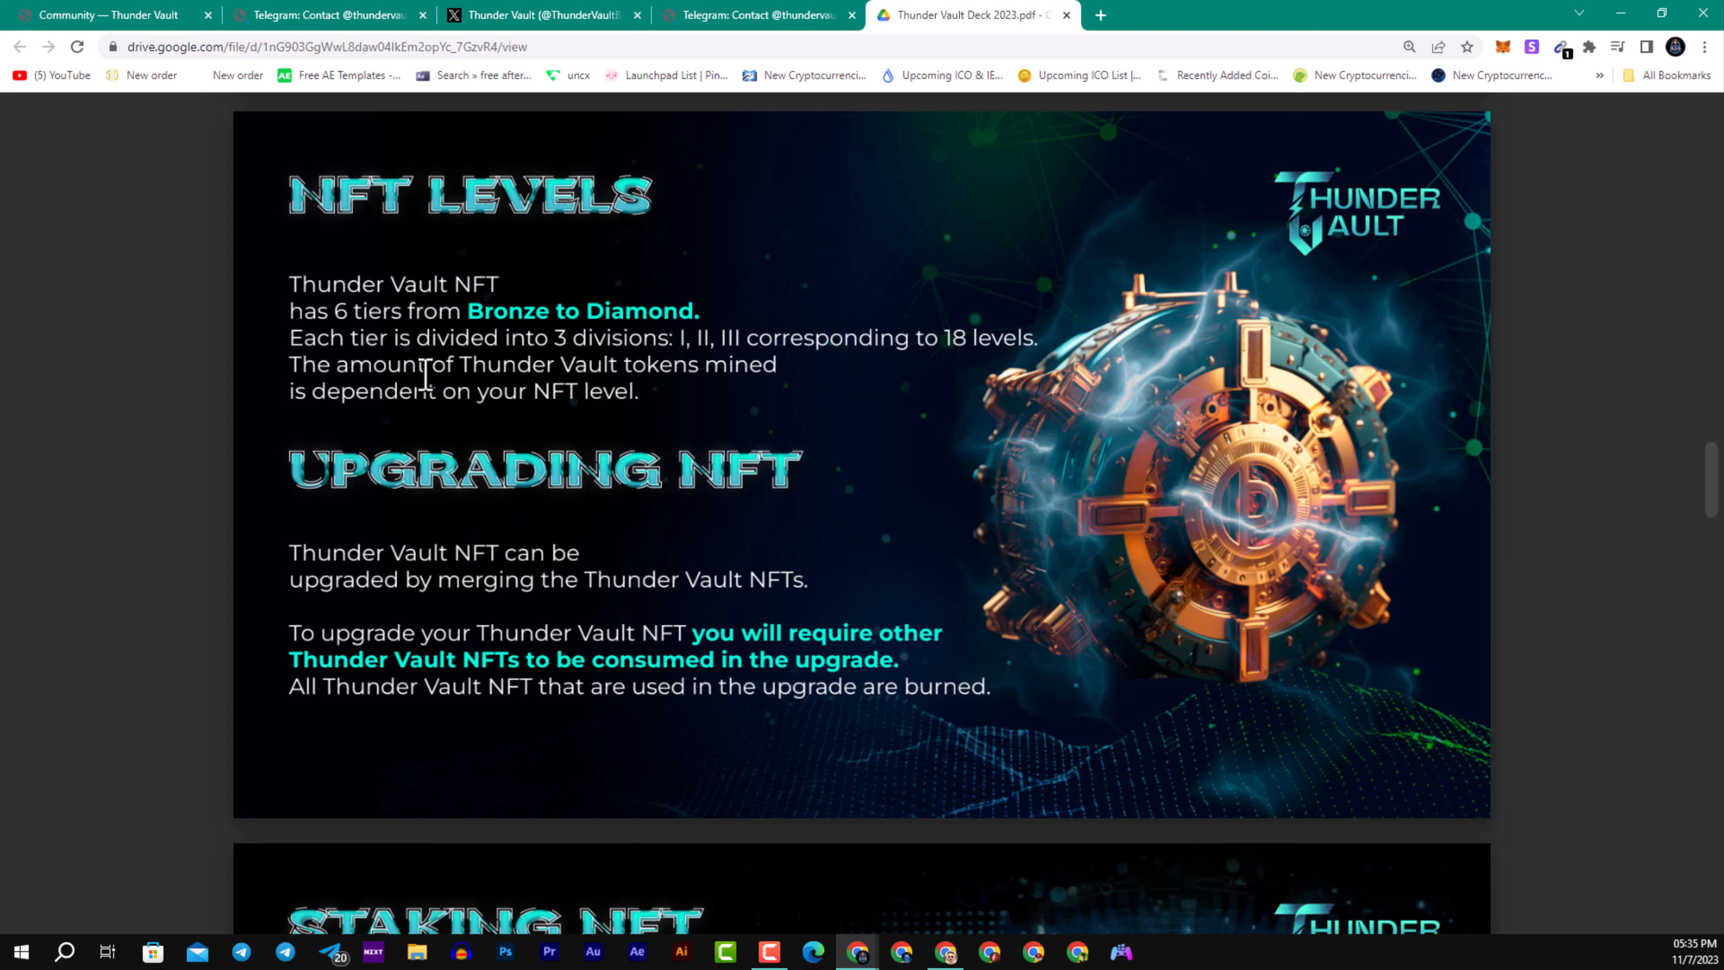
{"action": "mouse_move", "coordinate": [503, 412]}
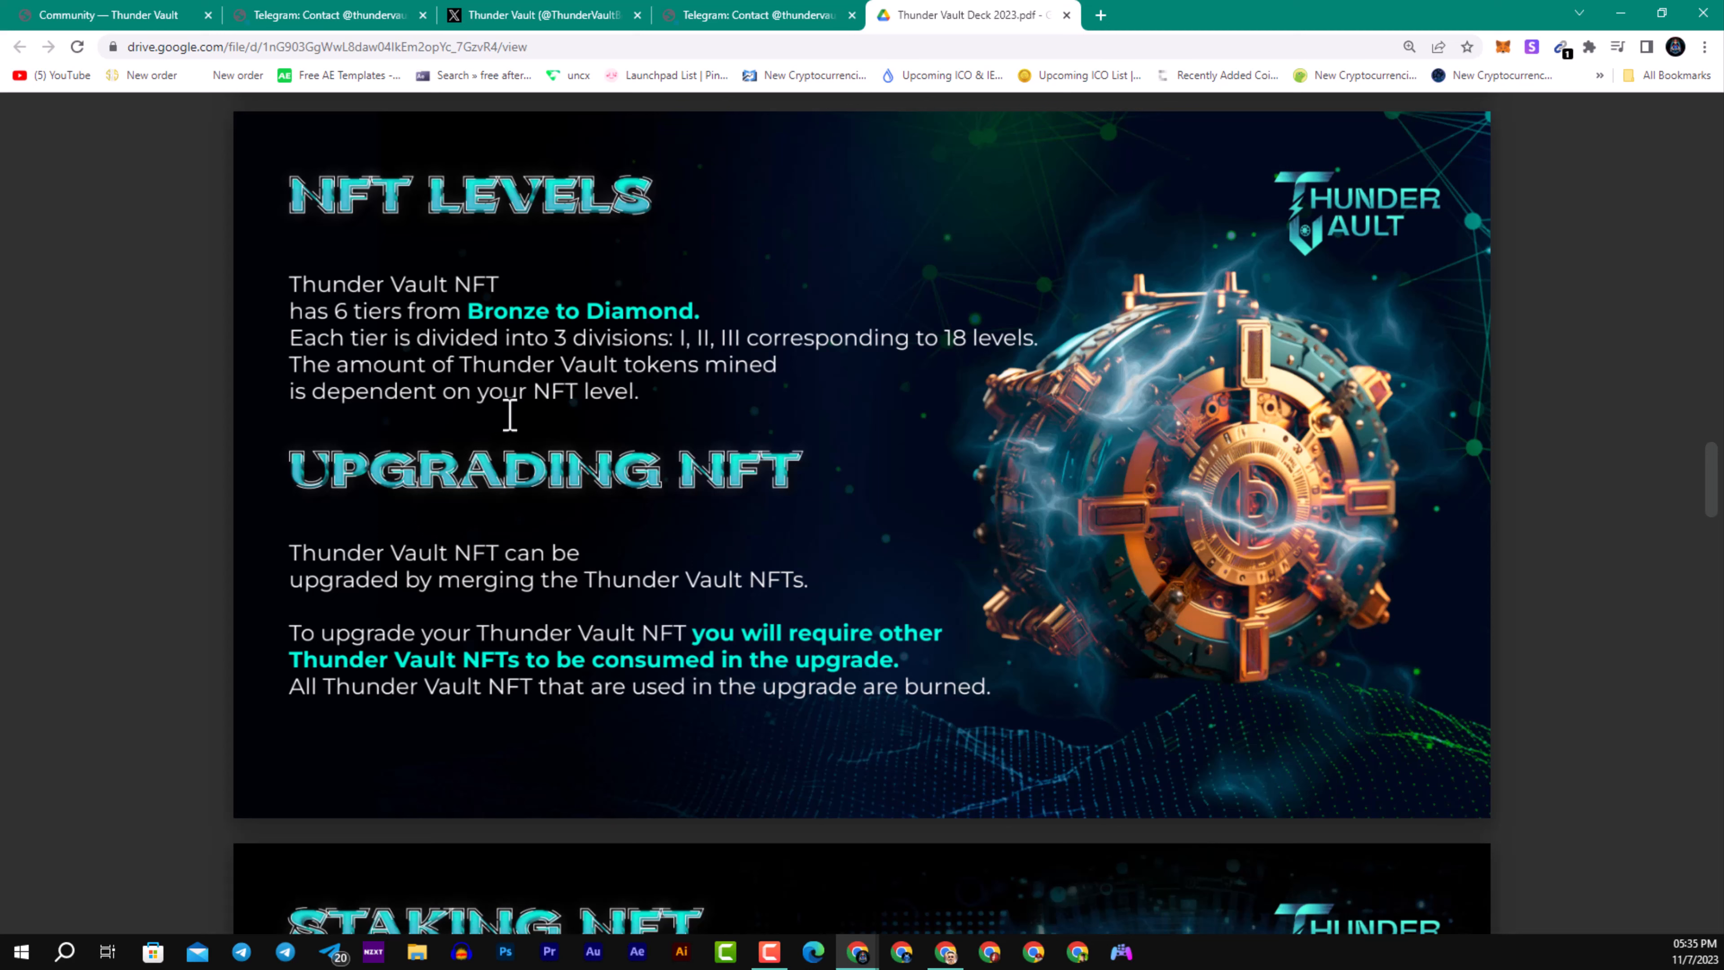
{"action": "mouse_move", "coordinate": [577, 426]}
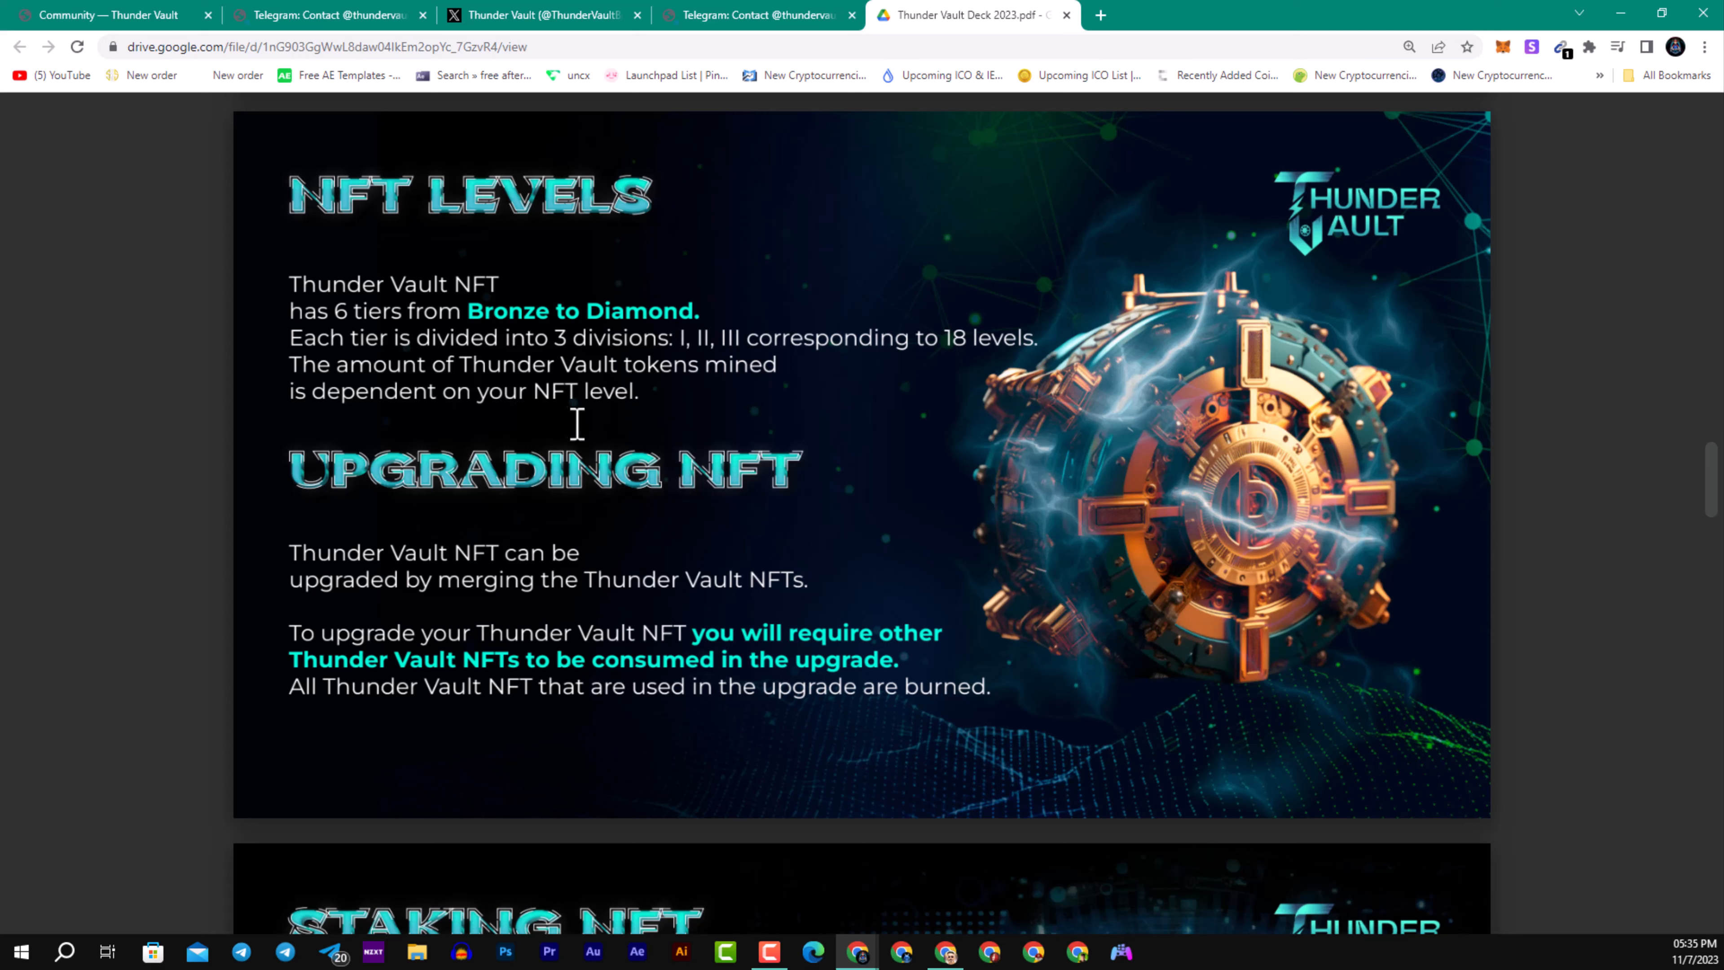
{"action": "mouse_move", "coordinate": [626, 390]}
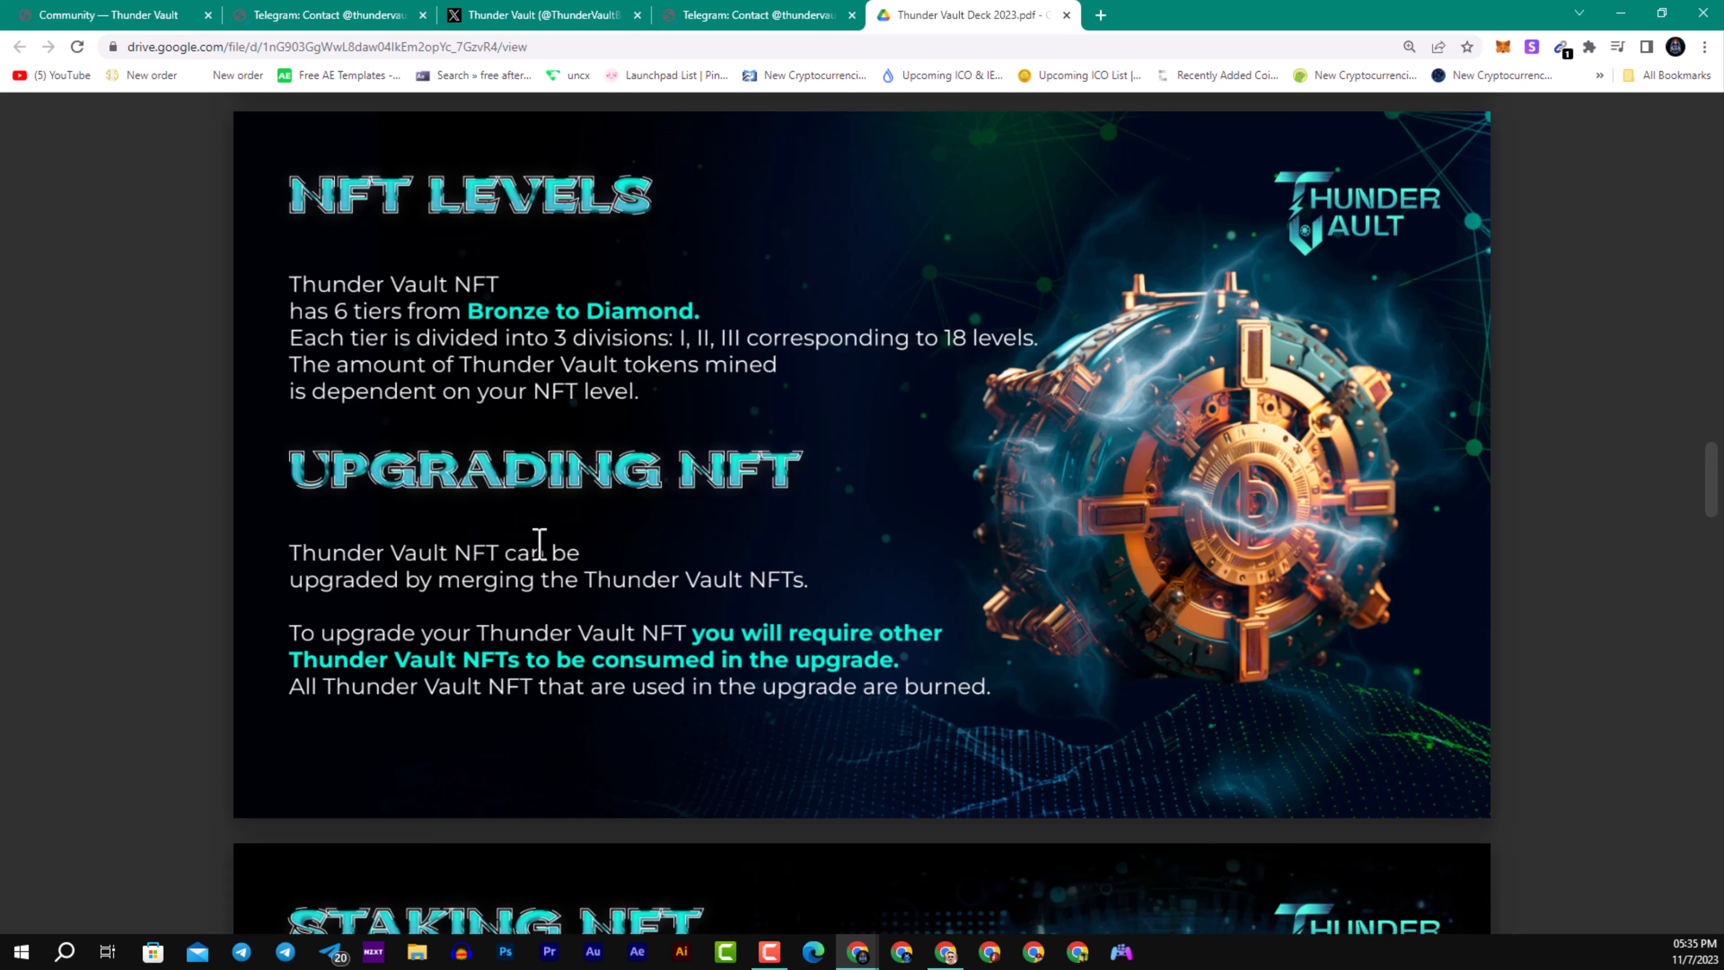
{"action": "mouse_move", "coordinate": [636, 564]}
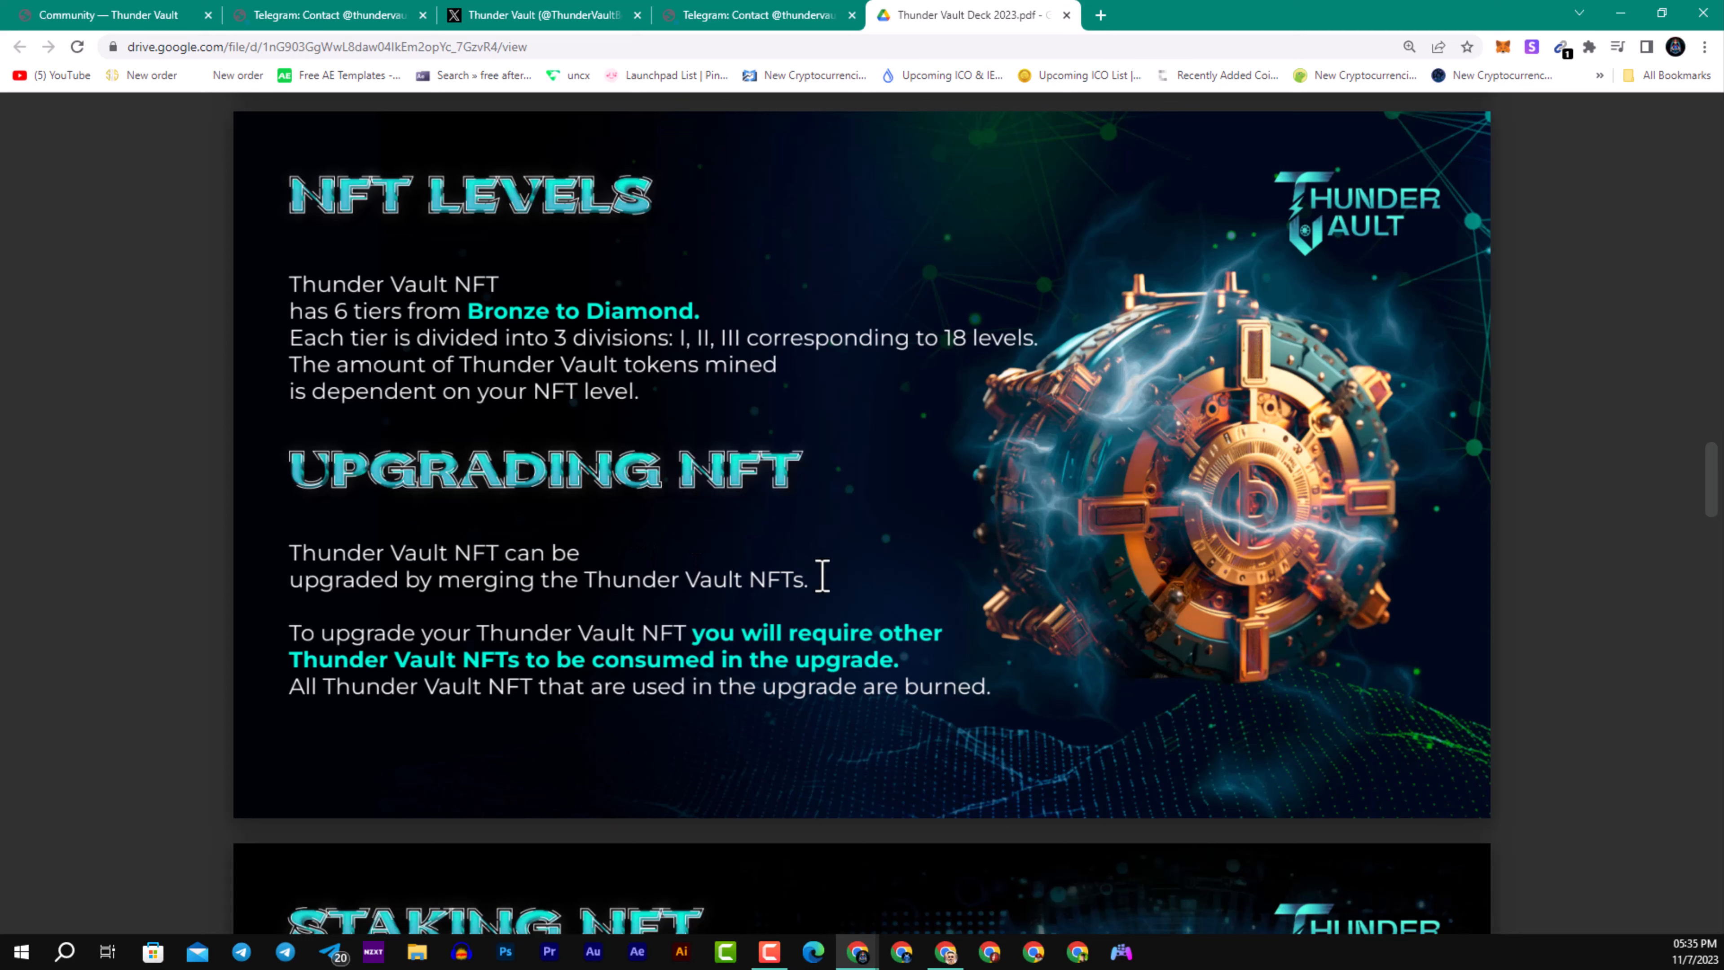
{"action": "mouse_move", "coordinate": [755, 519]}
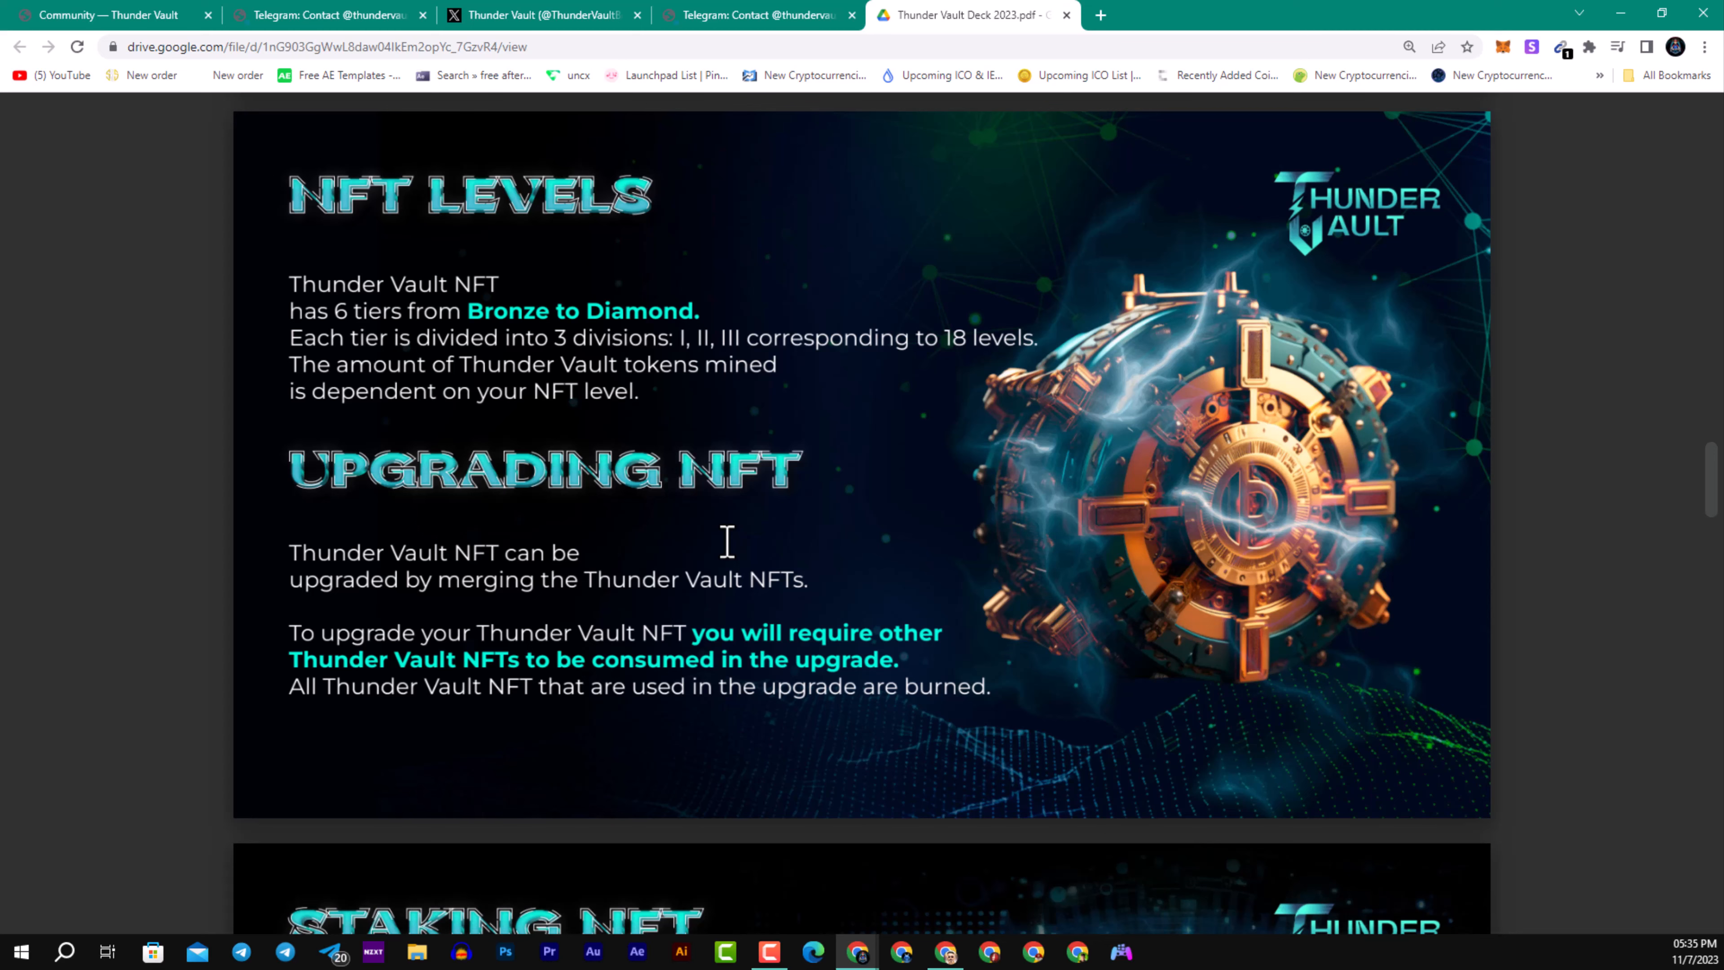
{"action": "scroll", "scroll_direction": "down", "scroll_amount": 3}
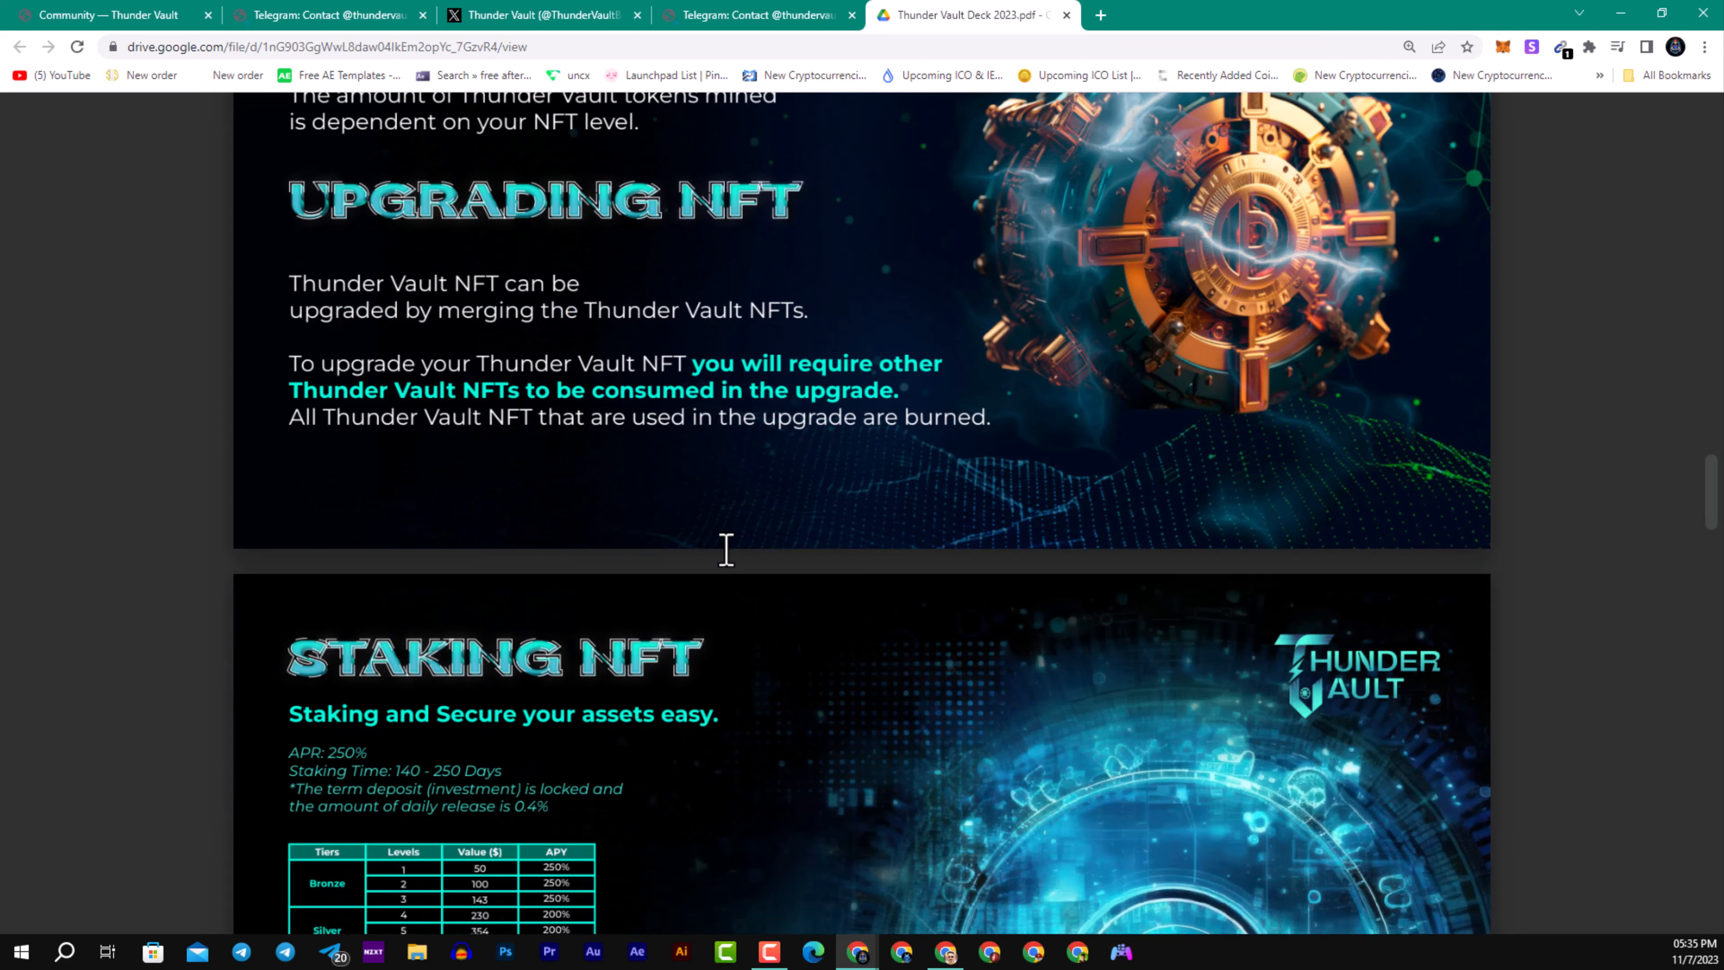
Step: Continue past the Affiliate Program slide to the Bonus Referral commission table on page 12 of 20
{"action": "scroll", "scroll_direction": "down", "scroll_amount": 3}
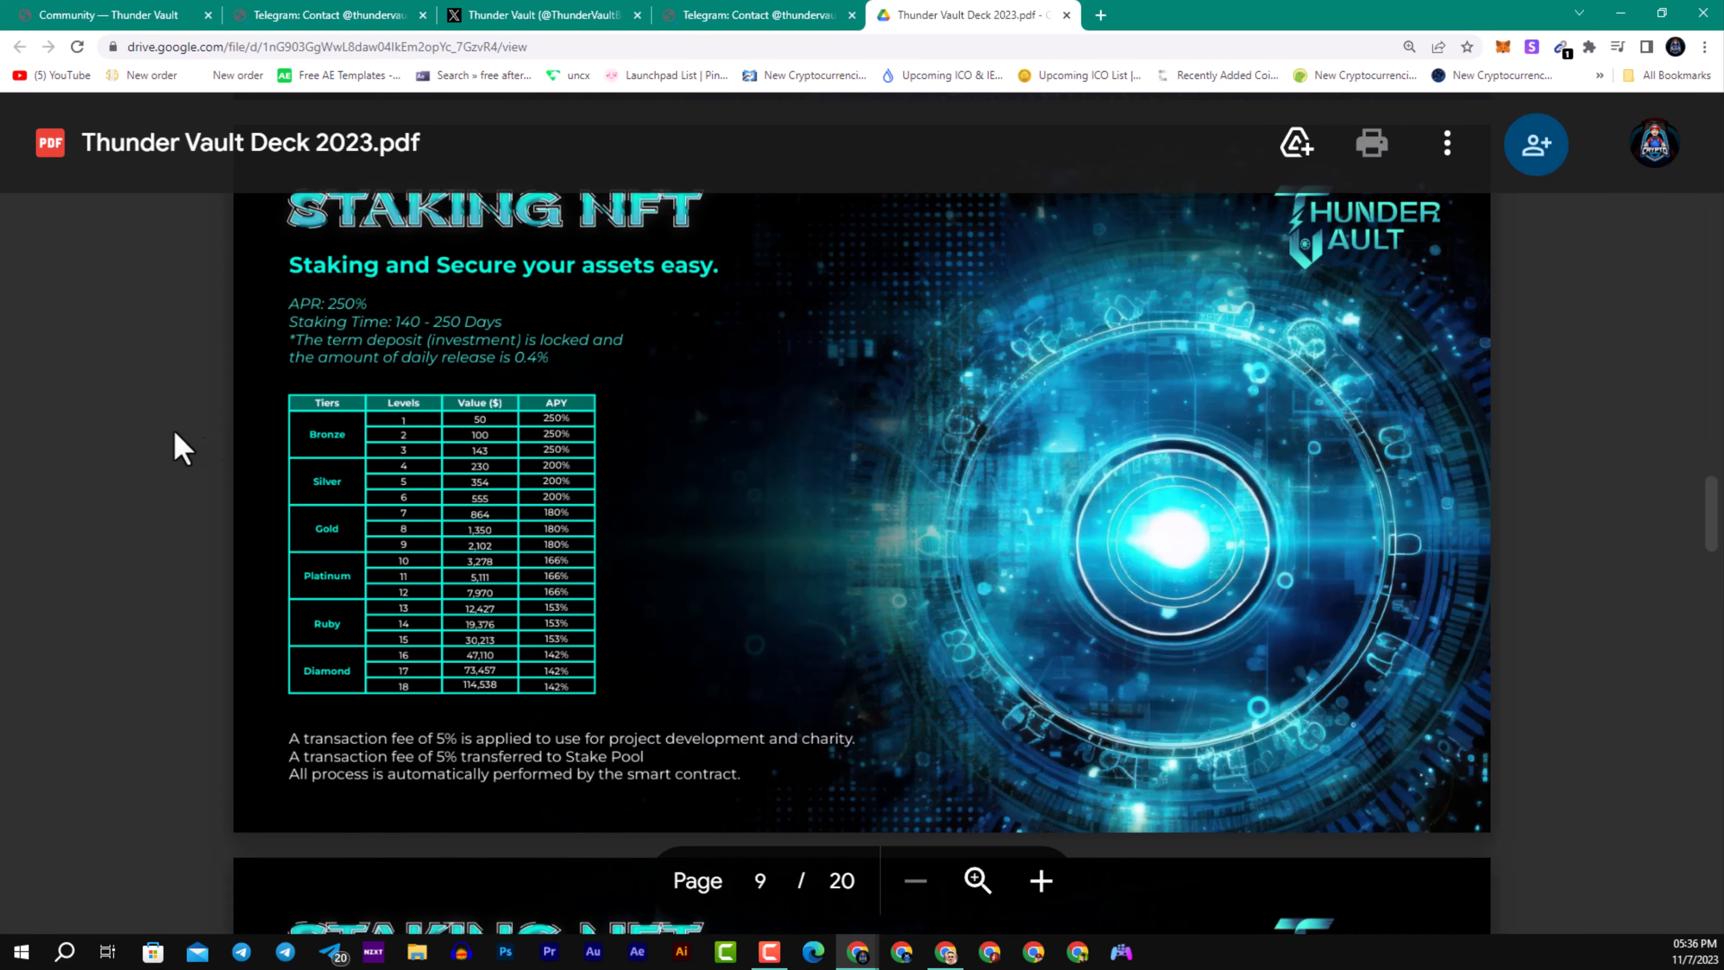
{"action": "mouse_move", "coordinate": [371, 528]}
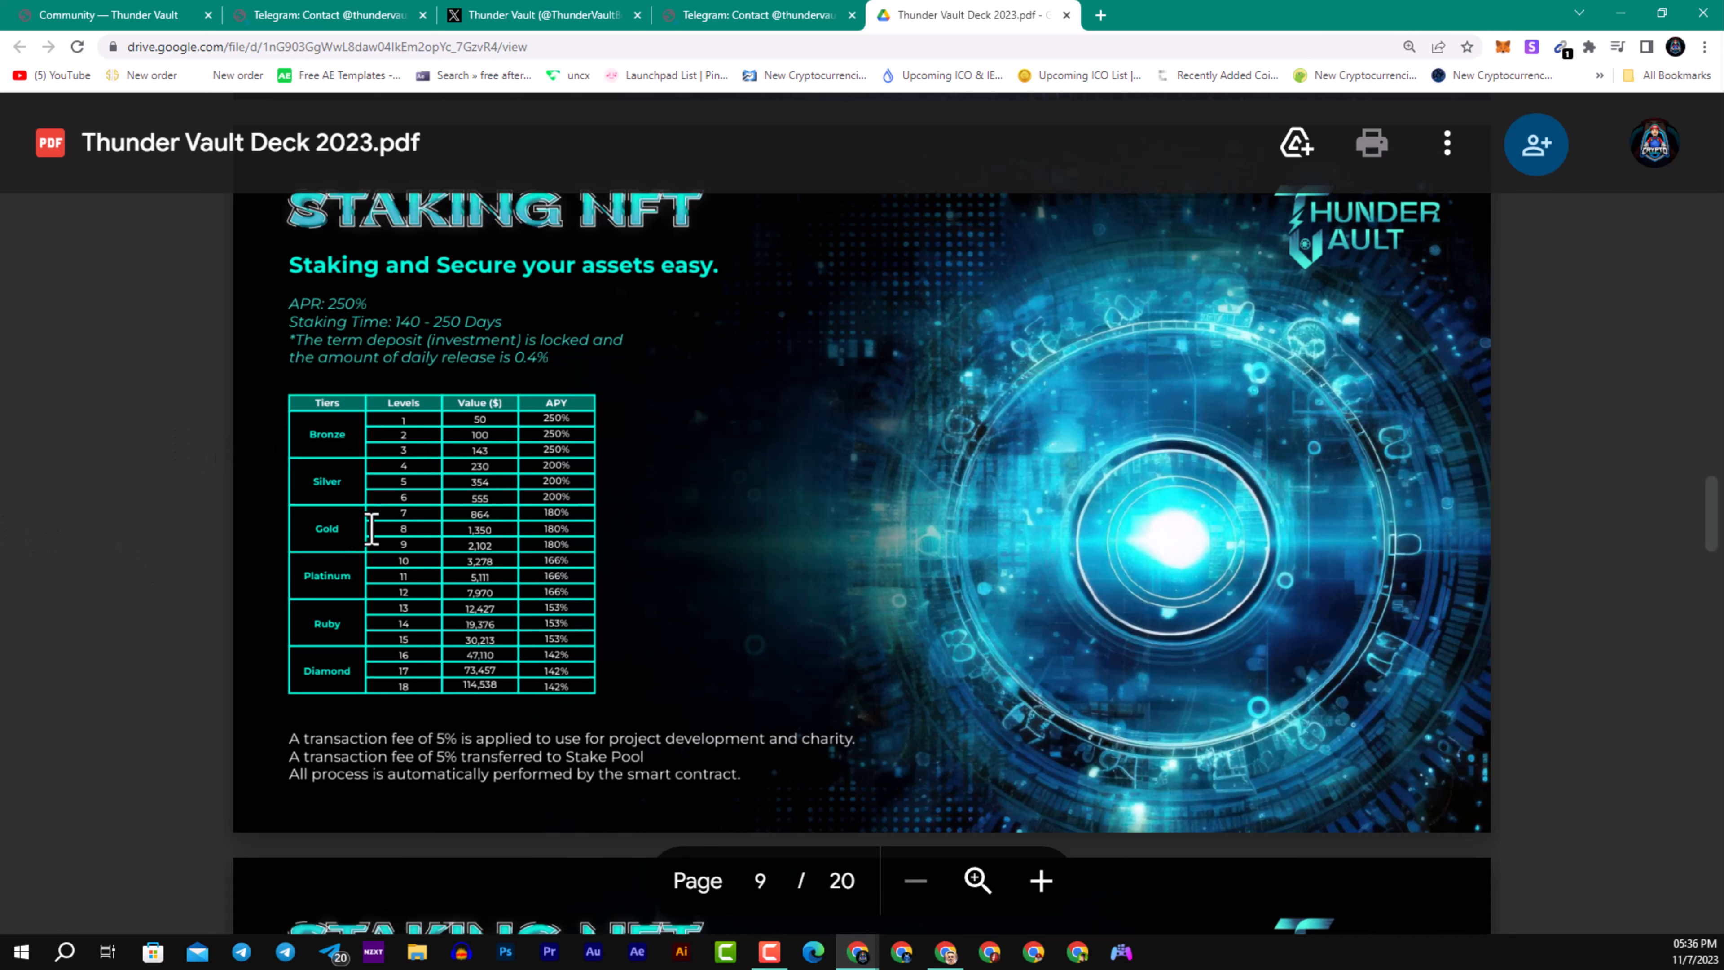
{"action": "scroll", "scroll_direction": "down", "scroll_amount": 3}
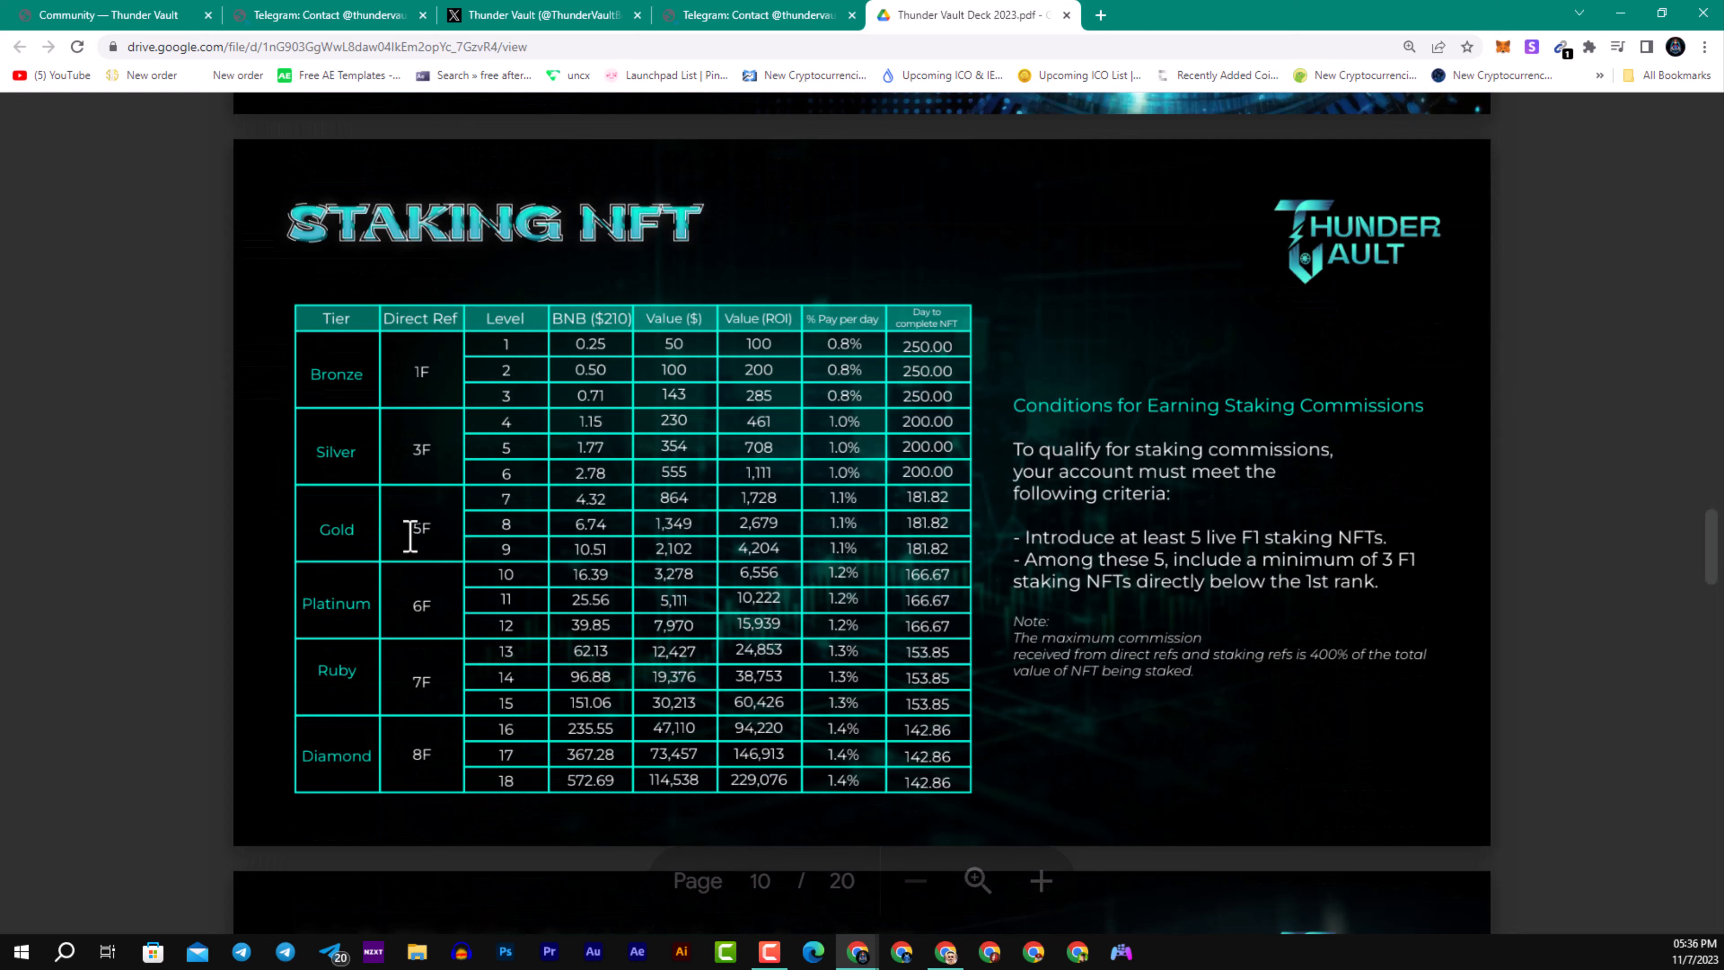
{"action": "mouse_move", "coordinate": [1061, 521]}
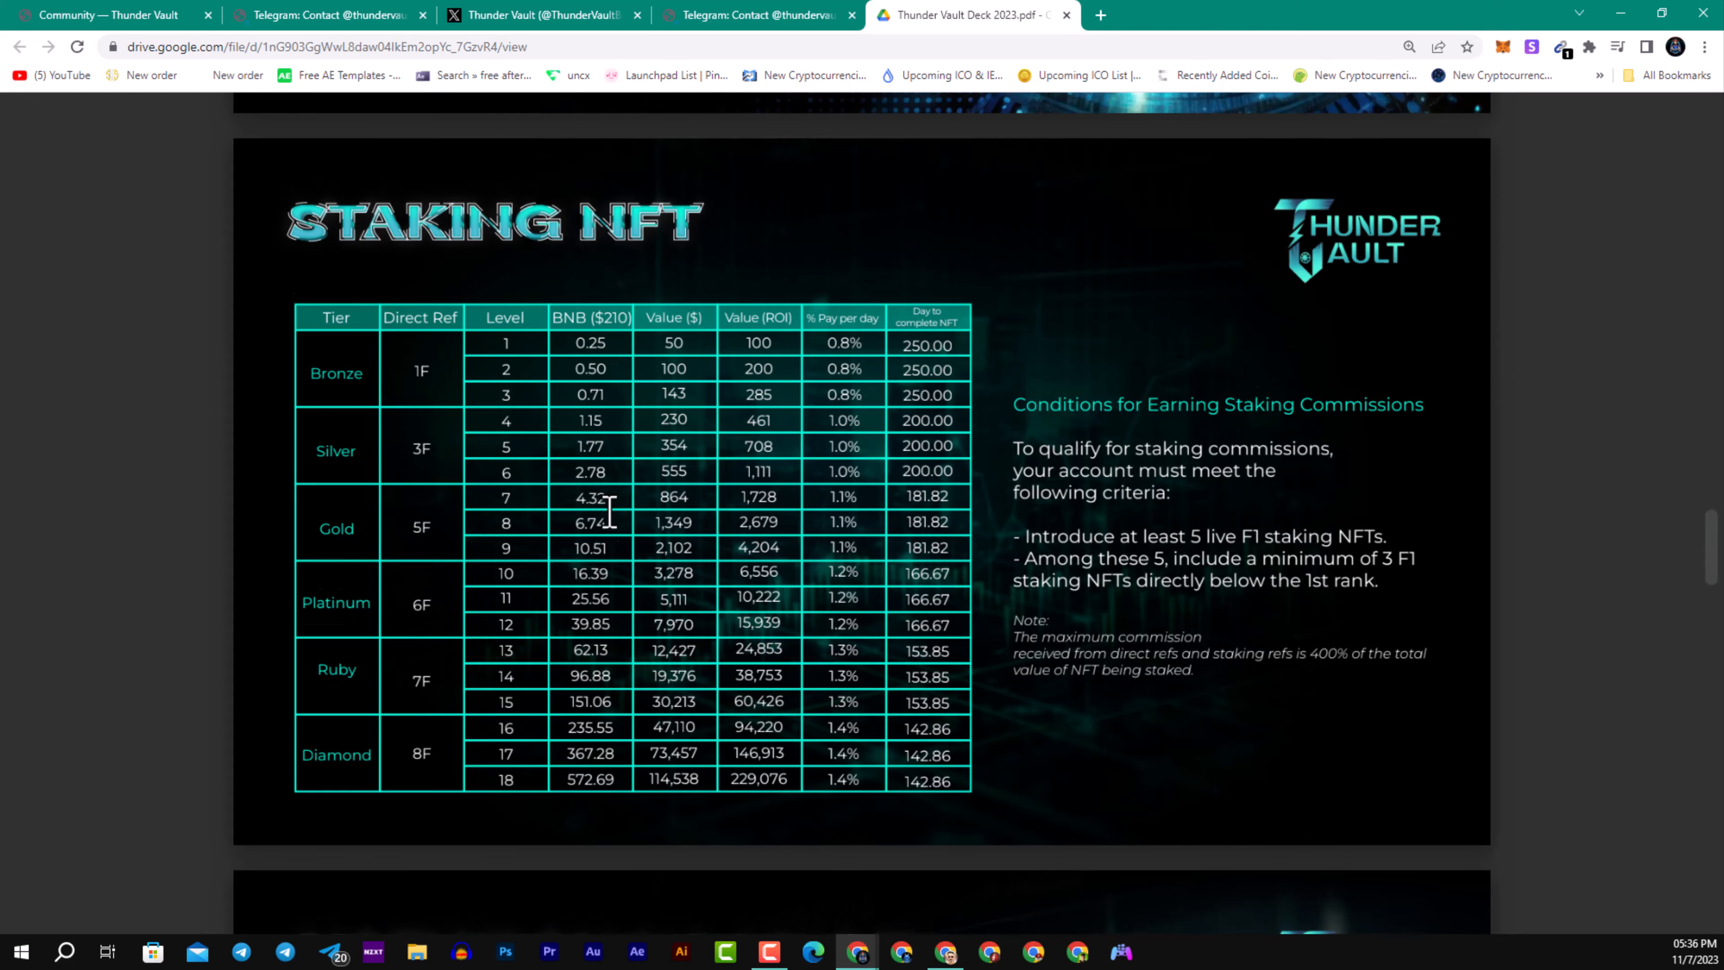
{"action": "scroll", "scroll_direction": "down", "scroll_amount": 3}
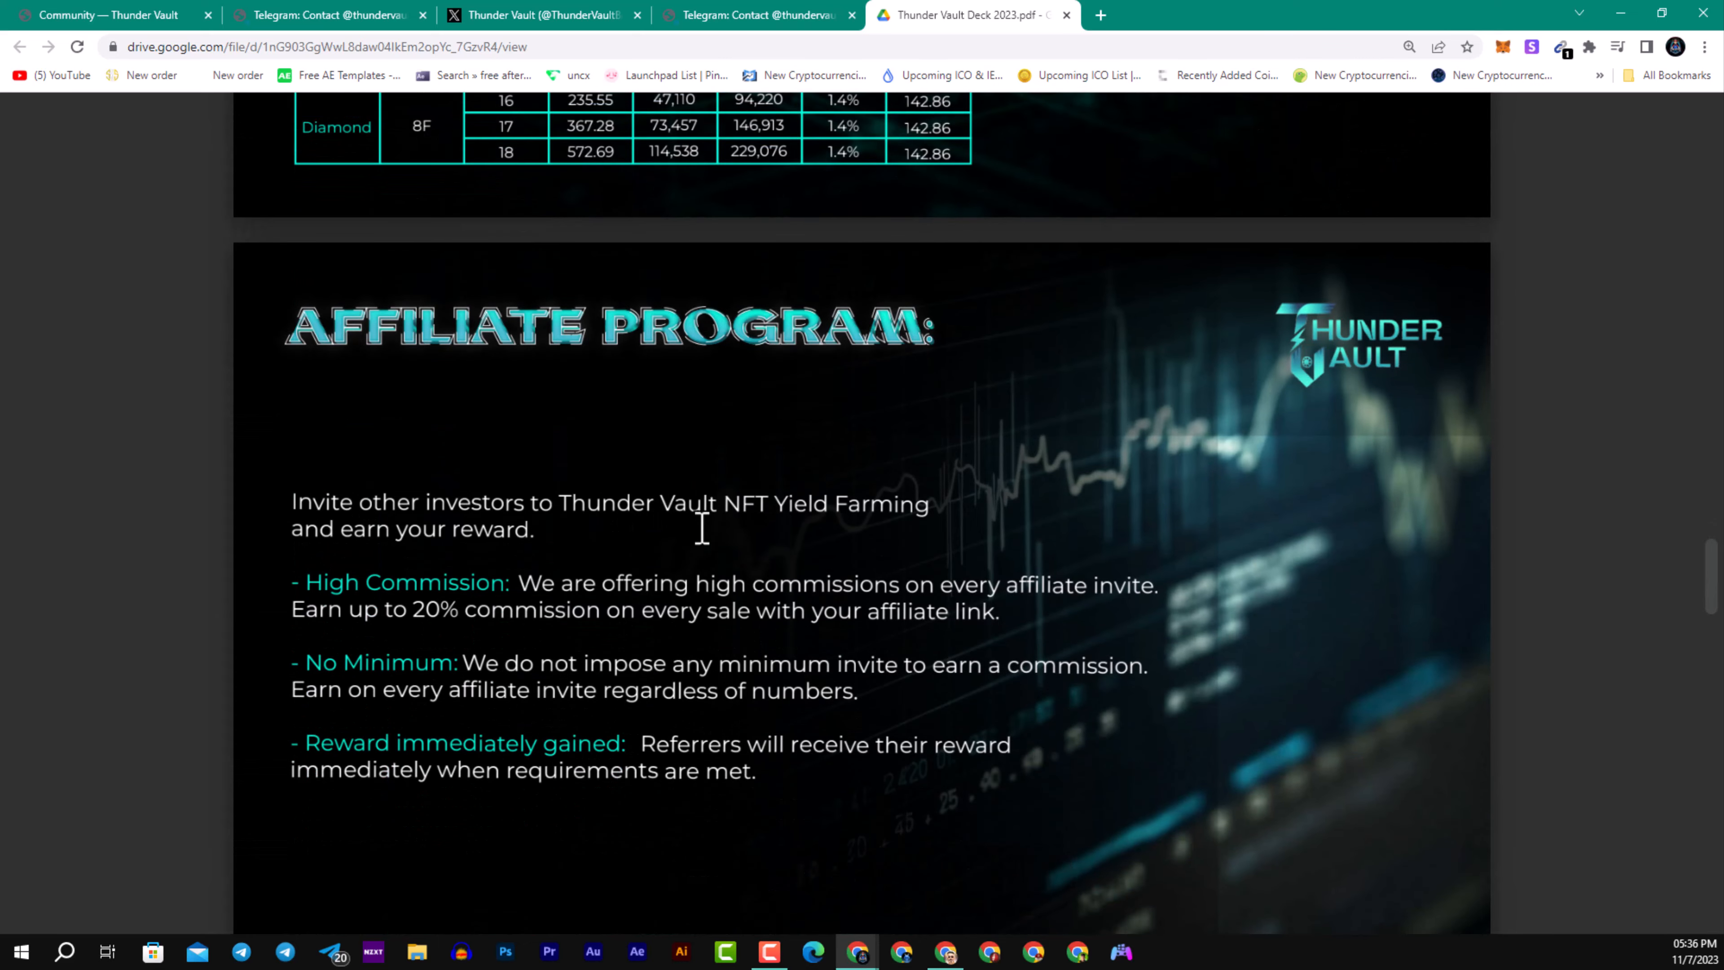
{"action": "mouse_move", "coordinate": [720, 539]}
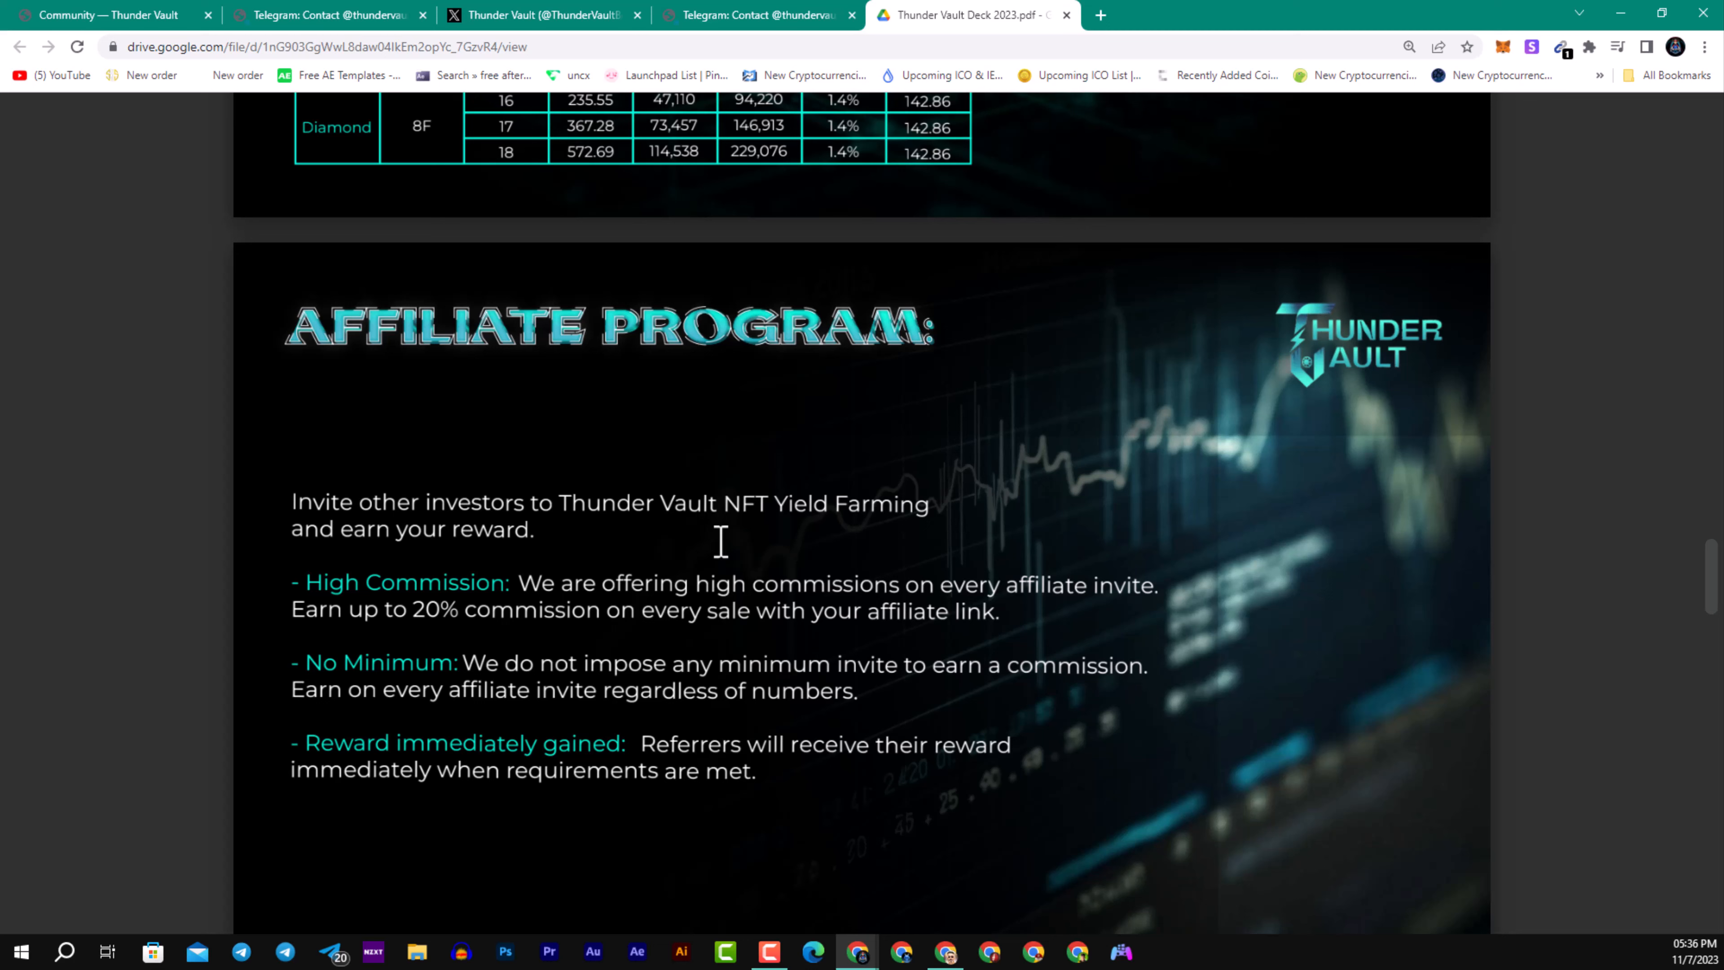
{"action": "mouse_move", "coordinate": [730, 545]}
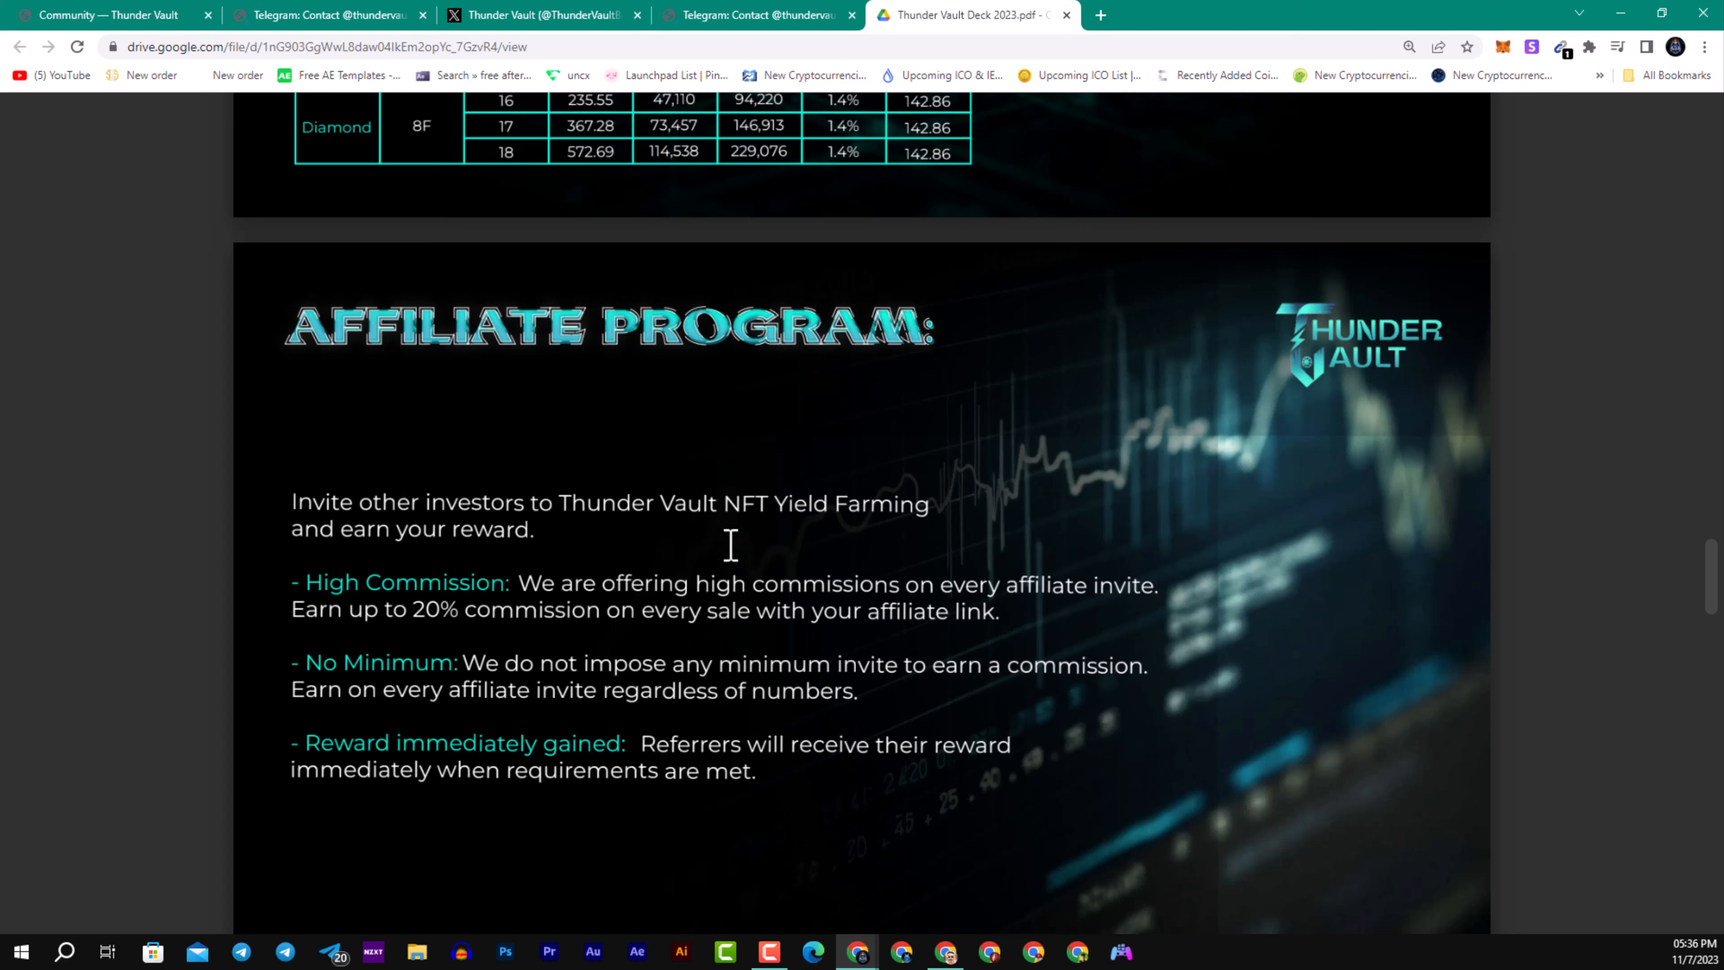
{"action": "mouse_move", "coordinate": [729, 550]}
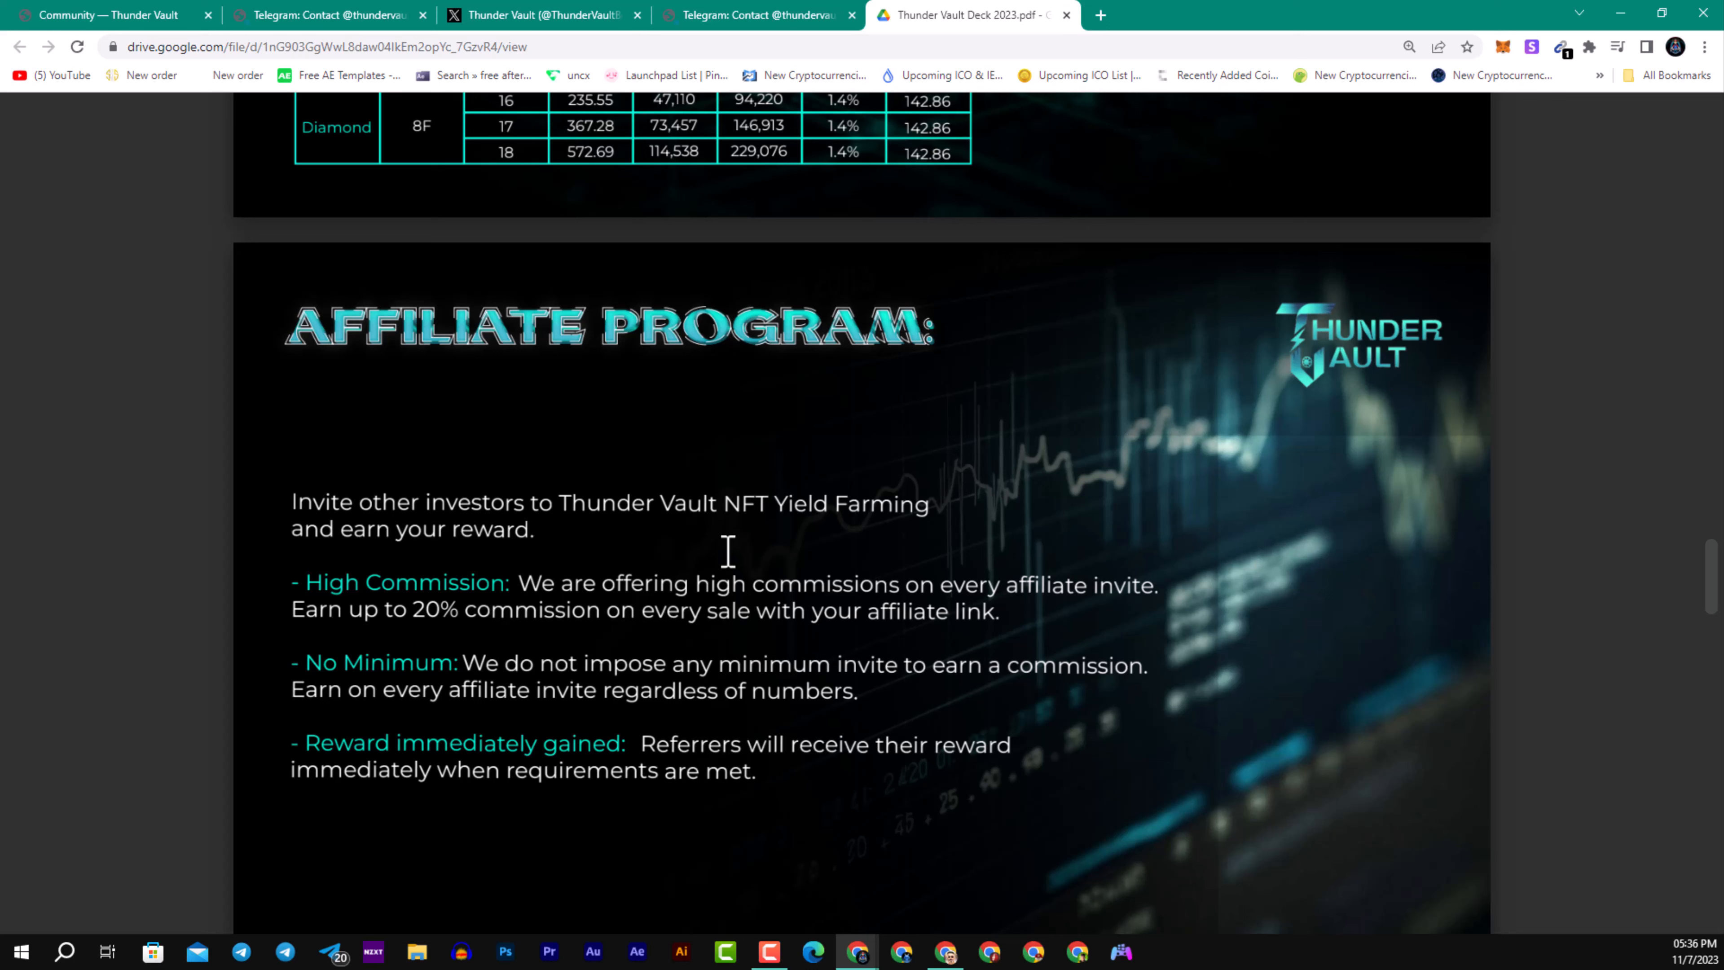
{"action": "mouse_move", "coordinate": [728, 557]}
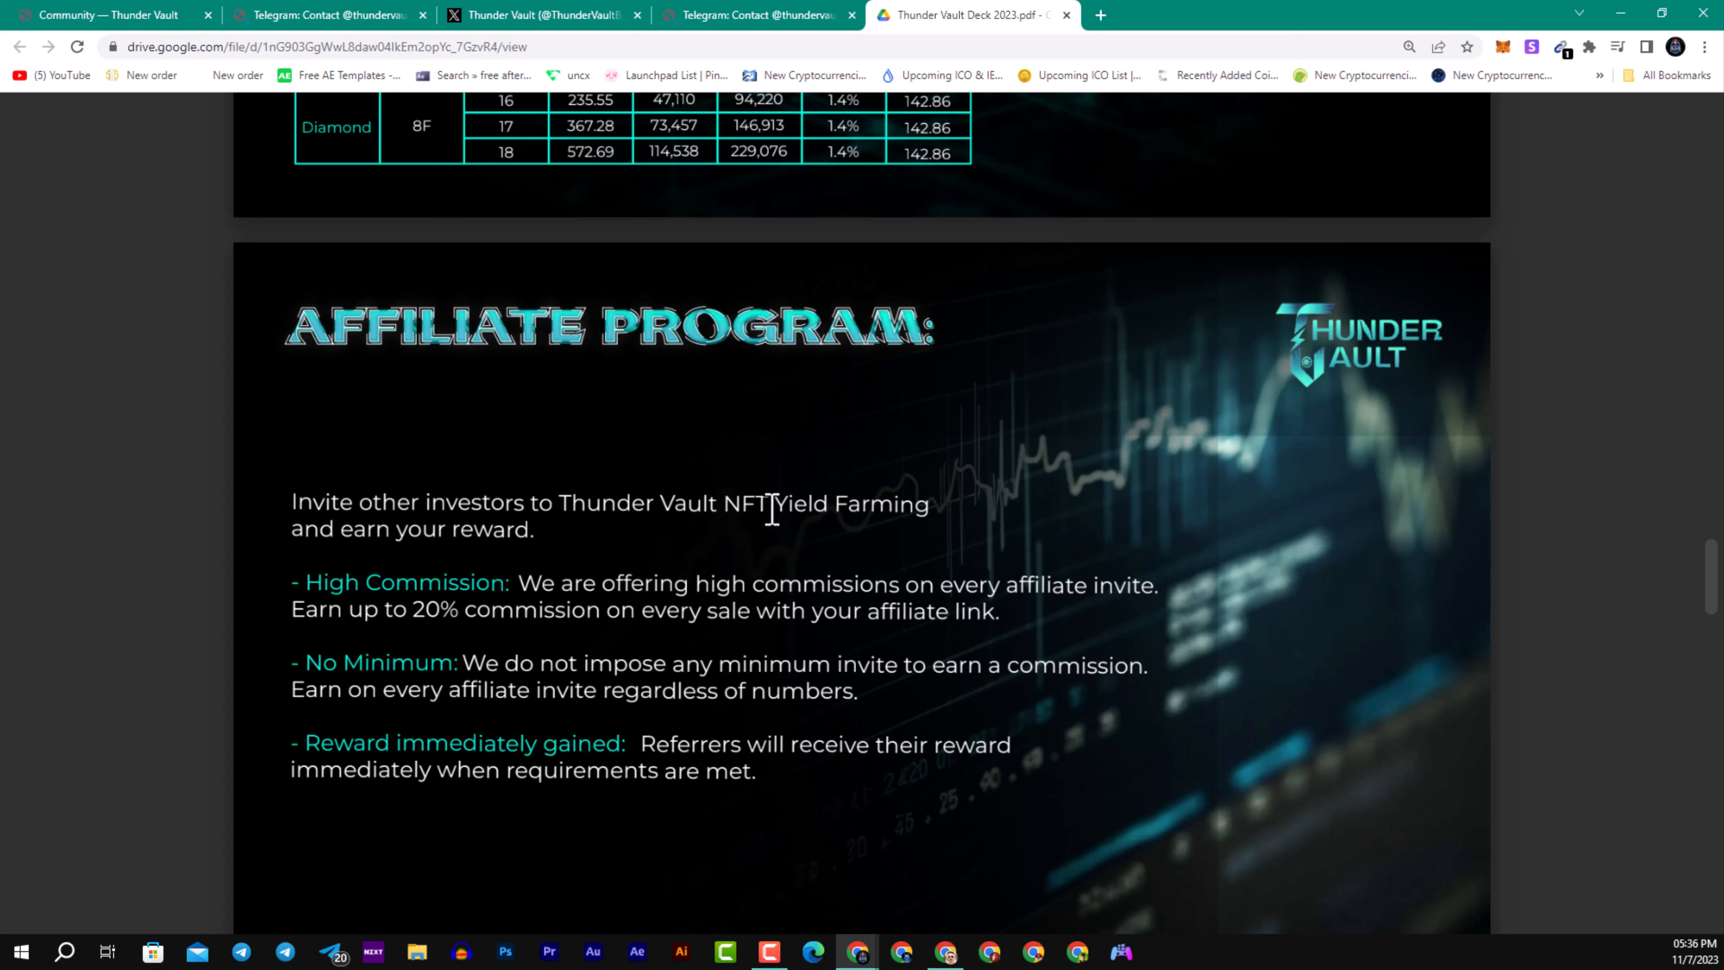
{"action": "mouse_move", "coordinate": [563, 517]}
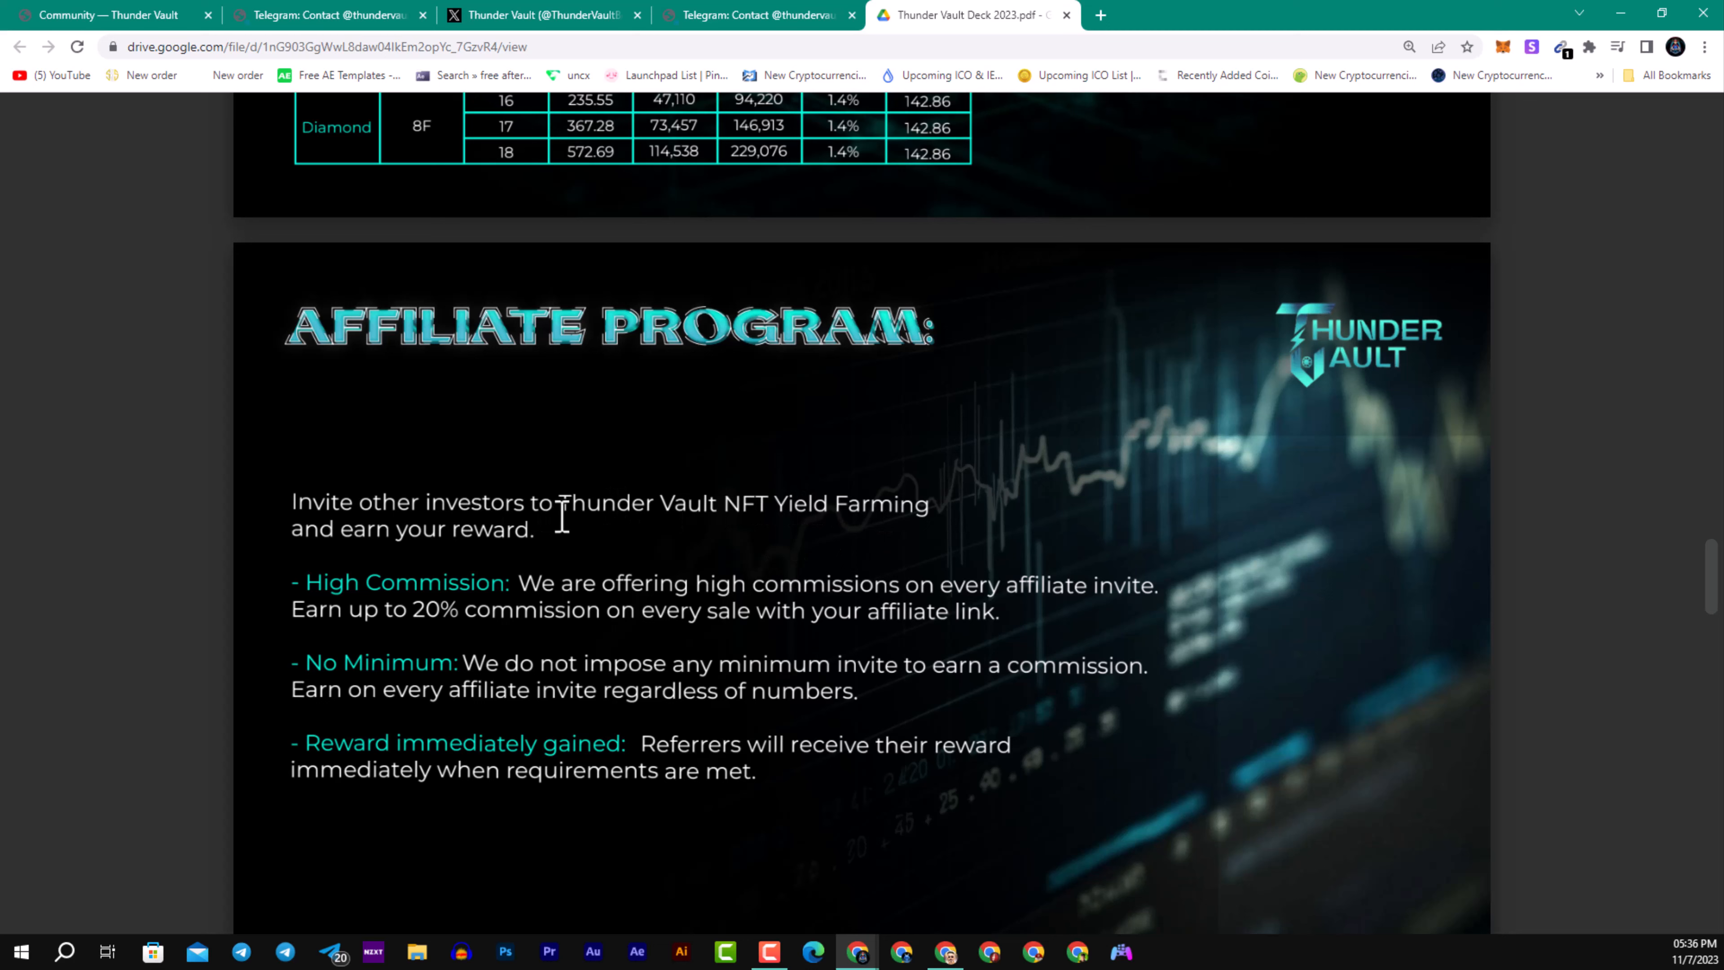
{"action": "mouse_move", "coordinate": [616, 514]}
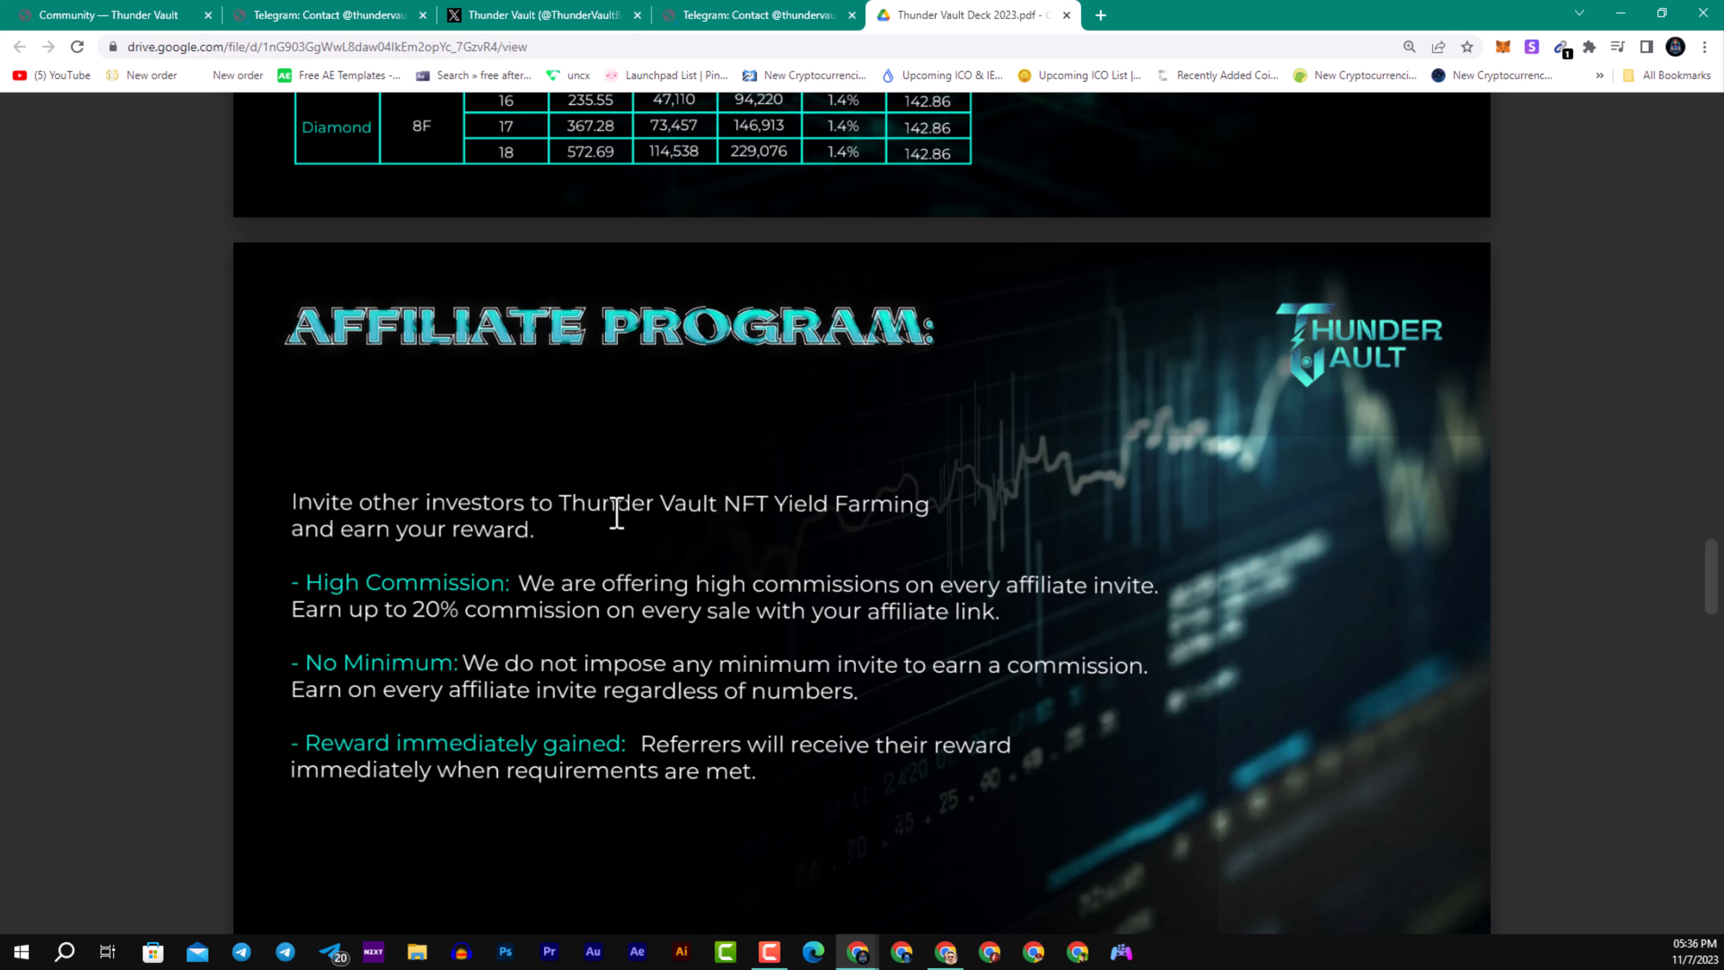
{"action": "mouse_move", "coordinate": [618, 535]}
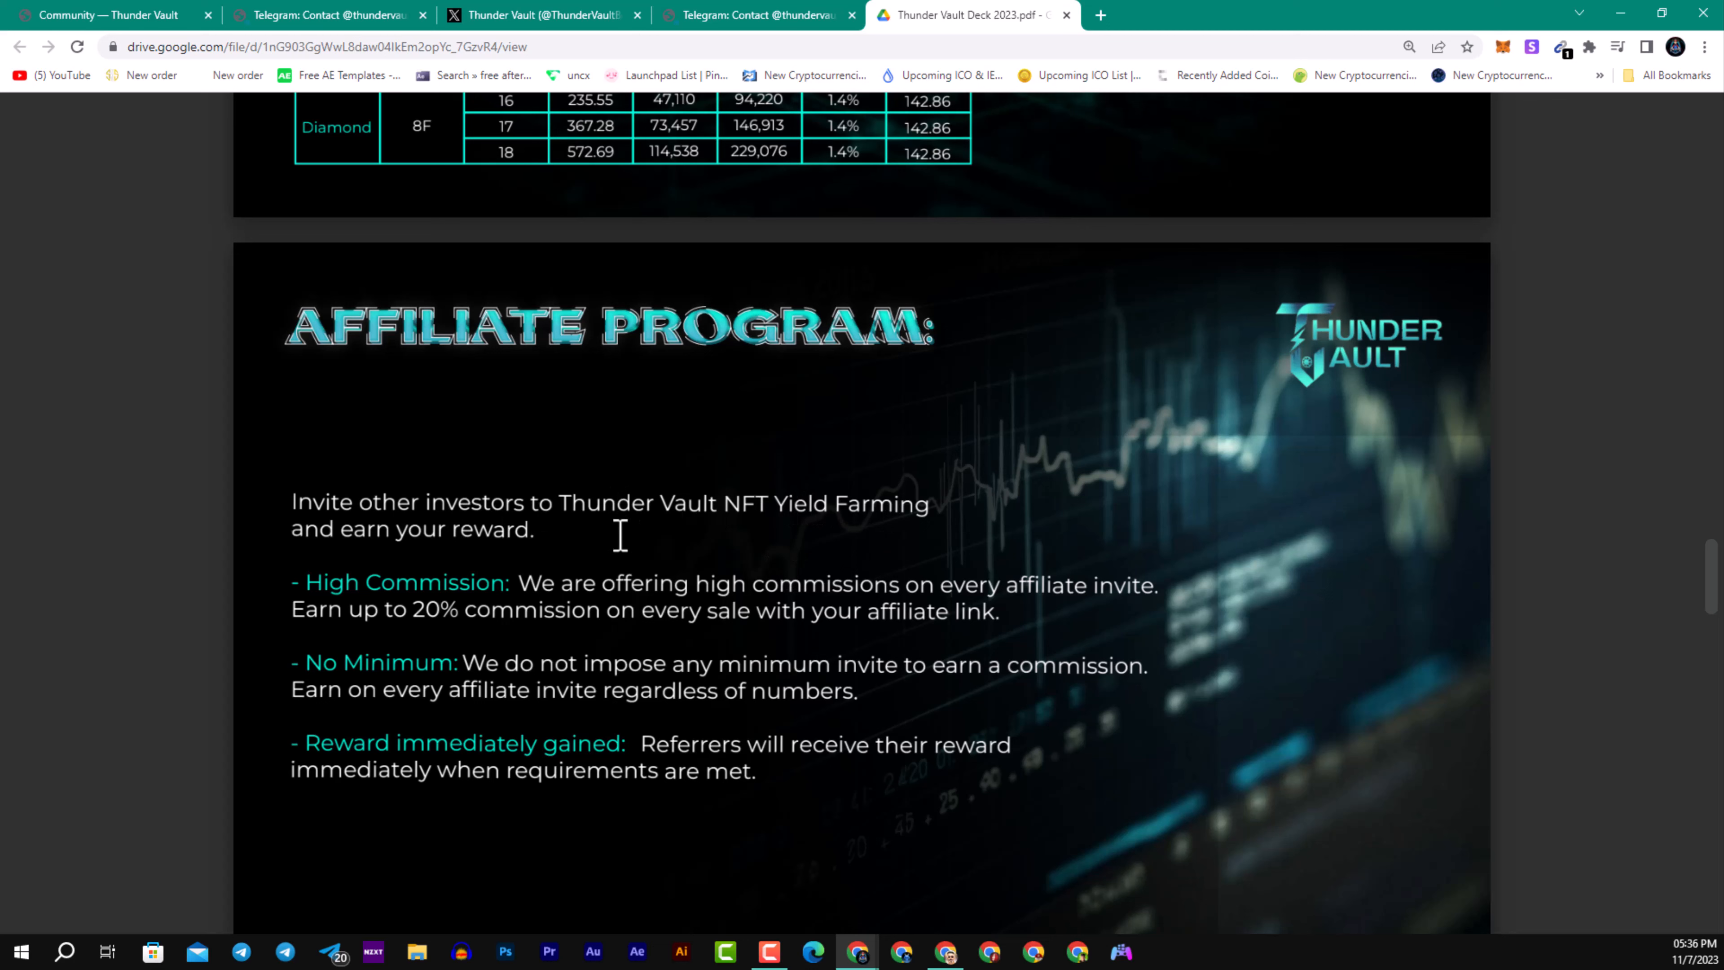
{"action": "mouse_move", "coordinate": [725, 547]}
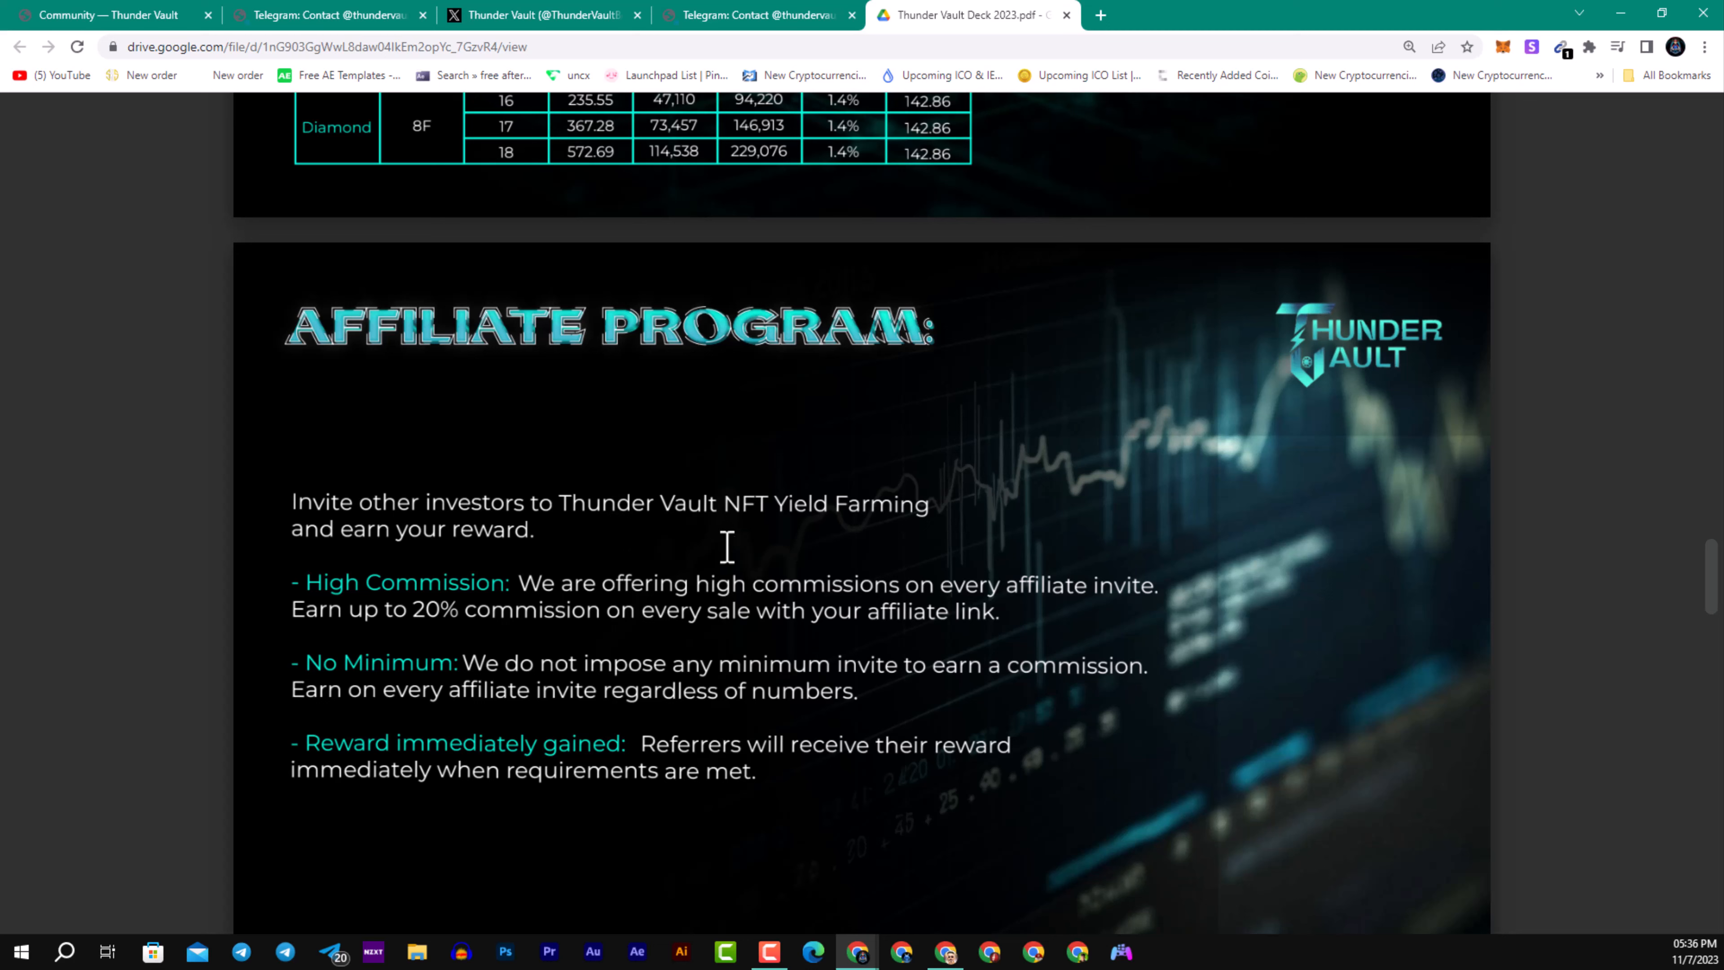
{"action": "mouse_move", "coordinate": [733, 548]}
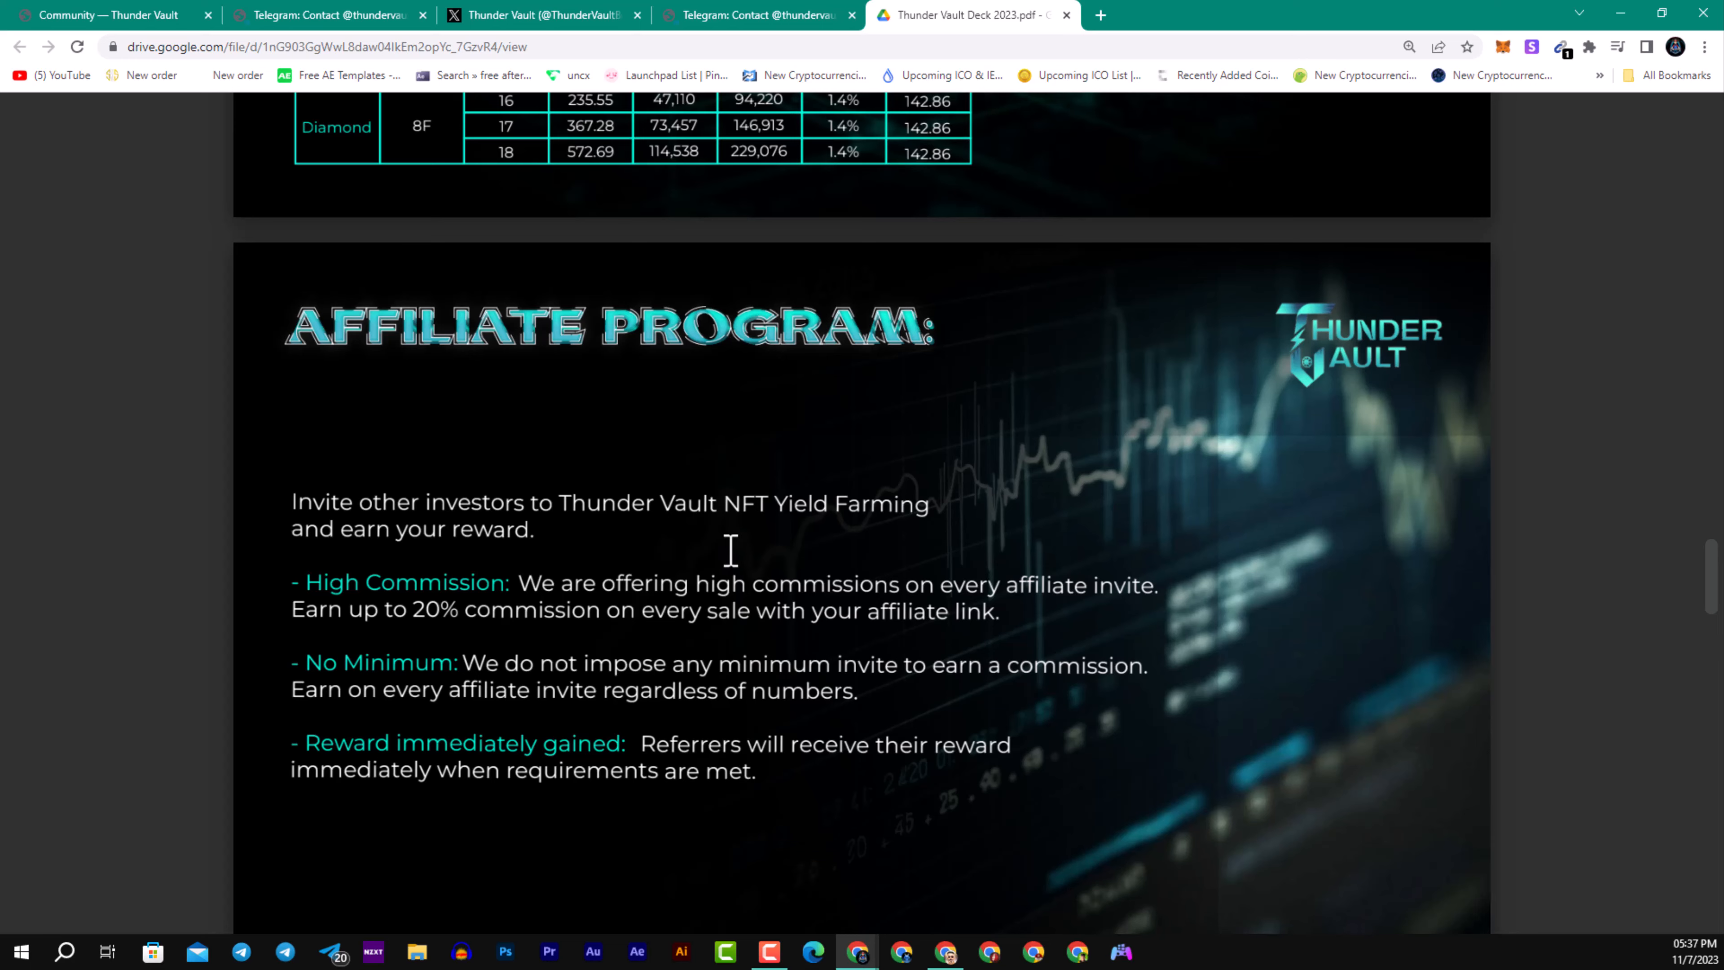
{"action": "scroll", "scroll_direction": "down", "scroll_amount": 3}
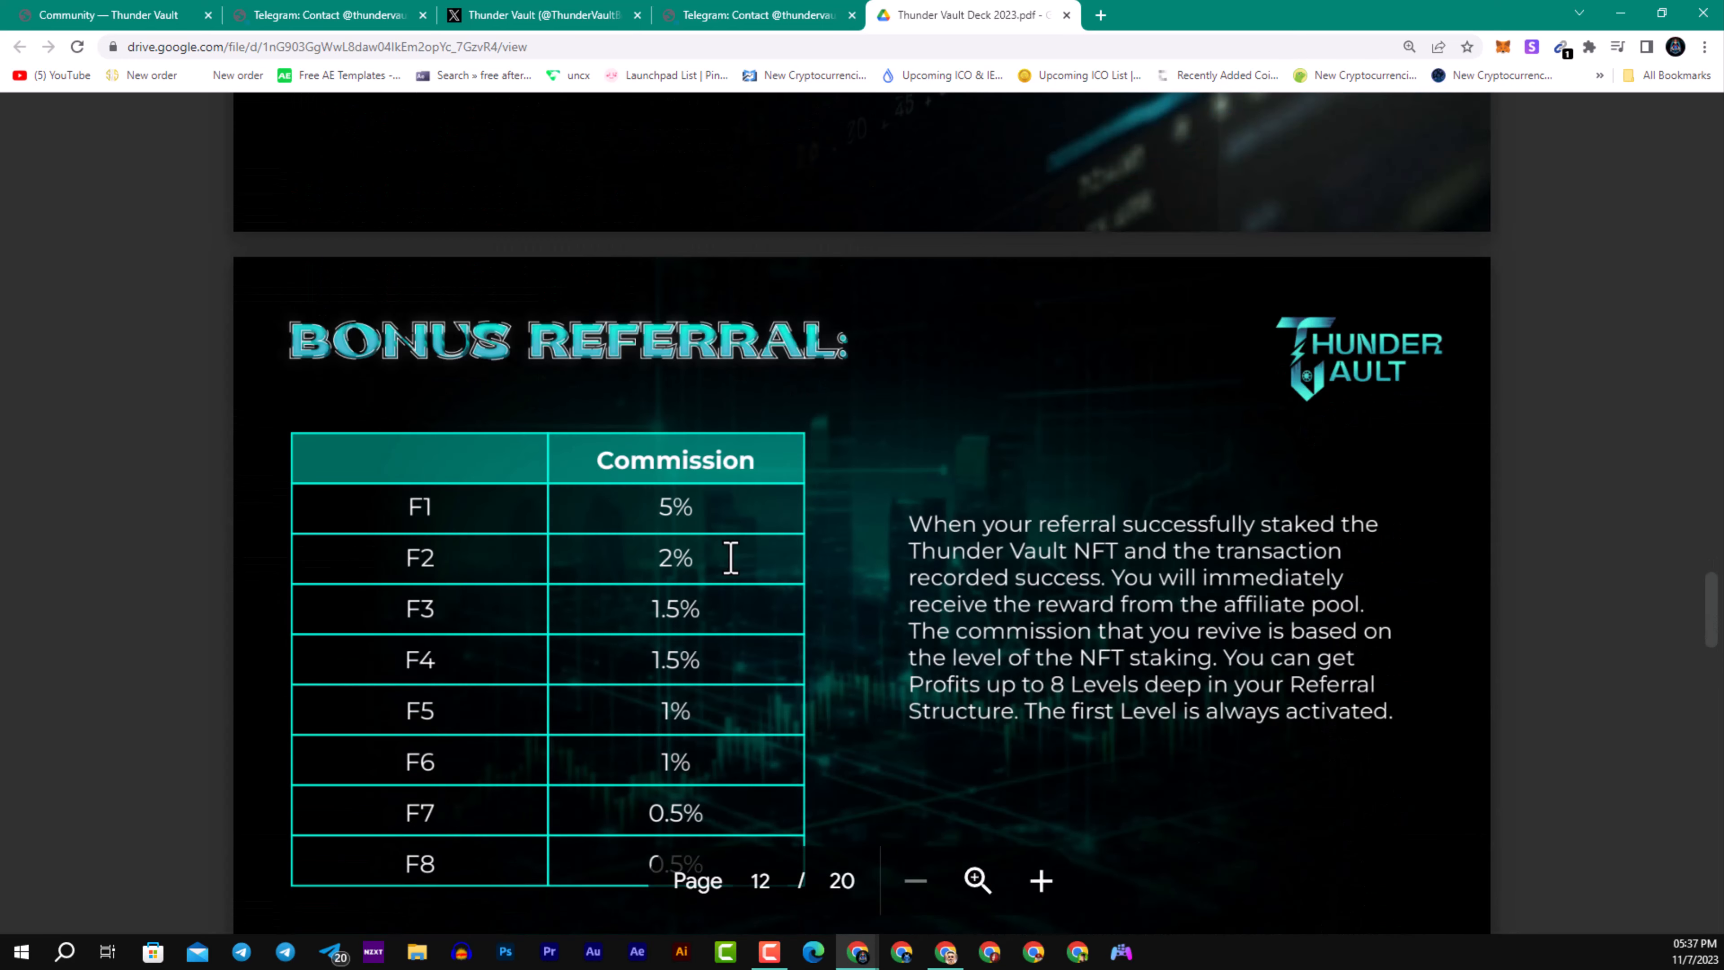
{"action": "mouse_move", "coordinate": [701, 531]}
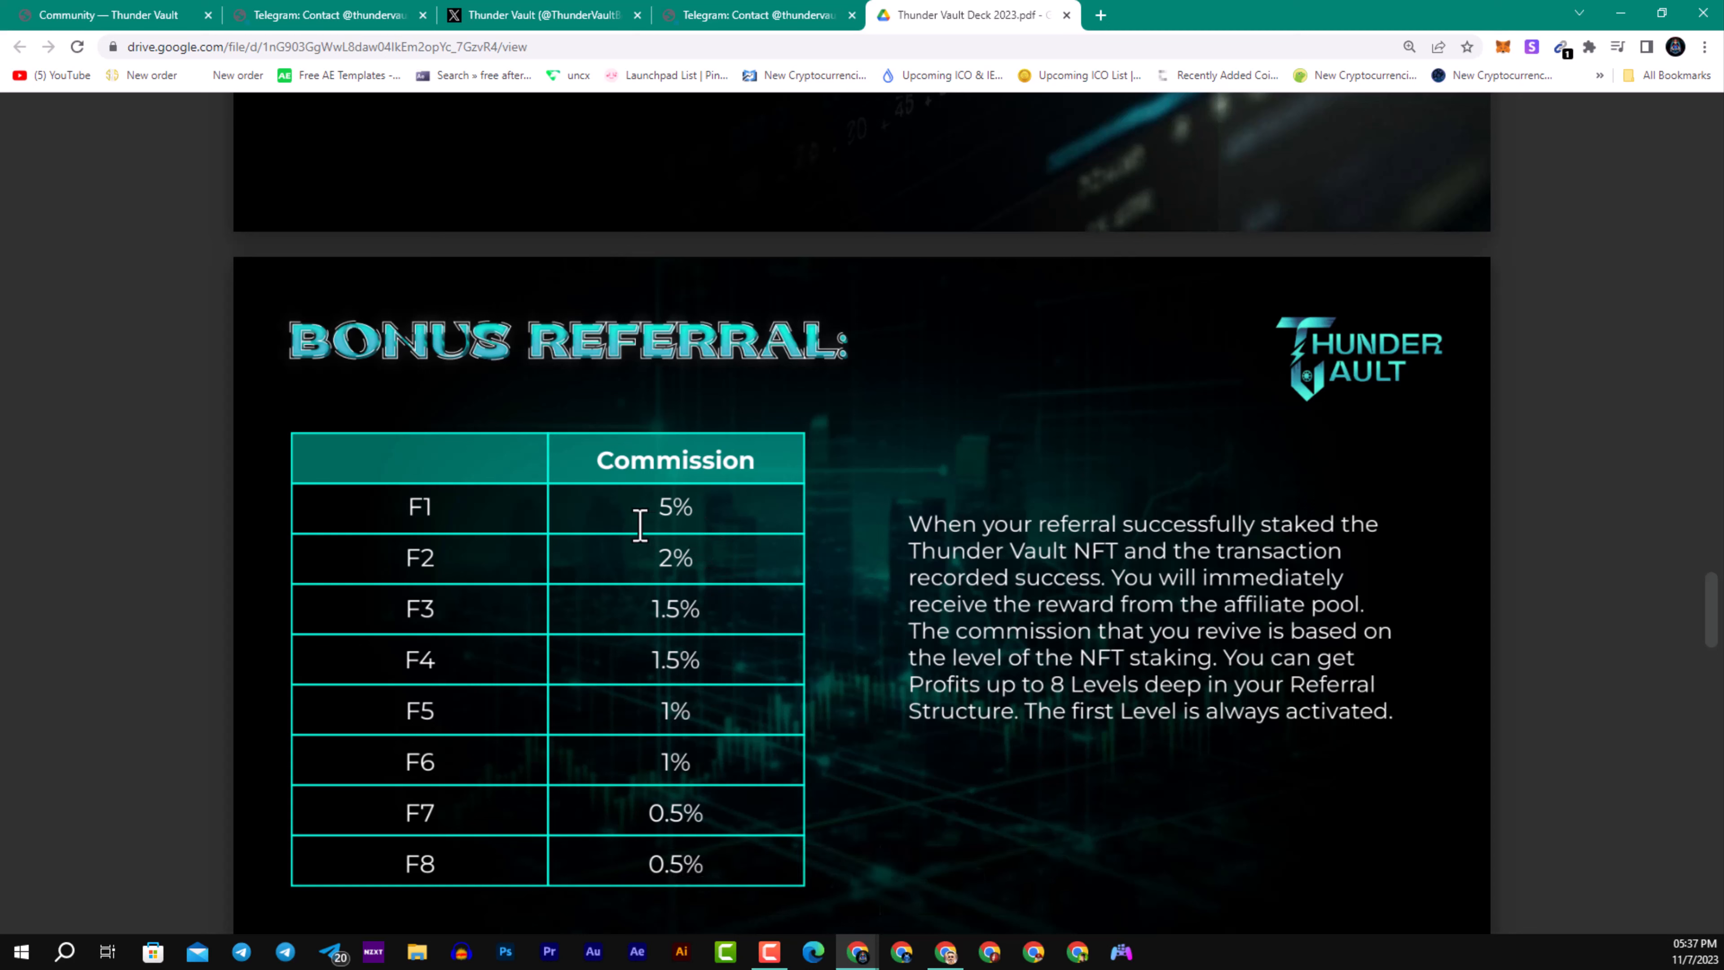
{"action": "mouse_move", "coordinate": [659, 538]}
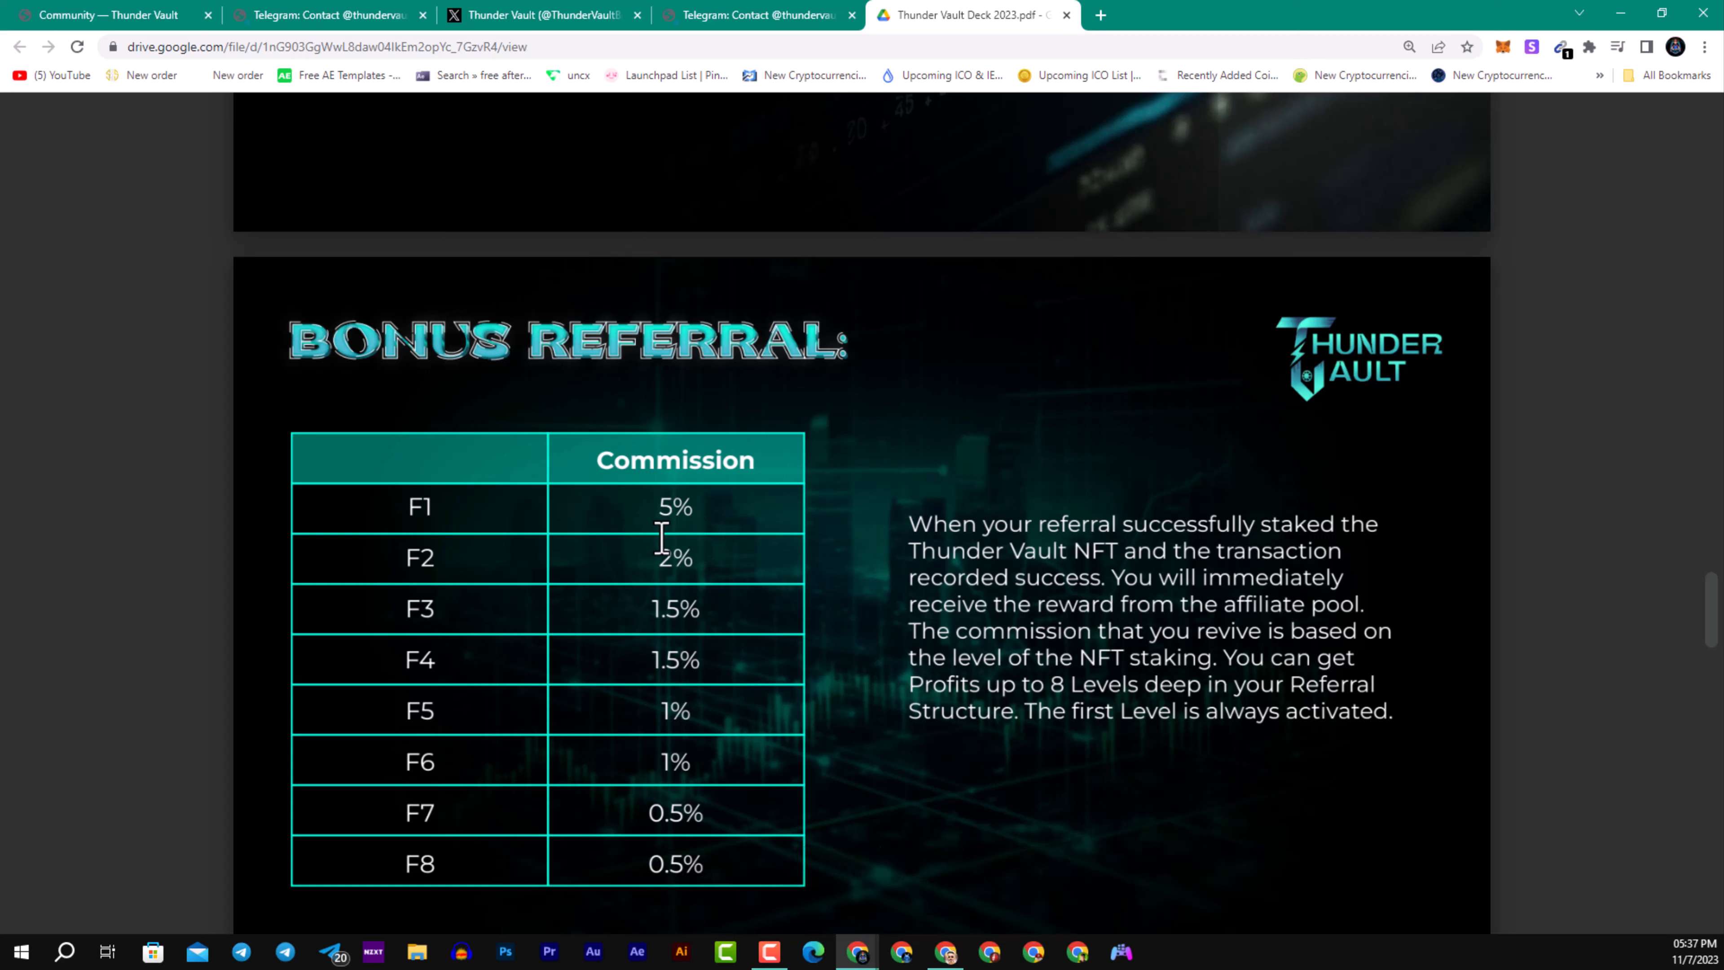
{"action": "mouse_move", "coordinate": [682, 531]}
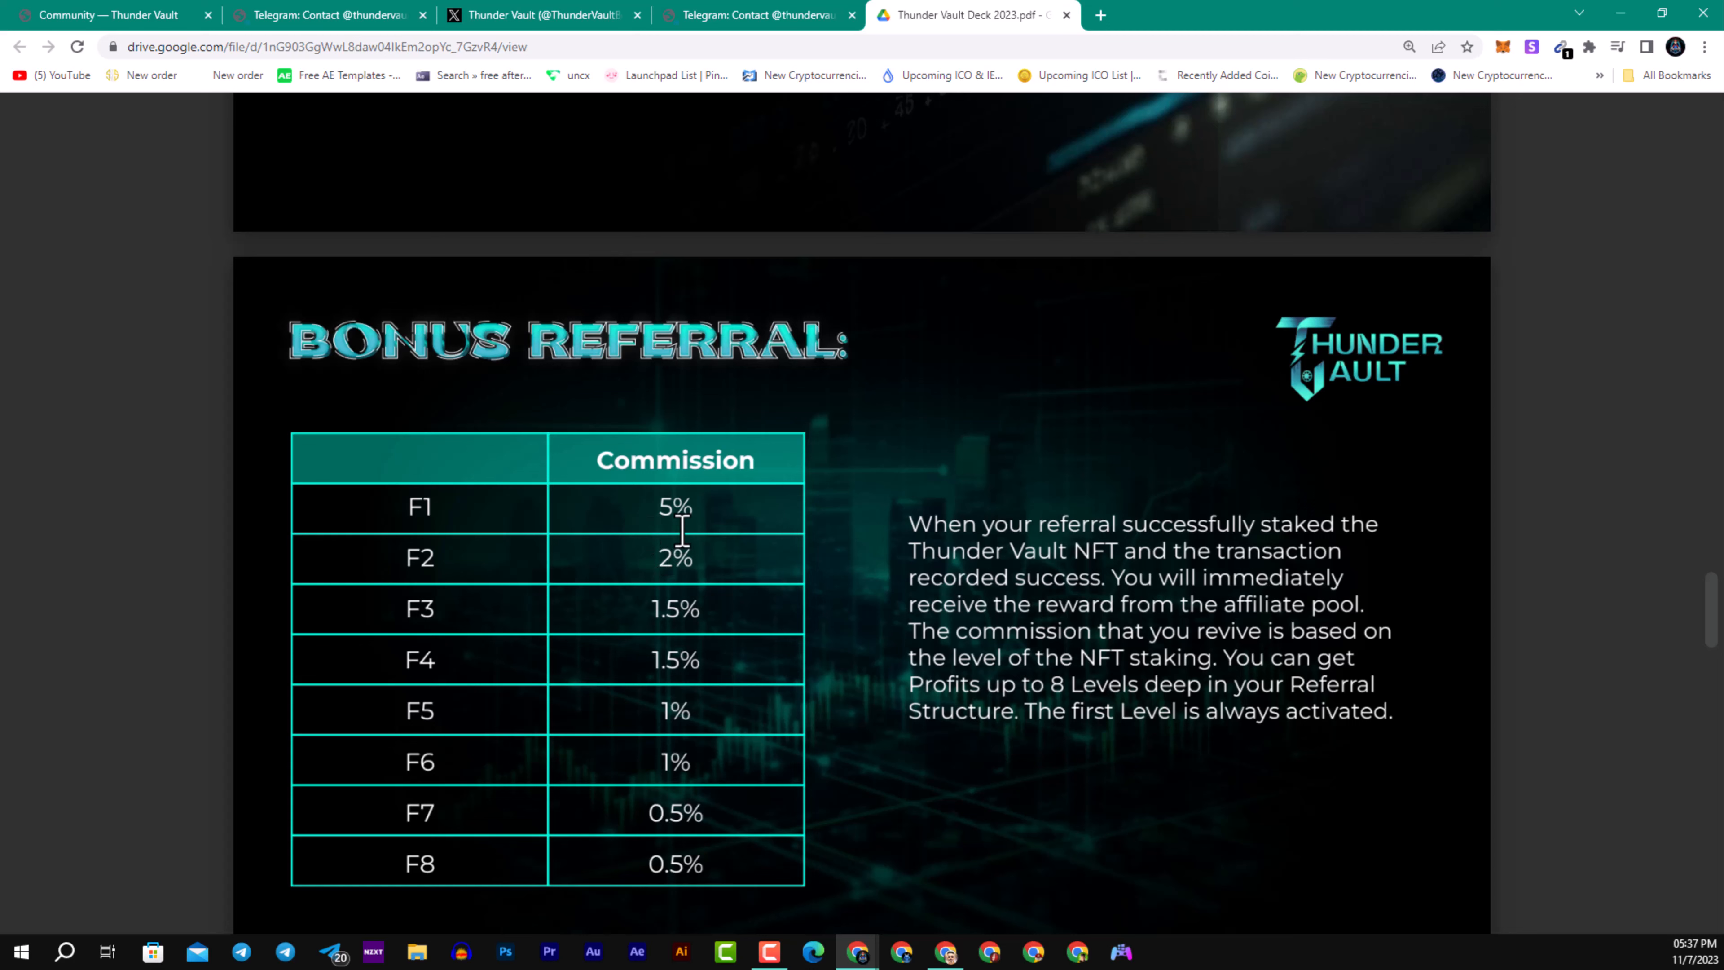
{"action": "mouse_move", "coordinate": [640, 587]}
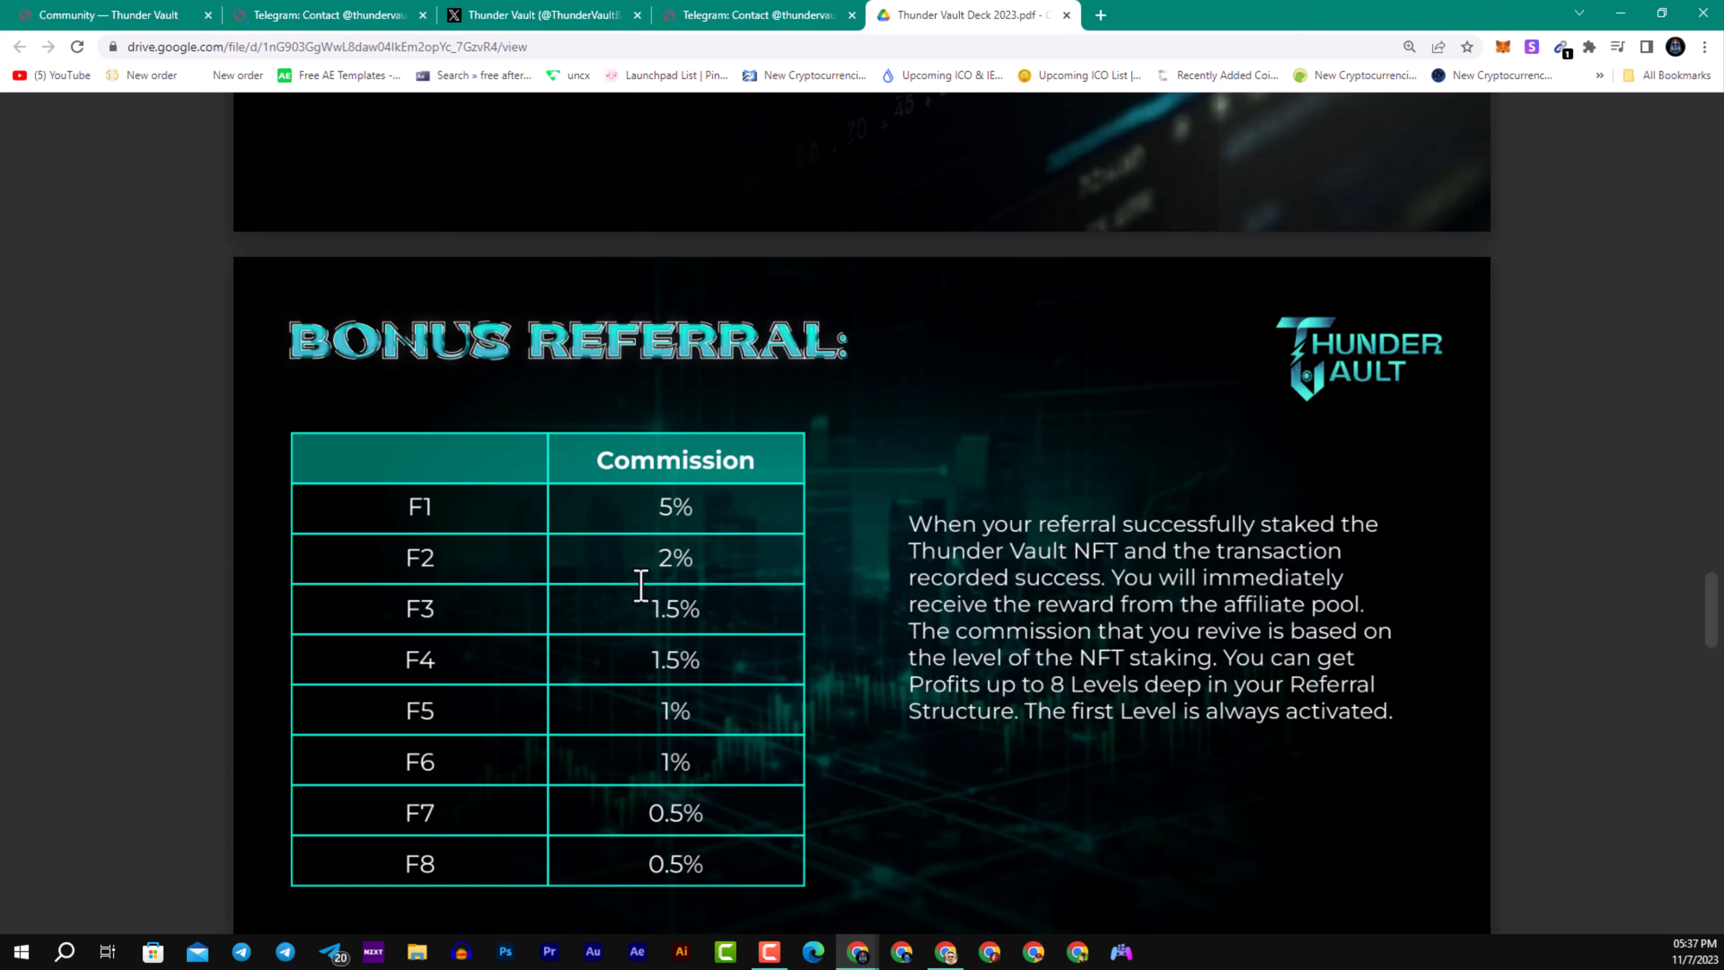
{"action": "mouse_move", "coordinate": [699, 648]}
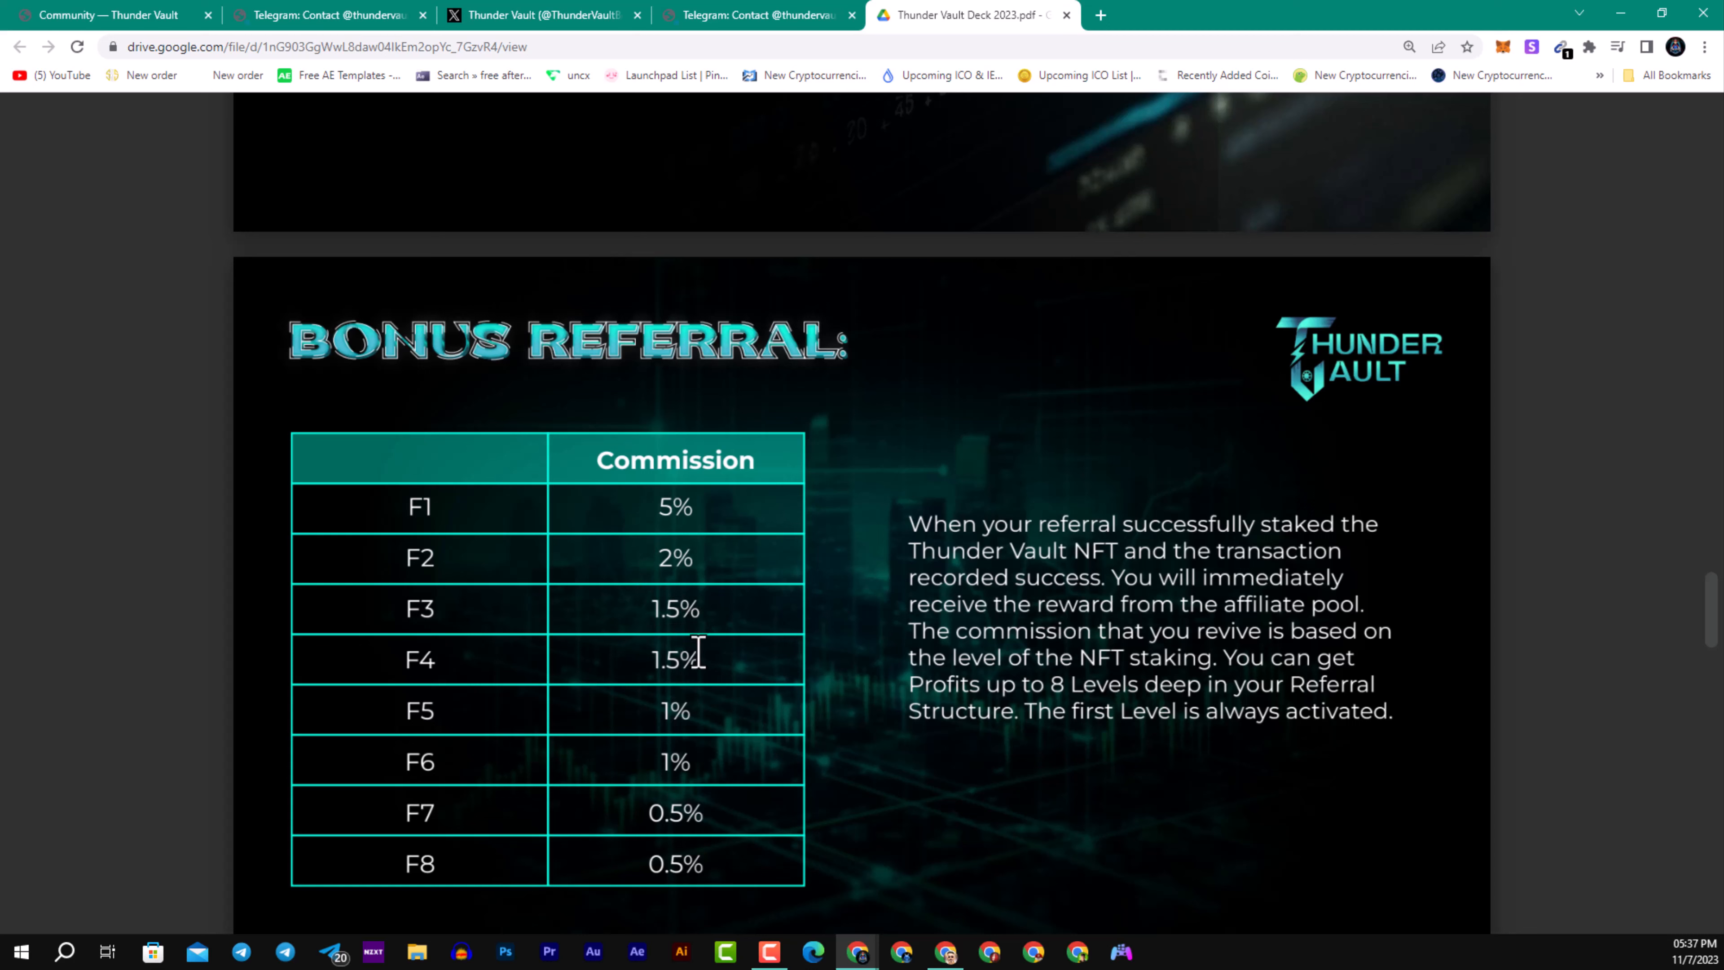
{"action": "mouse_move", "coordinate": [705, 651]}
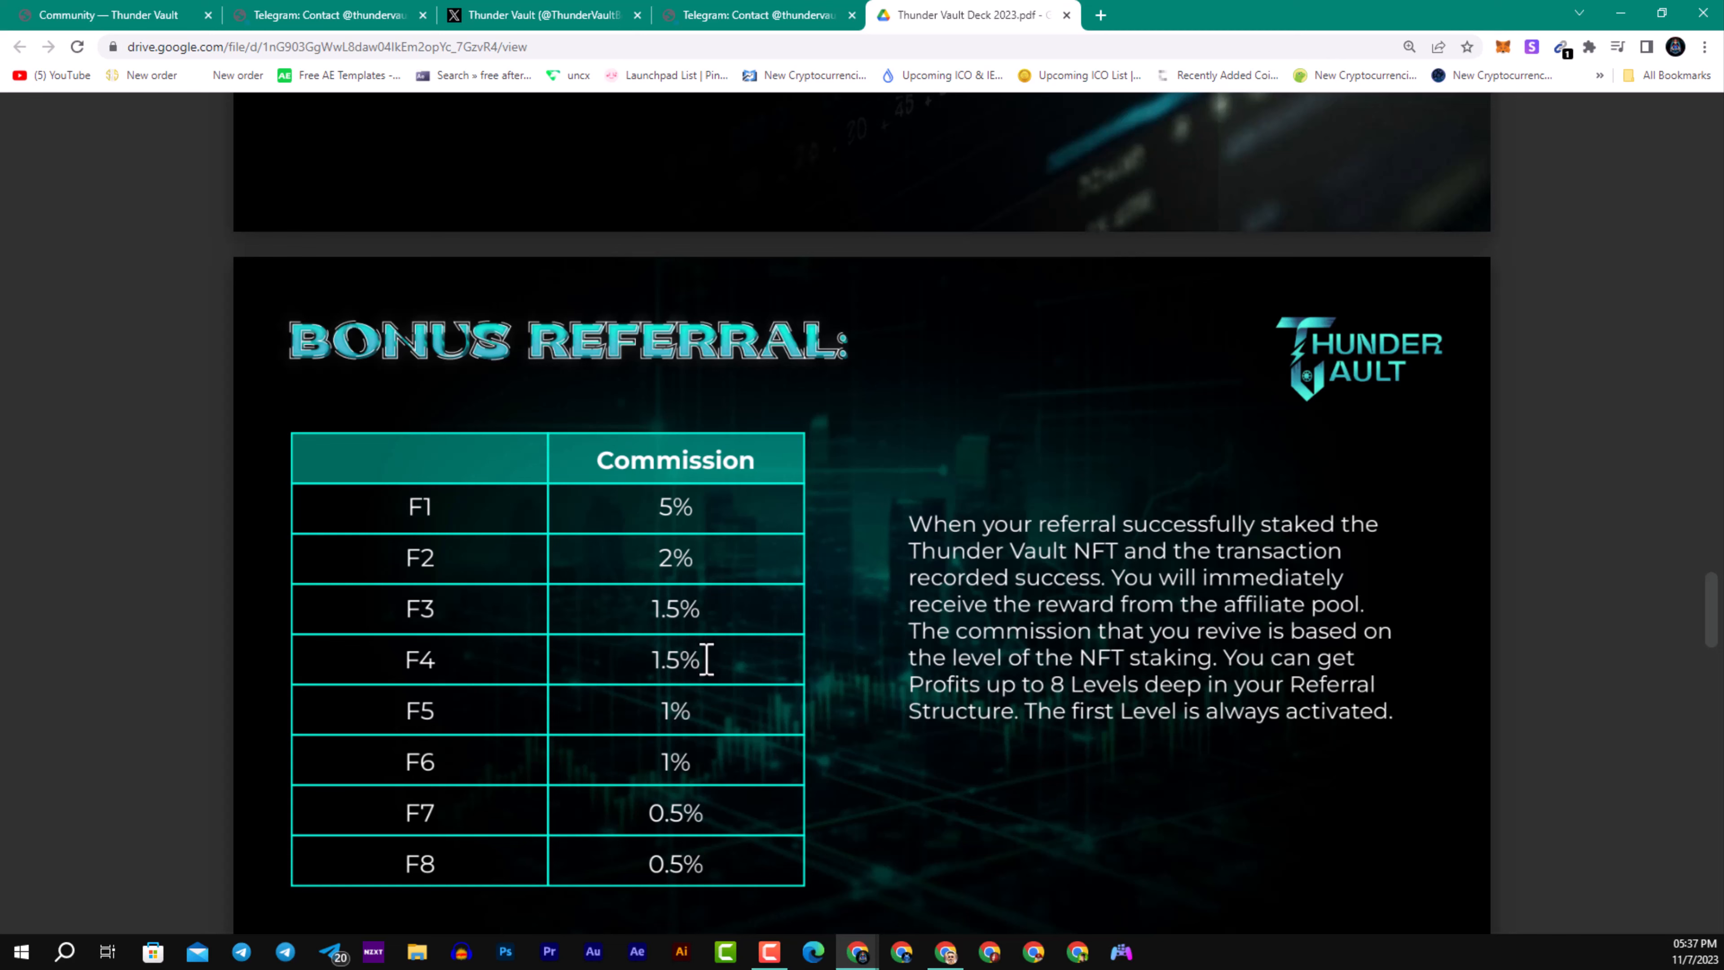
Step: Read the deck's pages 13–19 through to the Roadmap slide, then return to the ThunderVault Pool page
{"action": "scroll", "scroll_direction": "down", "scroll_amount": 3}
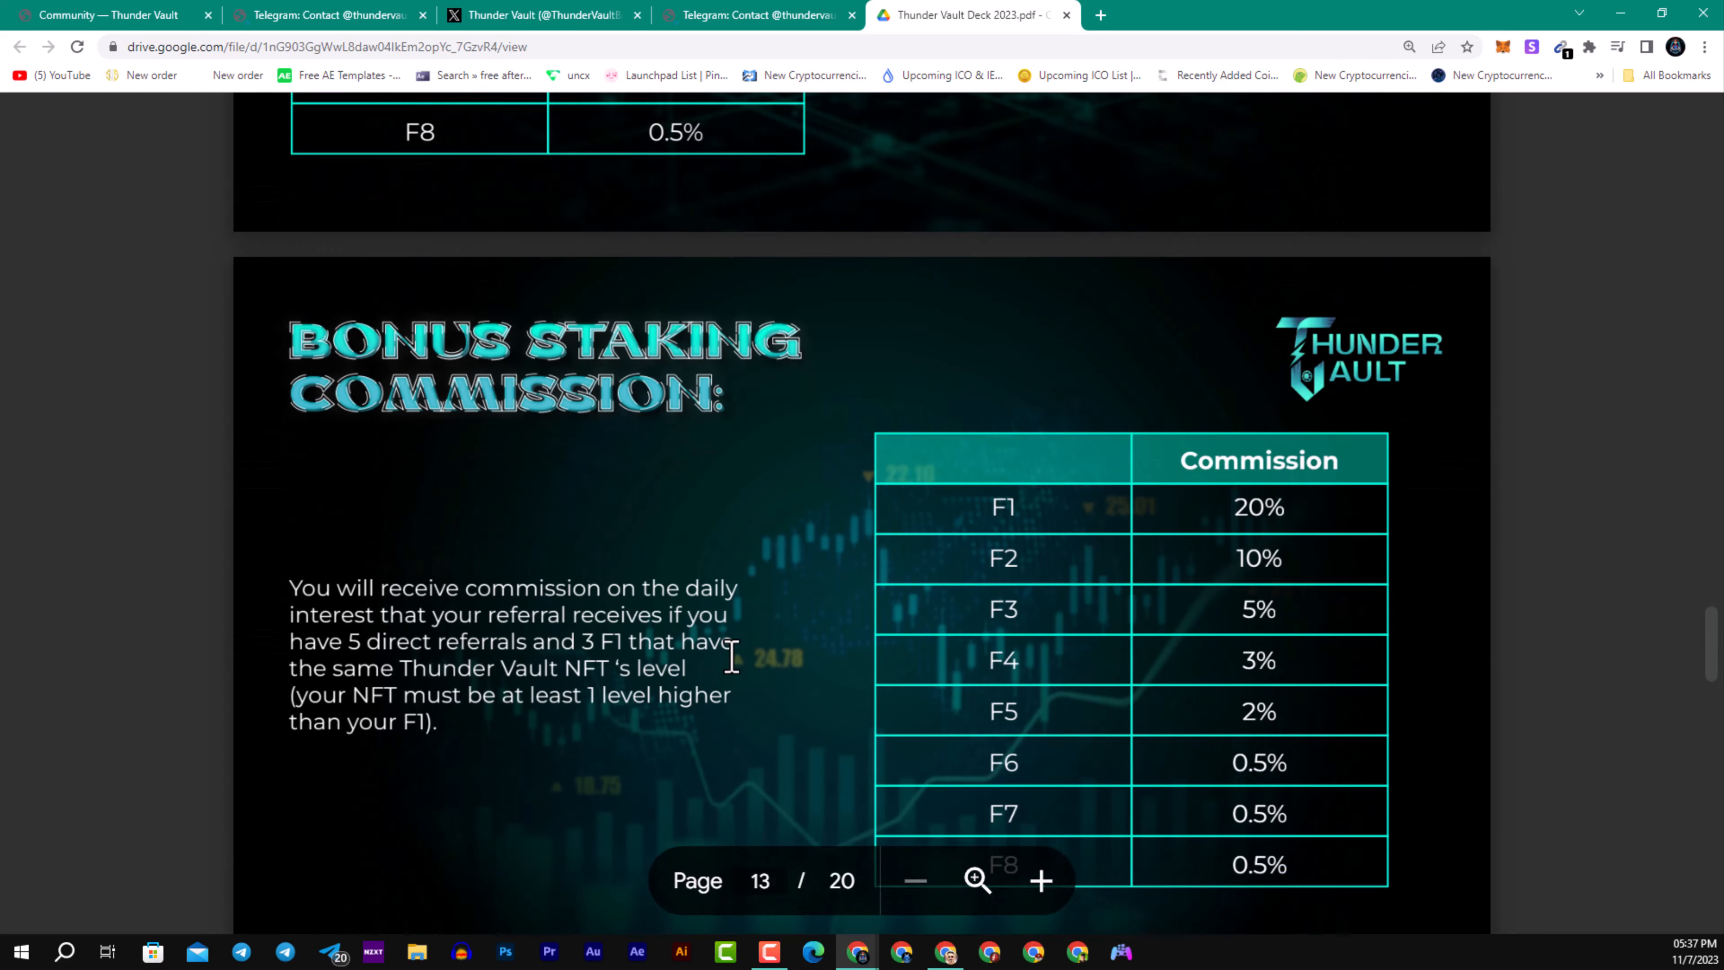
{"action": "scroll", "scroll_direction": "down", "scroll_amount": 3}
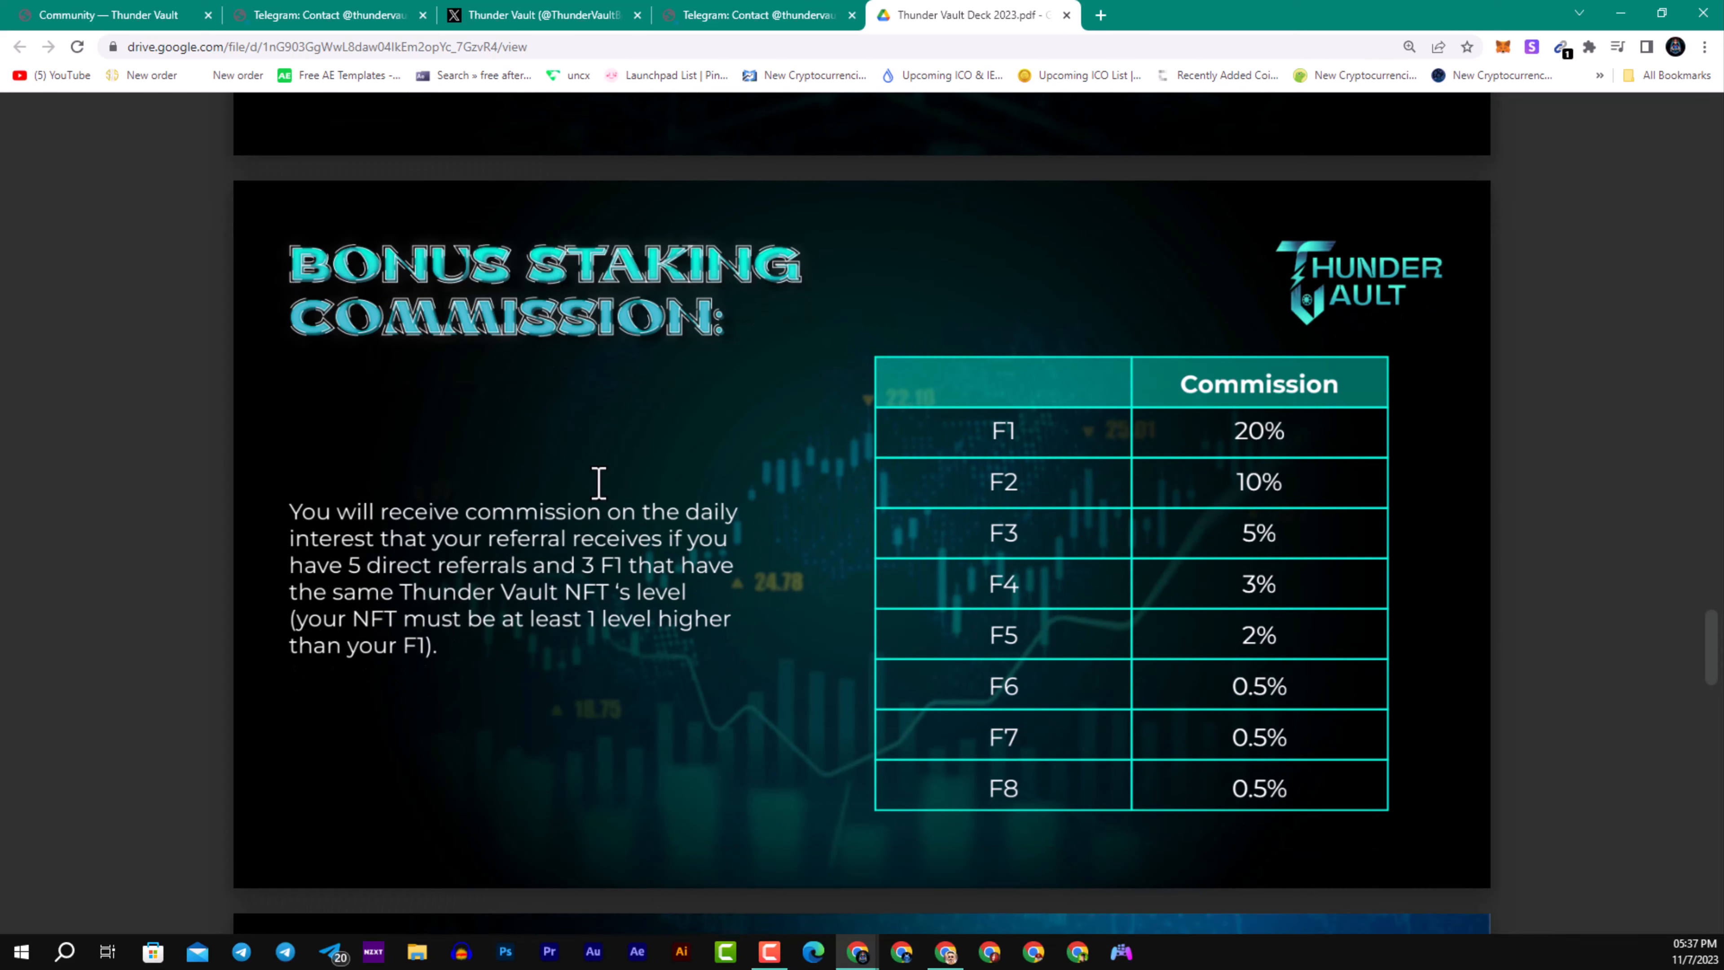
{"action": "scroll", "scroll_direction": "down", "scroll_amount": 3}
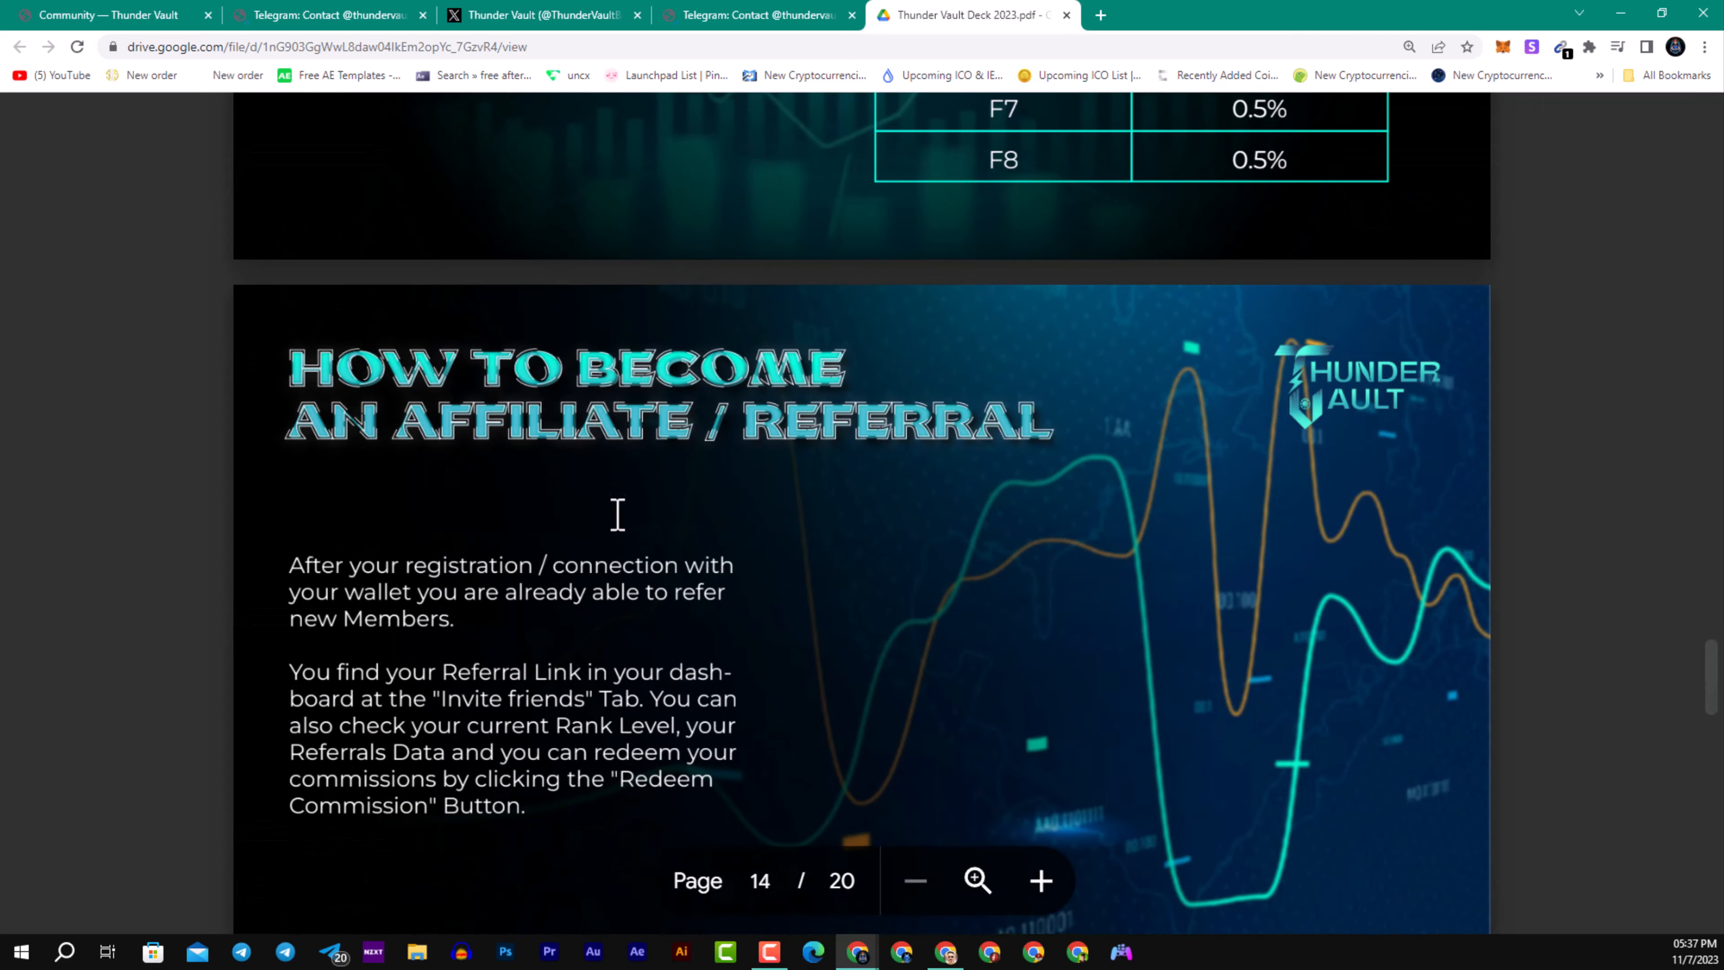
{"action": "scroll", "scroll_direction": "down", "scroll_amount": 3}
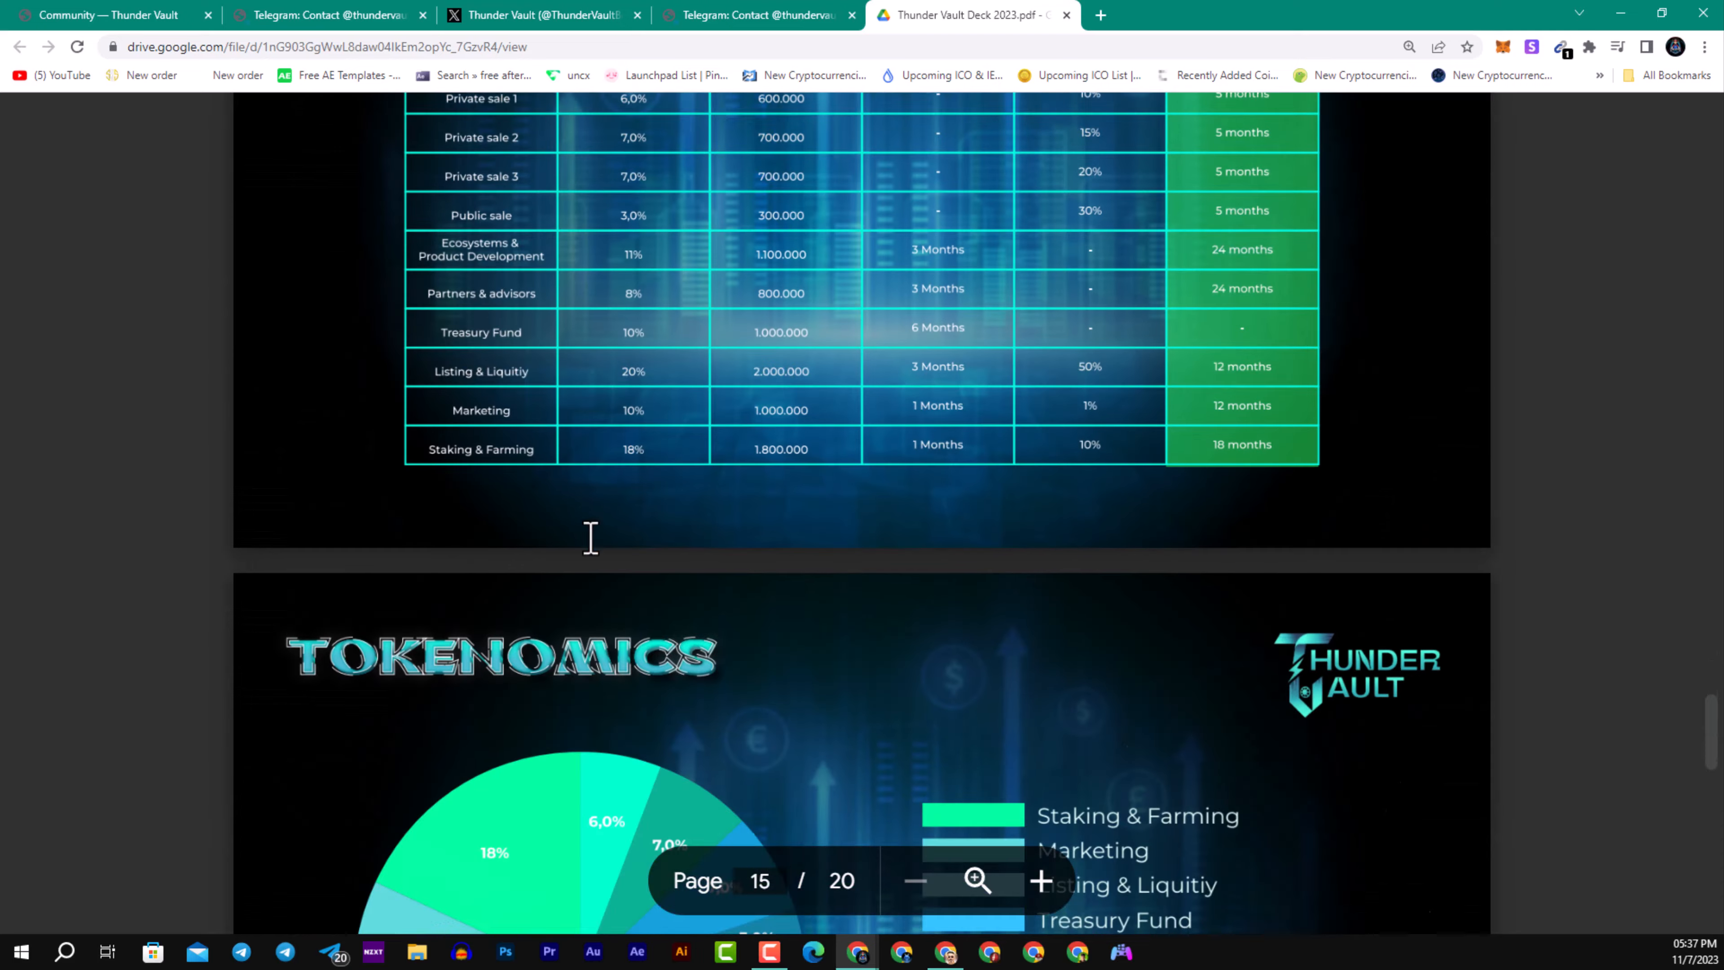
{"action": "scroll", "scroll_direction": "down", "scroll_amount": 3}
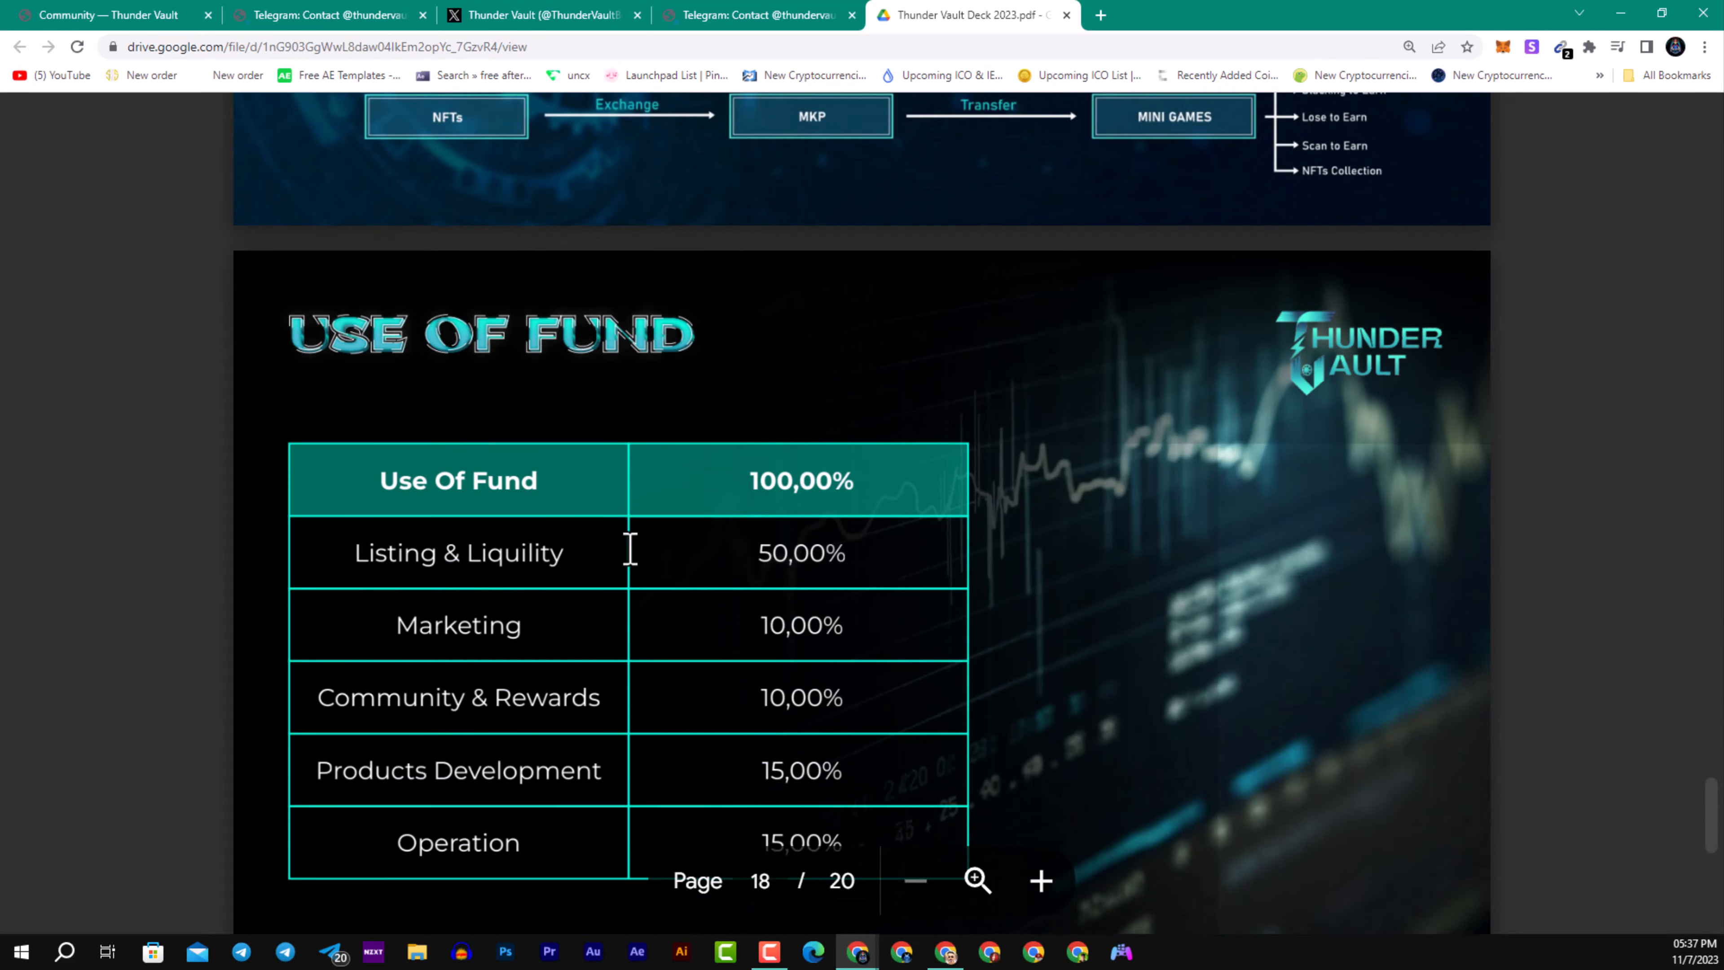
{"action": "scroll", "scroll_direction": "down", "scroll_amount": 3}
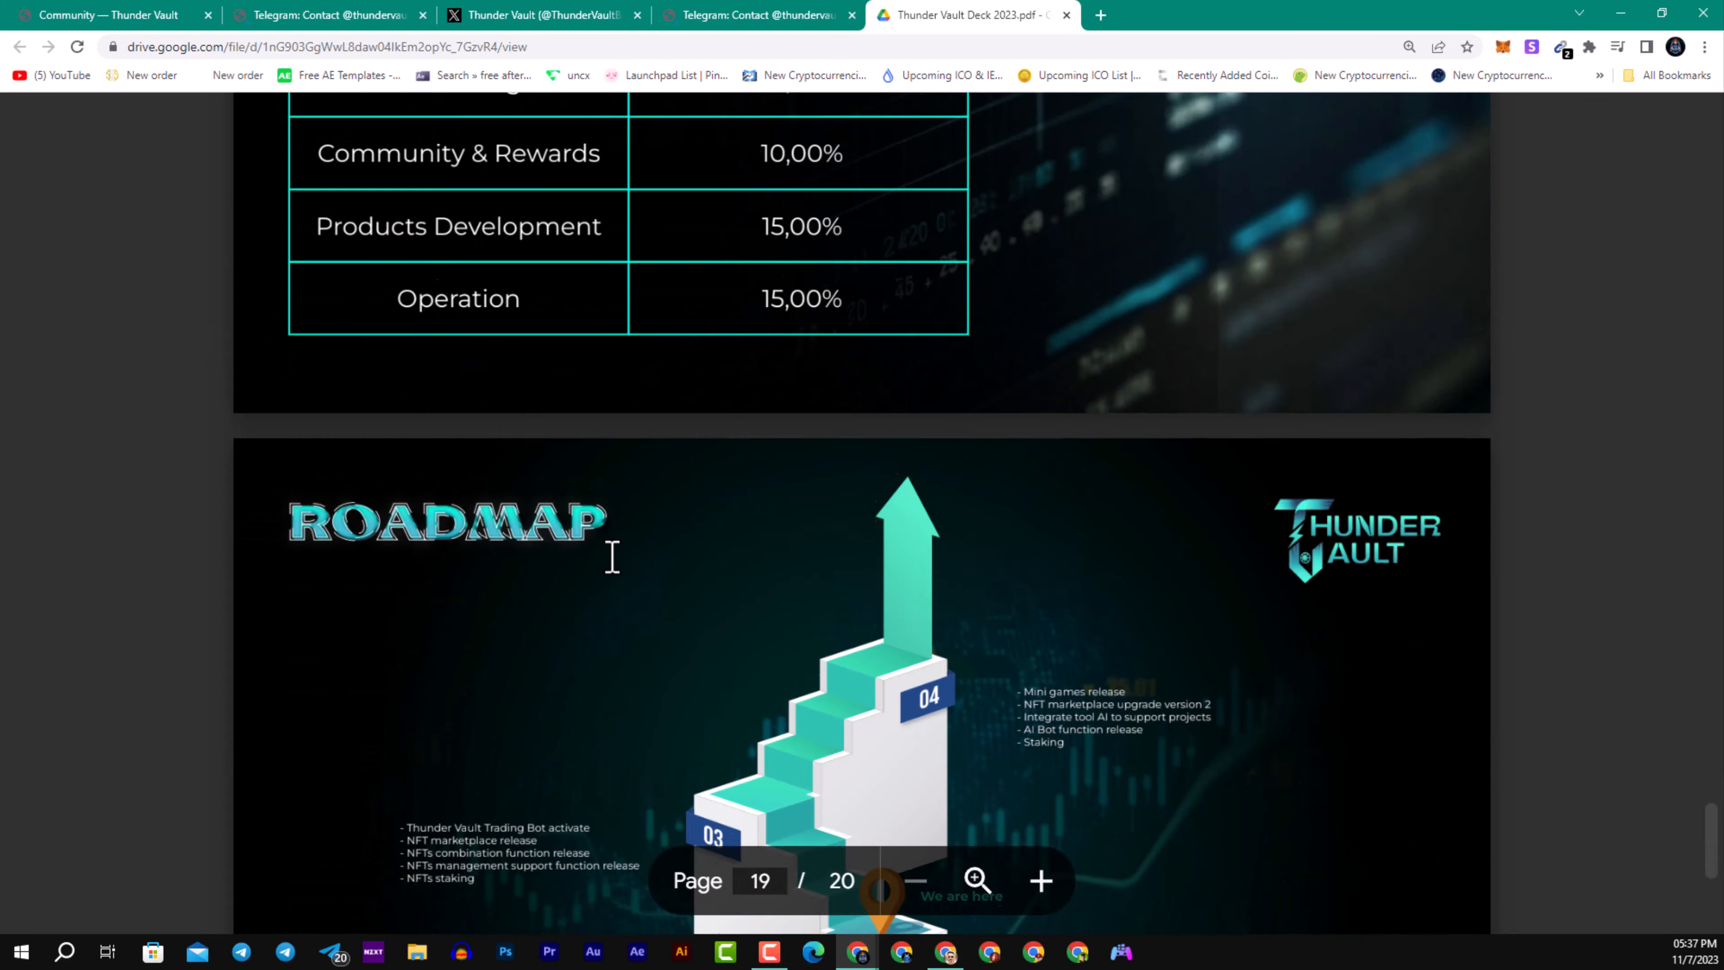
{"action": "scroll", "scroll_direction": "down", "scroll_amount": 3}
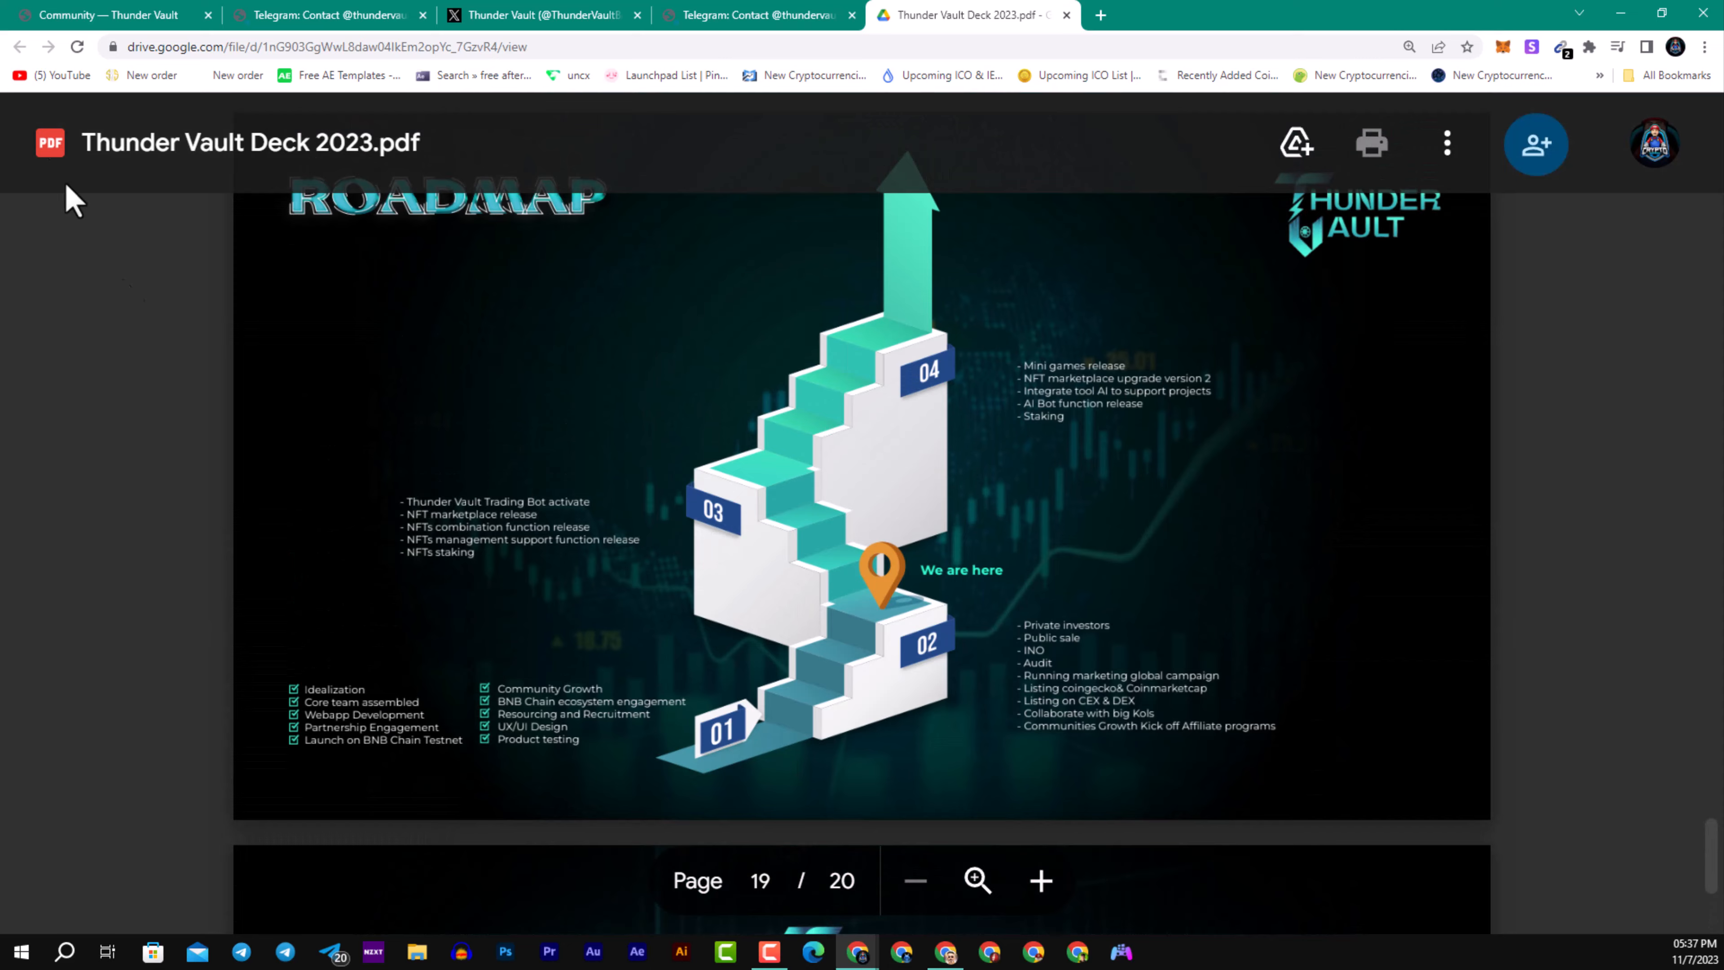
{"action": "left_click", "coordinate": [110, 14]}
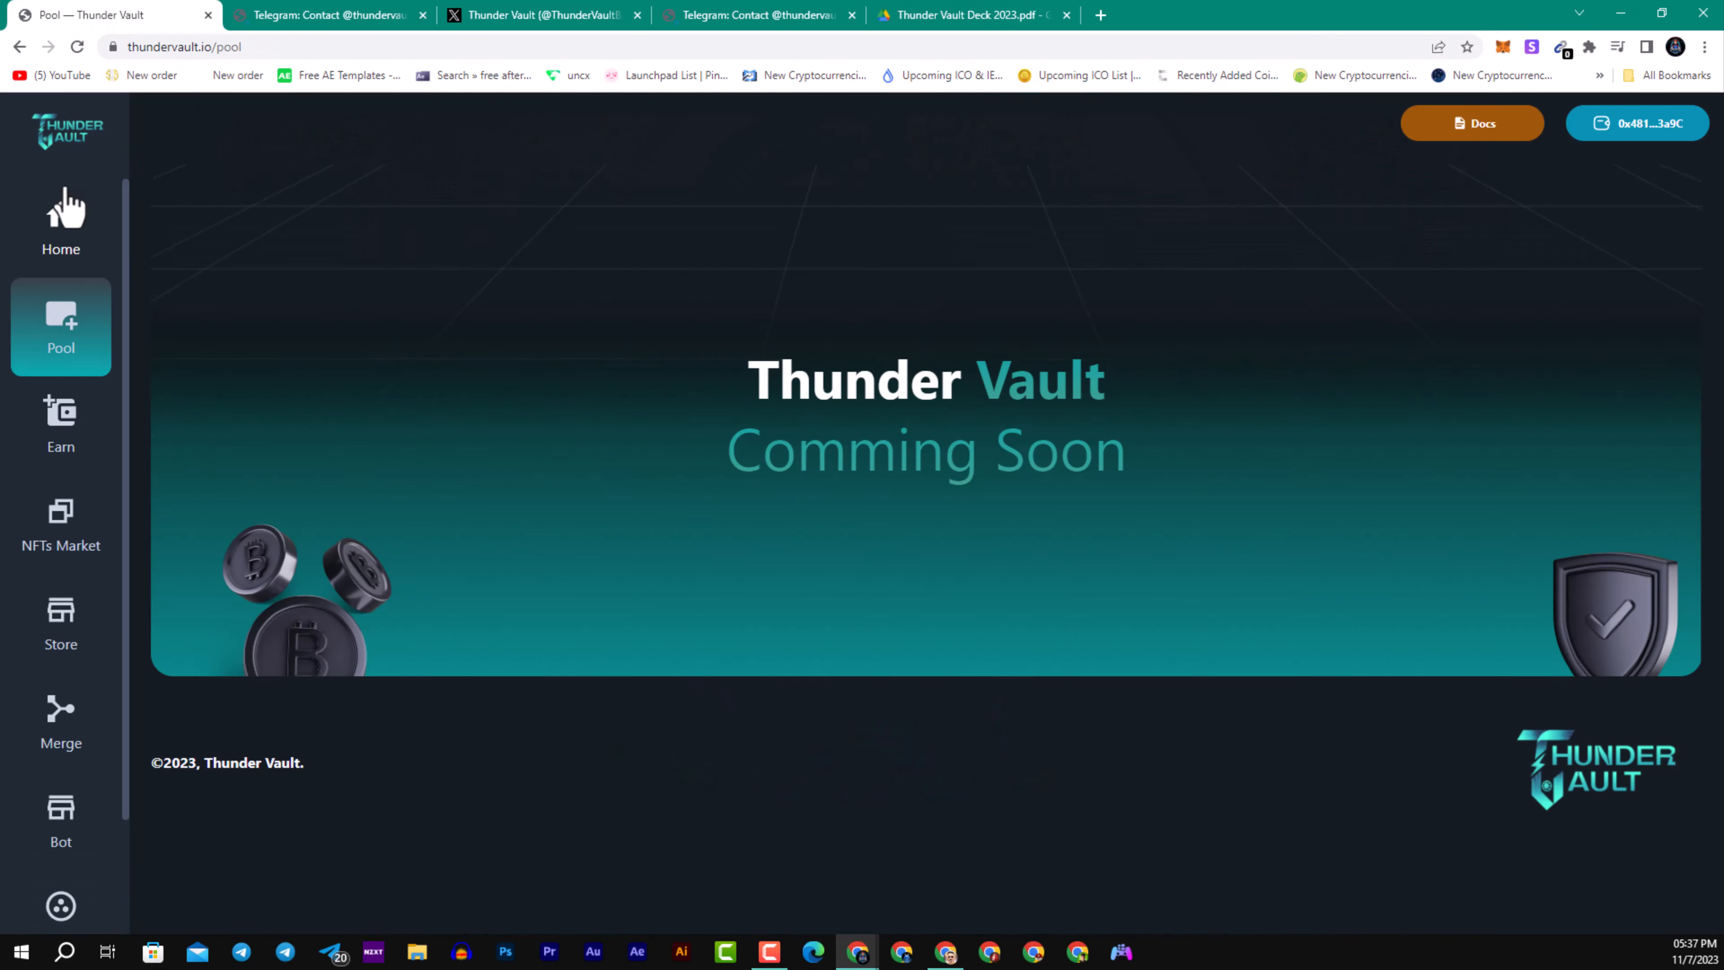
Step: Go to the site's Home page and bring the Roadmap's Phase 1 checklist into view
{"action": "left_click", "coordinate": [60, 221]}
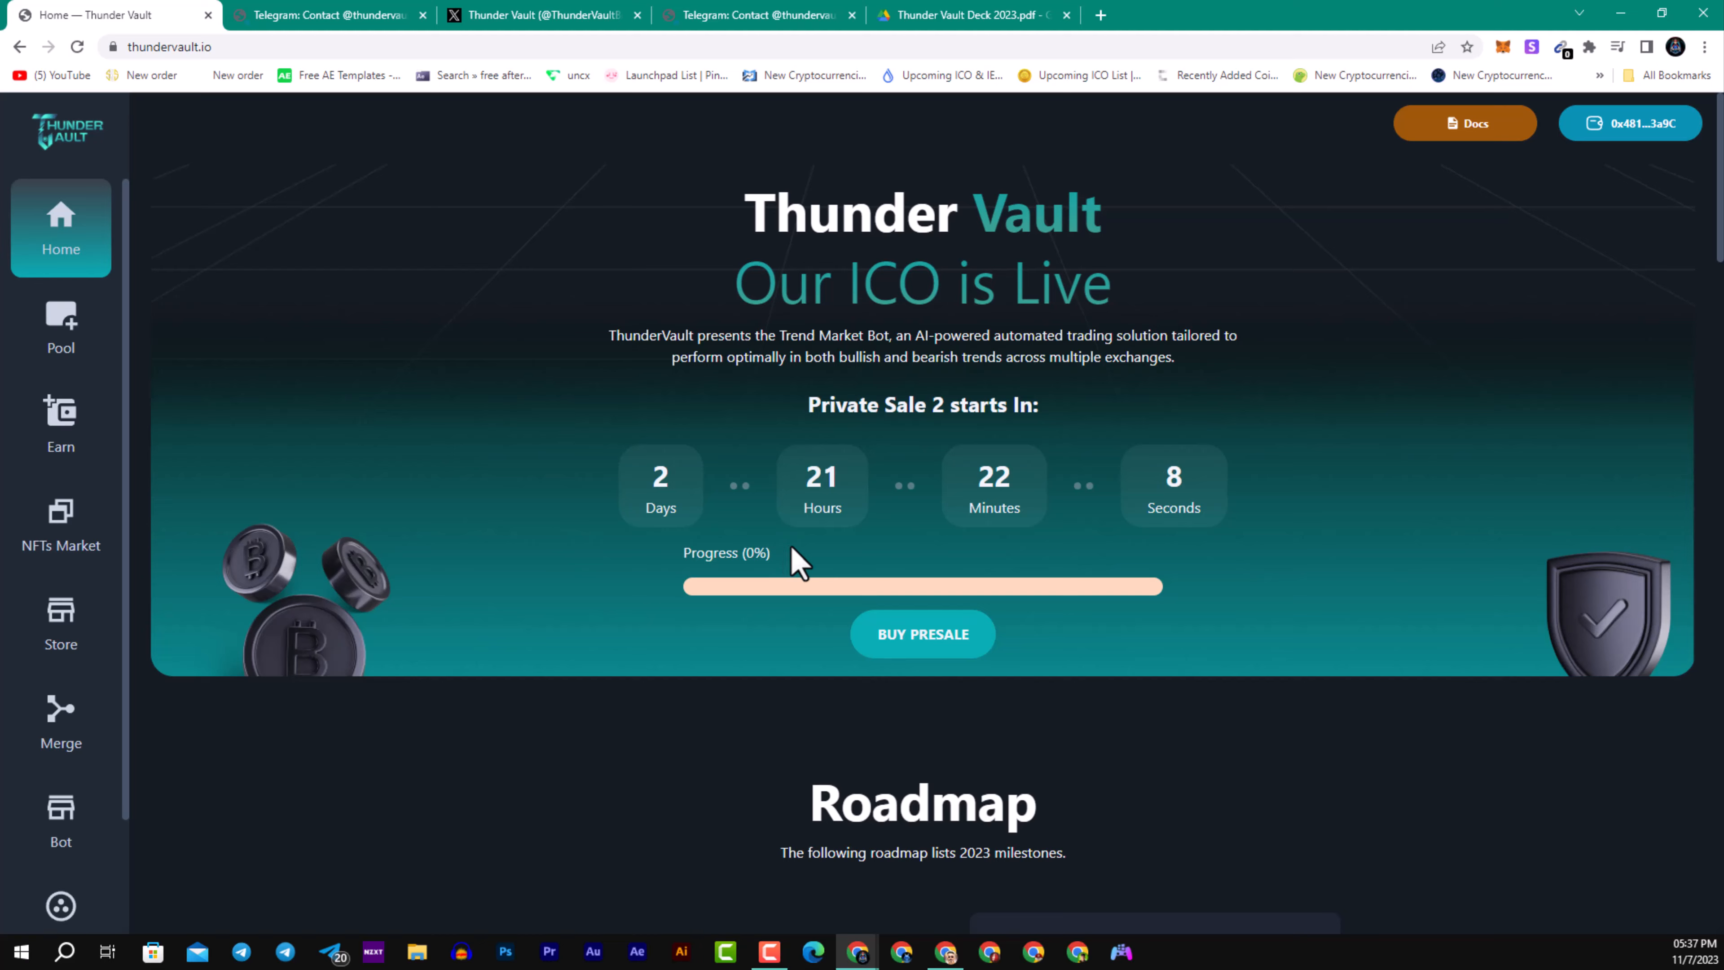
{"action": "scroll", "scroll_direction": "down", "scroll_amount": 3}
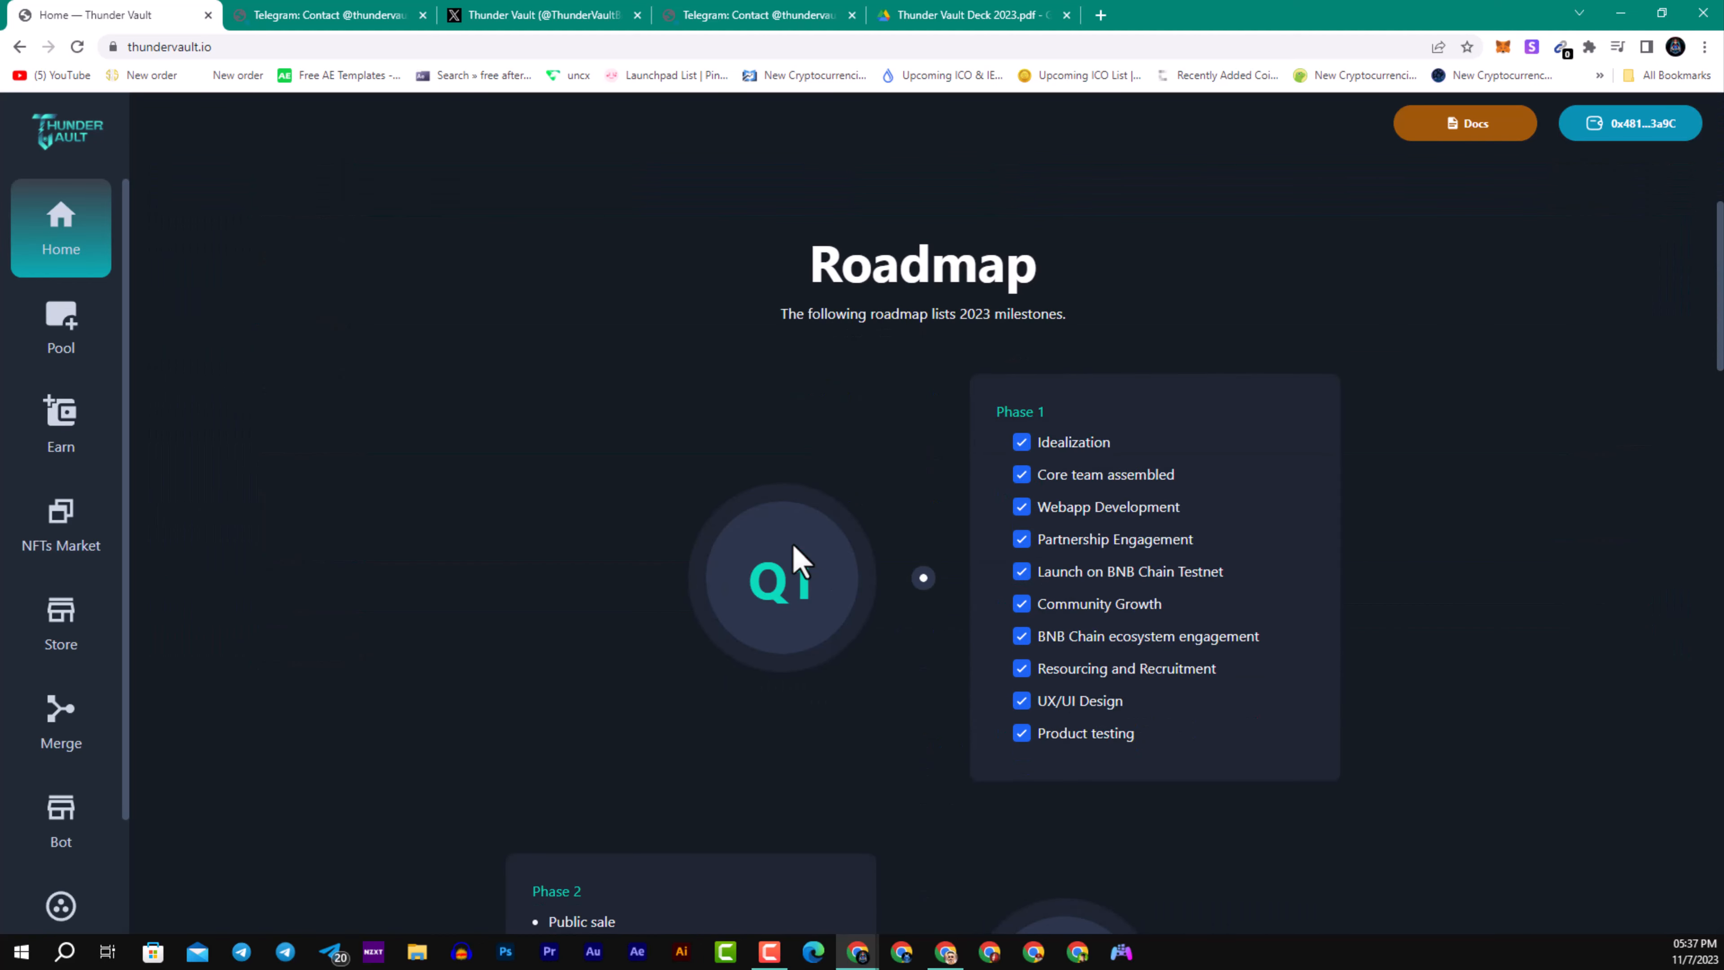